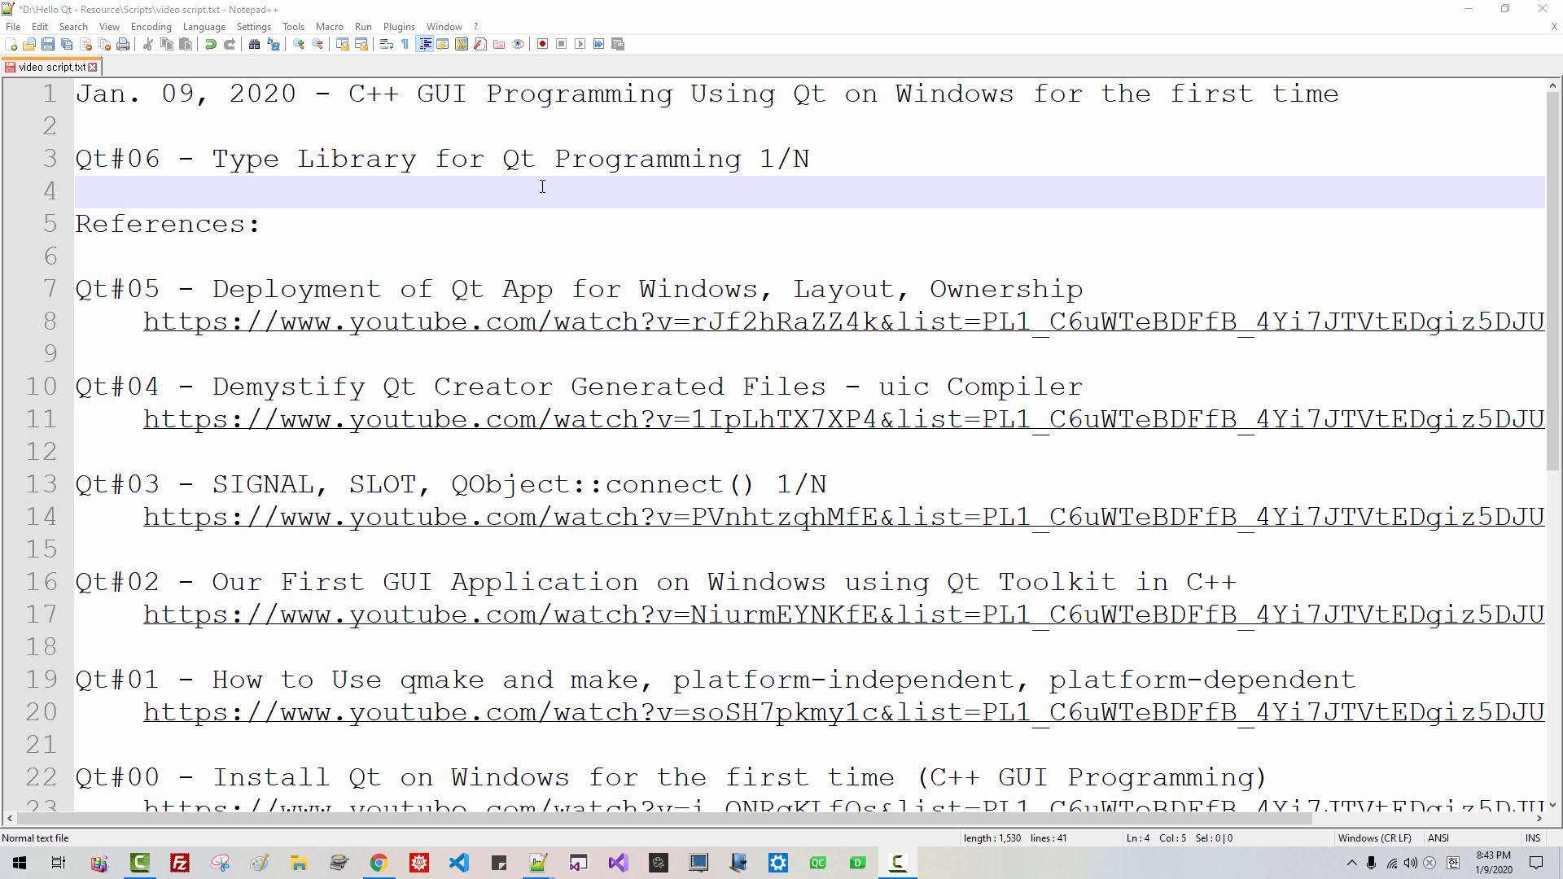
{"action": "mouse_move", "coordinate": [345, 139]}
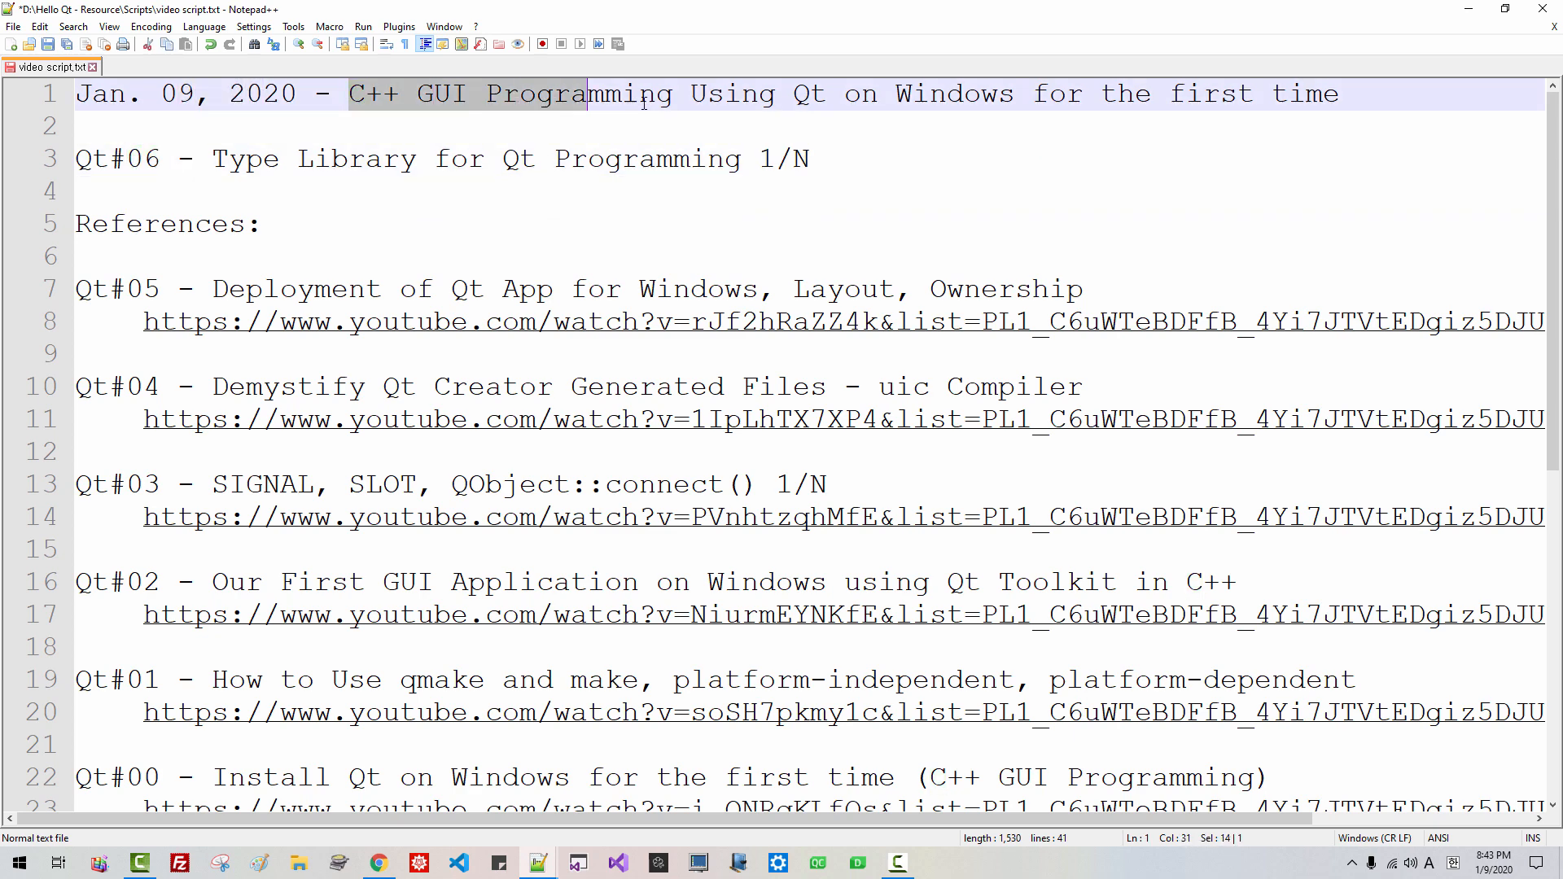
Step: Switch to the Qt#05 Deployment of Qt App video and scroll down to its description
{"action": "left_click", "coordinate": [827, 94]}
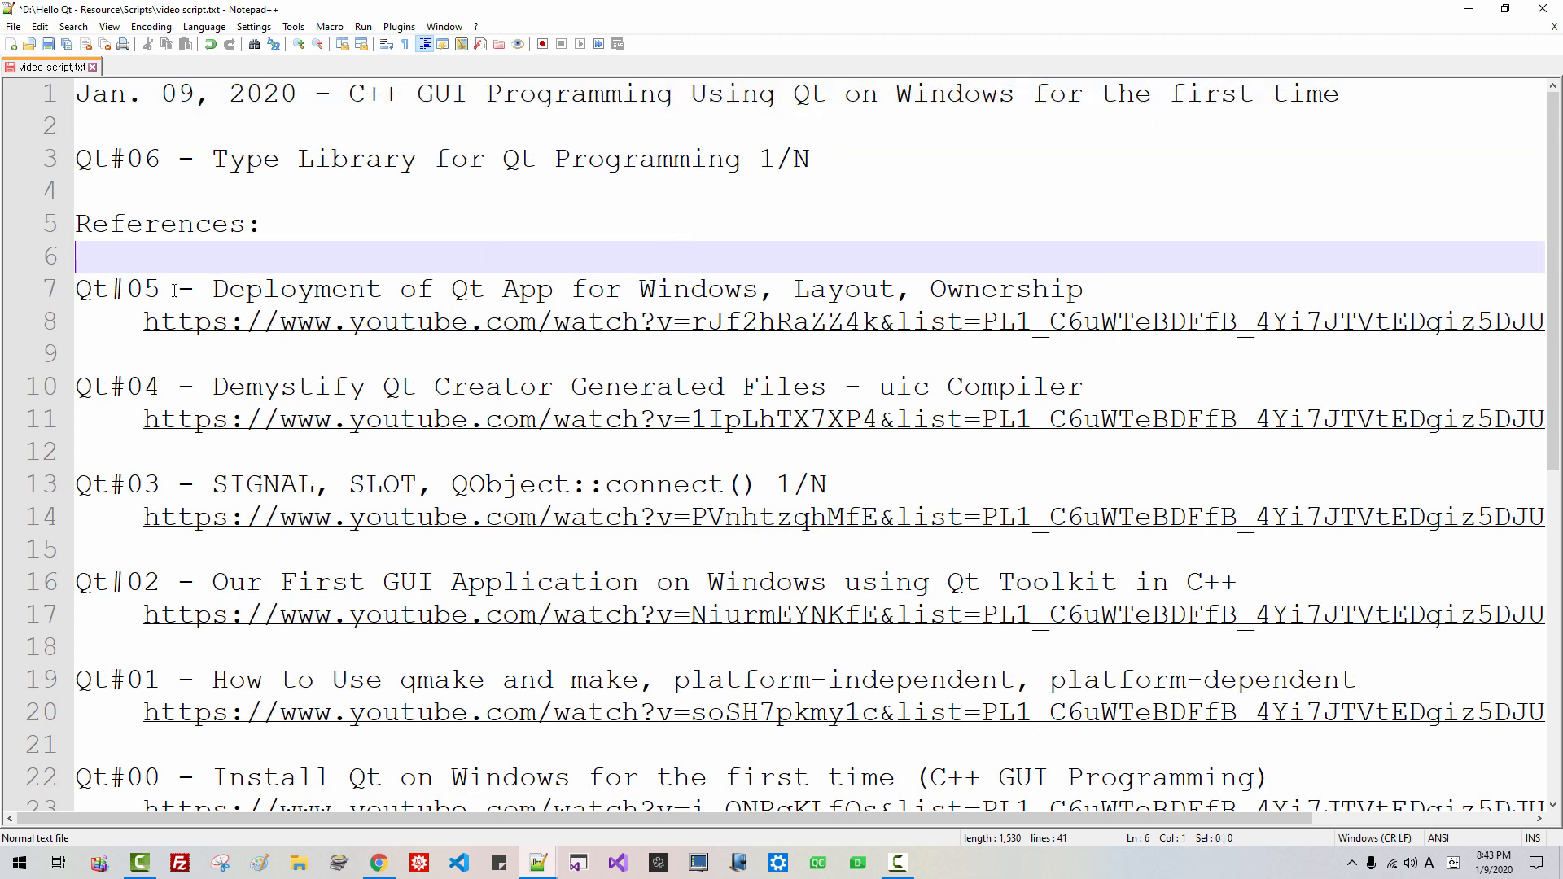
{"action": "left_click", "coordinate": [376, 862]}
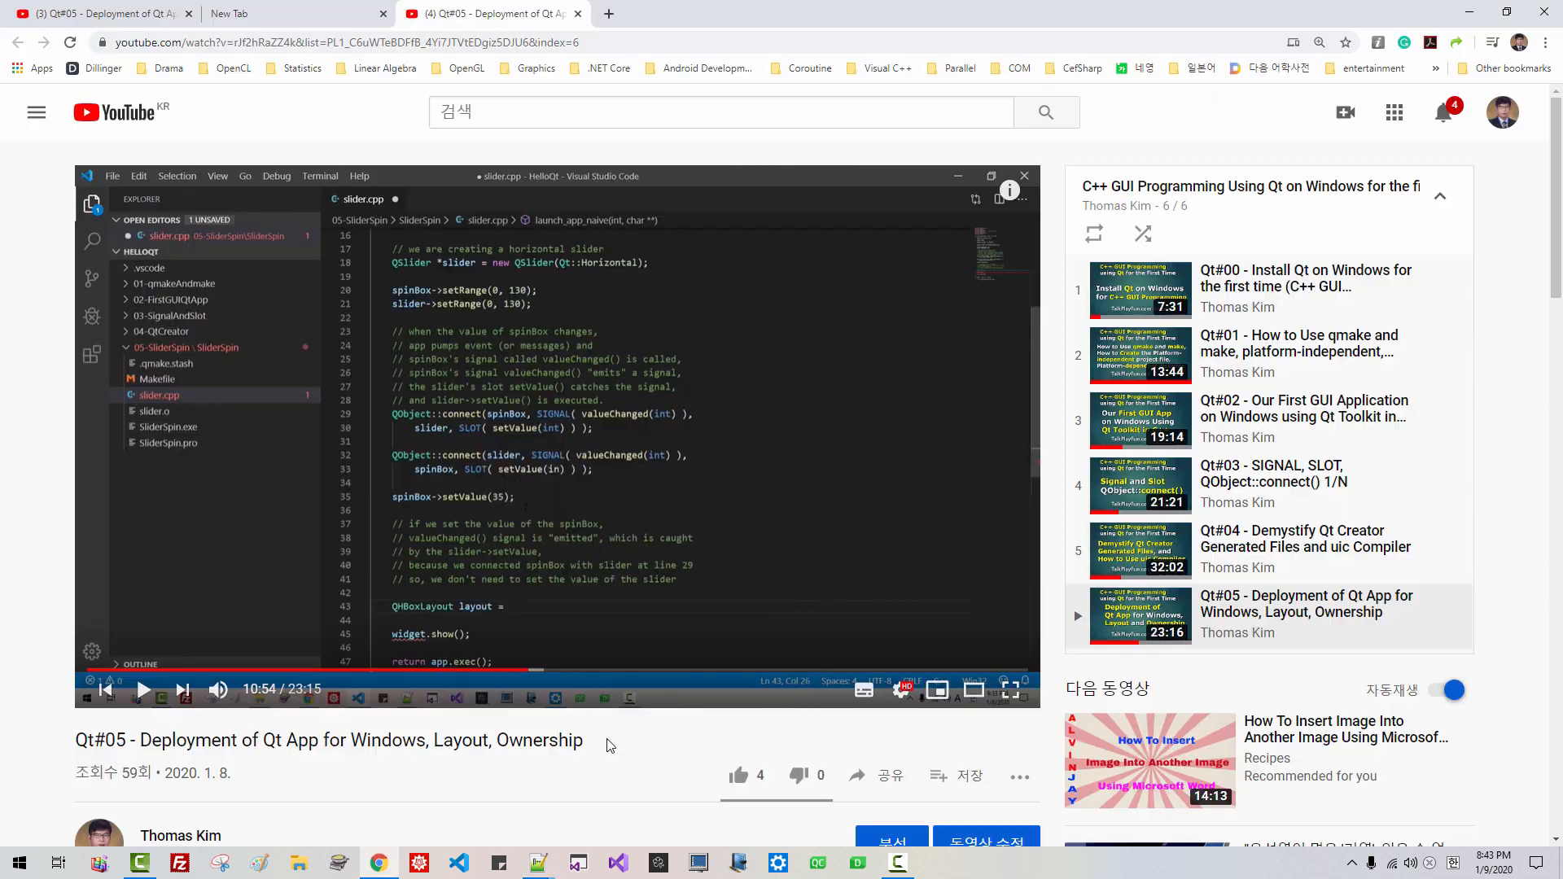
{"action": "scroll", "scroll_direction": "down", "scroll_amount": 3}
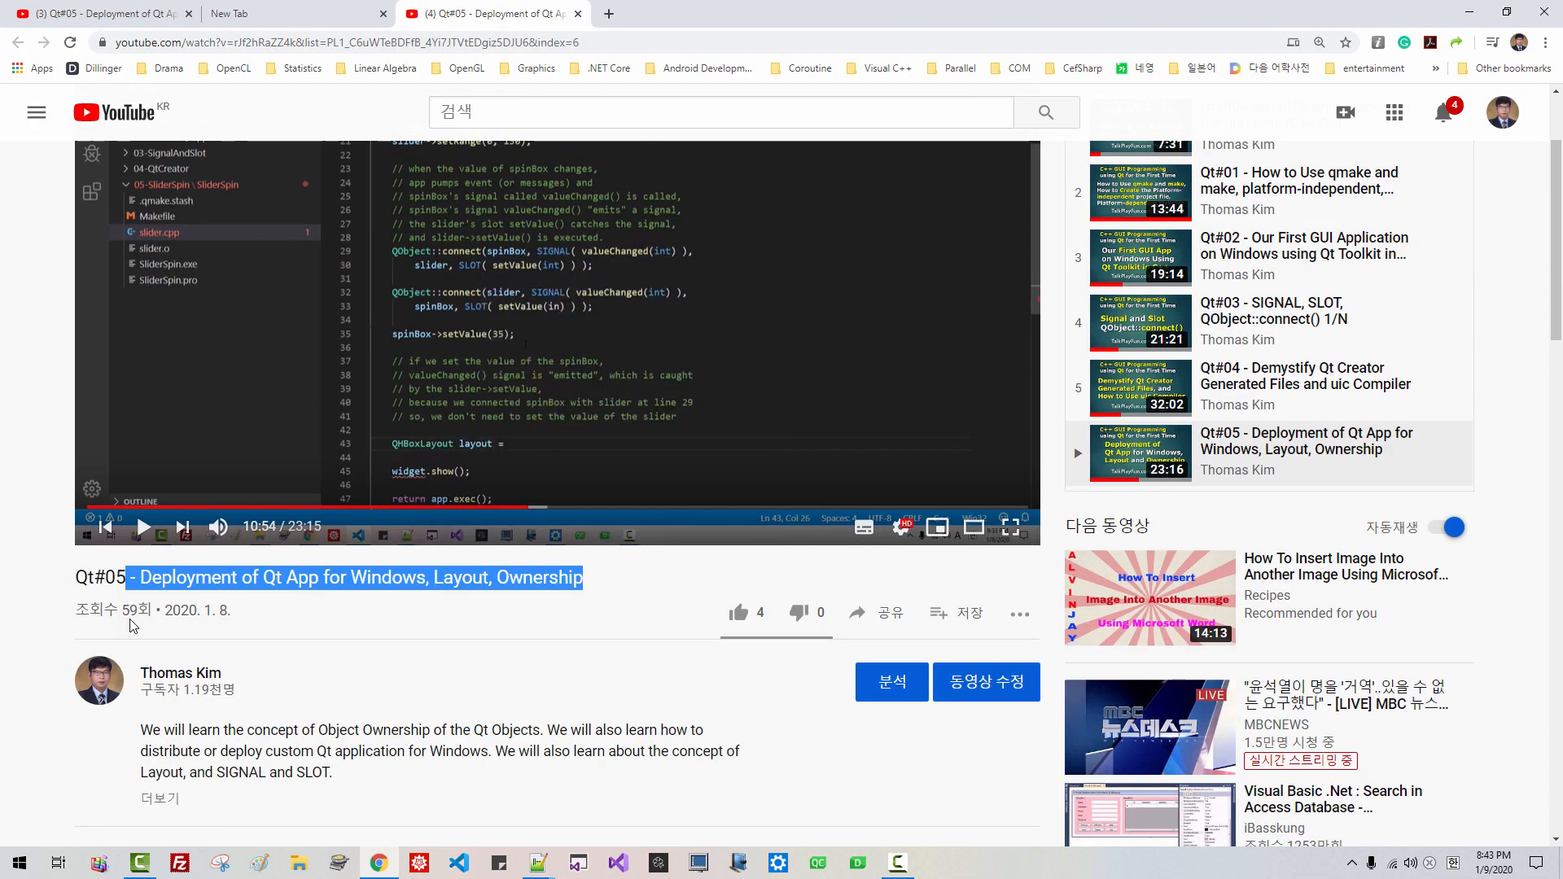
{"action": "left_click", "coordinate": [536, 625]}
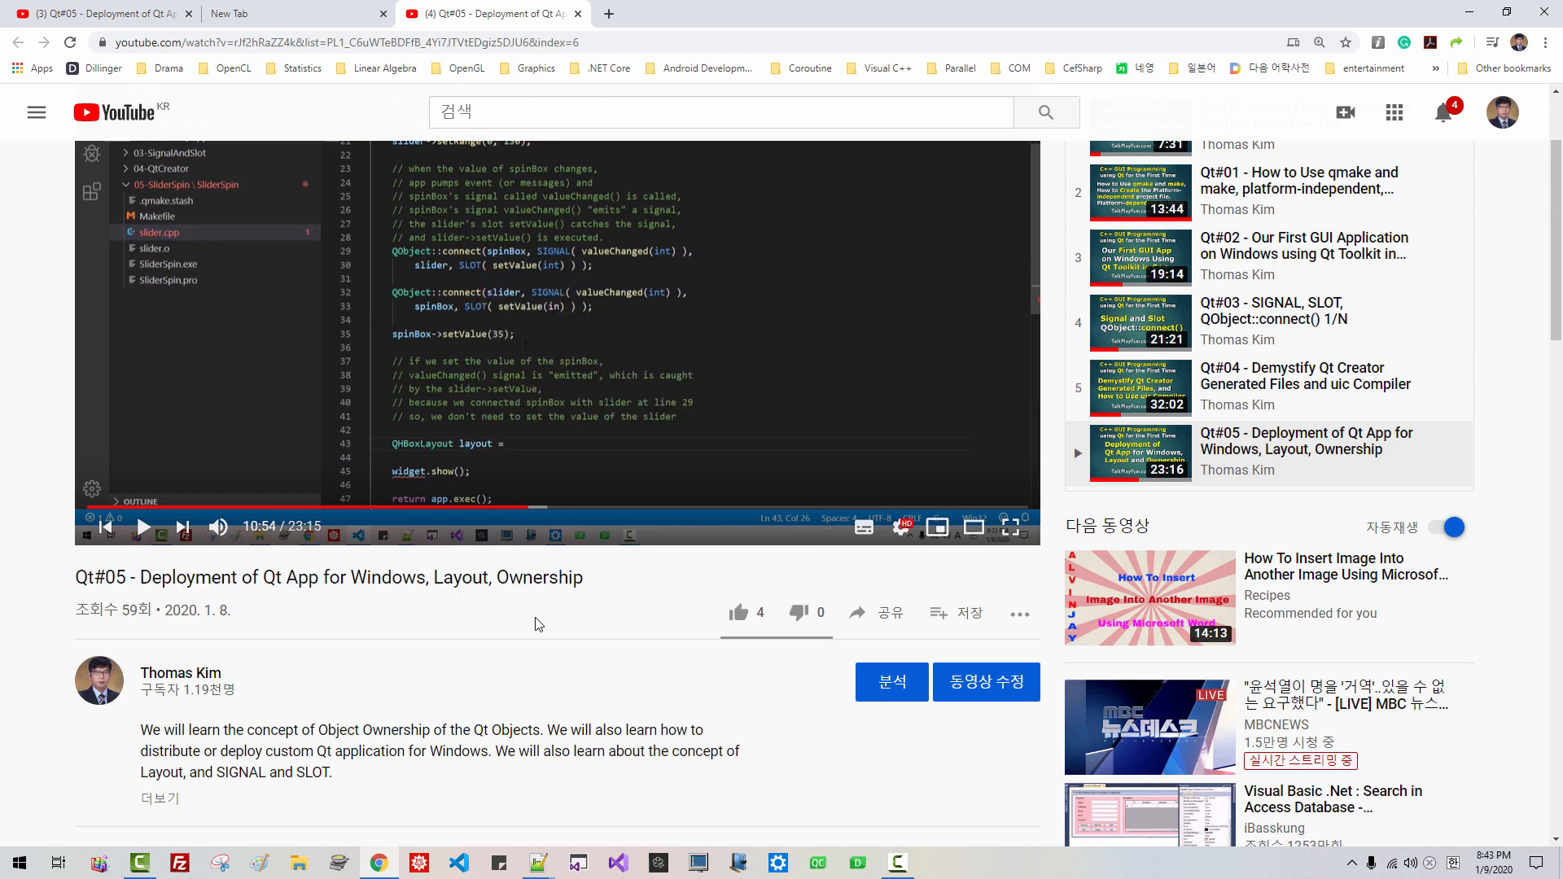
{"action": "mouse_move", "coordinate": [780, 621]}
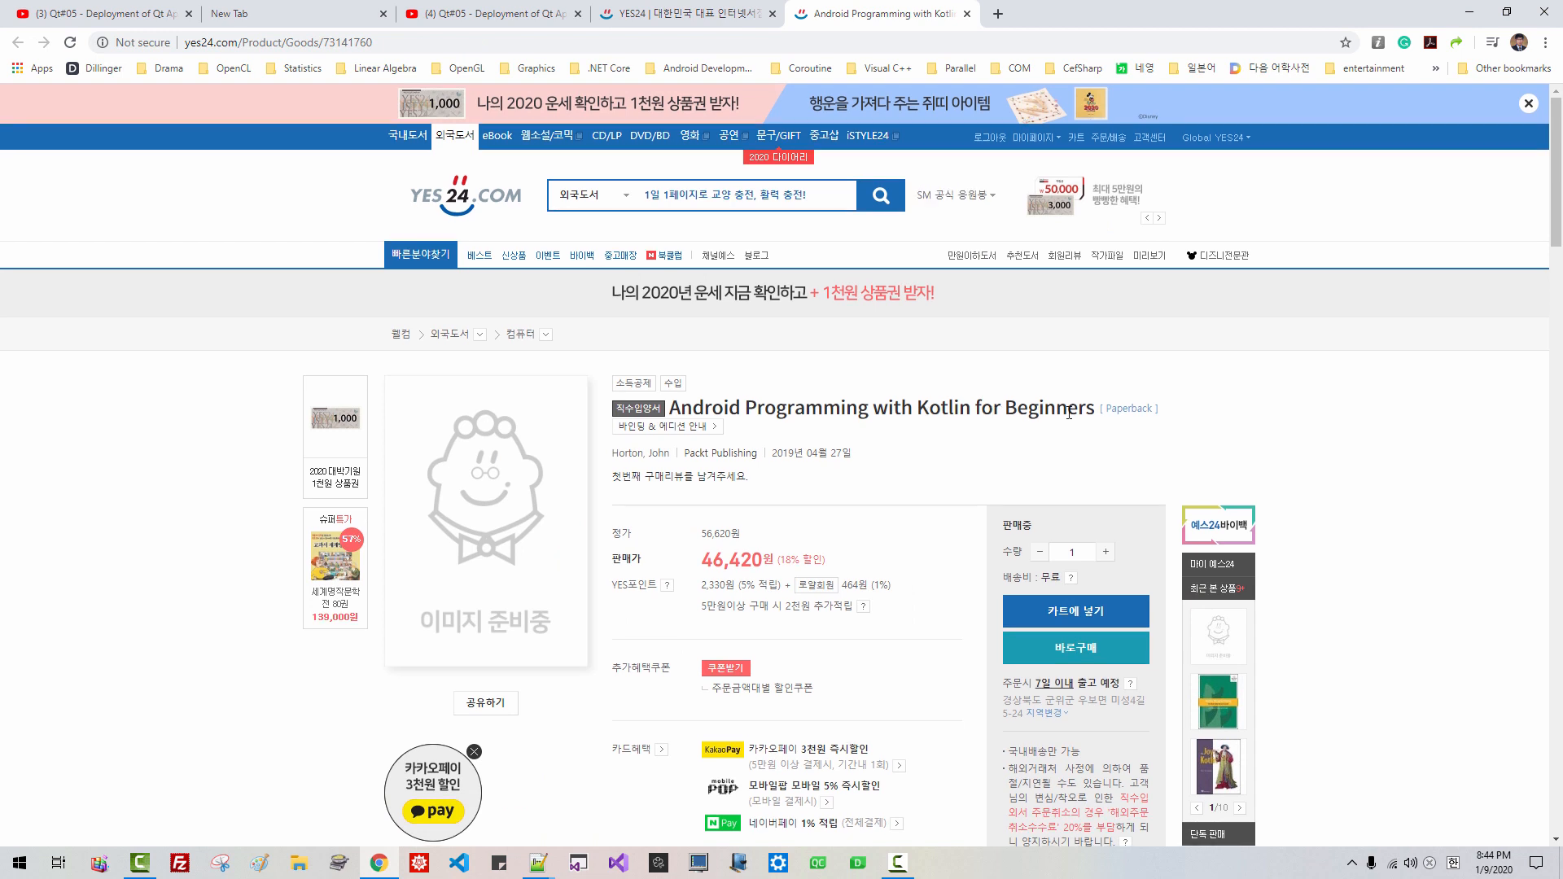
Step: Compare an ordered Kotlin book against its Amazon listing, then return to YES24
{"action": "left_click", "coordinate": [1528, 102]}
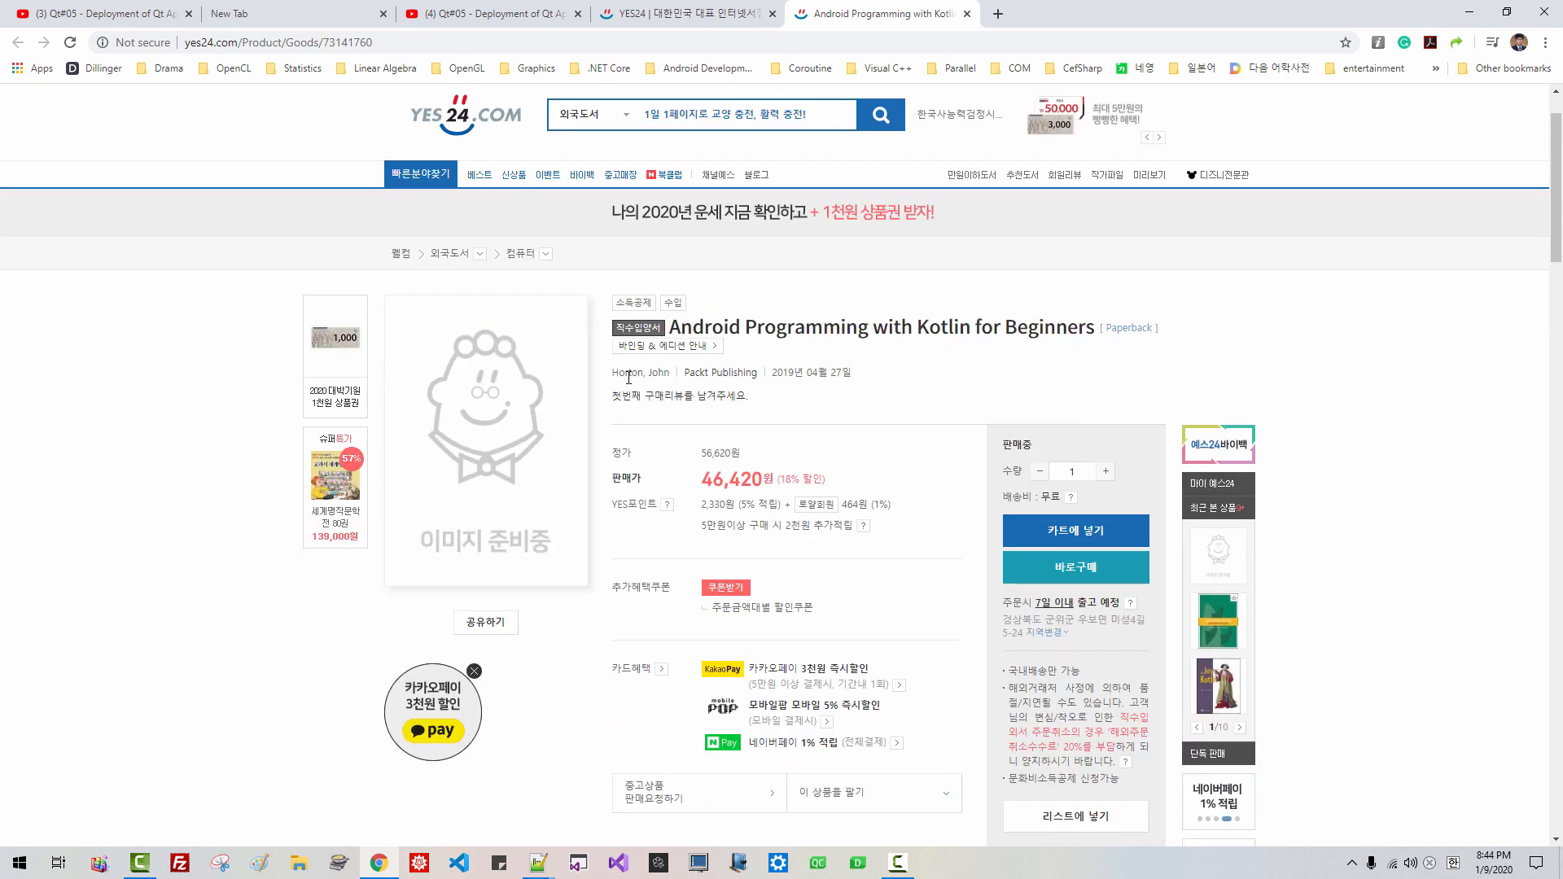
{"action": "mouse_move", "coordinate": [739, 387]}
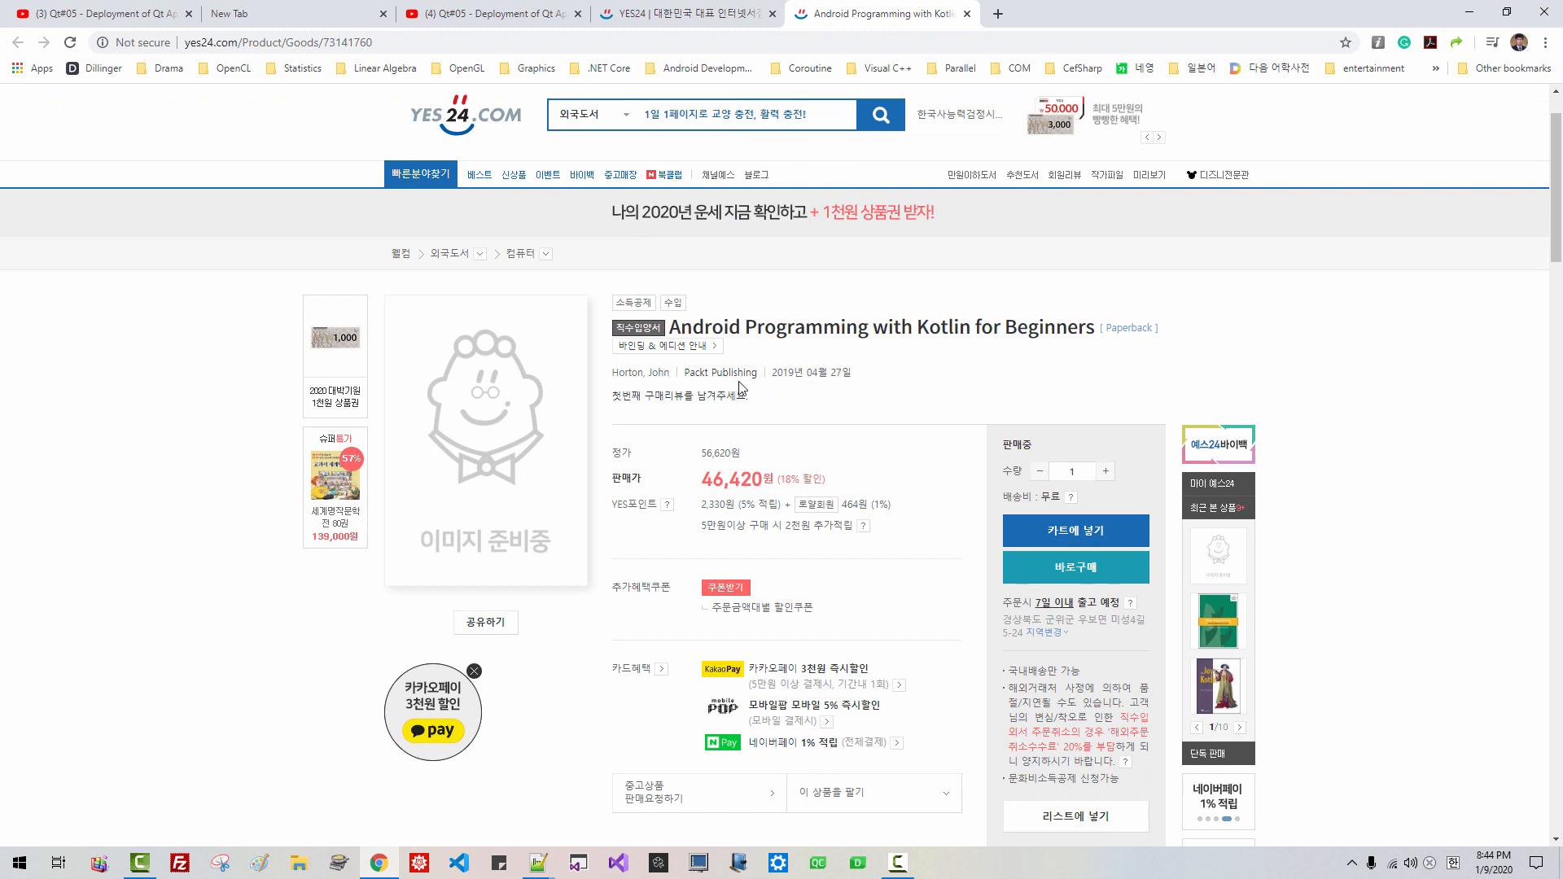
{"action": "left_click", "coordinate": [1269, 13]}
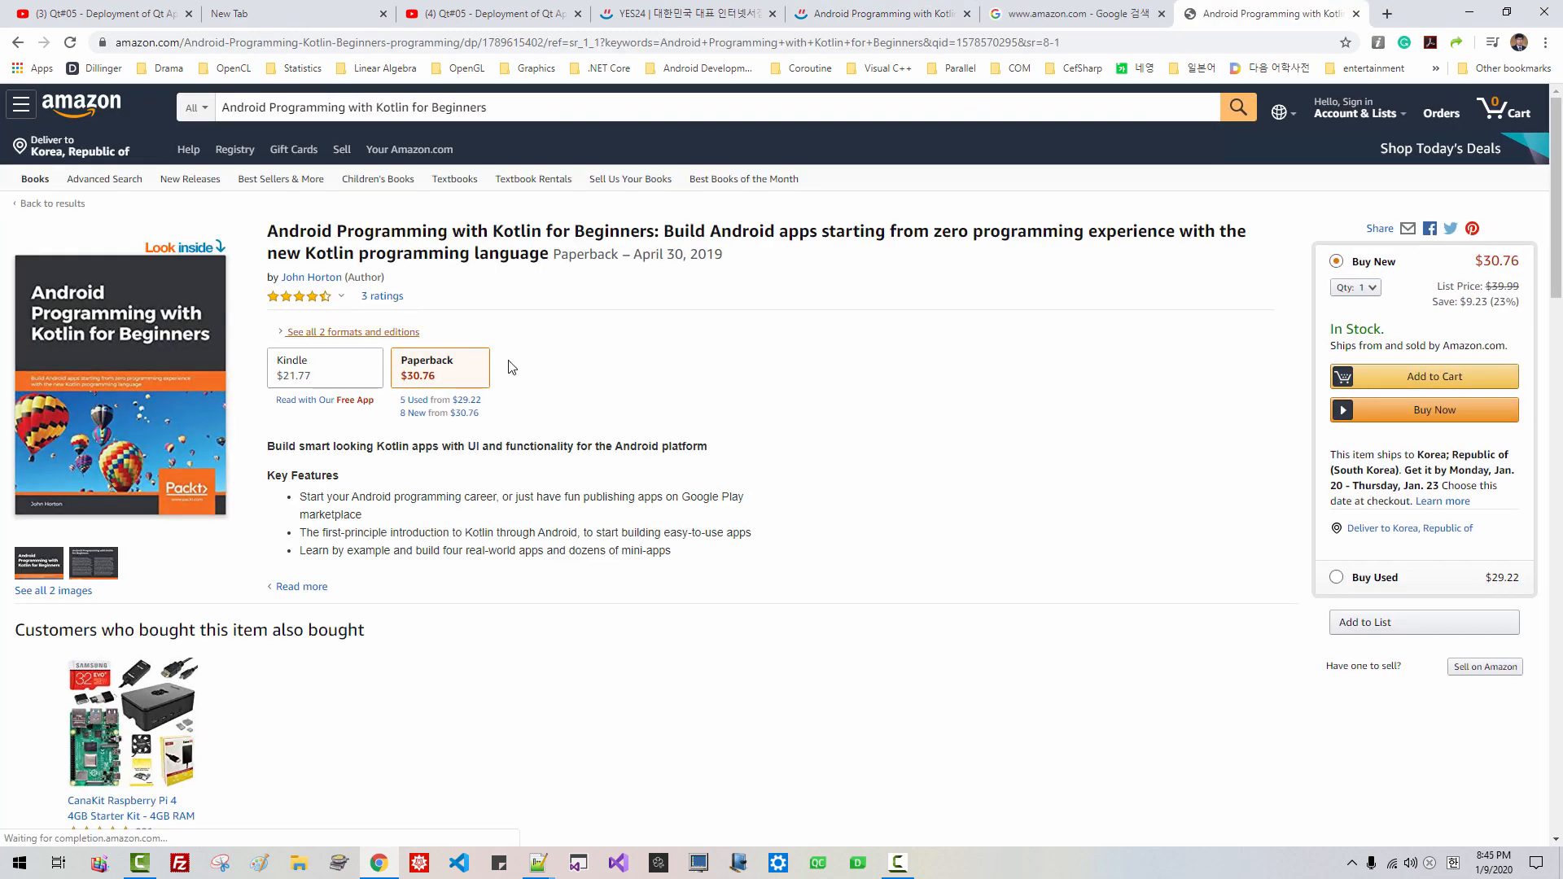
{"action": "scroll", "scroll_direction": "down", "scroll_amount": 3}
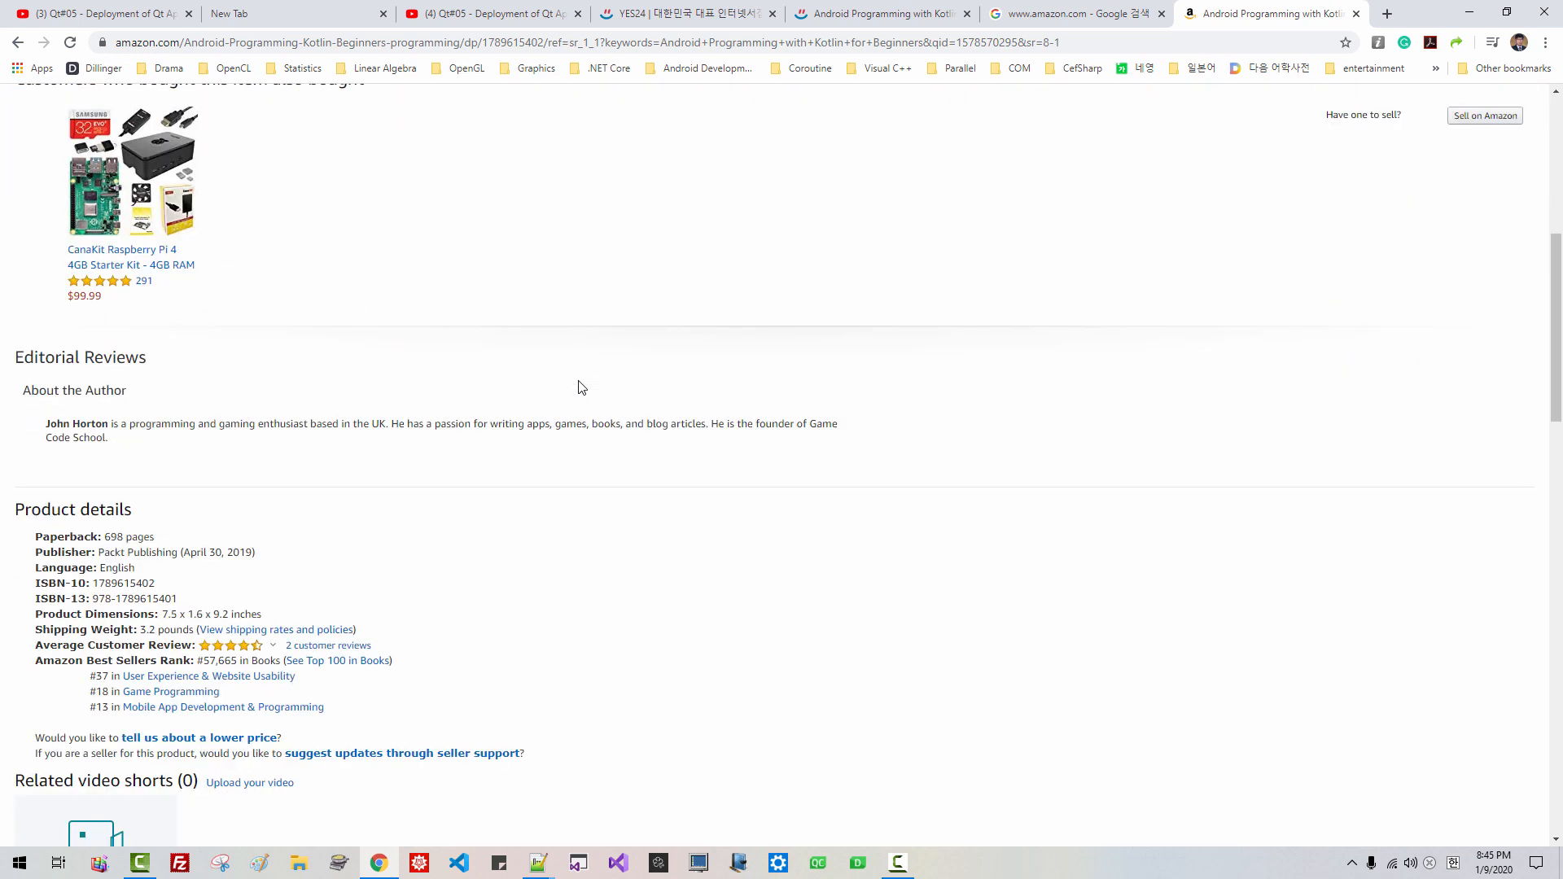
{"action": "left_click", "coordinate": [686, 13]}
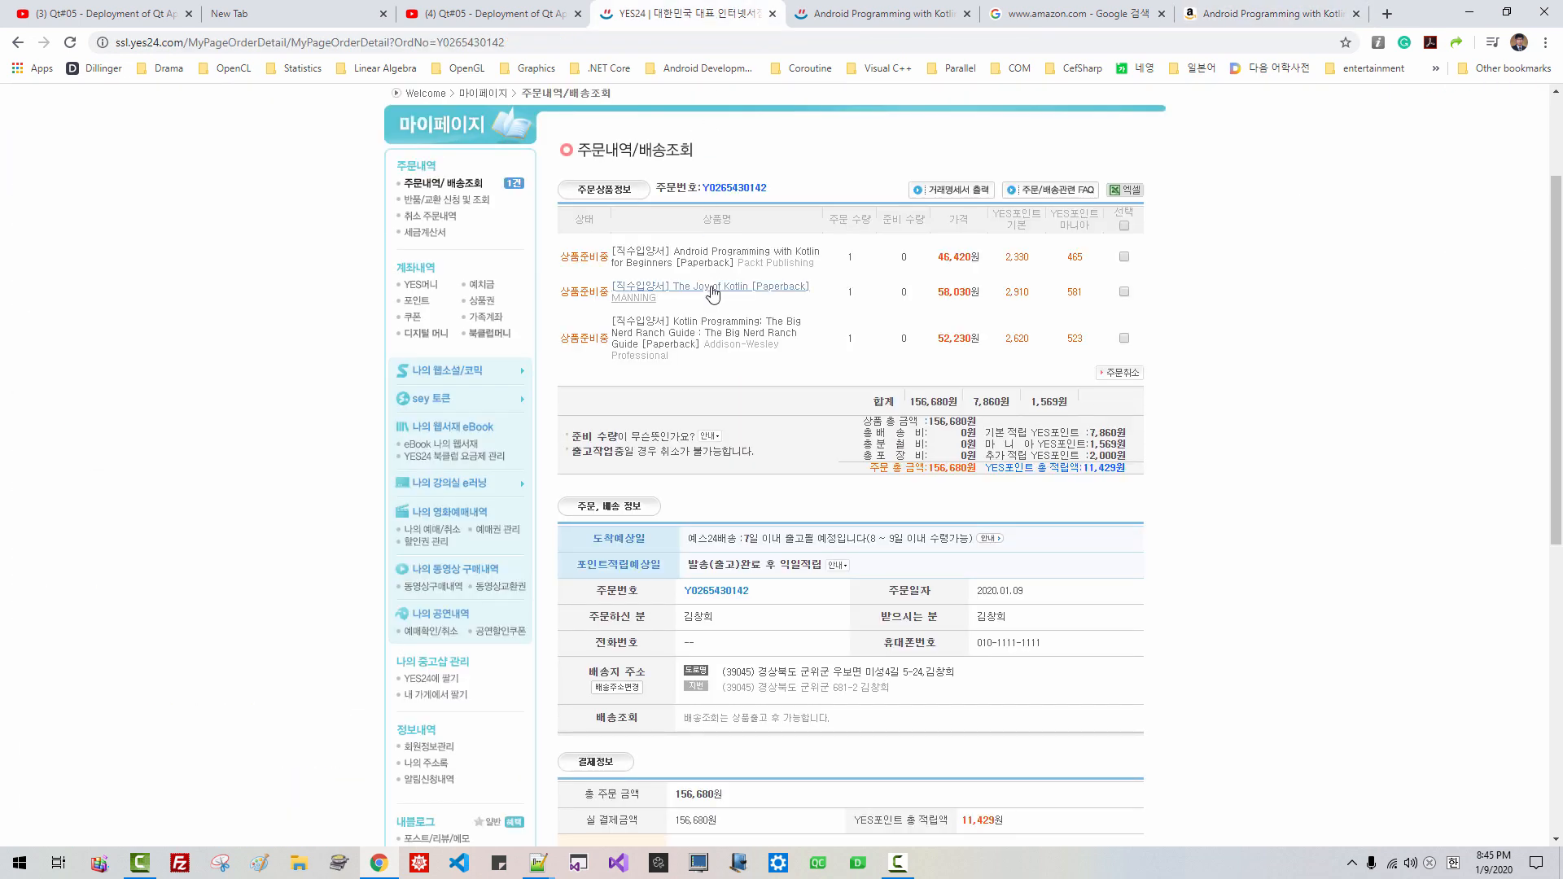
Step: Review a Kotlin book page, select the 156,680 won order total, and return to Qt#05
{"action": "left_click", "coordinate": [740, 286]}
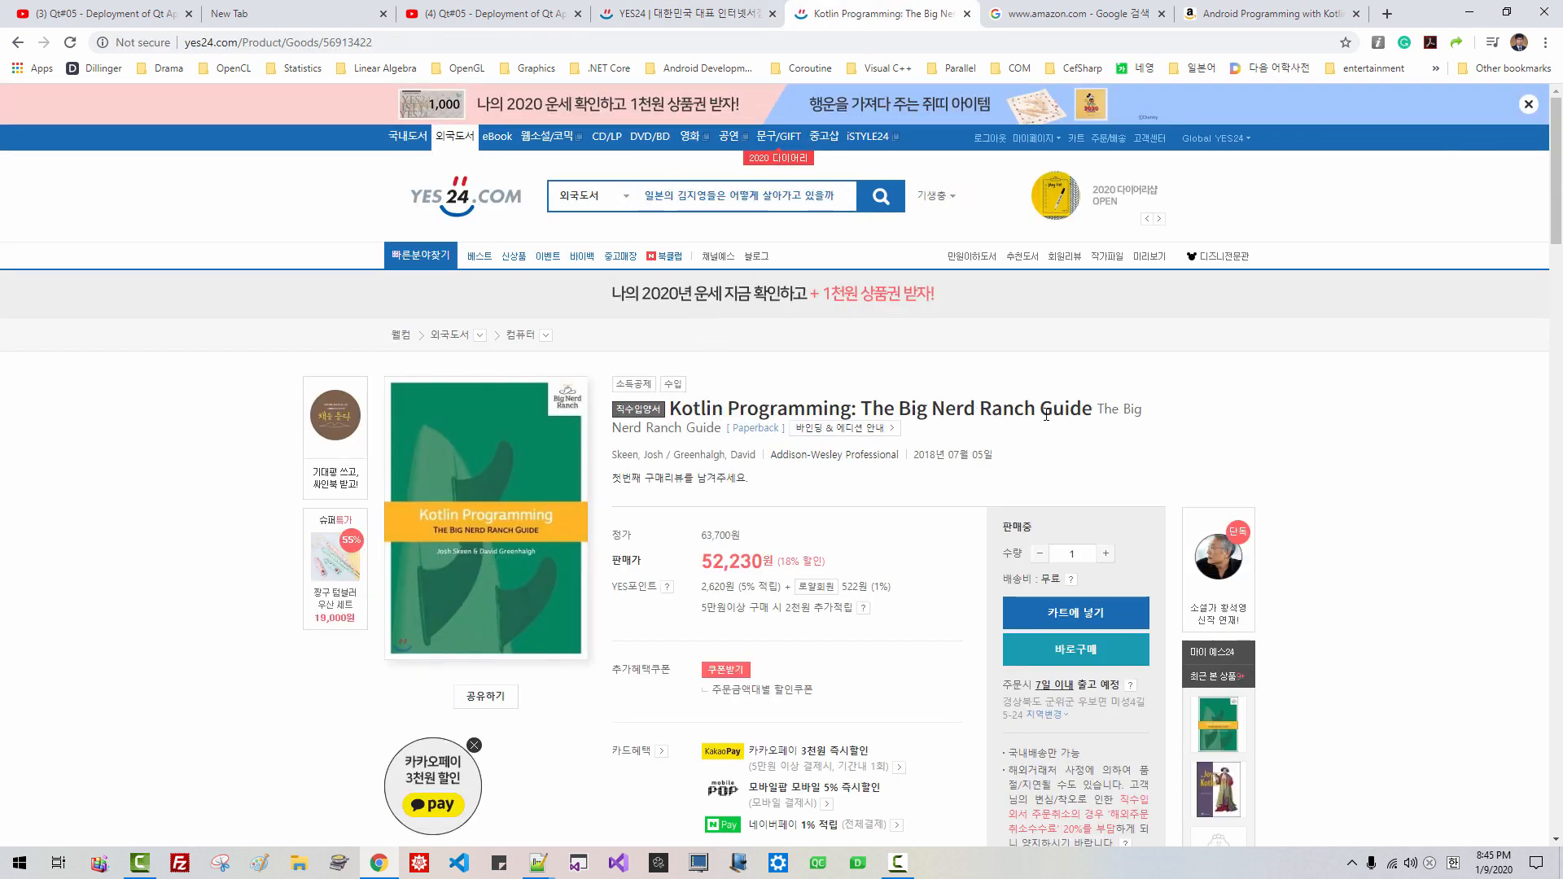
{"action": "left_click", "coordinate": [657, 13]}
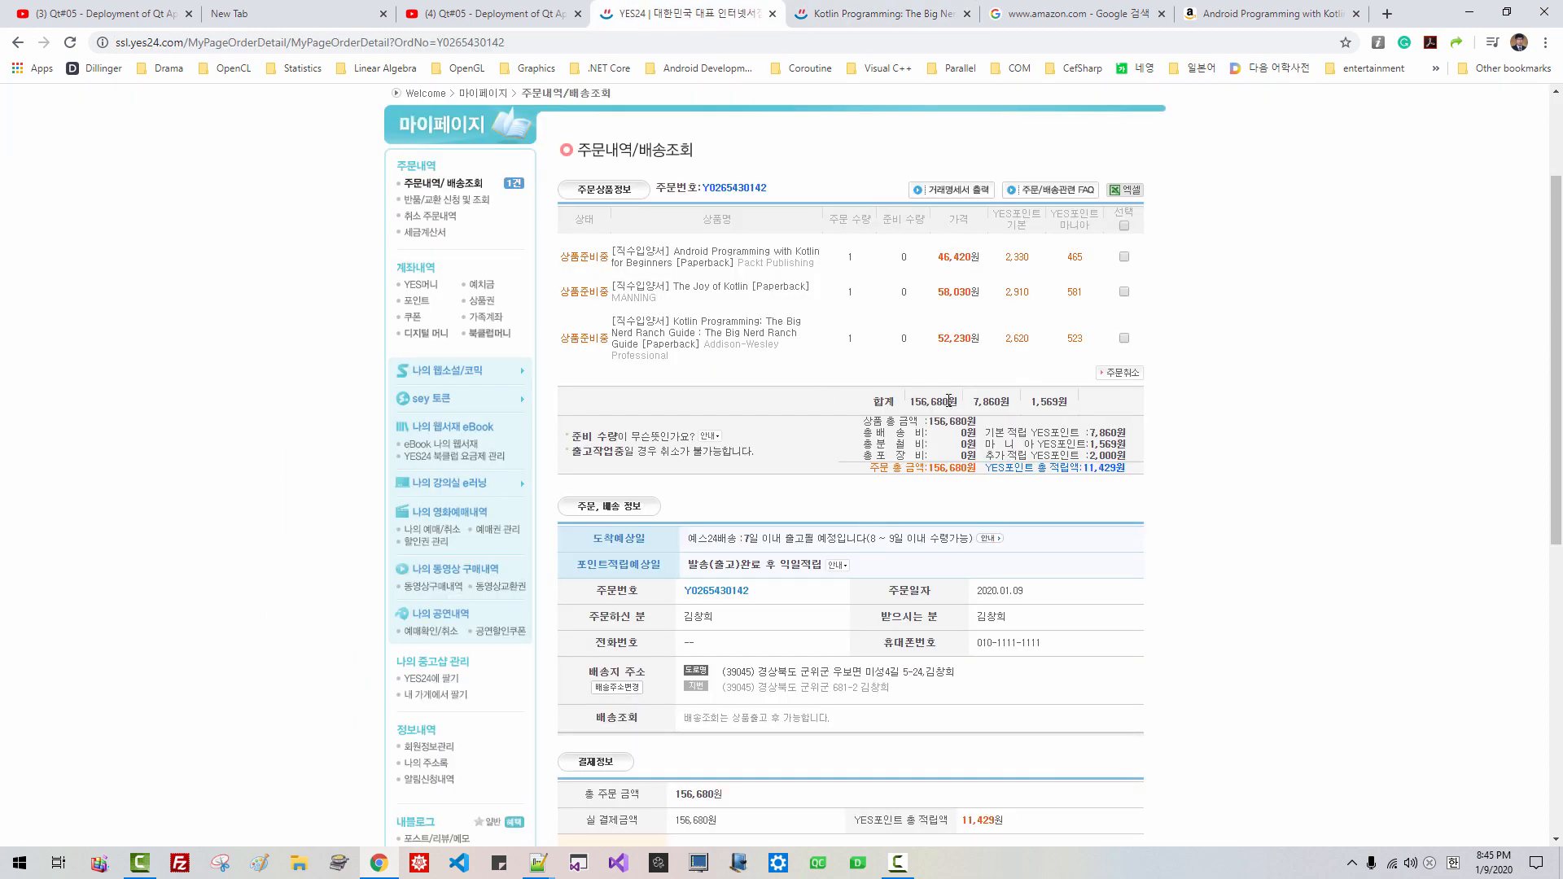
{"action": "double_click", "coordinate": [932, 399]}
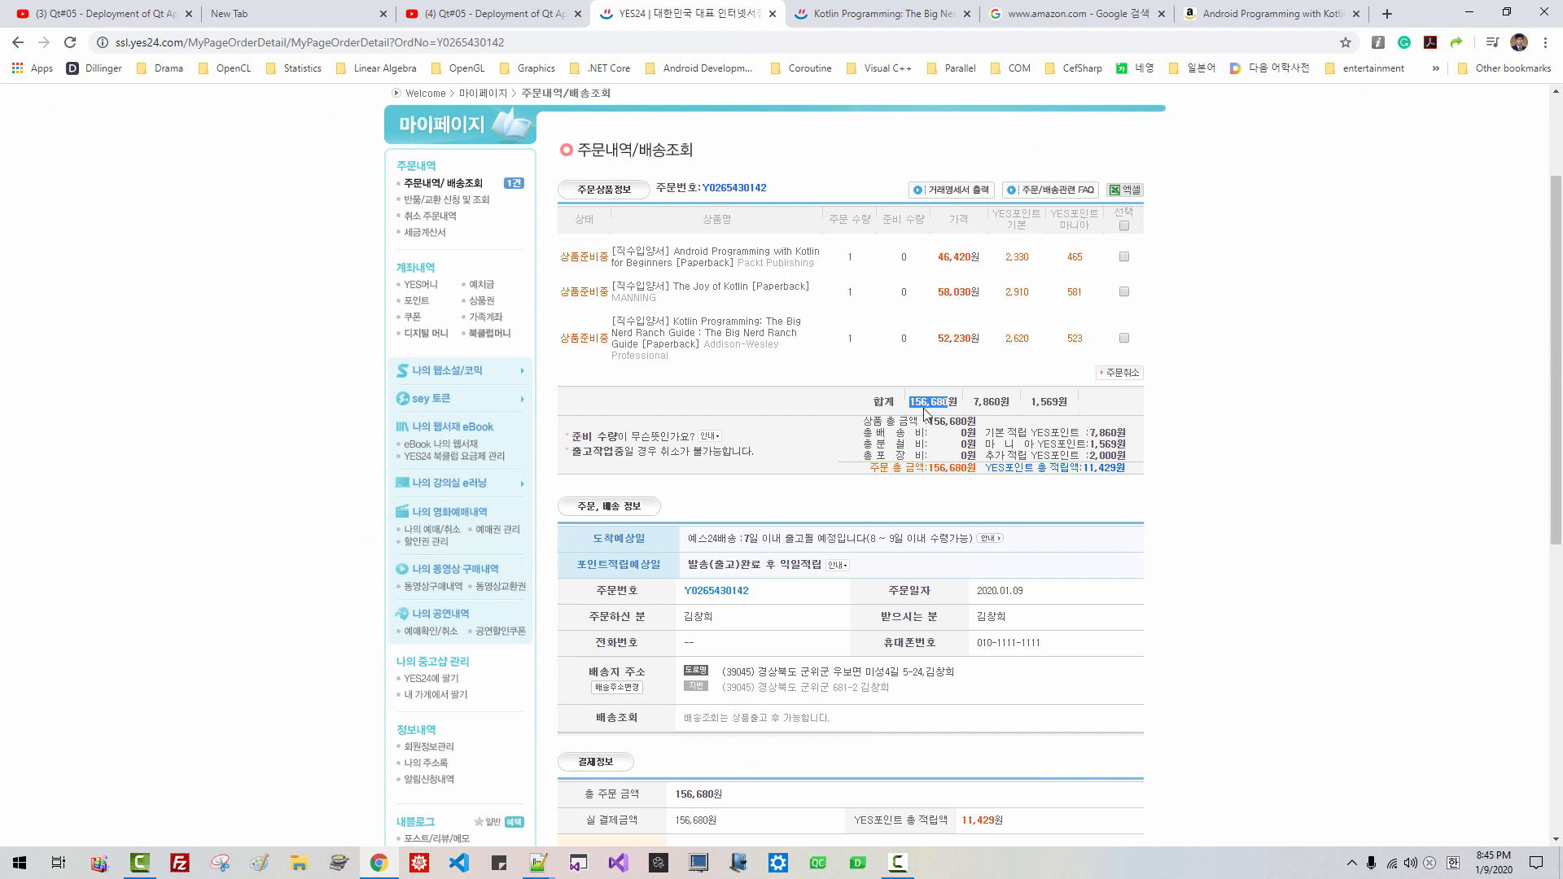
{"action": "left_click", "coordinate": [489, 13]}
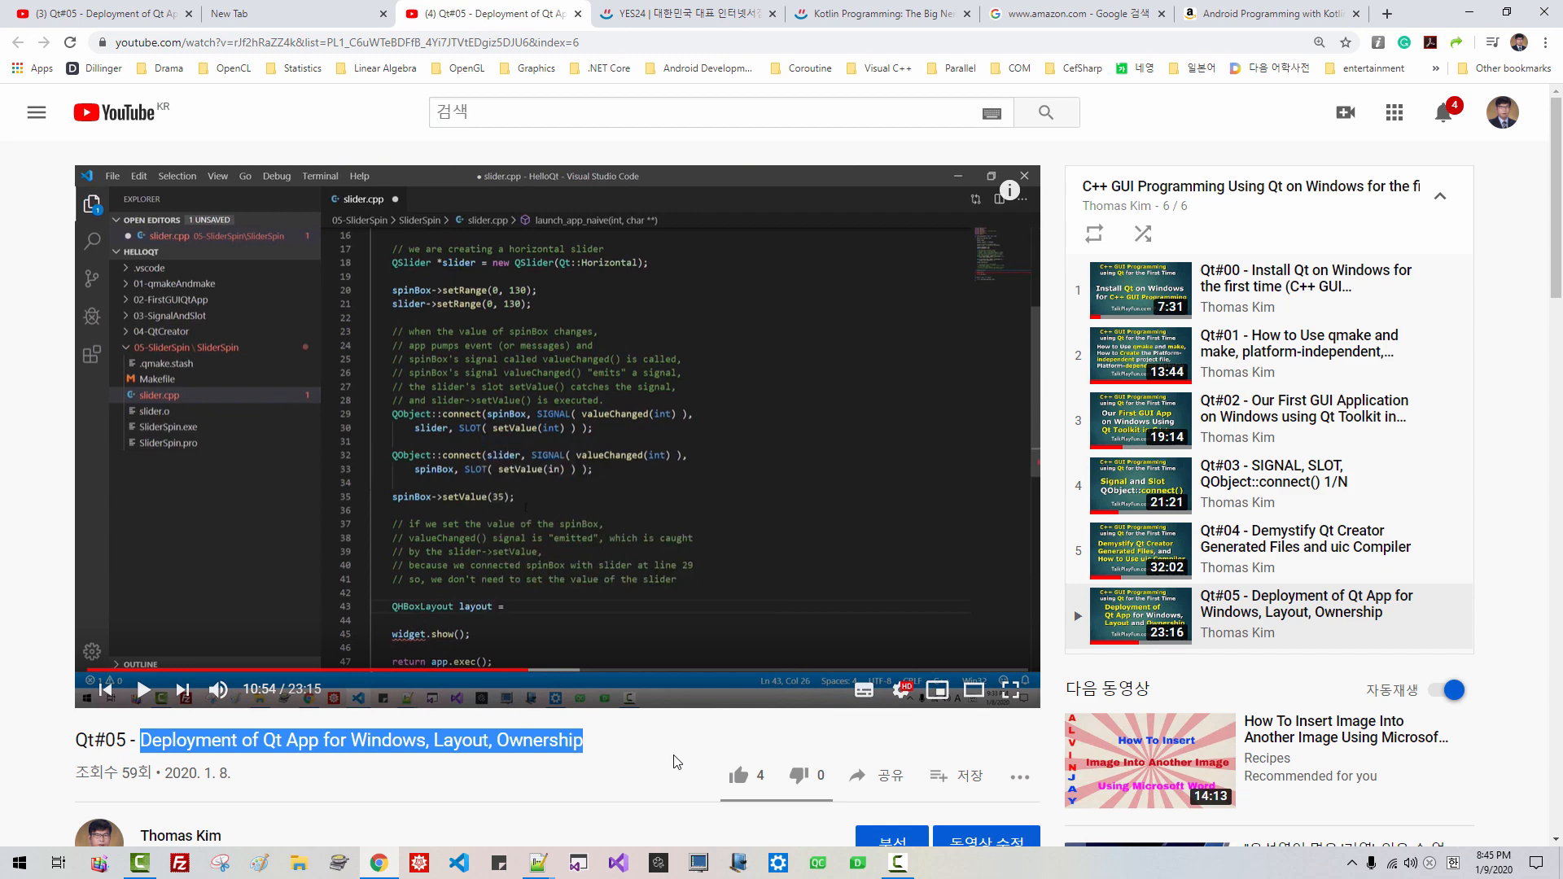
{"action": "left_click", "coordinate": [1266, 13]}
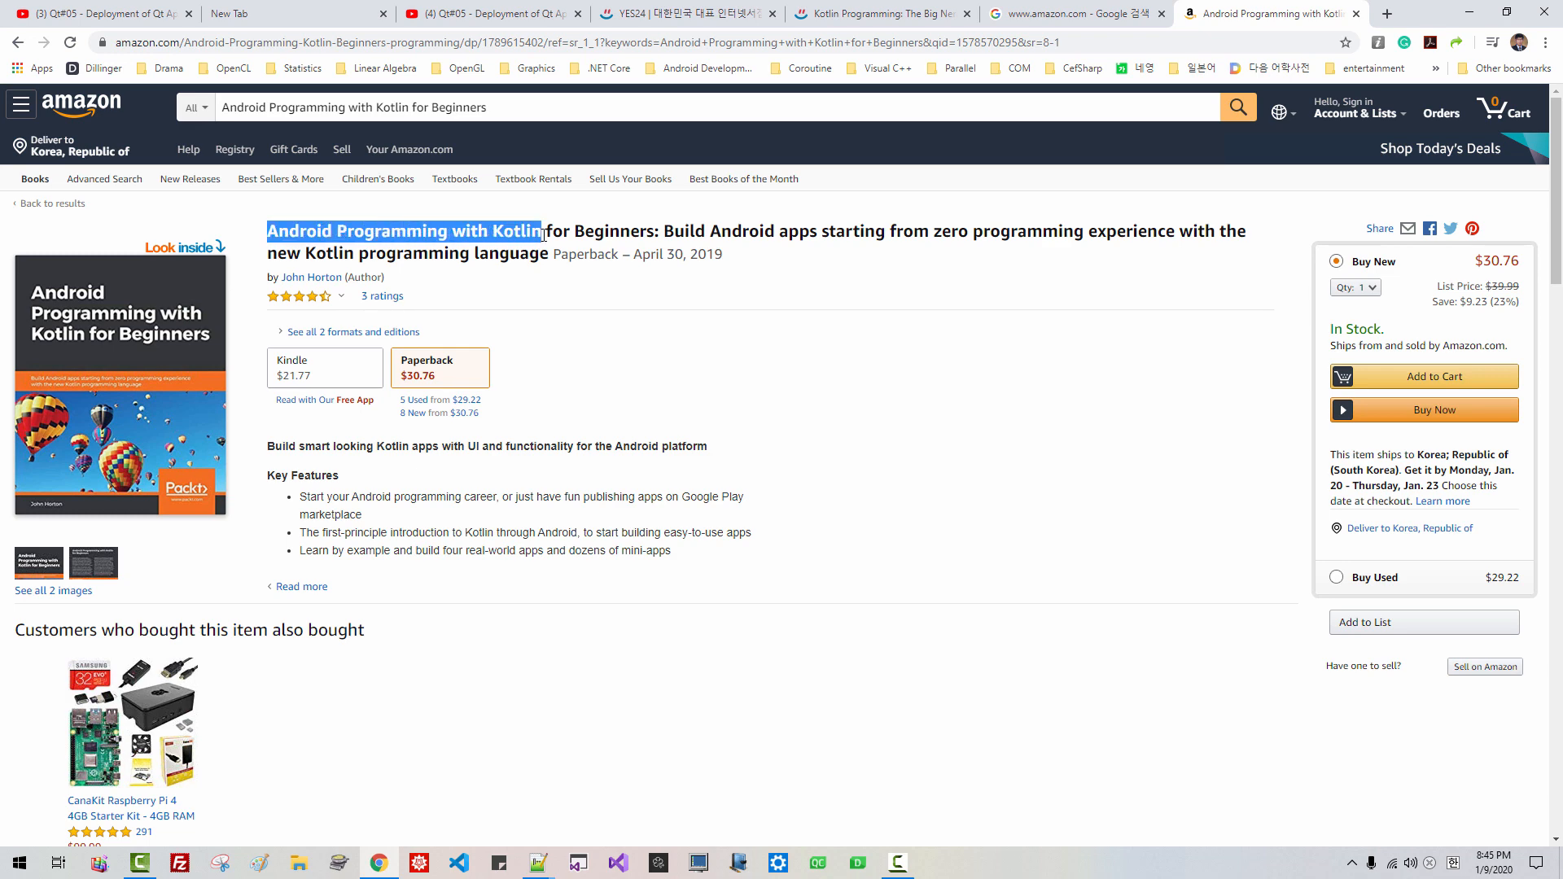
{"action": "left_click", "coordinate": [99, 13]}
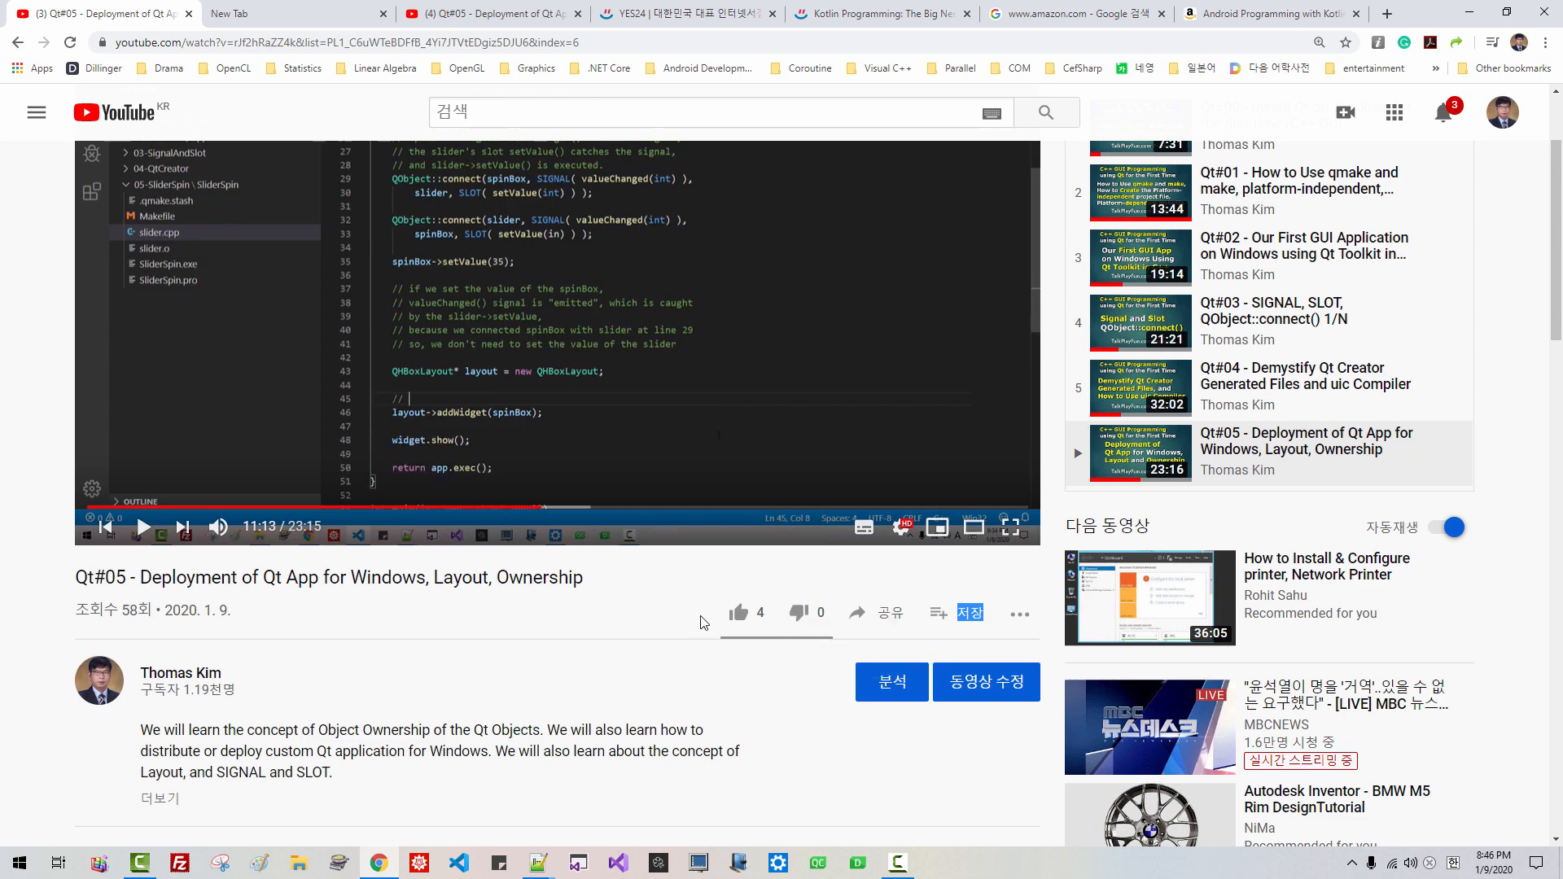
{"action": "mouse_move", "coordinate": [738, 611]}
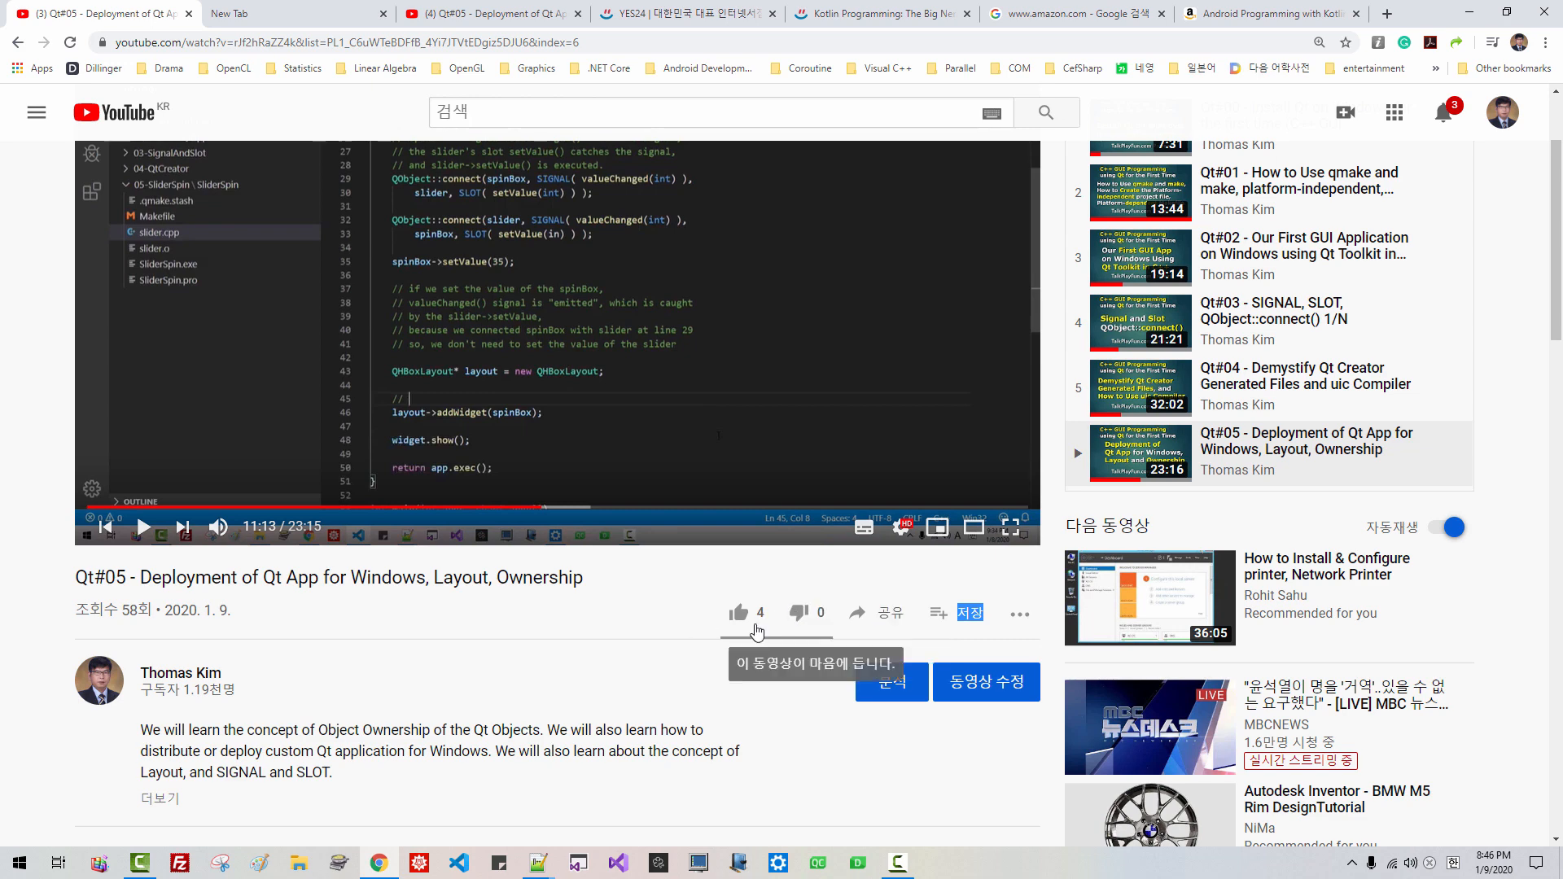
{"action": "mouse_move", "coordinate": [139, 626]}
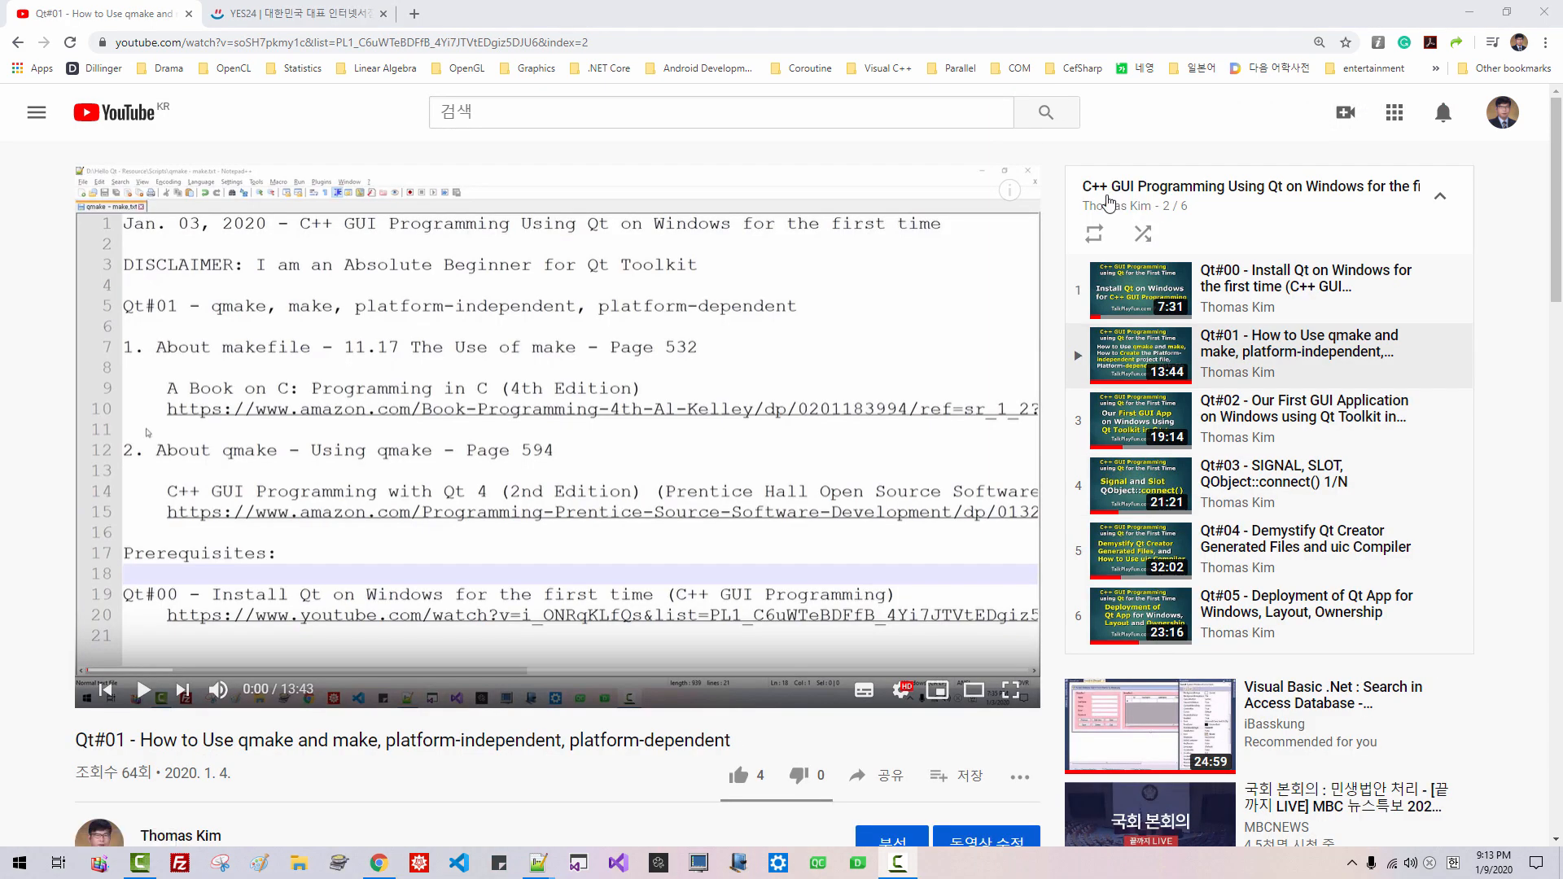
{"action": "mouse_move", "coordinate": [1127, 205]}
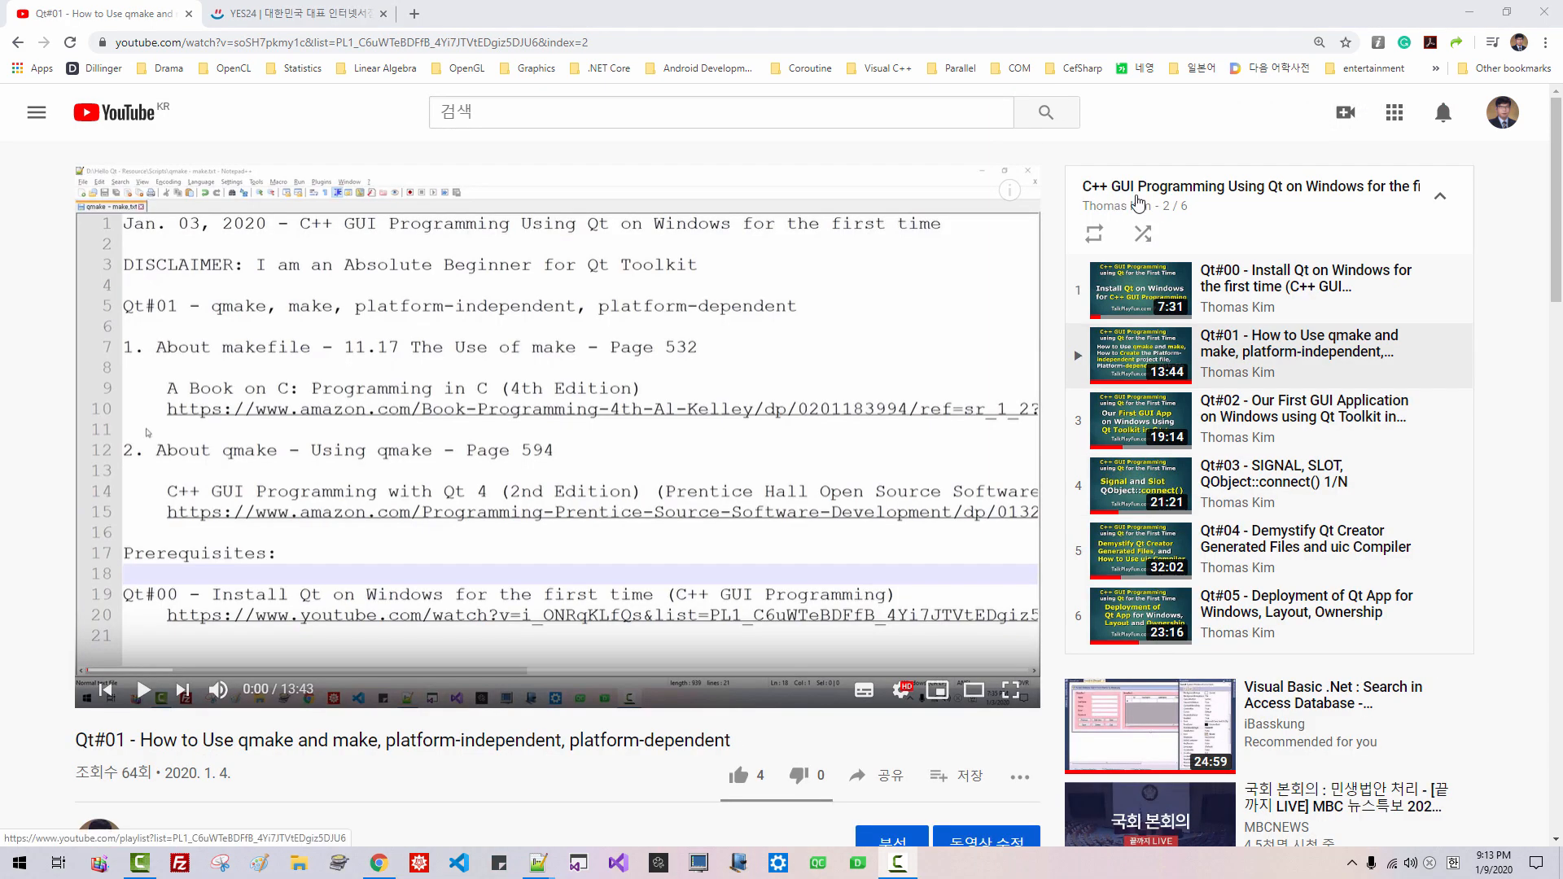
{"action": "mouse_move", "coordinate": [1275, 201]}
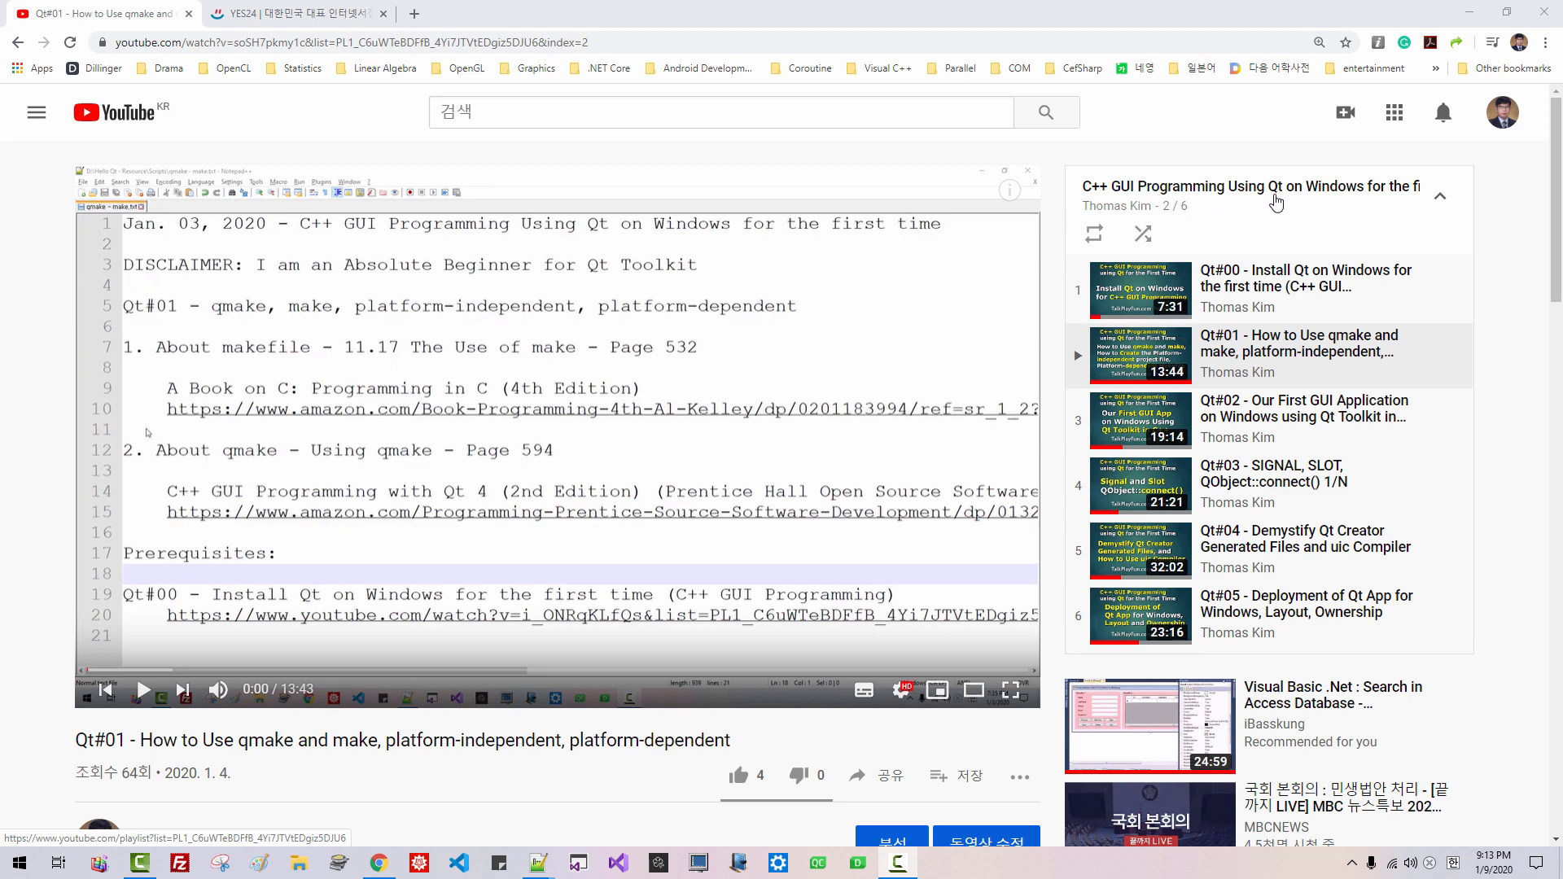
{"action": "mouse_move", "coordinate": [1333, 202]}
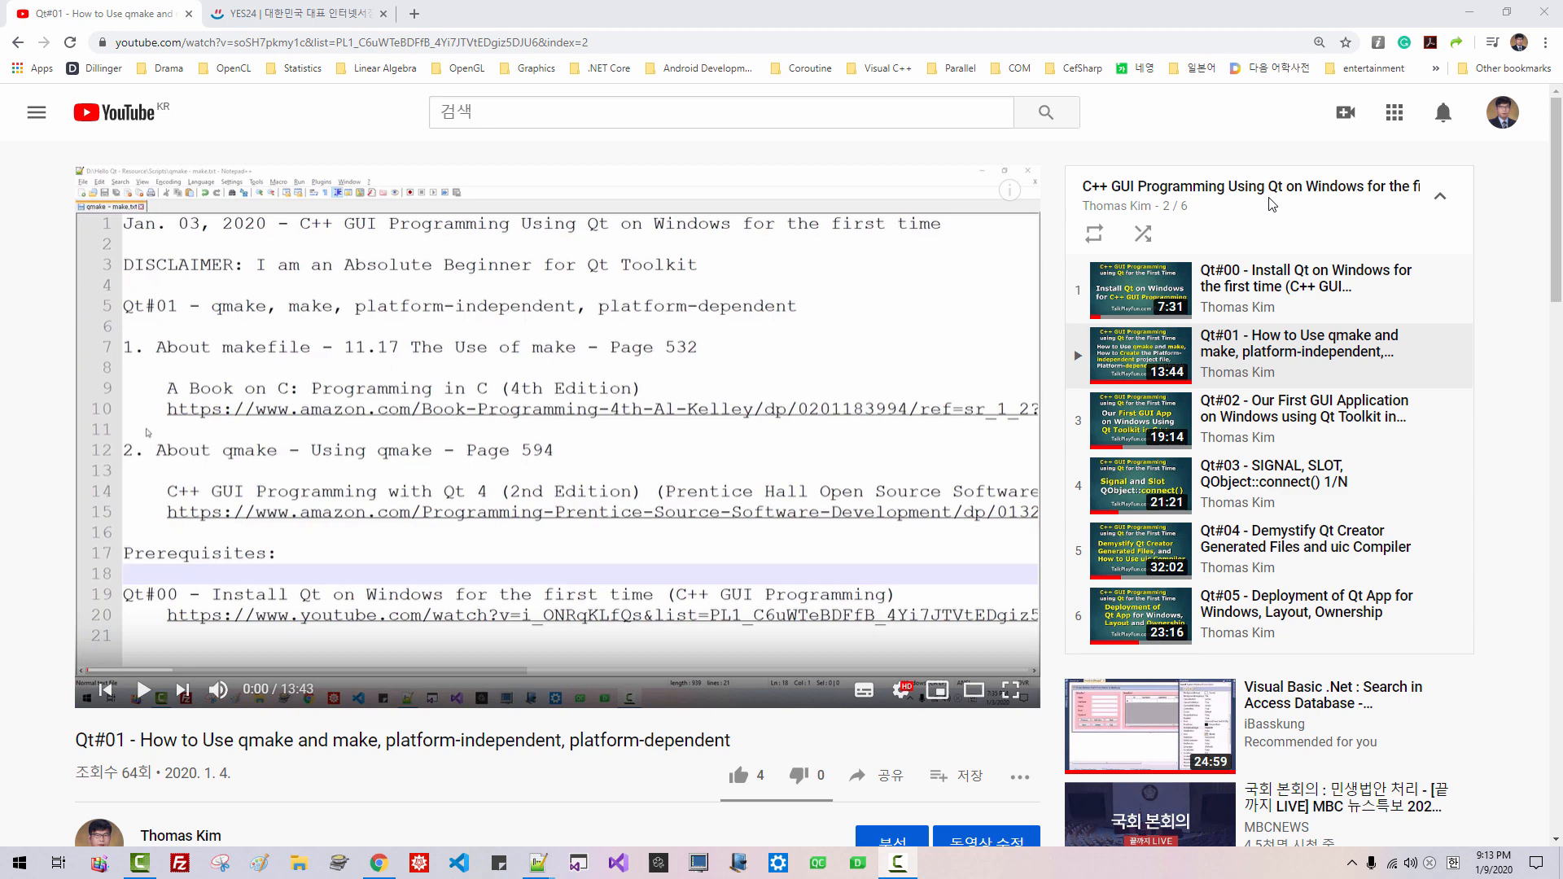
{"action": "mouse_move", "coordinate": [702, 154]}
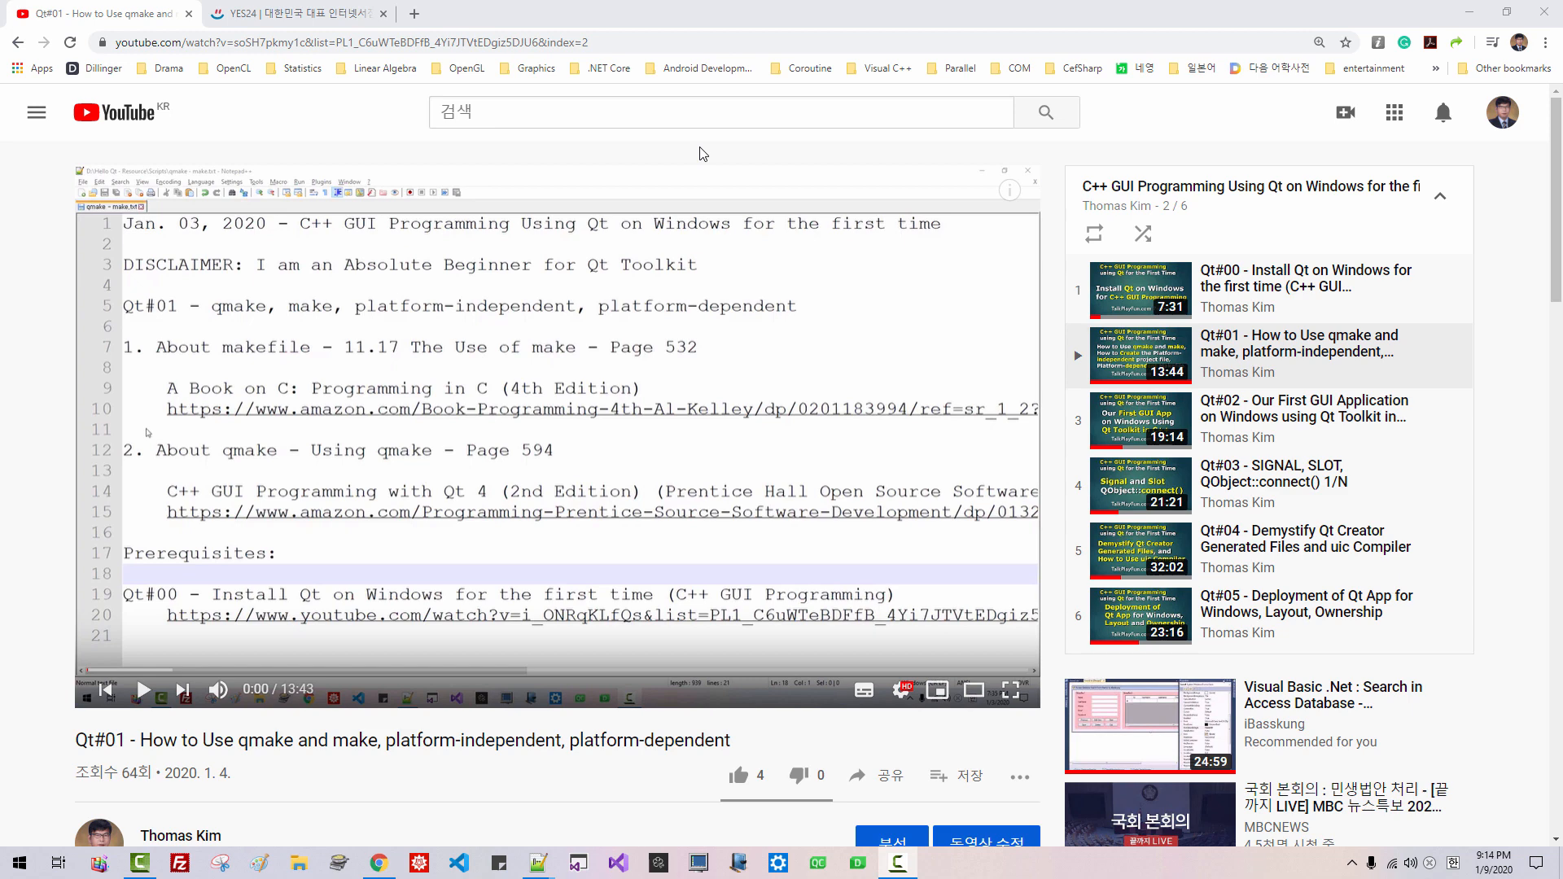
Step: Open the YES24 order history showing three recent book orders
{"action": "left_click", "coordinate": [289, 13]}
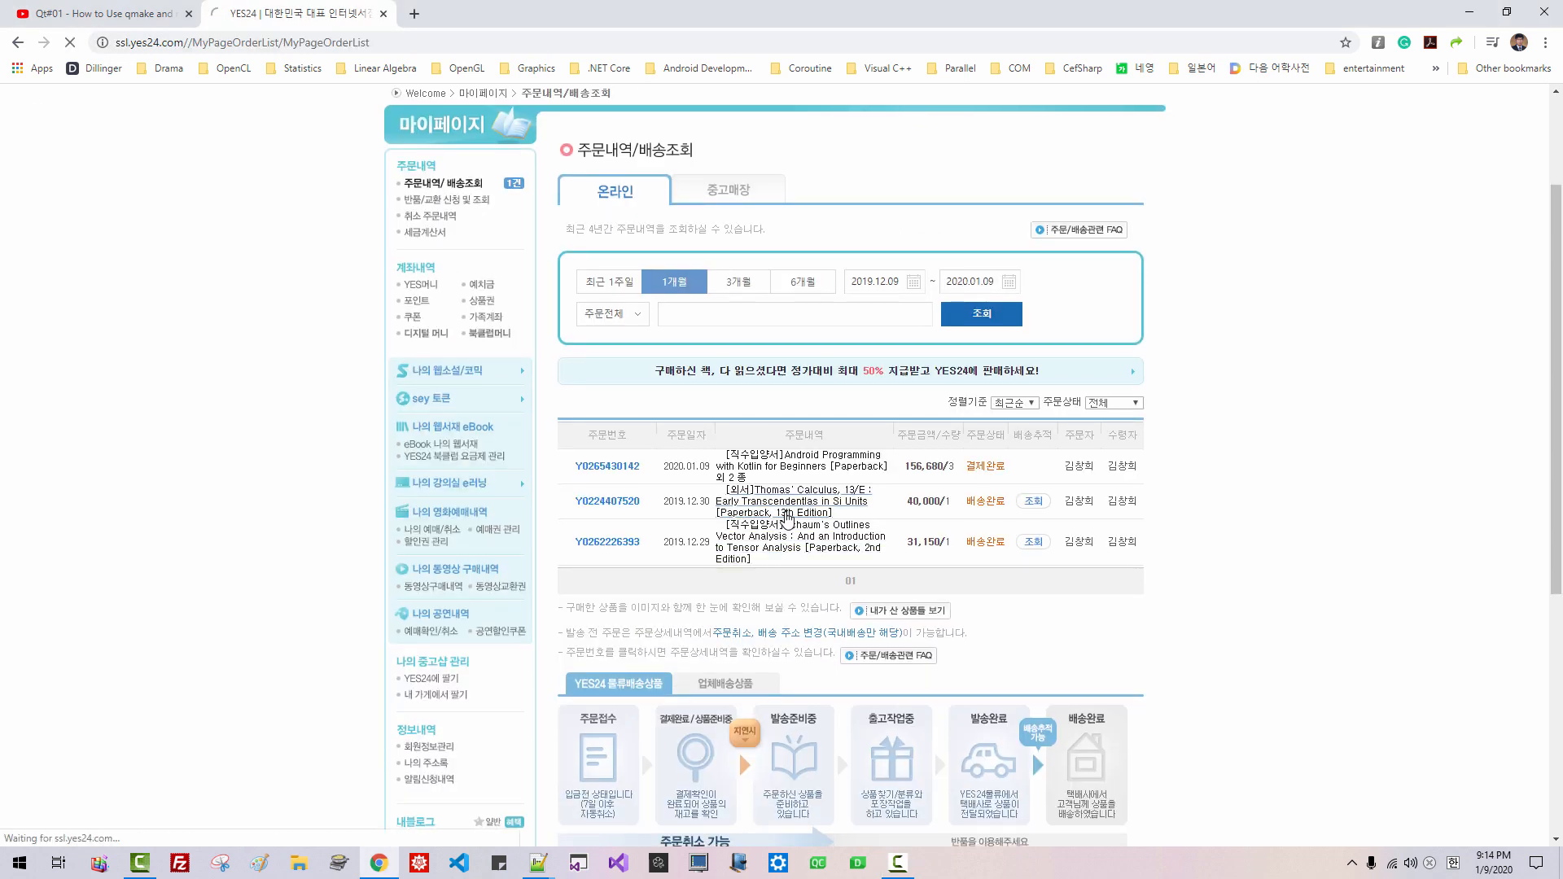
Step: Open the ordered Schaum's Outlines Vector Analysis book page from the order history
{"action": "left_click", "coordinate": [789, 489]}
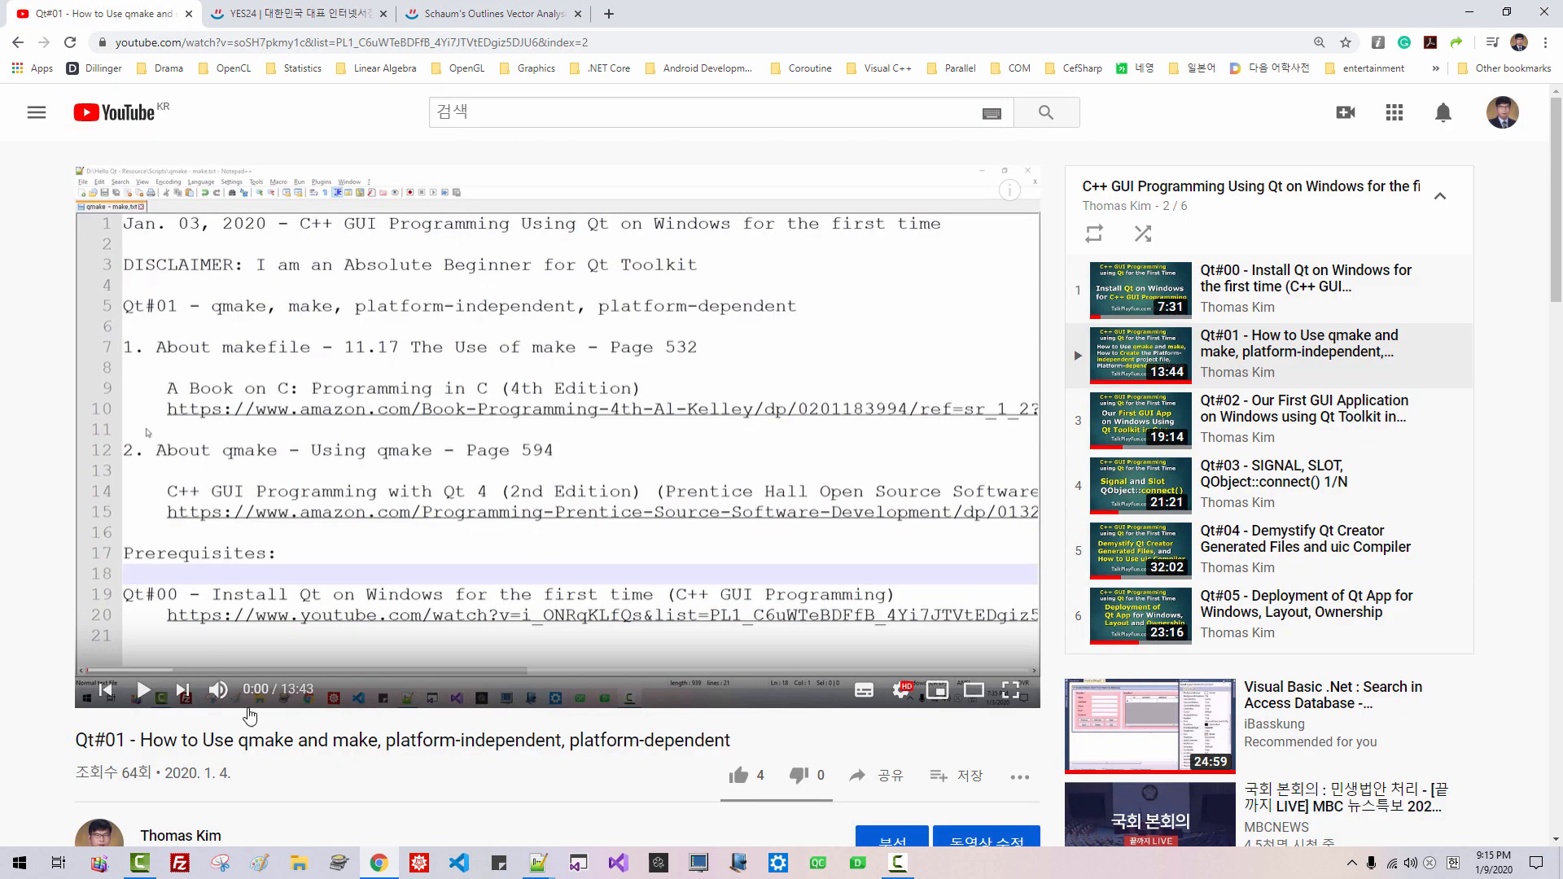
{"action": "mouse_move", "coordinate": [209, 747]}
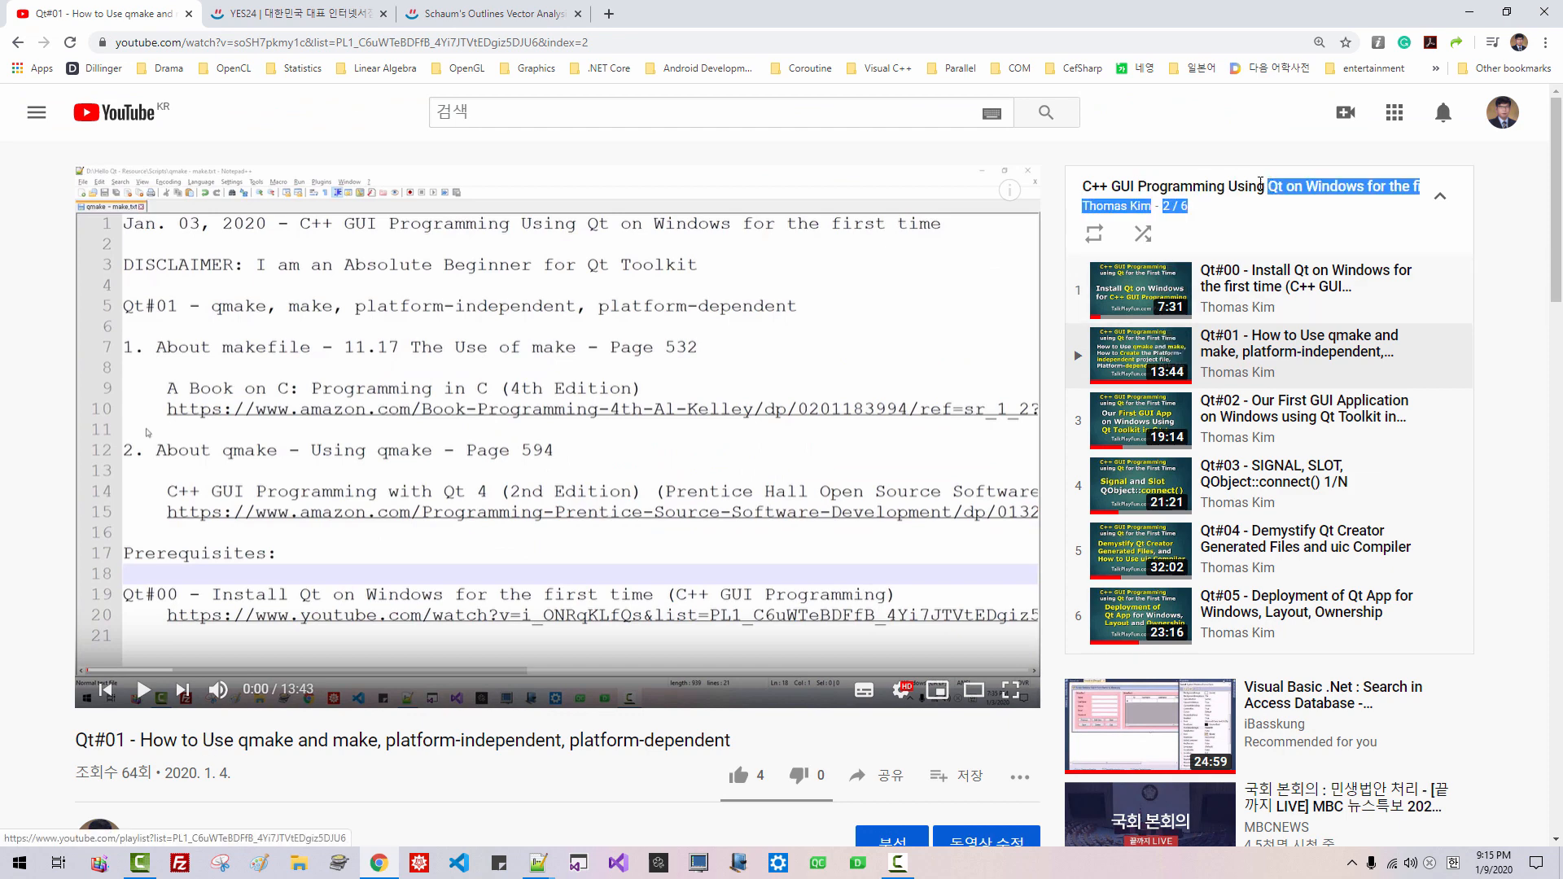
Step: Collapse the Qt#01 video's course playlist to reveal the recommended videos
{"action": "left_click", "coordinate": [1439, 194]}
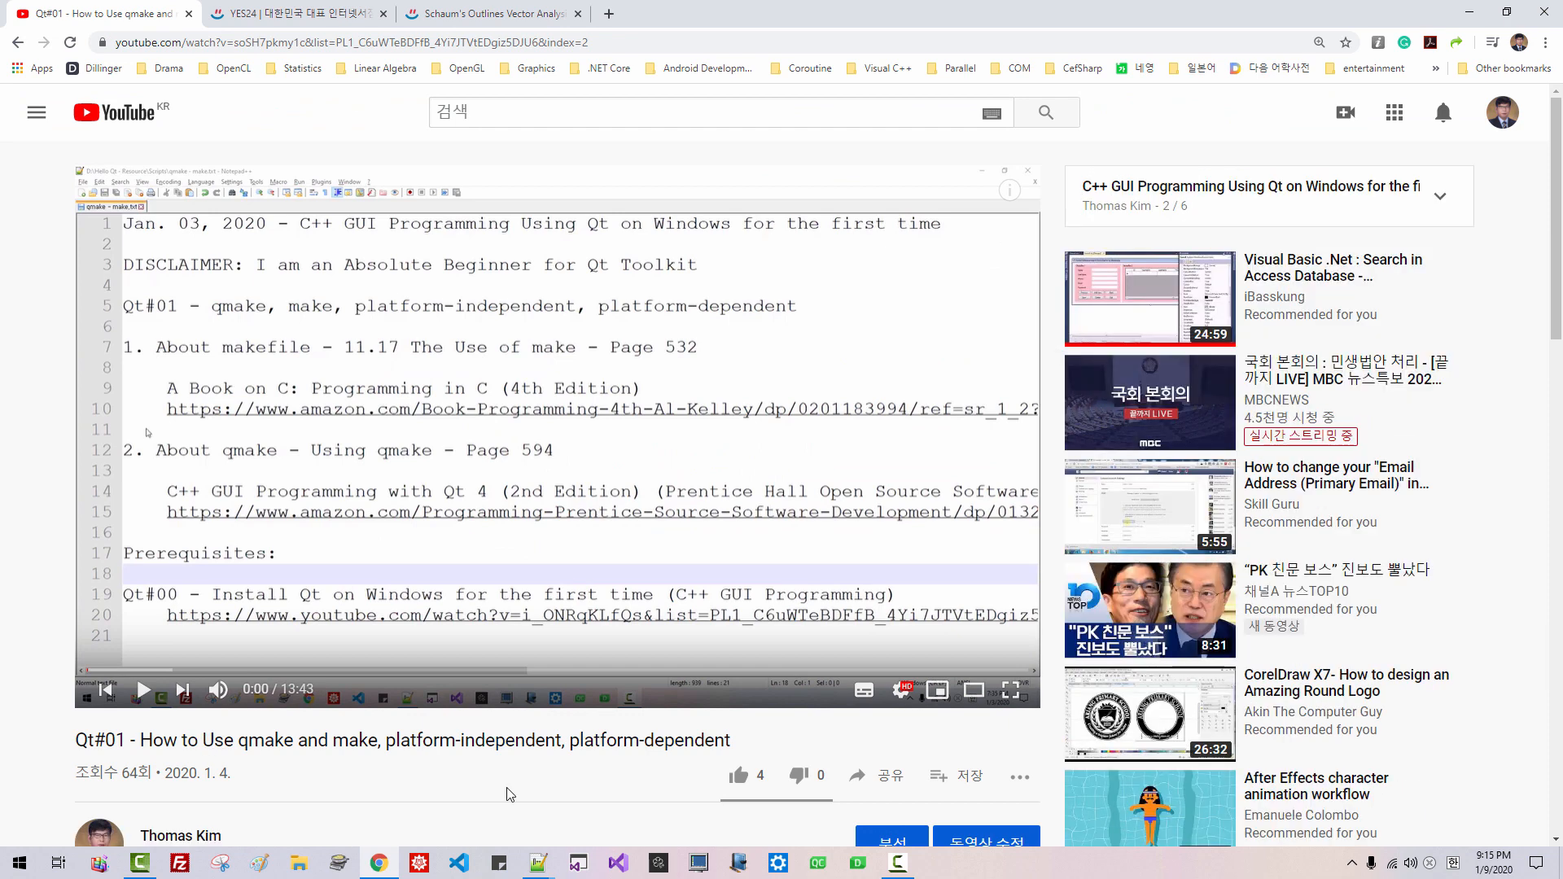
{"action": "mouse_move", "coordinate": [183, 747]}
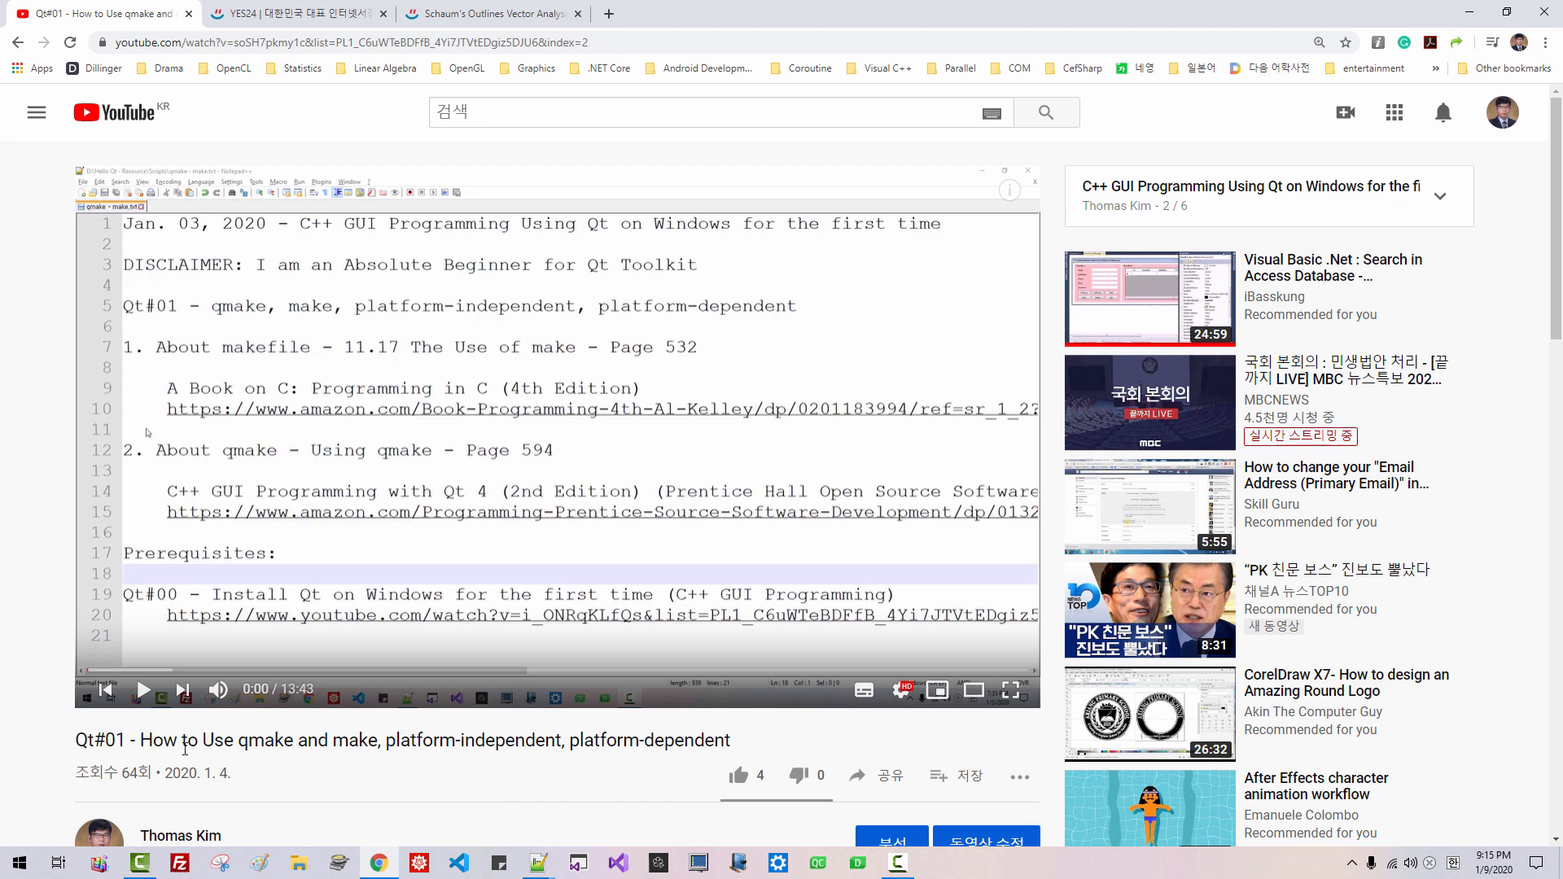
{"action": "double_click", "coordinate": [99, 740]}
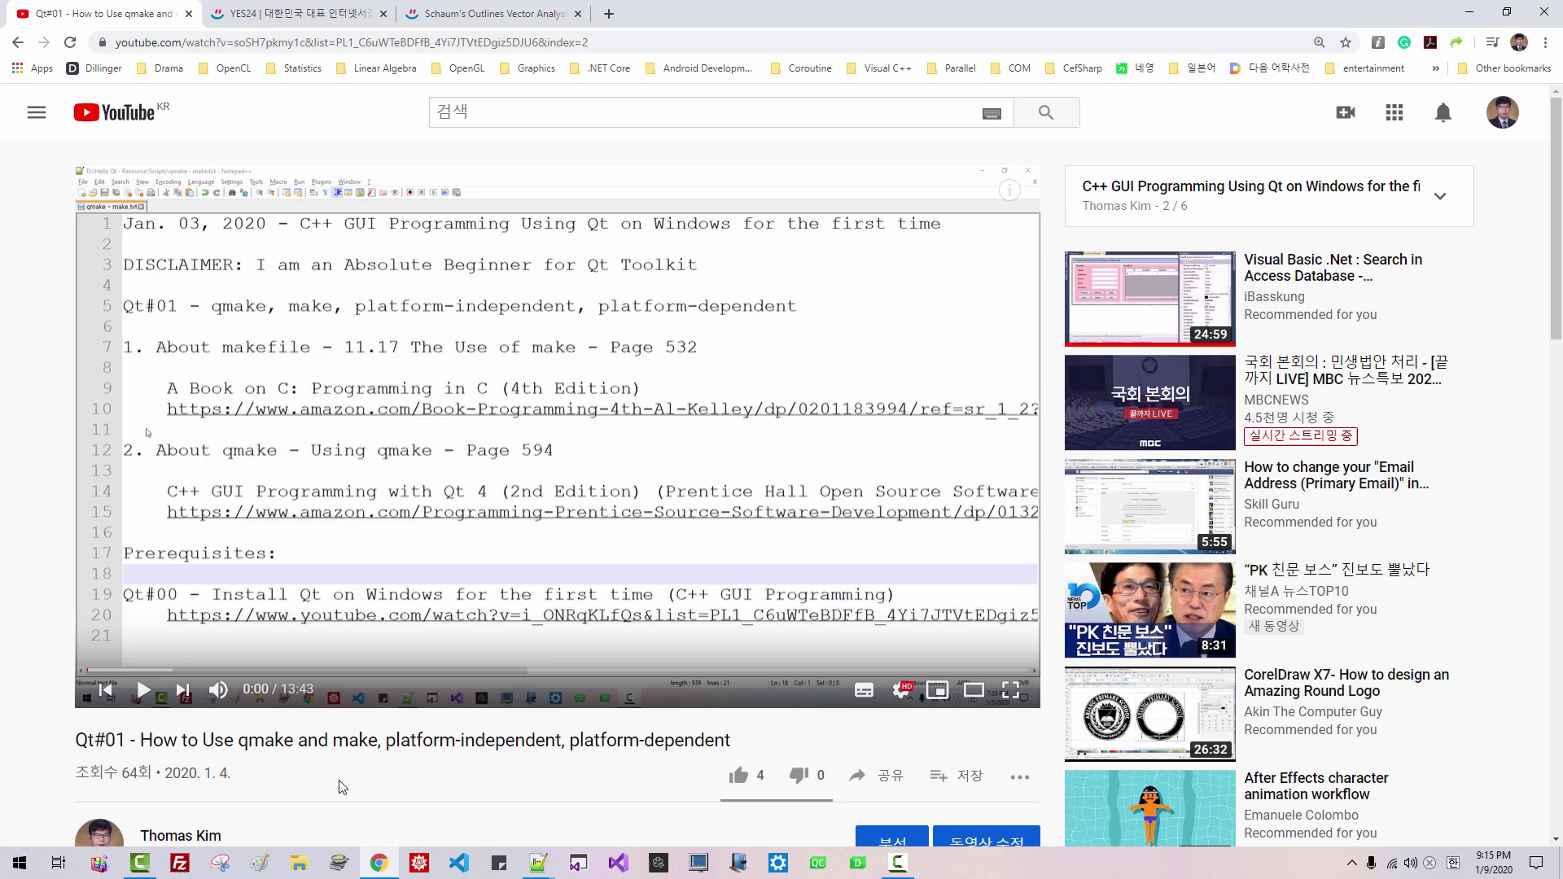
{"action": "mouse_move", "coordinate": [924, 438]}
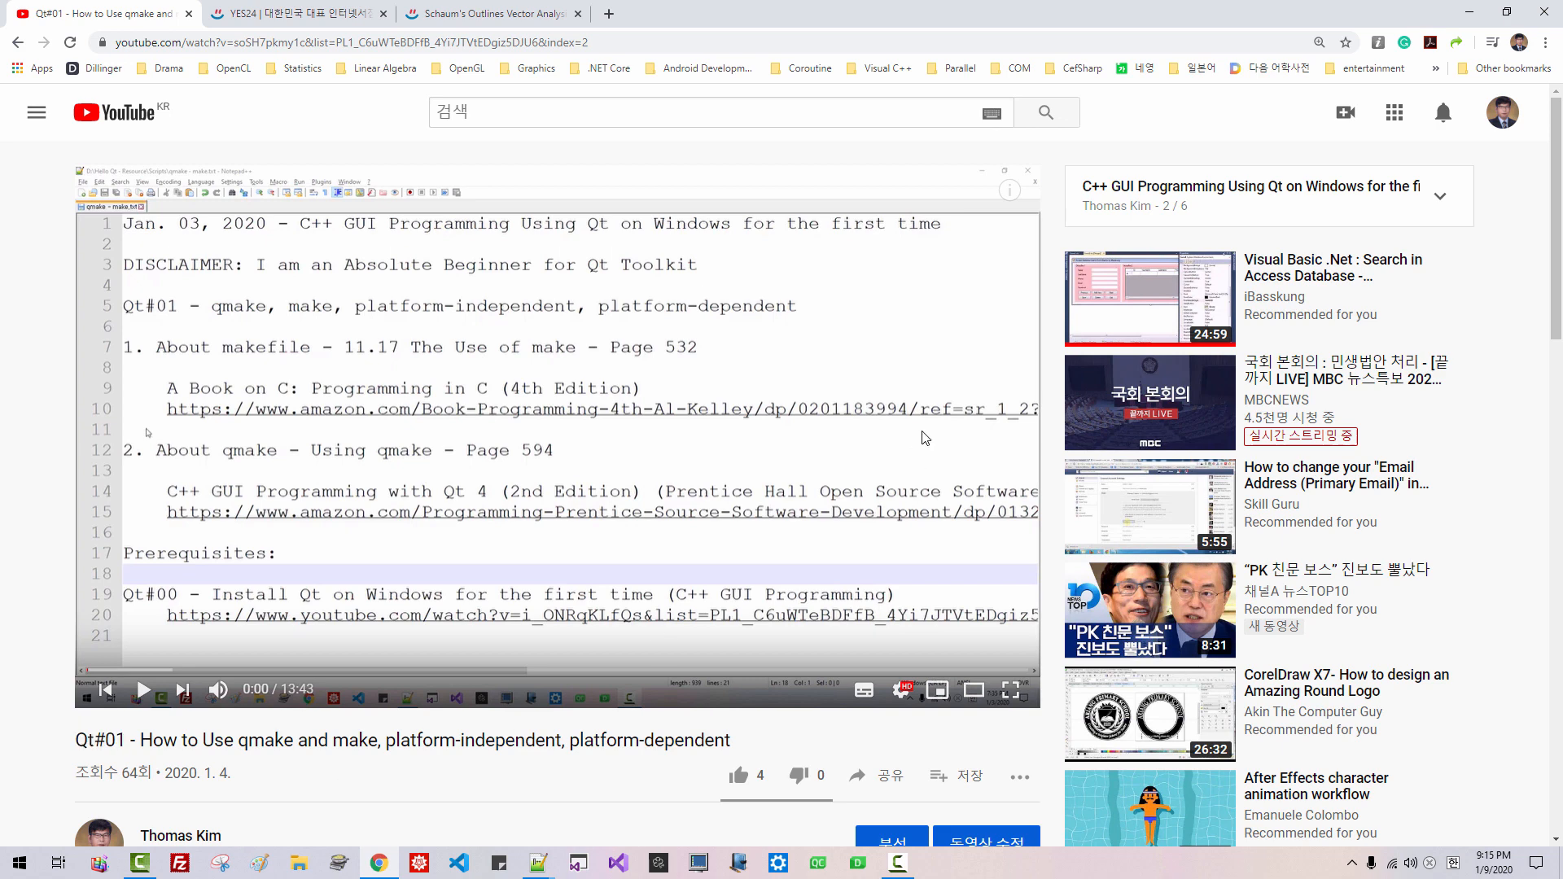
{"action": "mouse_move", "coordinate": [877, 725]}
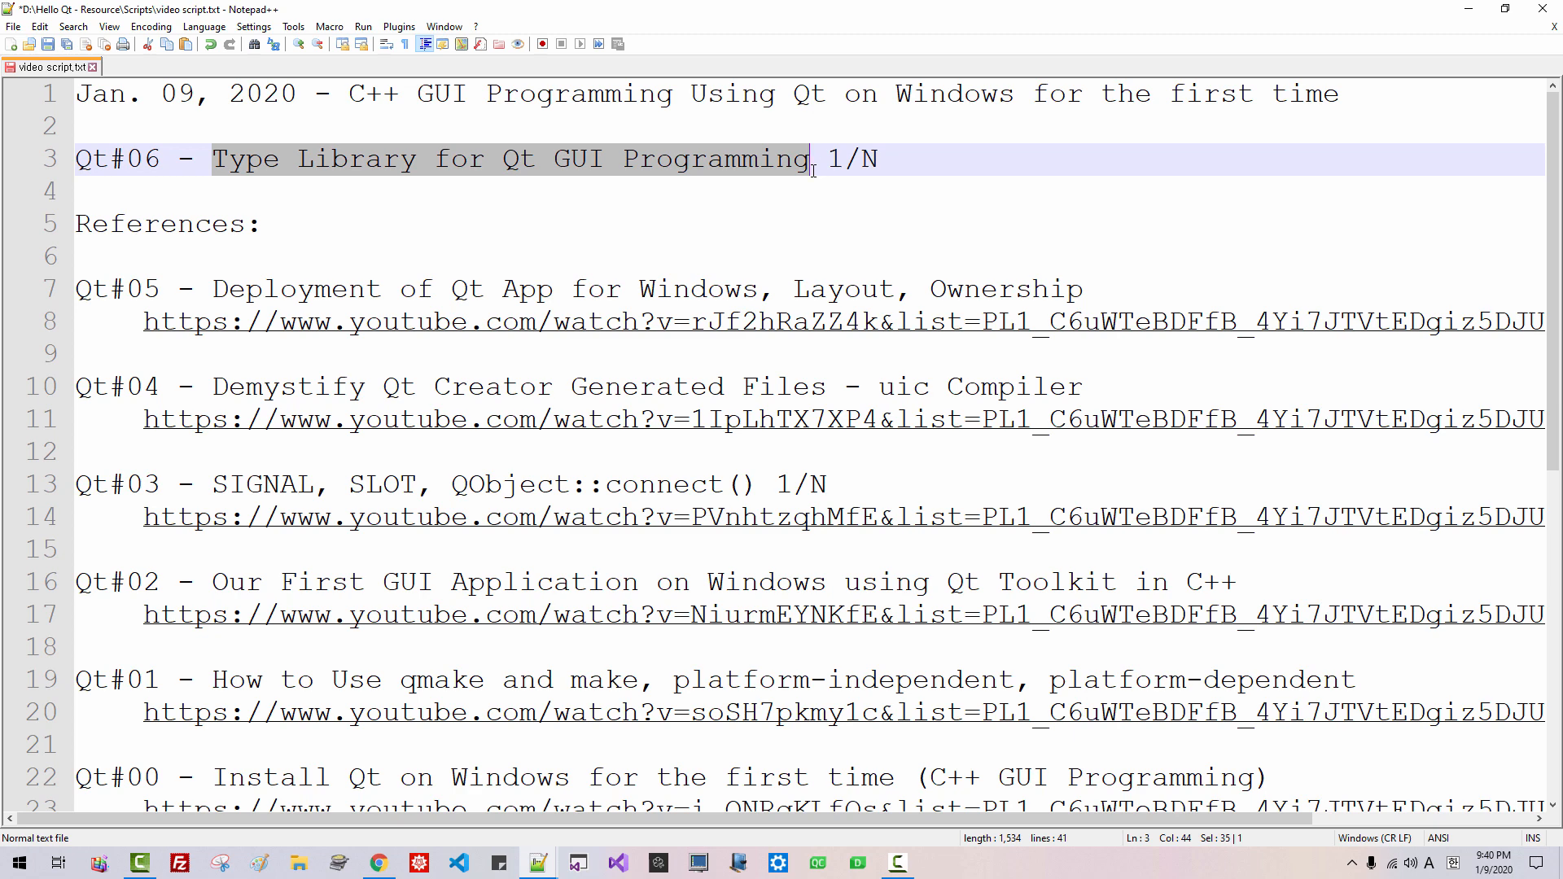
{"action": "mouse_move", "coordinate": [389, 160]}
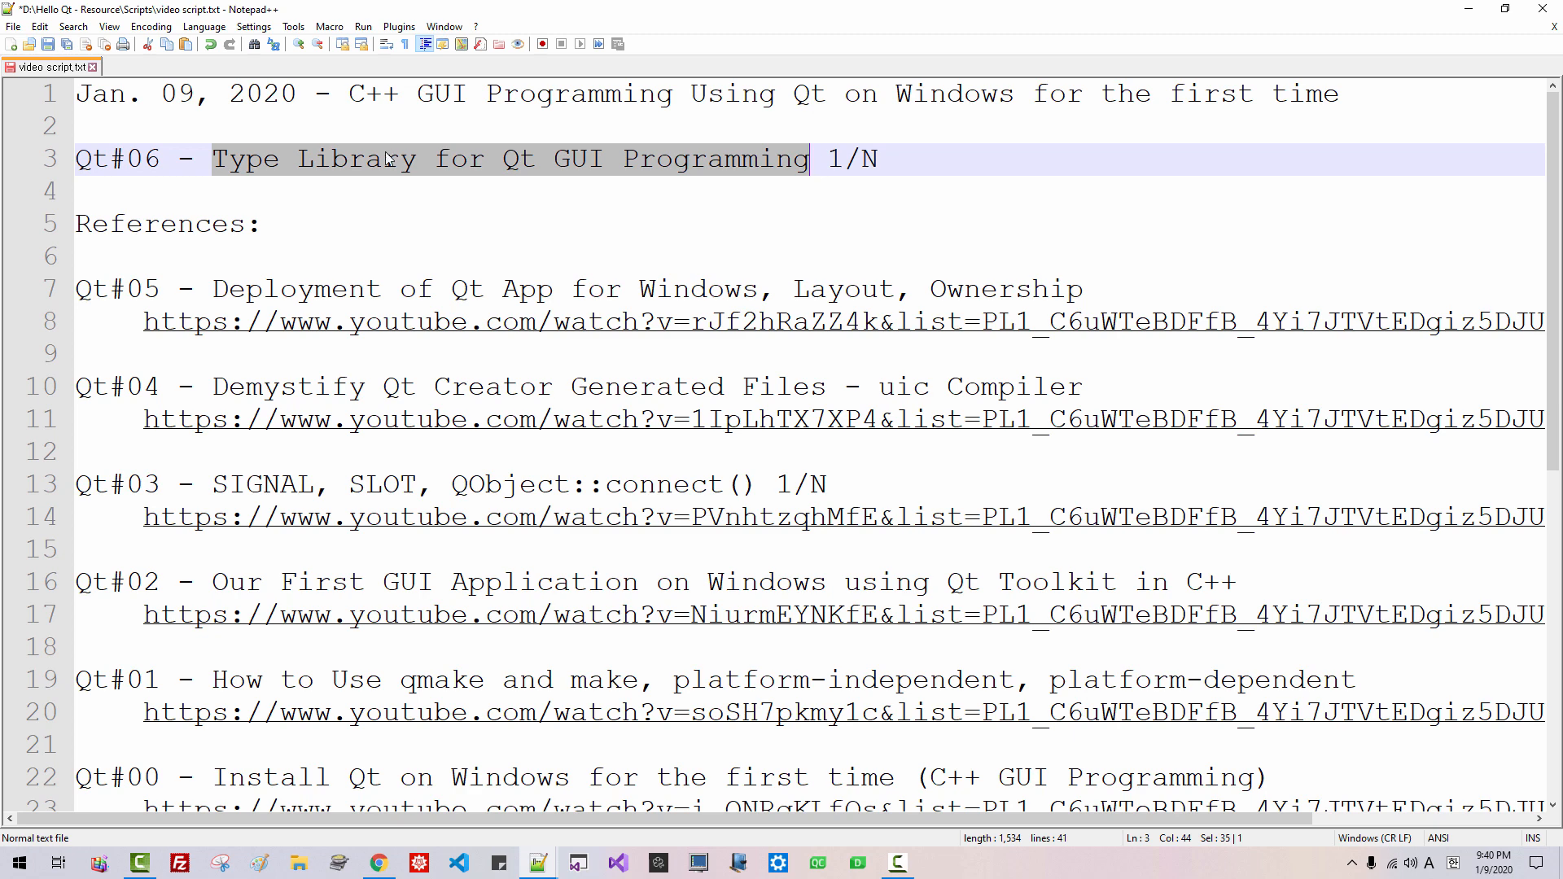
Step: Write a paragraph saying this technique is unique and the type library is integral to future Qt programs
{"action": "left_click", "coordinate": [227, 158]}
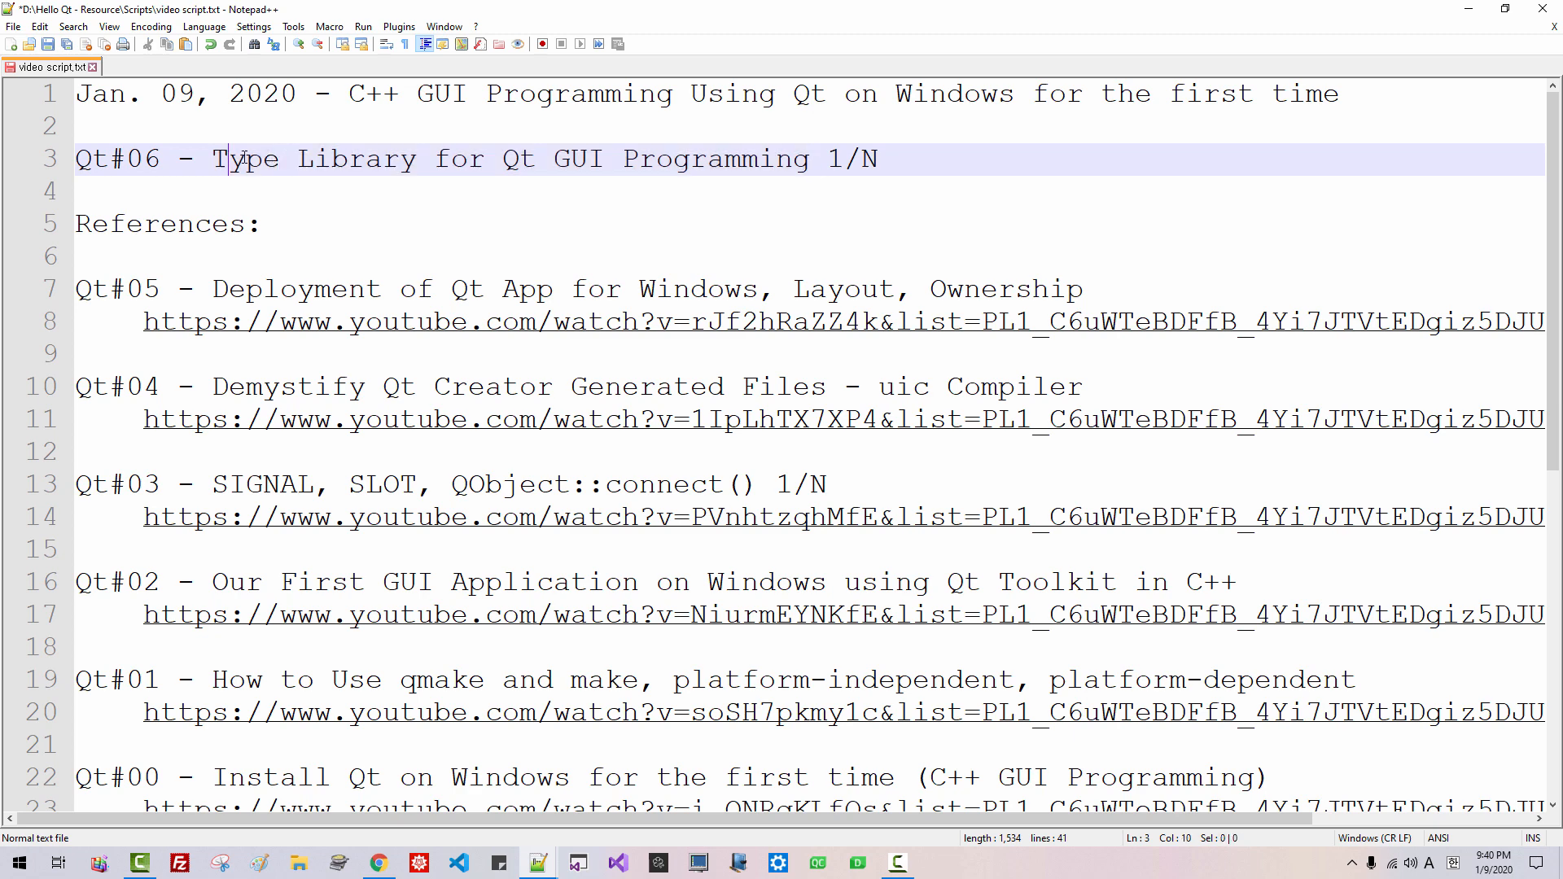
{"action": "type", "text": "What I am going"}
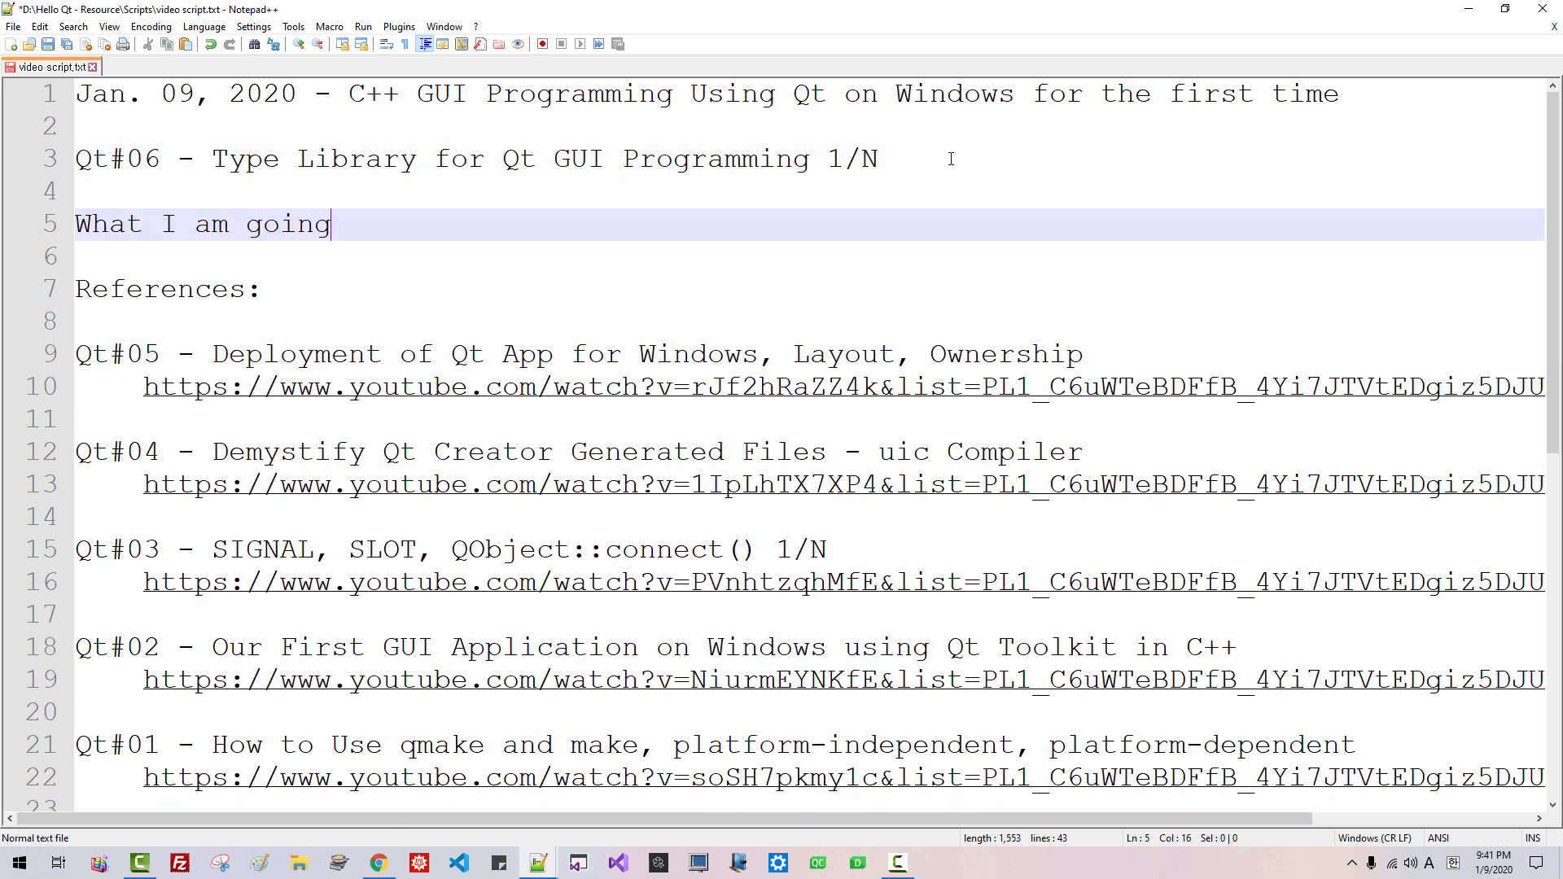
{"action": "type", "text": "to film about"}
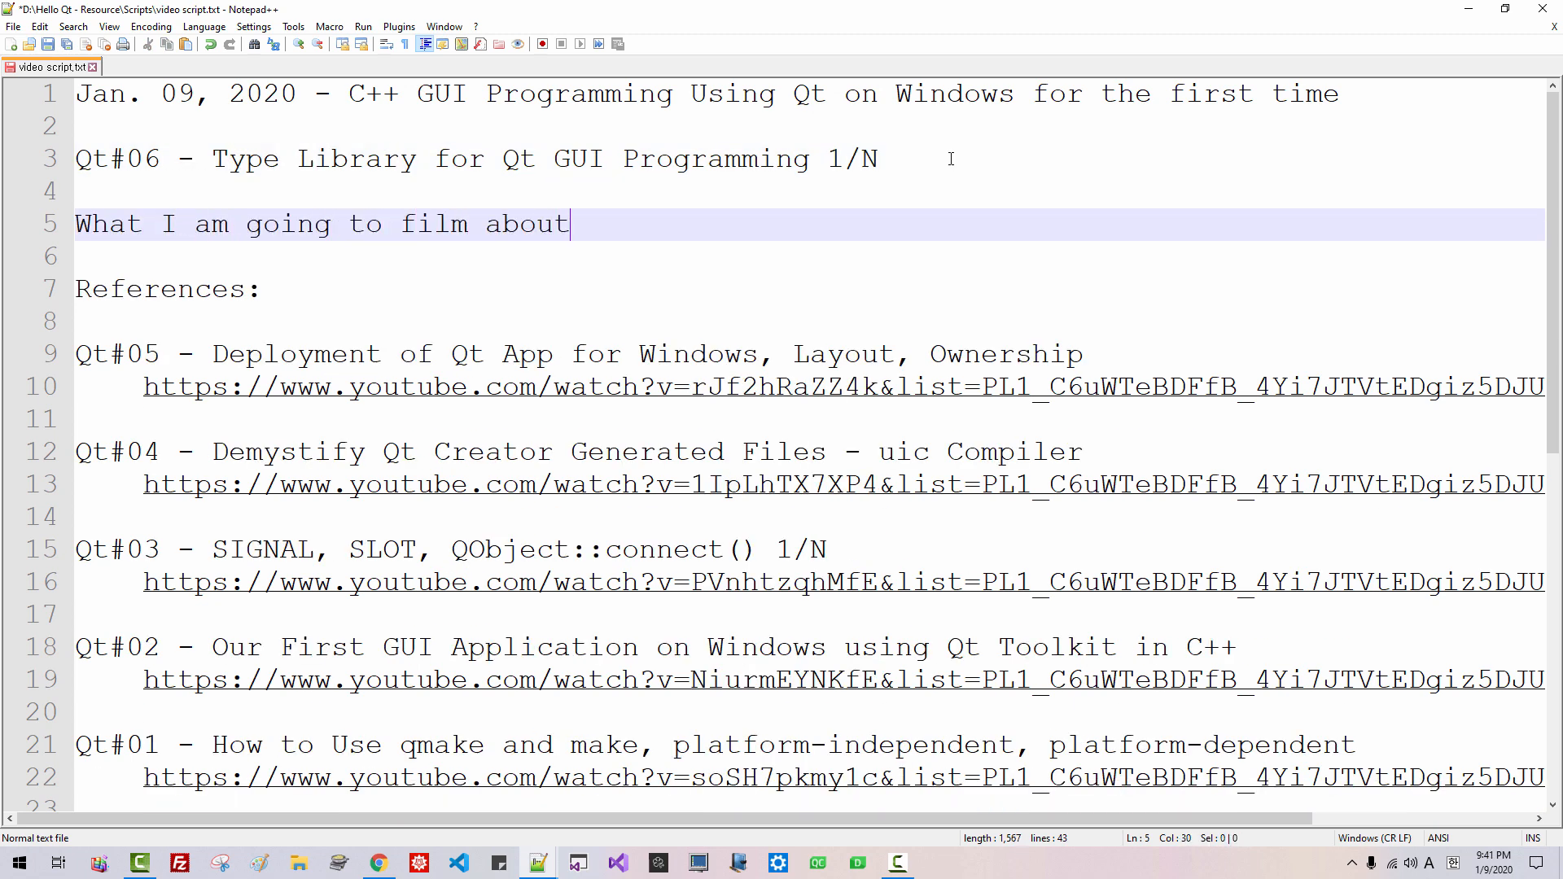
{"action": "type", "text": "is the"}
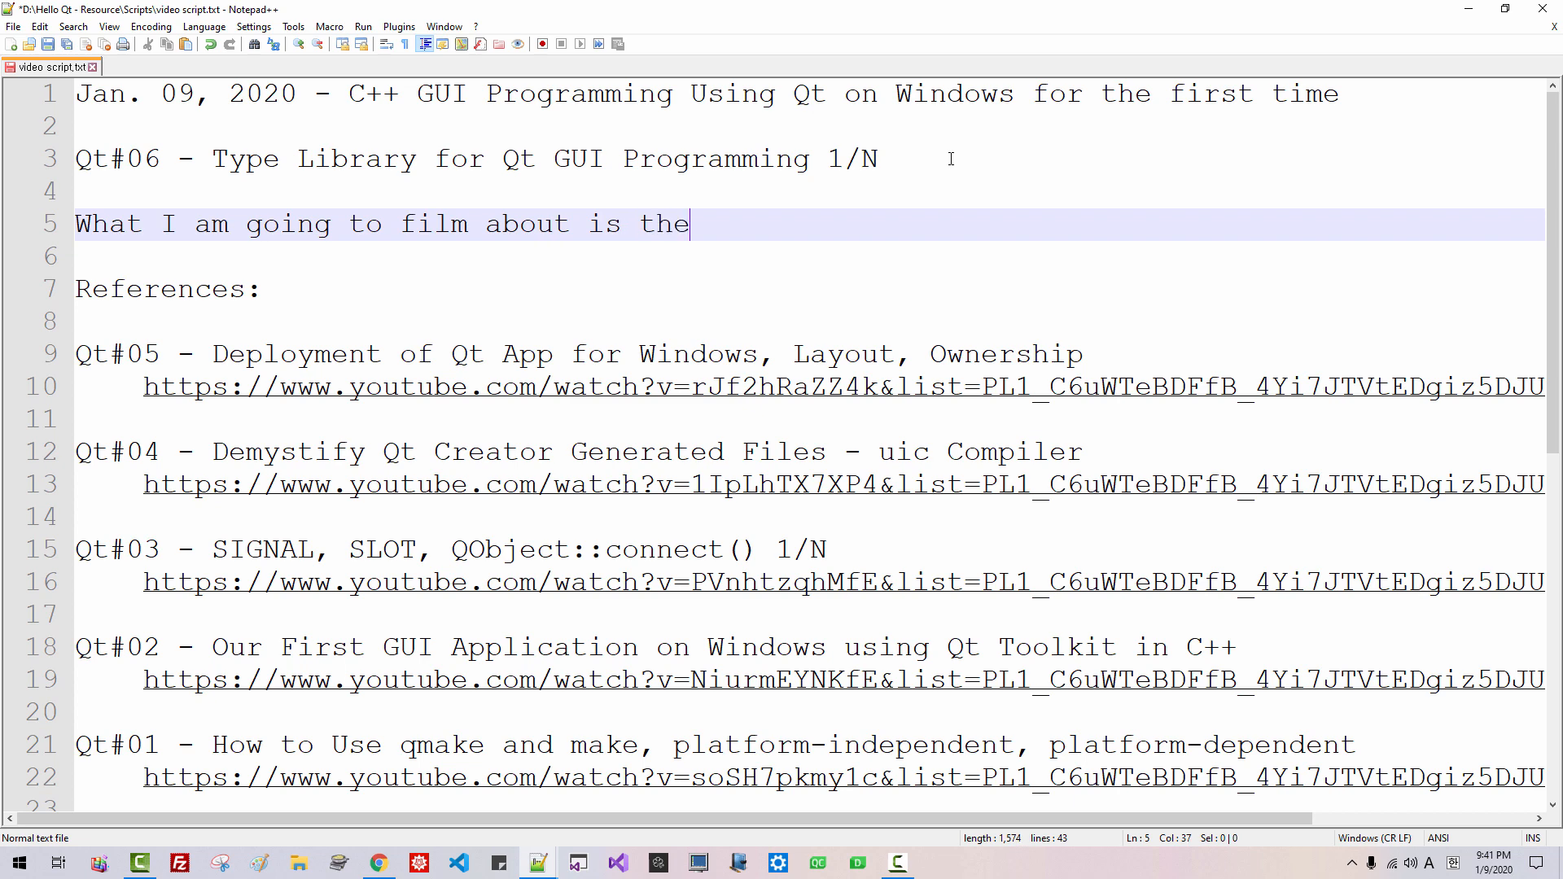
{"action": "type", "text": "result of"}
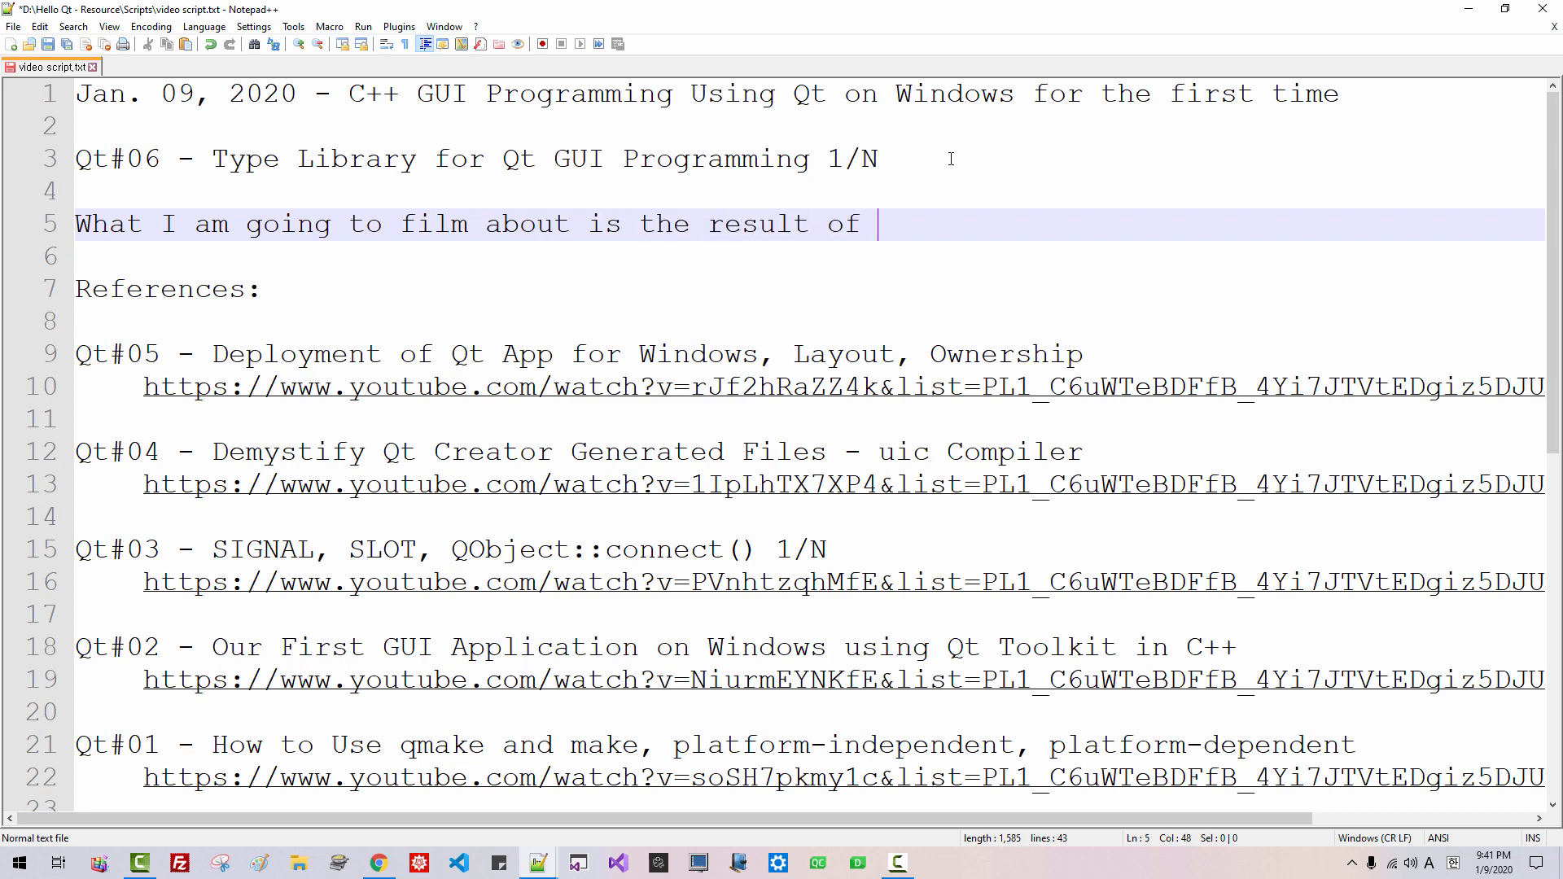
{"action": "type", "text": "my experiment"}
{"action": "left_click", "coordinate": [809, 256]}
{"action": "type", "text": "and experience. Y"}
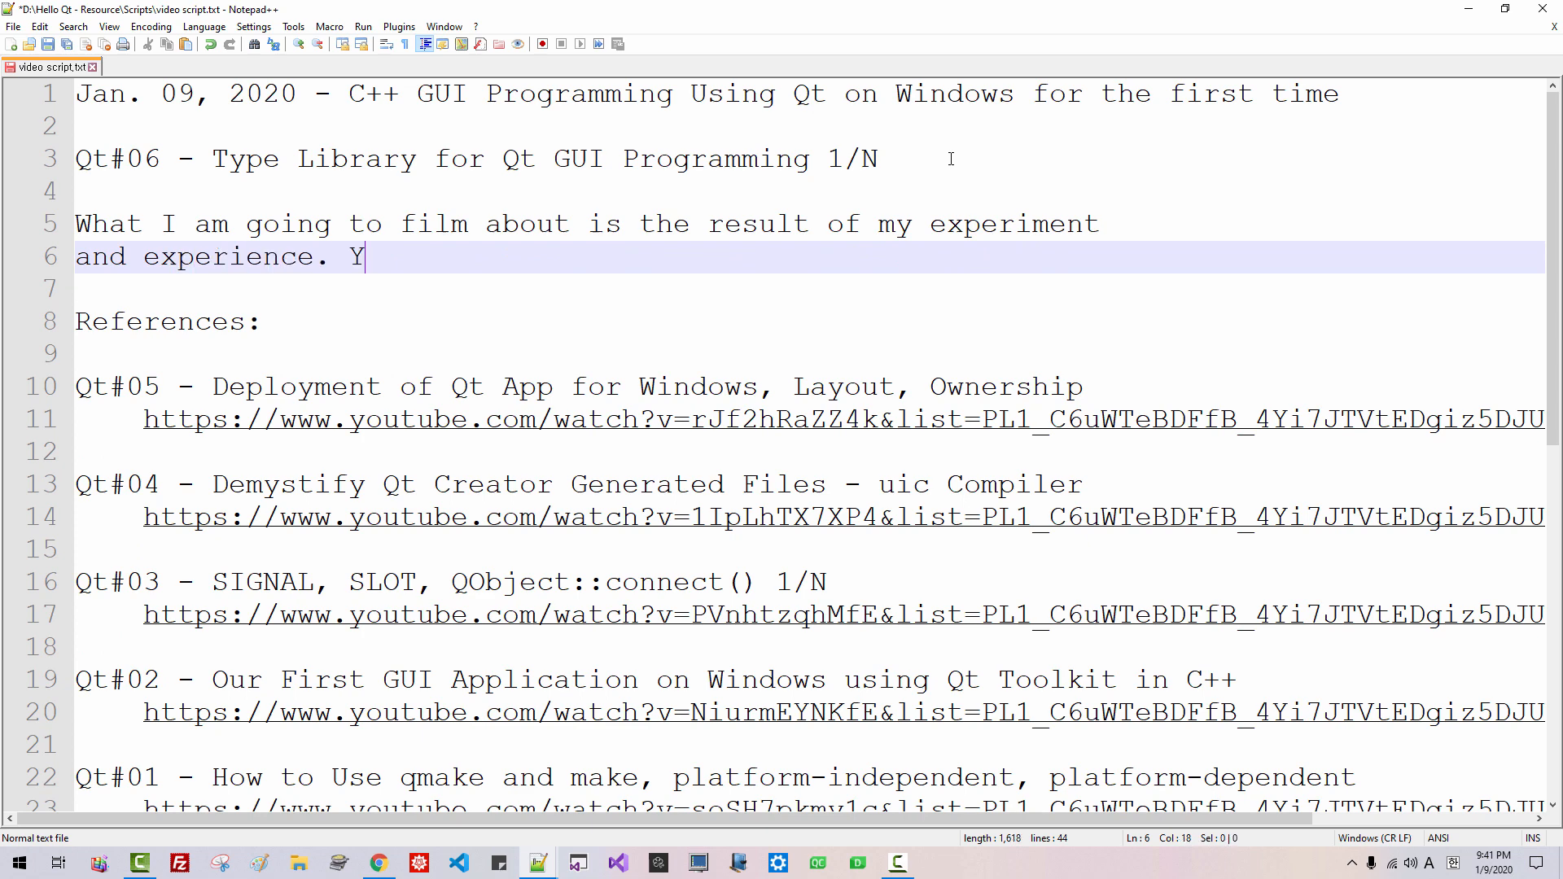
{"action": "type", "text": "ou cannot learn this"}
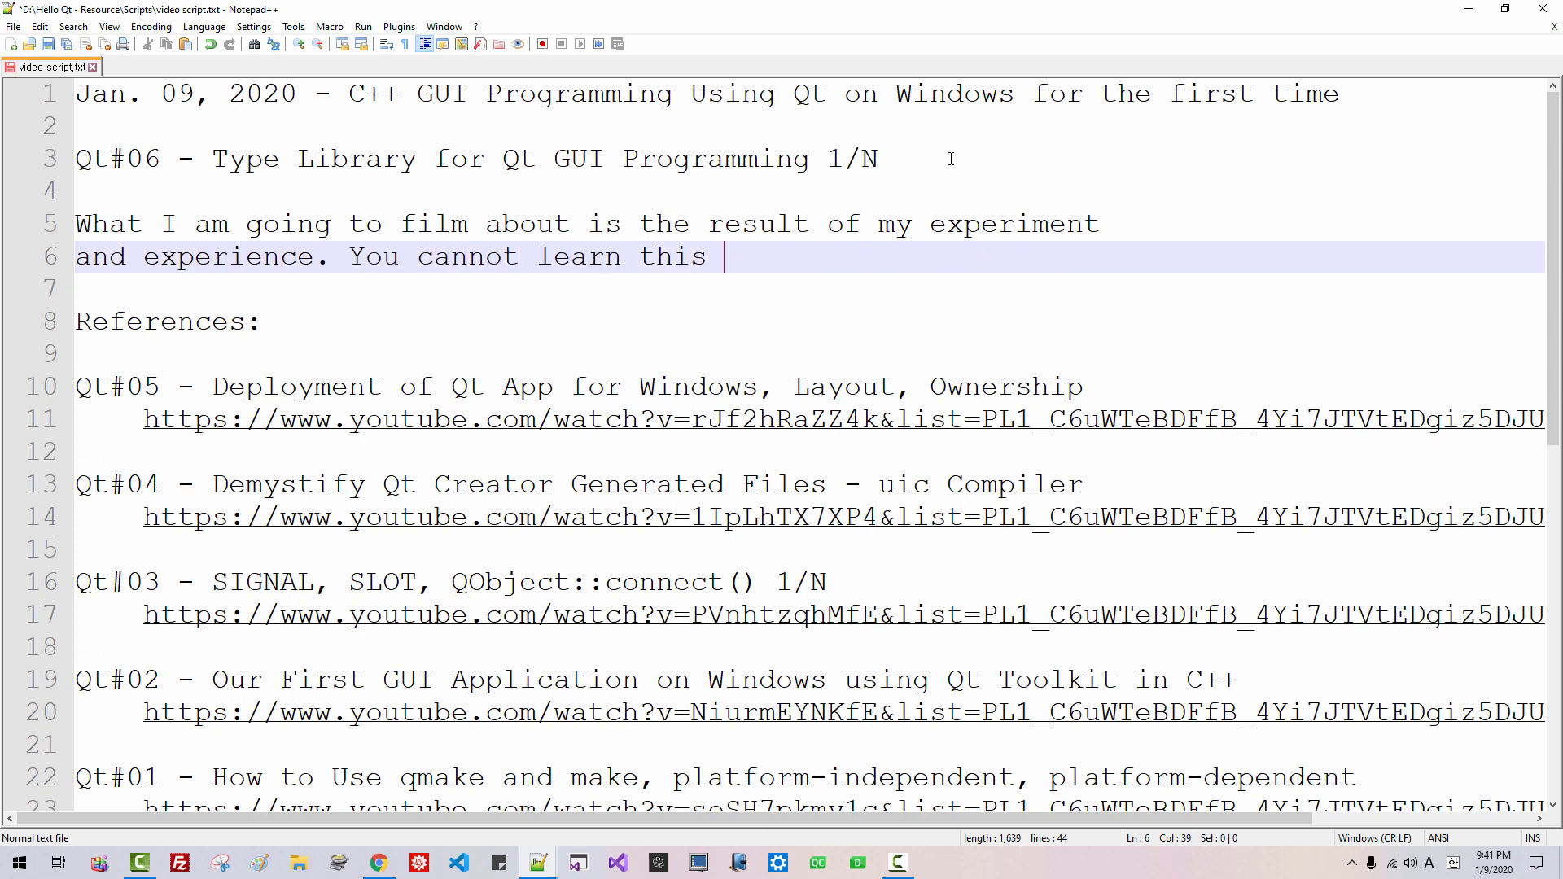
{"action": "type", "text": "technique from any book"}
{"action": "type", "text": "or from"}
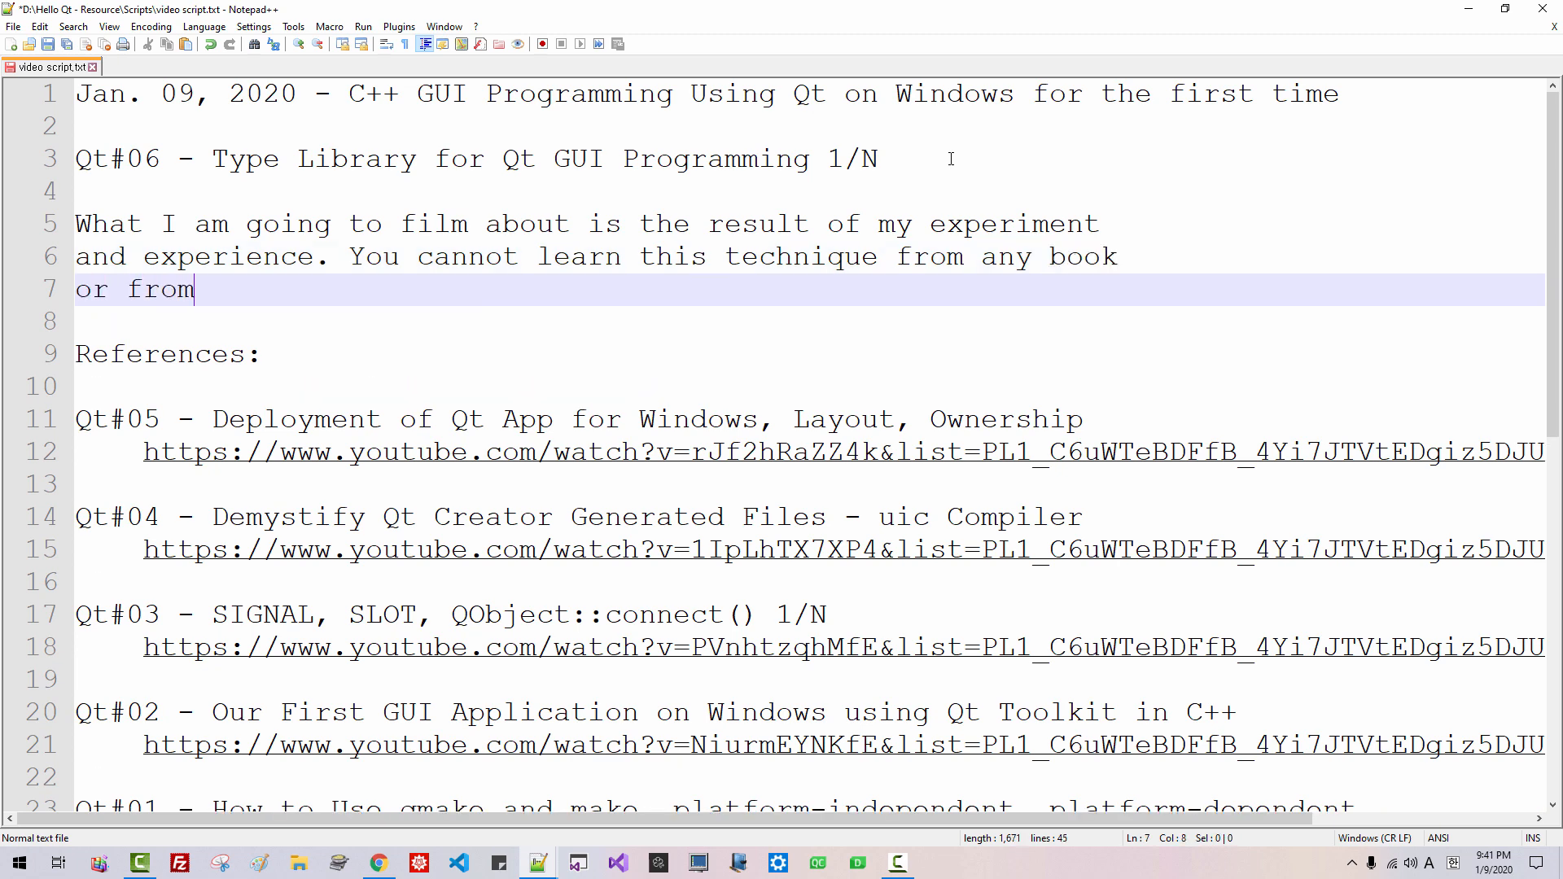
{"action": "type", "text": "any other YouTubers."}
{"action": "type", "text": "This typ"}
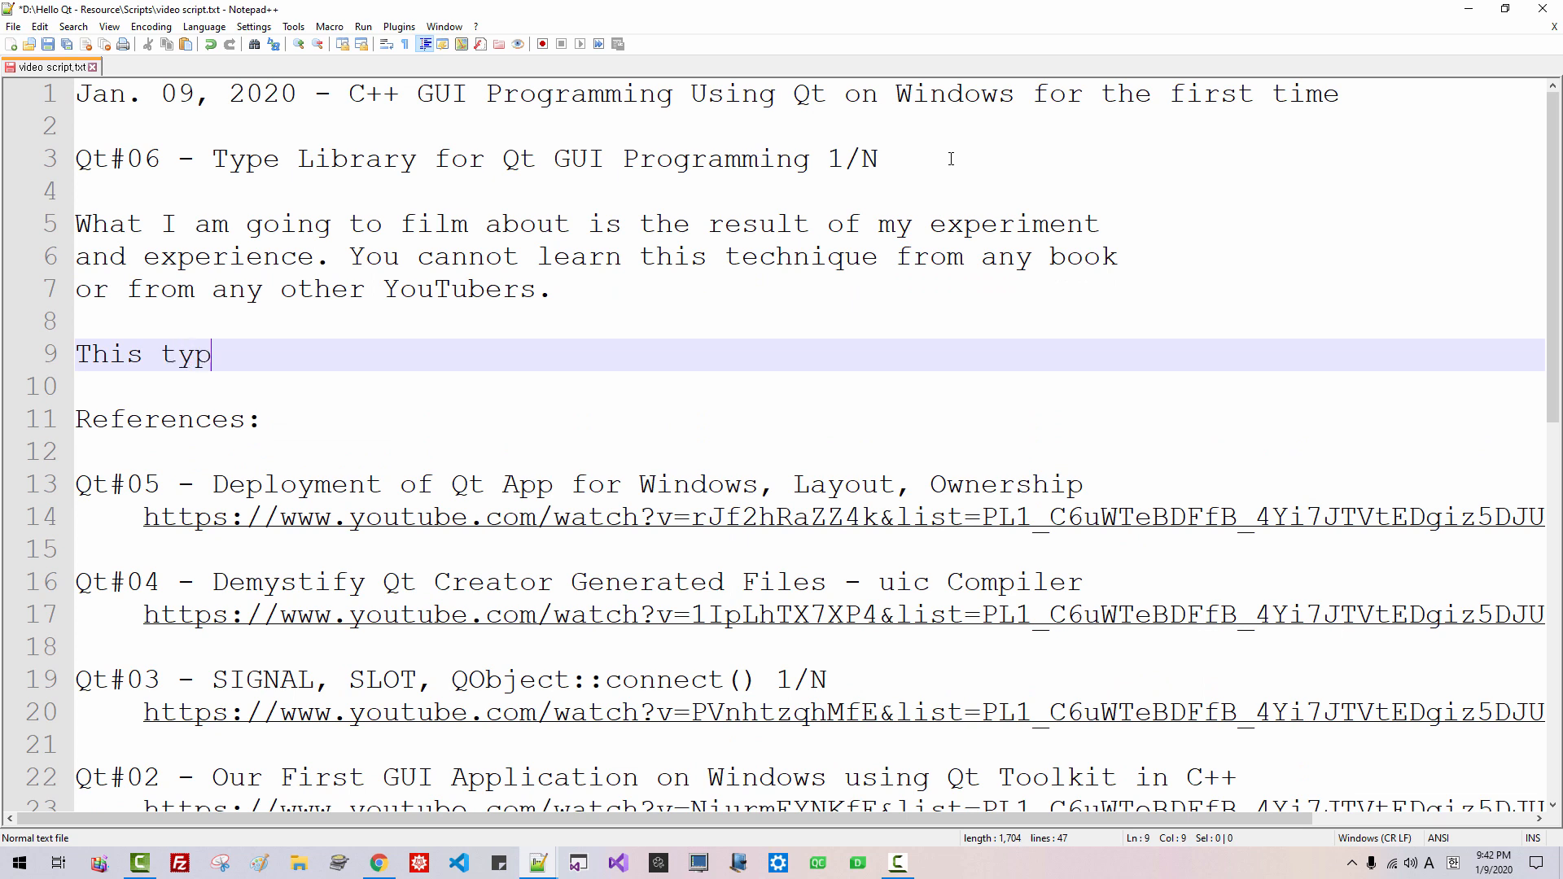
{"action": "type", "text": "e library will p"}
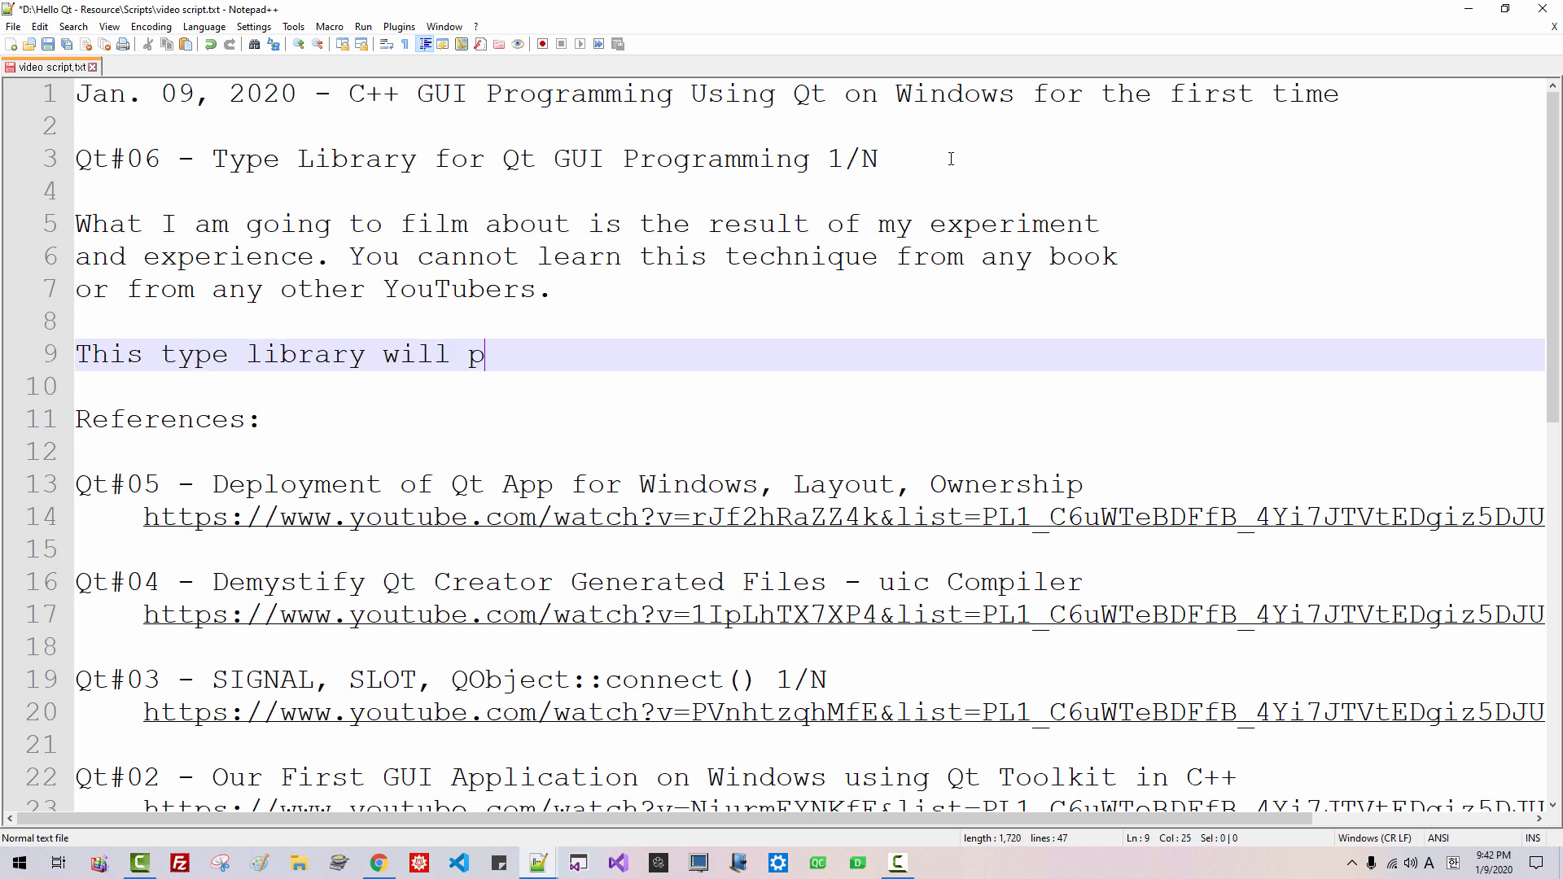
{"action": "type", "text": "lay the integr"}
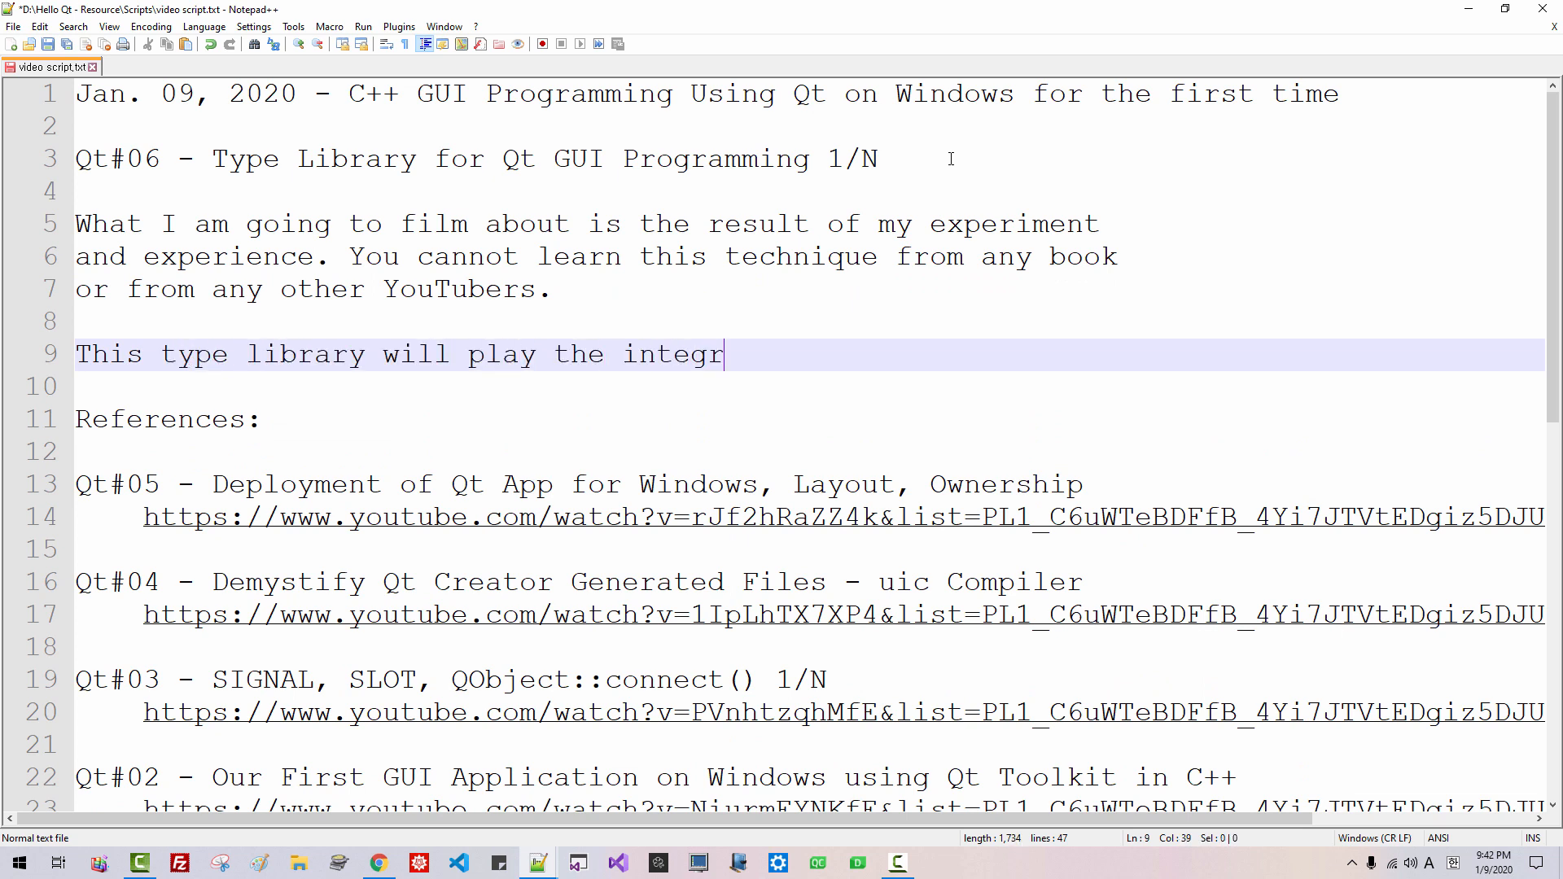
{"action": "type", "text": "al role in our future"}
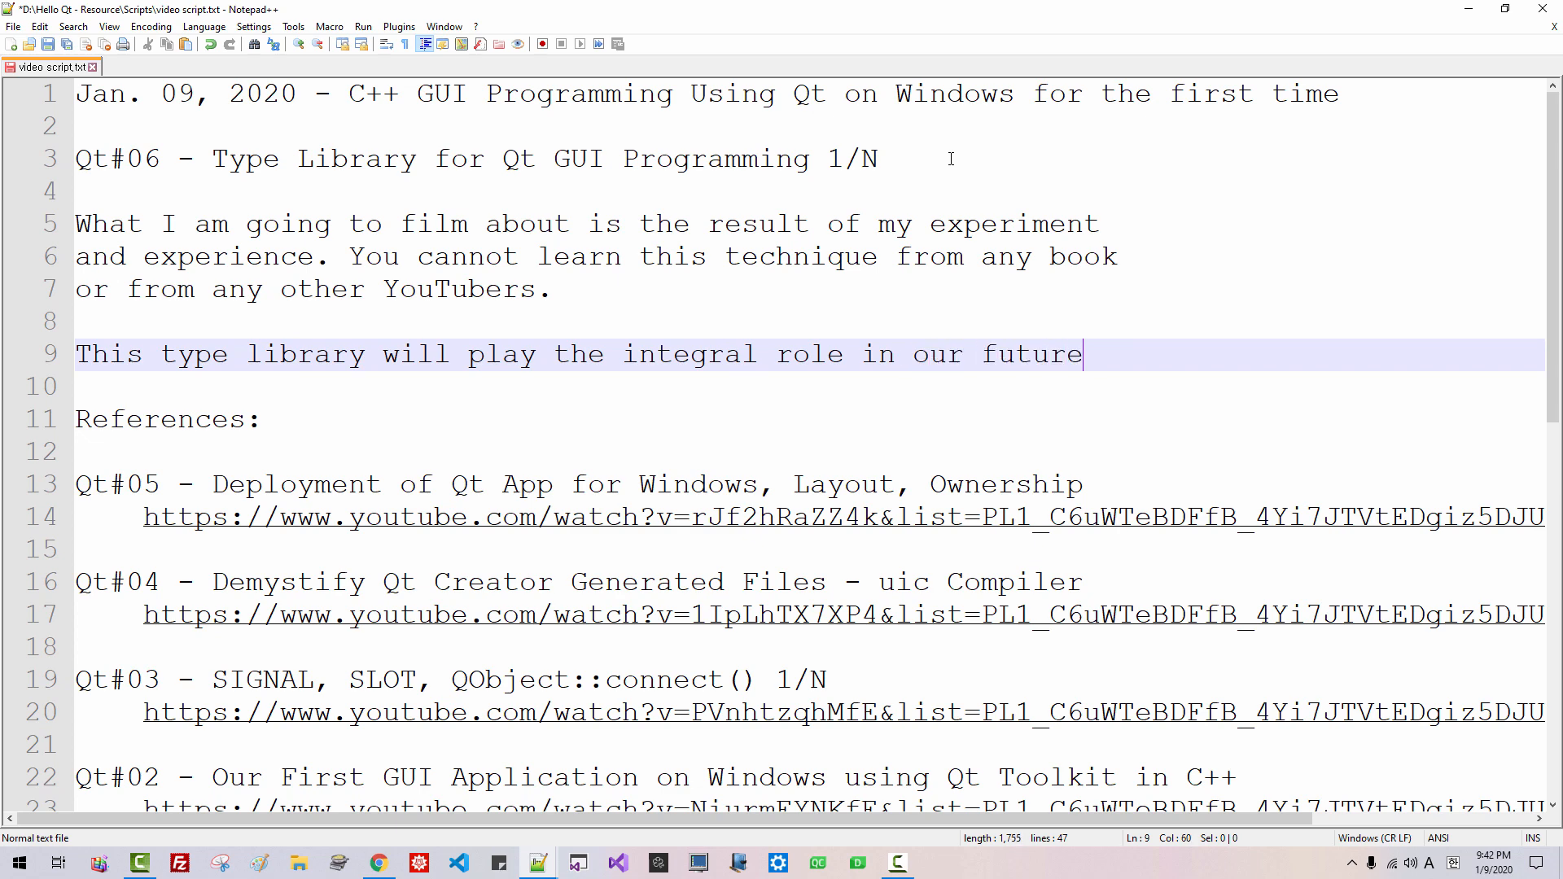
{"action": "type", "text": "Qt programming."}
{"action": "type", "text": "It can be a b"}
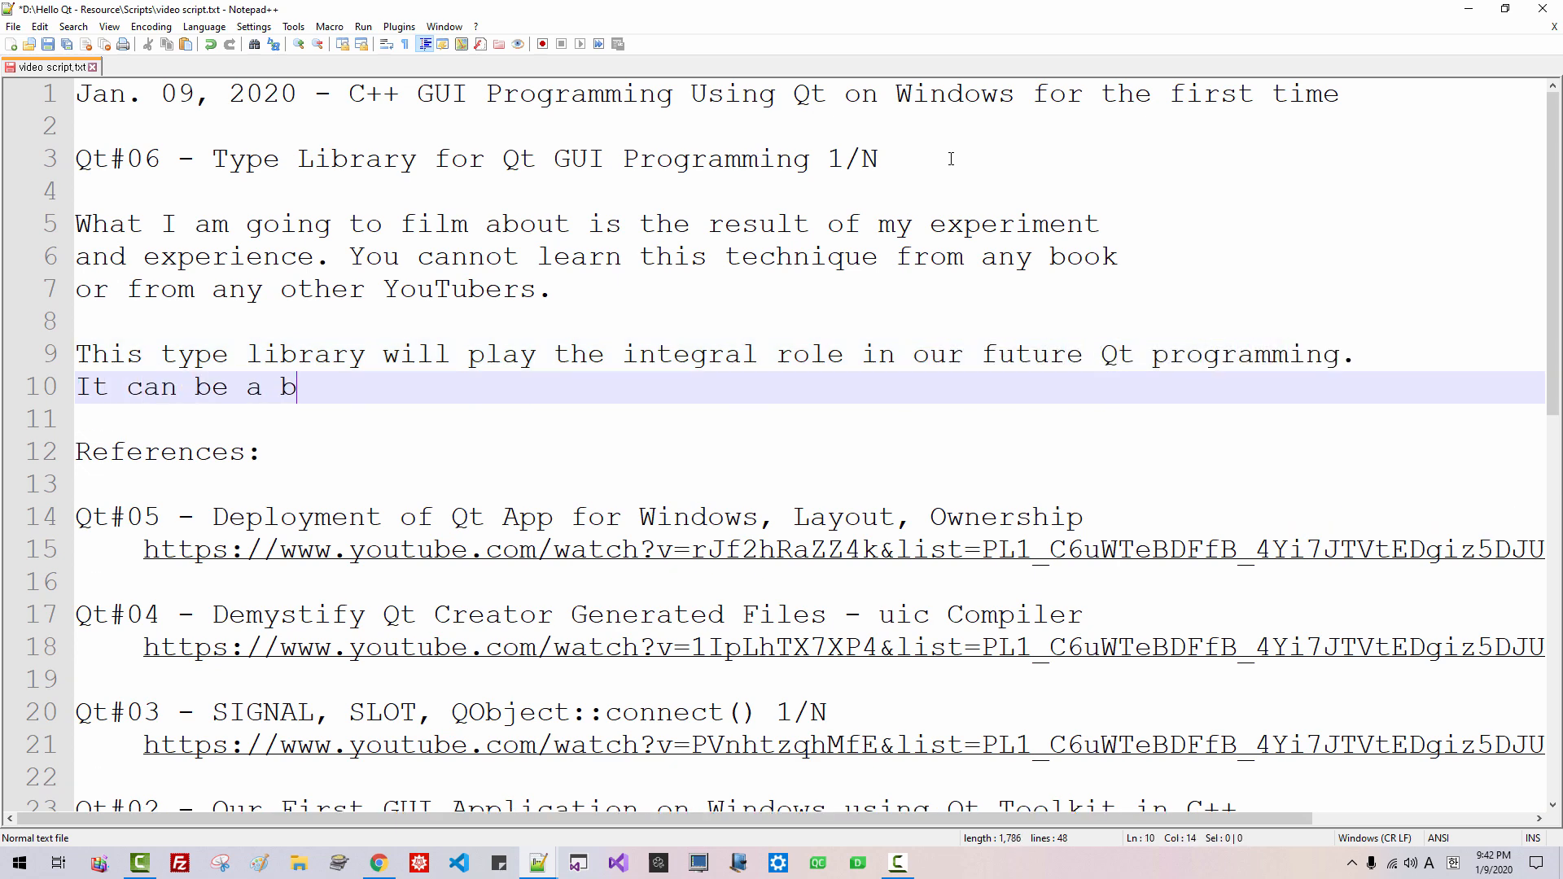
Step: Add a paragraph calling it advanced C++ and inviting viewers to keep watching and leave comments and questions
{"action": "type", "text": "it advanced, but"}
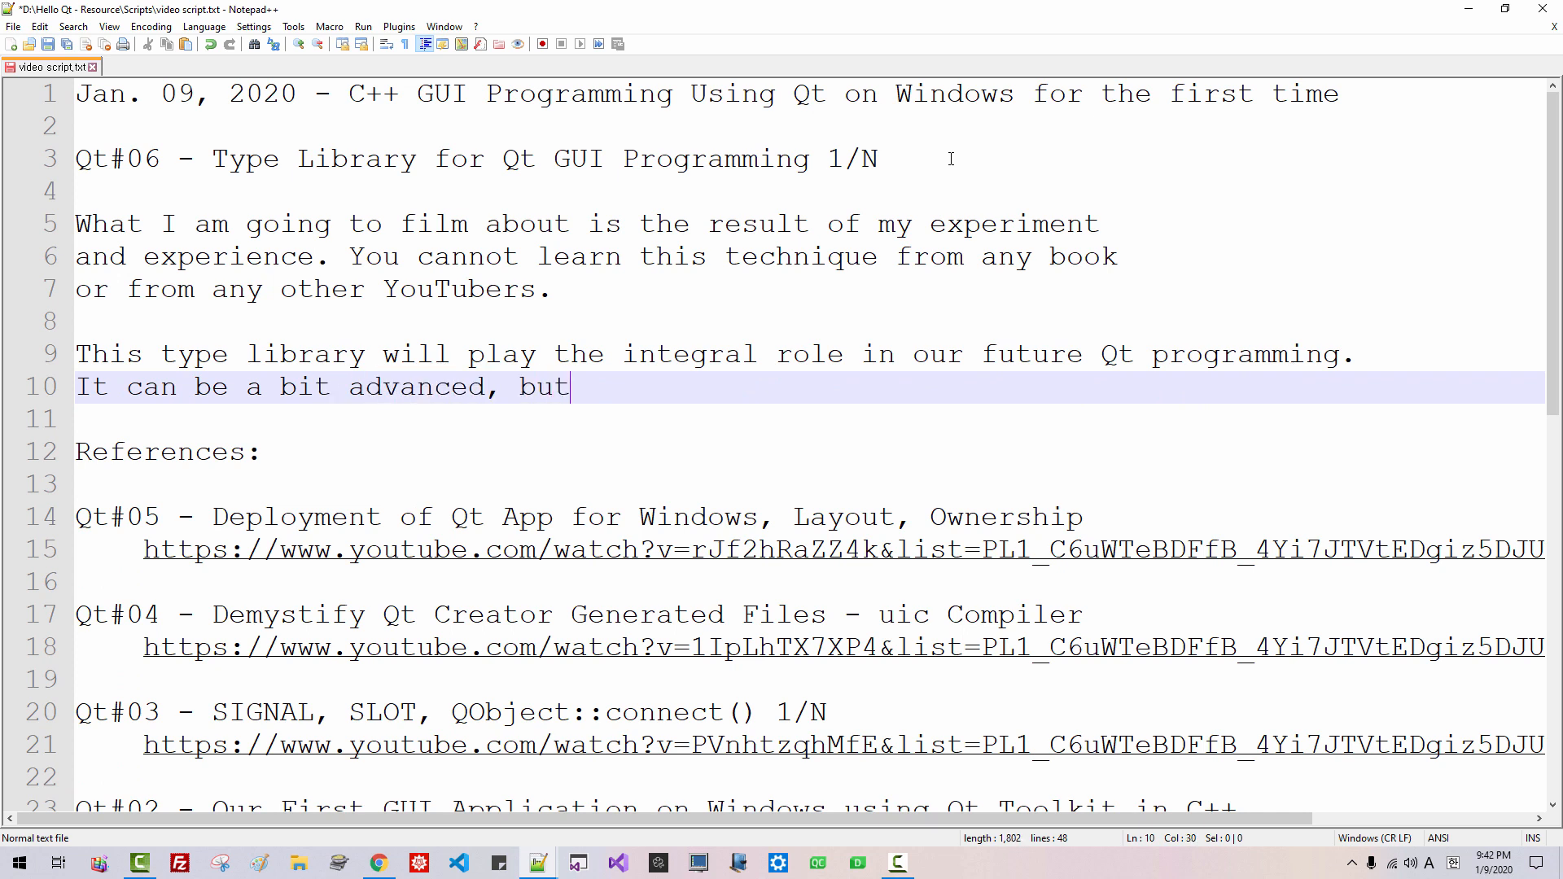
{"action": "type", "text": "if you want to"}
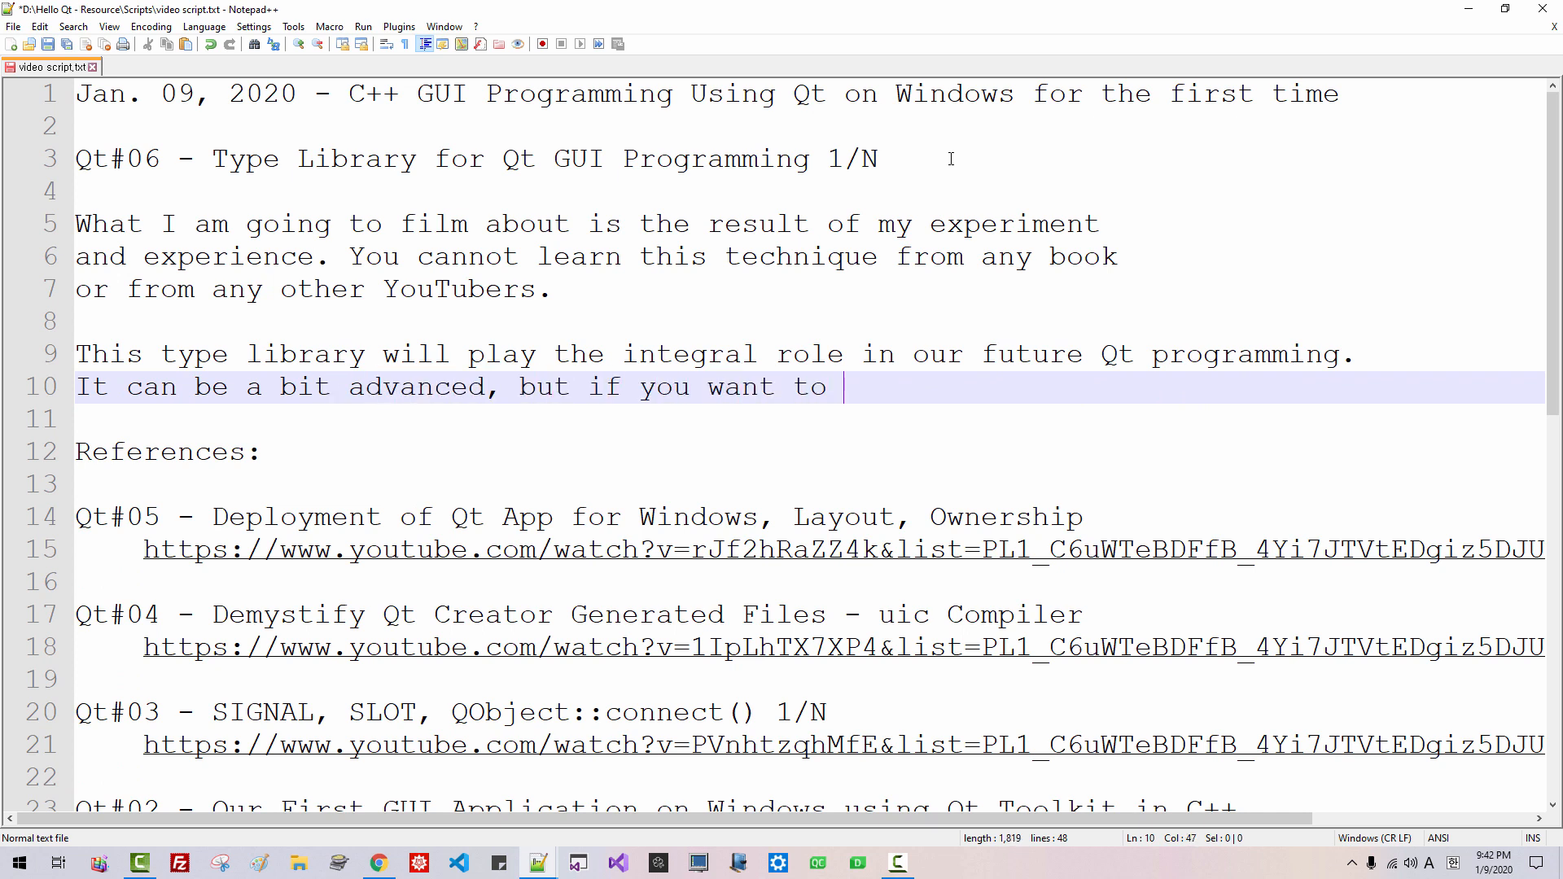
{"action": "type", "text": "learn more ad"}
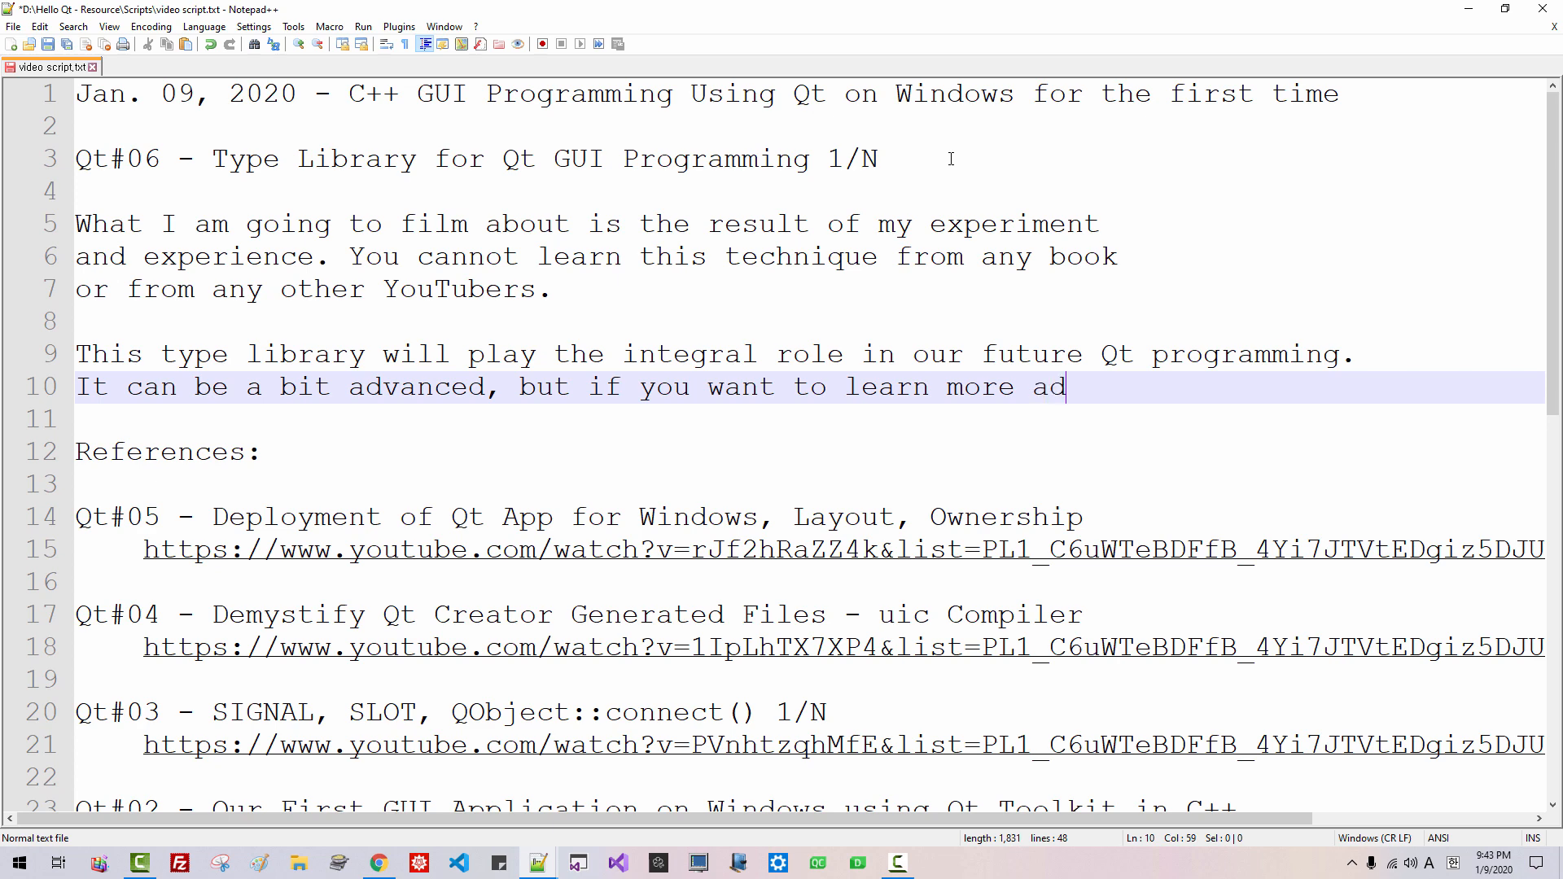
{"action": "type", "text": "vanced C__"}
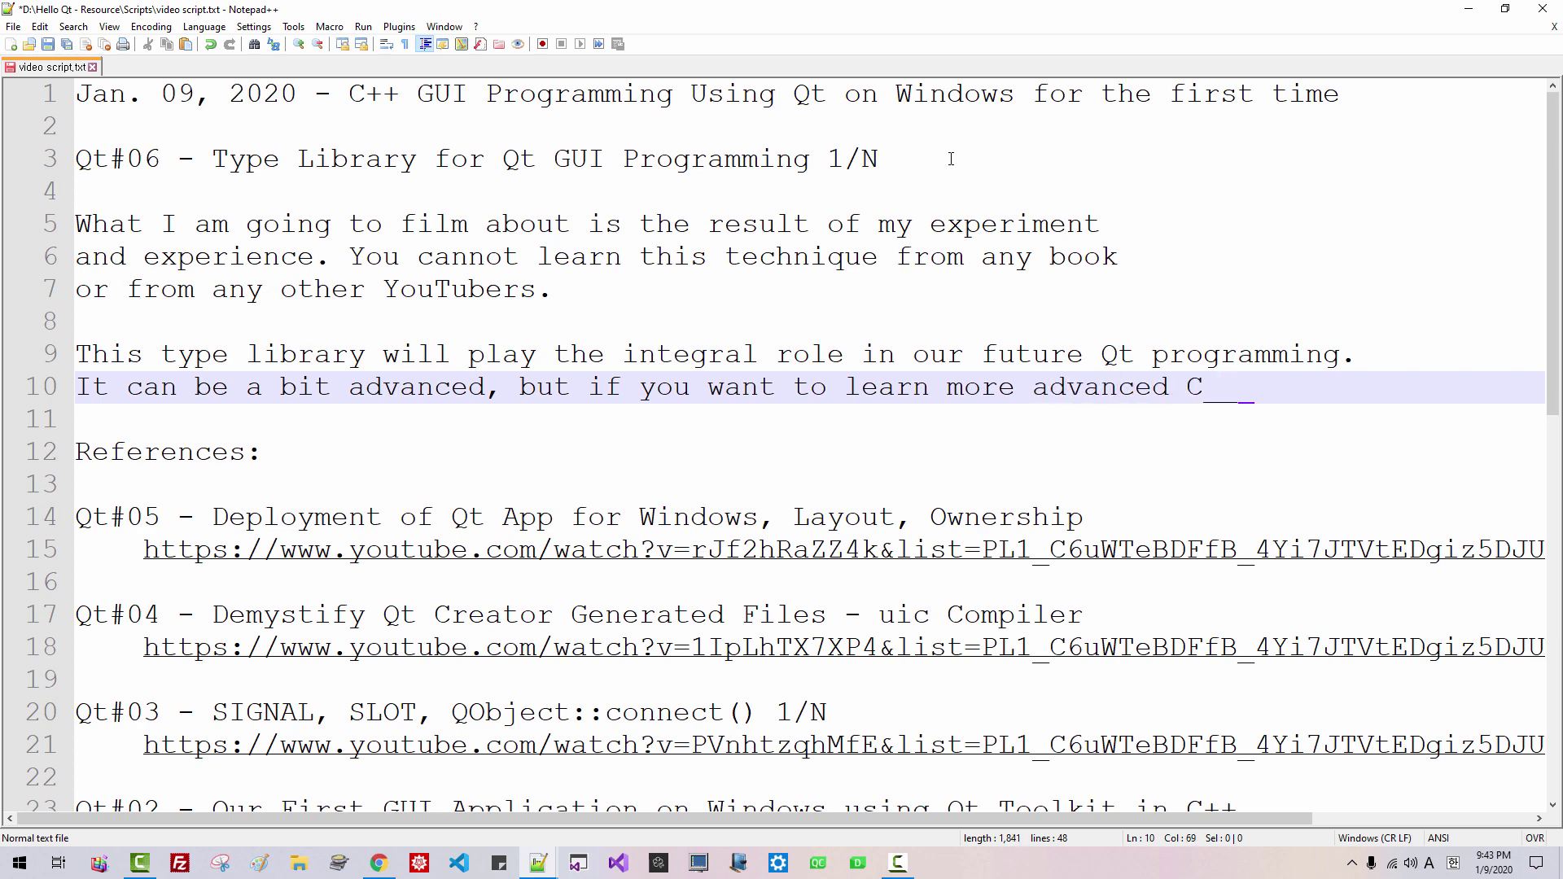
{"action": "type", "text": "++"}
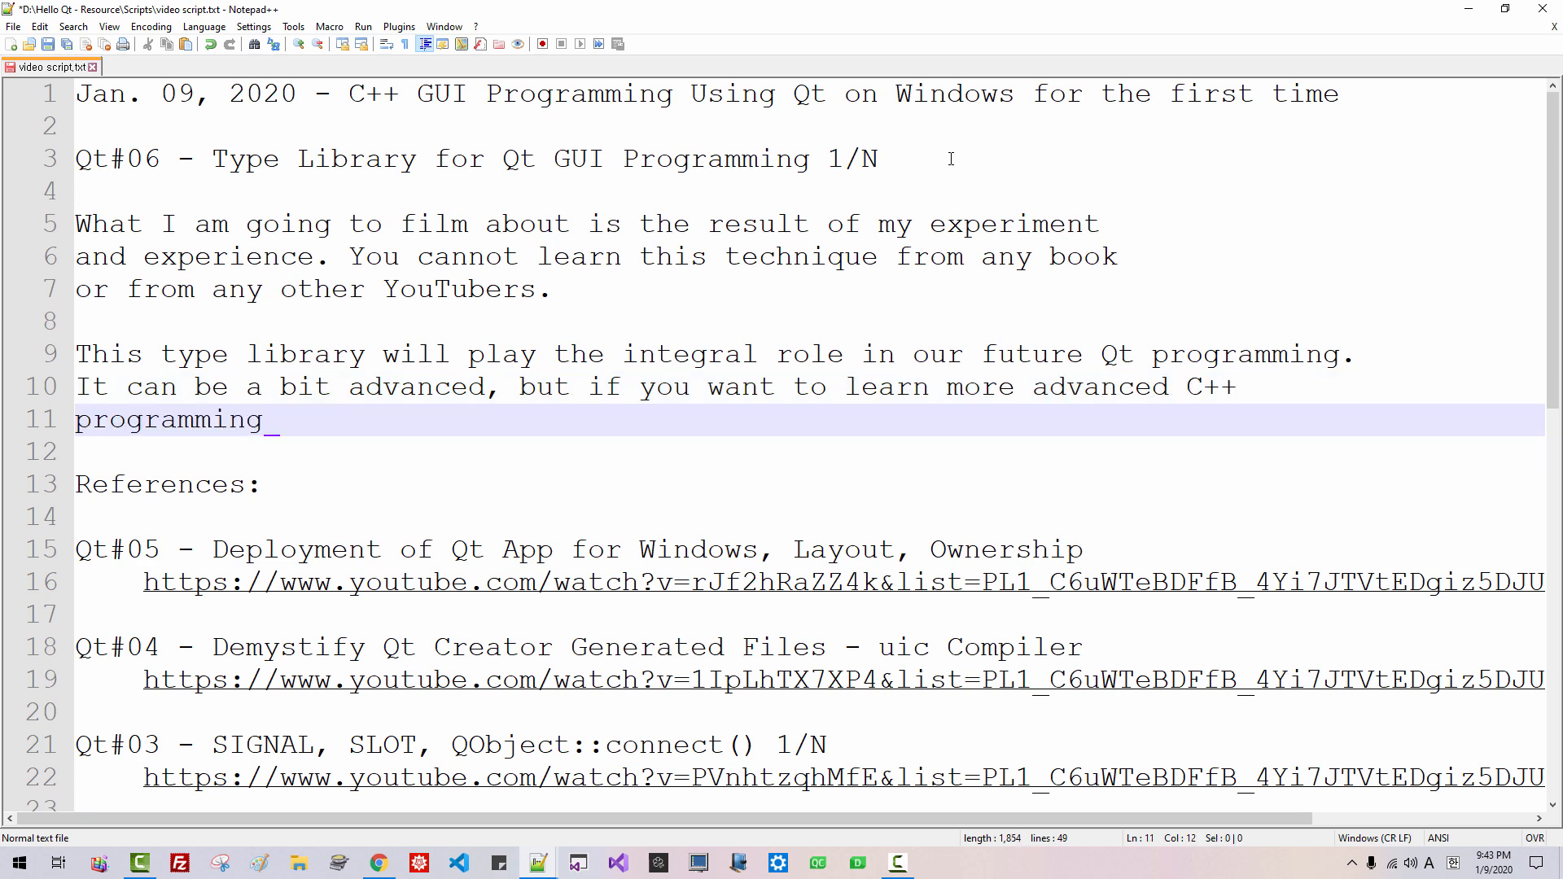
{"action": "type", "text": "technique, please keep watc"}
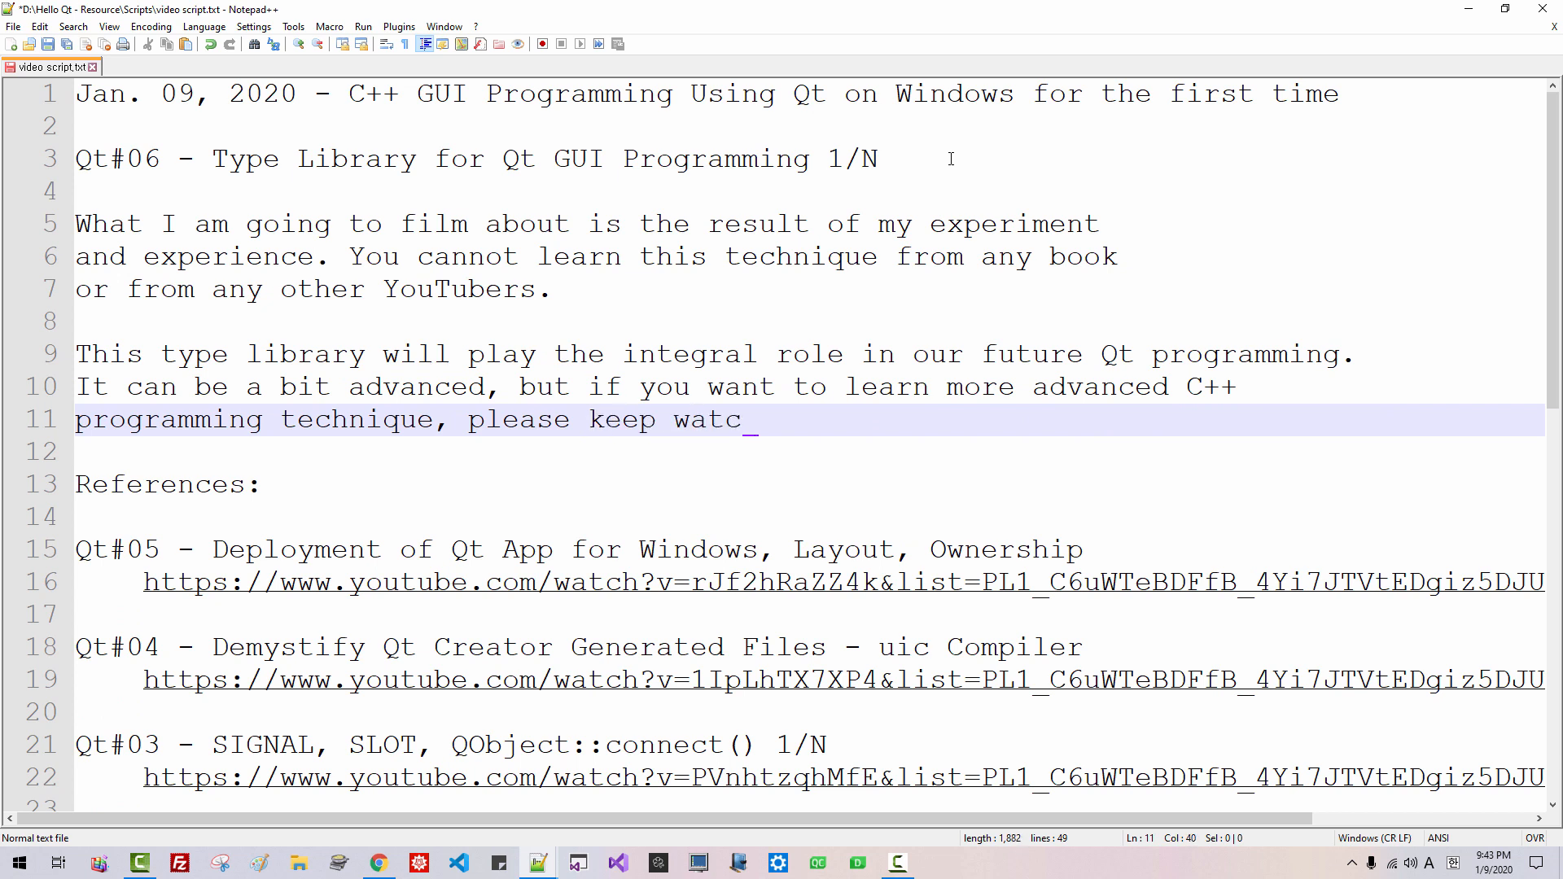
{"action": "type", "text": "hing, and leave comm"}
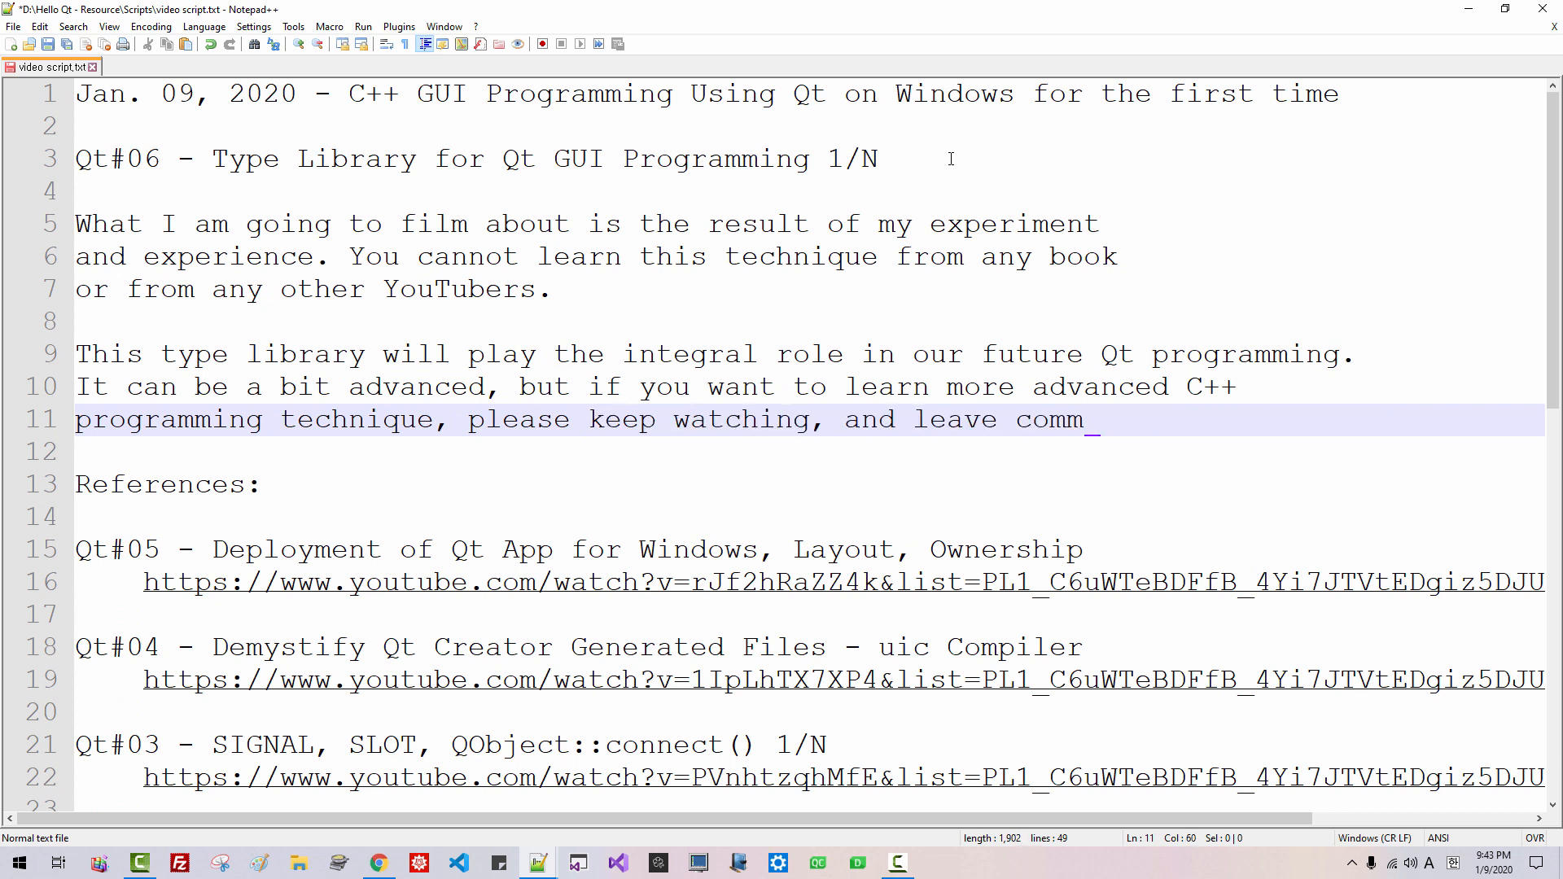
{"action": "type", "text": "ent and questions."}
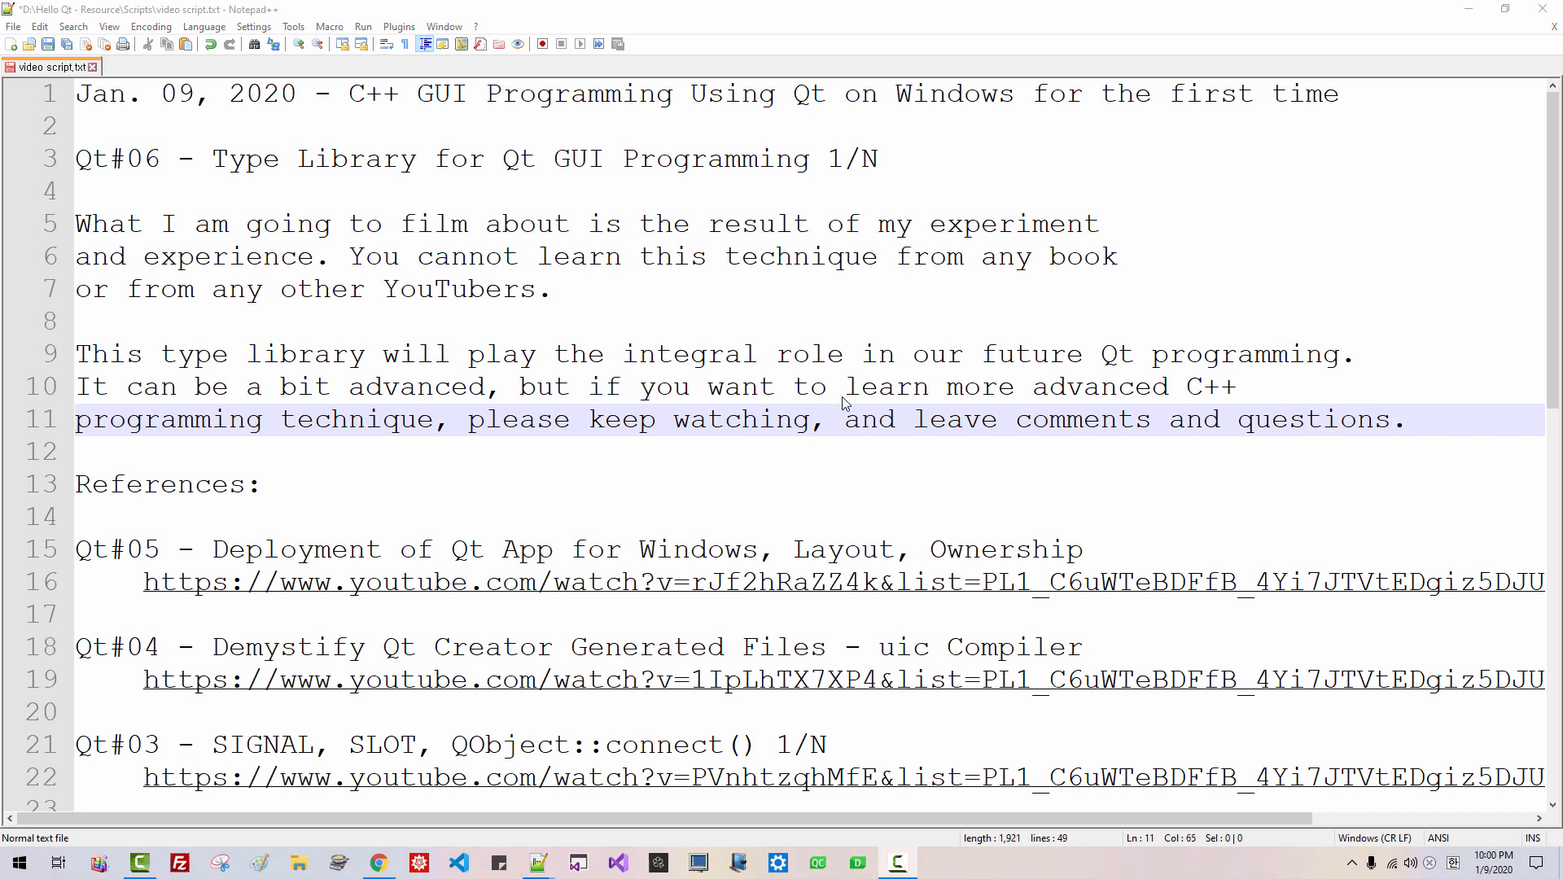
{"action": "mouse_move", "coordinate": [498, 805]}
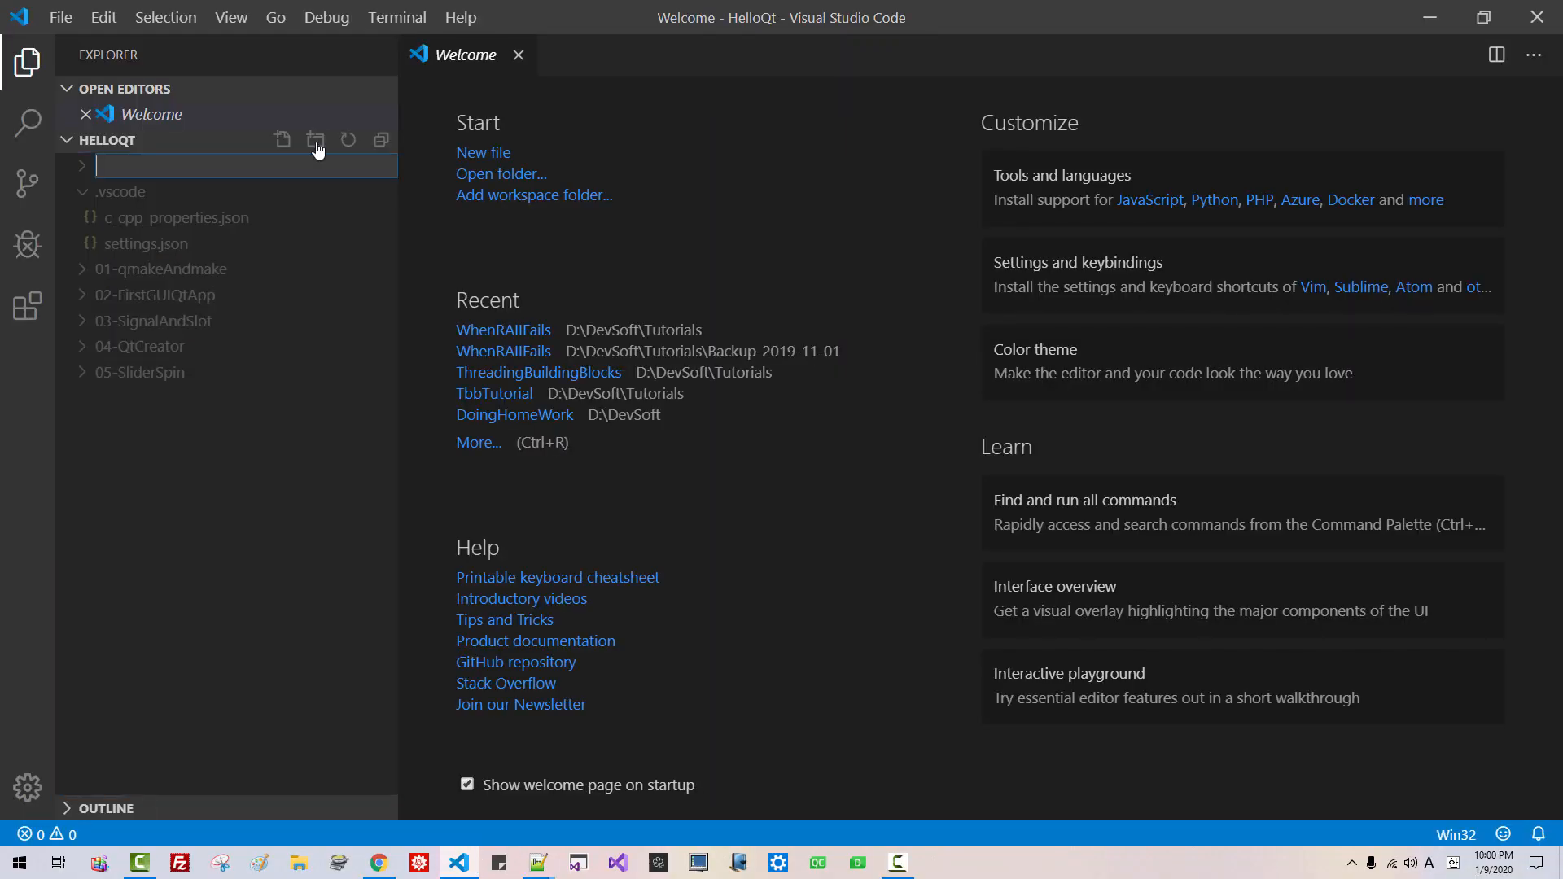
Step: Create the include subfolder inside the 06-QtTypeLibrary project folder
{"action": "type", "text": "06-"}
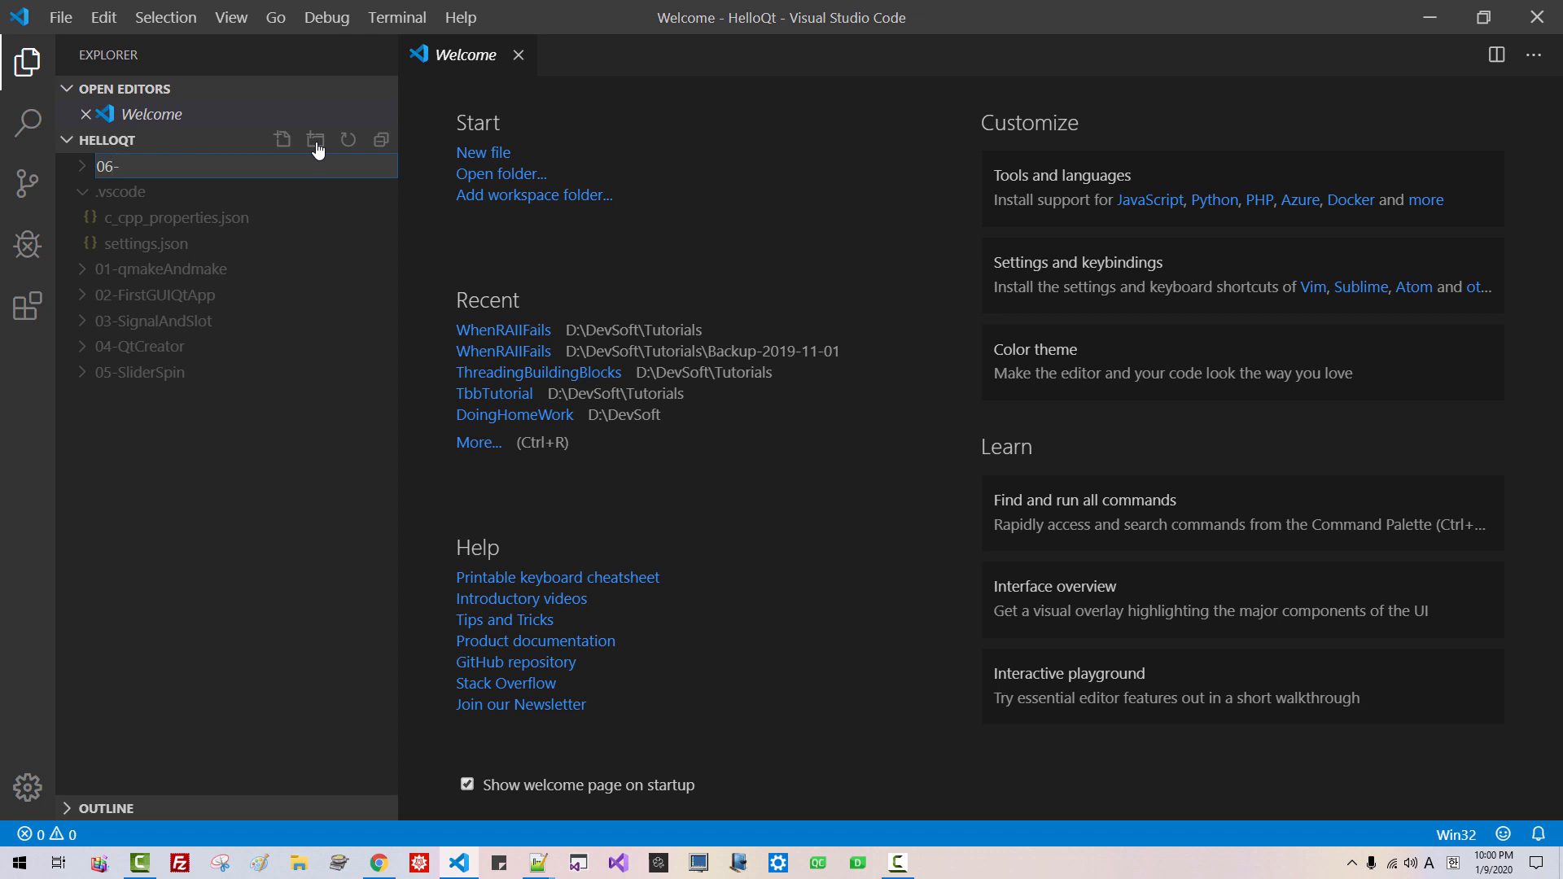
{"action": "type", "text": "QtTypeLibrary"}
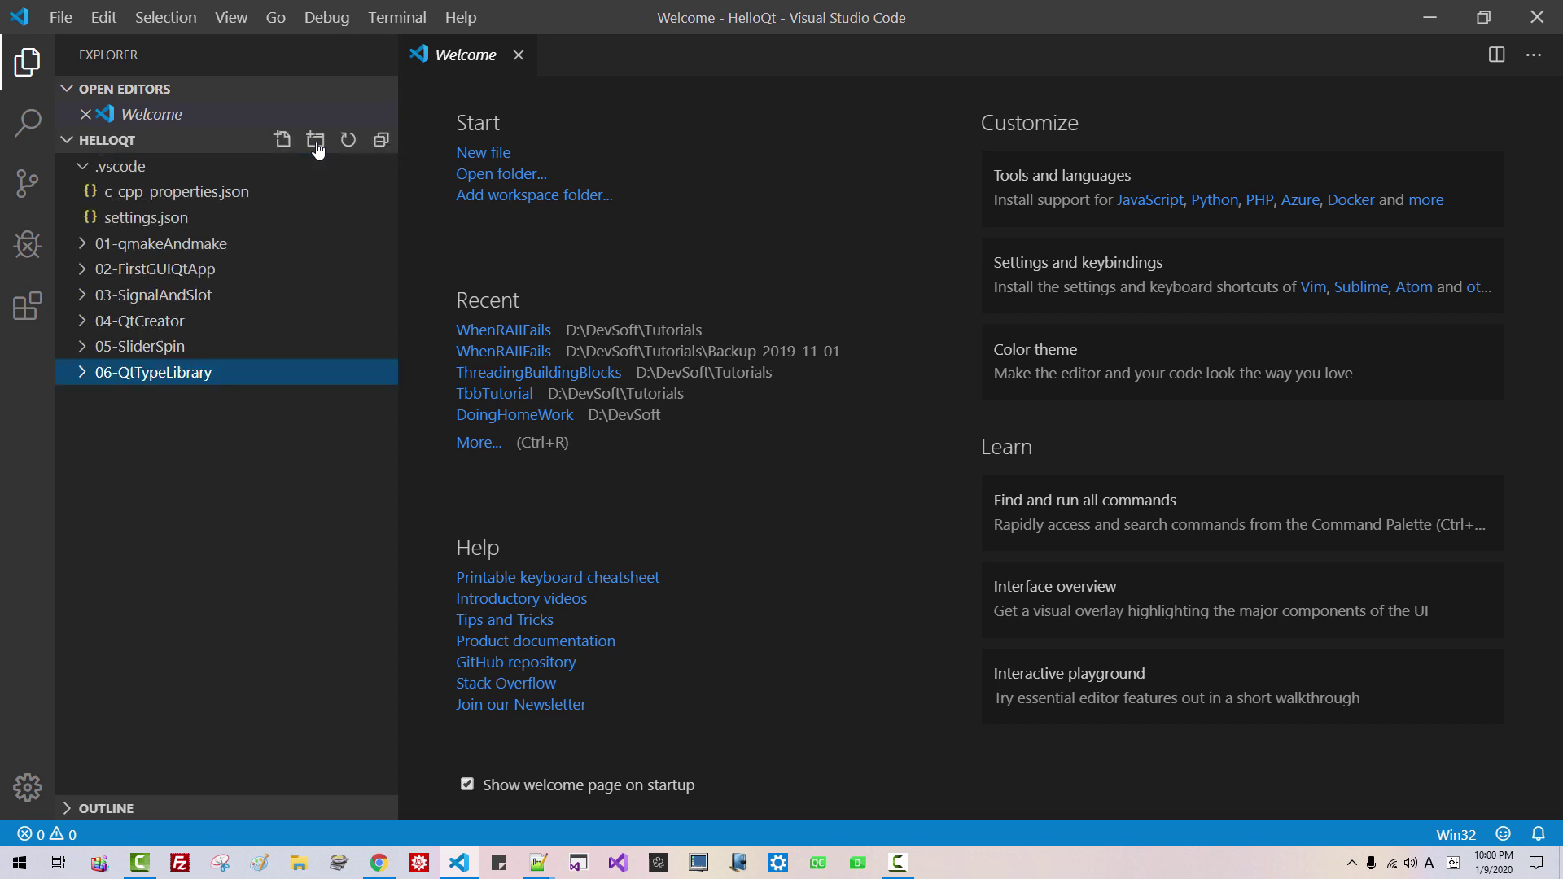
{"action": "left_click", "coordinate": [315, 139]}
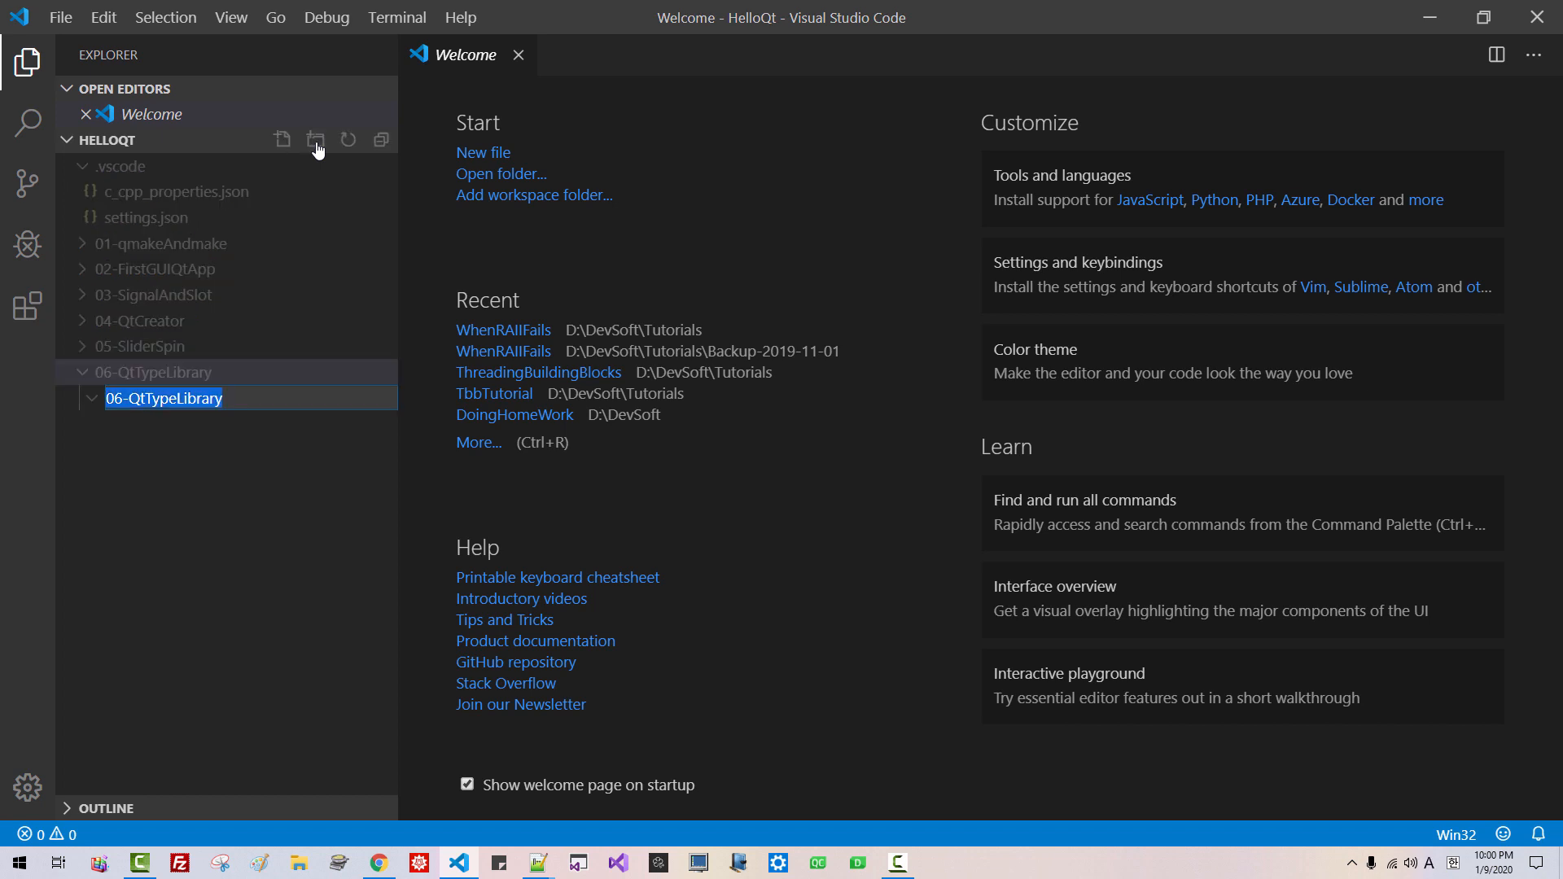
{"action": "type", "text": "Qt"}
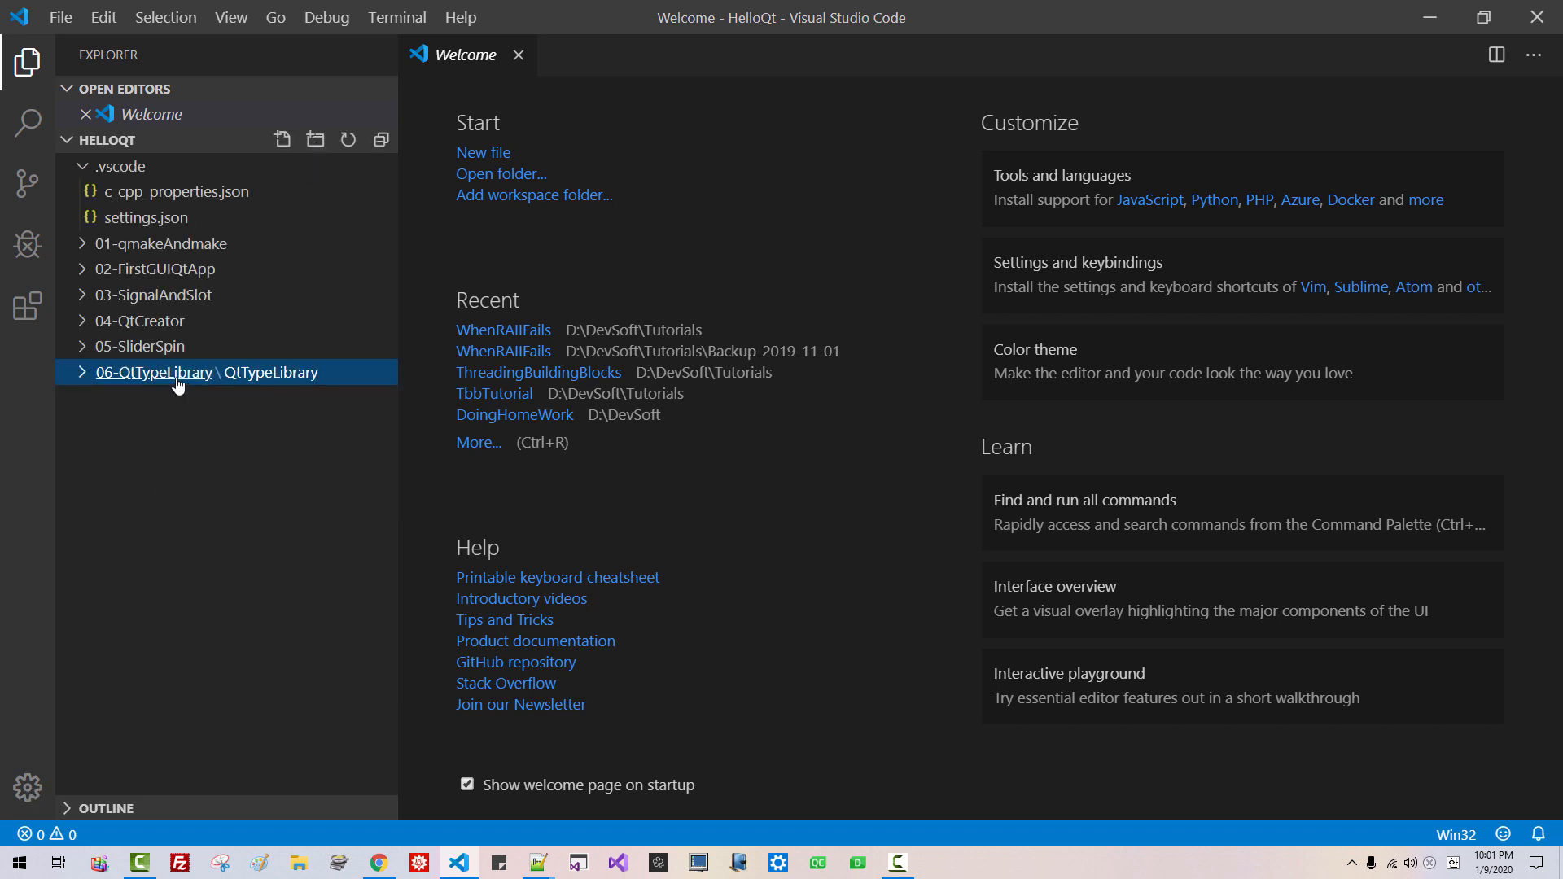
{"action": "mouse_move", "coordinate": [315, 139]}
{"action": "type", "text": "include"}
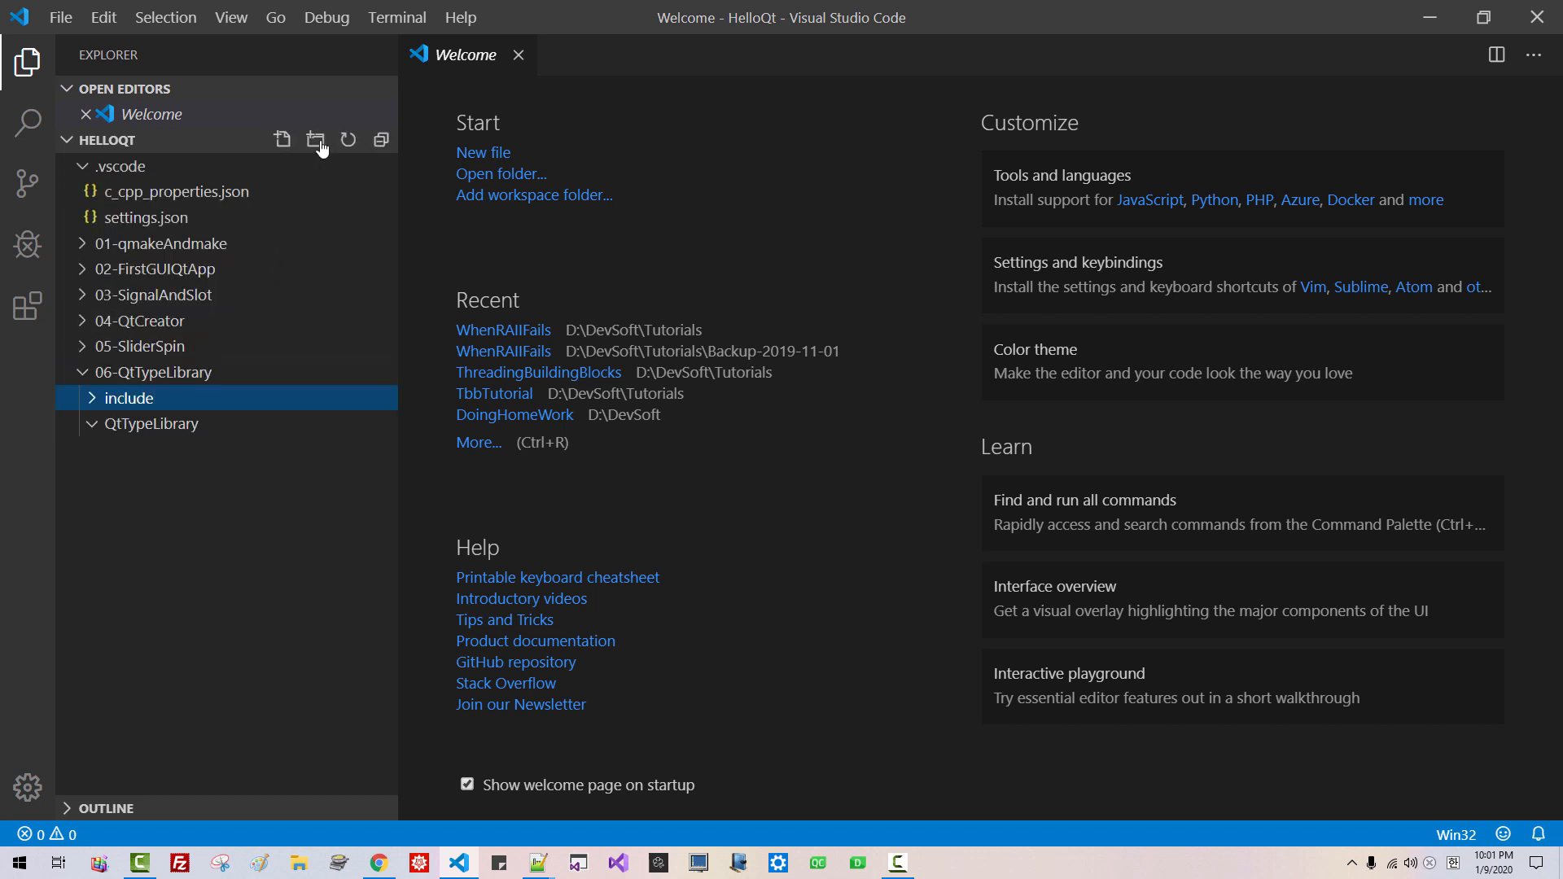
Step: Begin creating the qt_types.hpp header file inside the include folder
{"action": "left_click", "coordinate": [283, 141]}
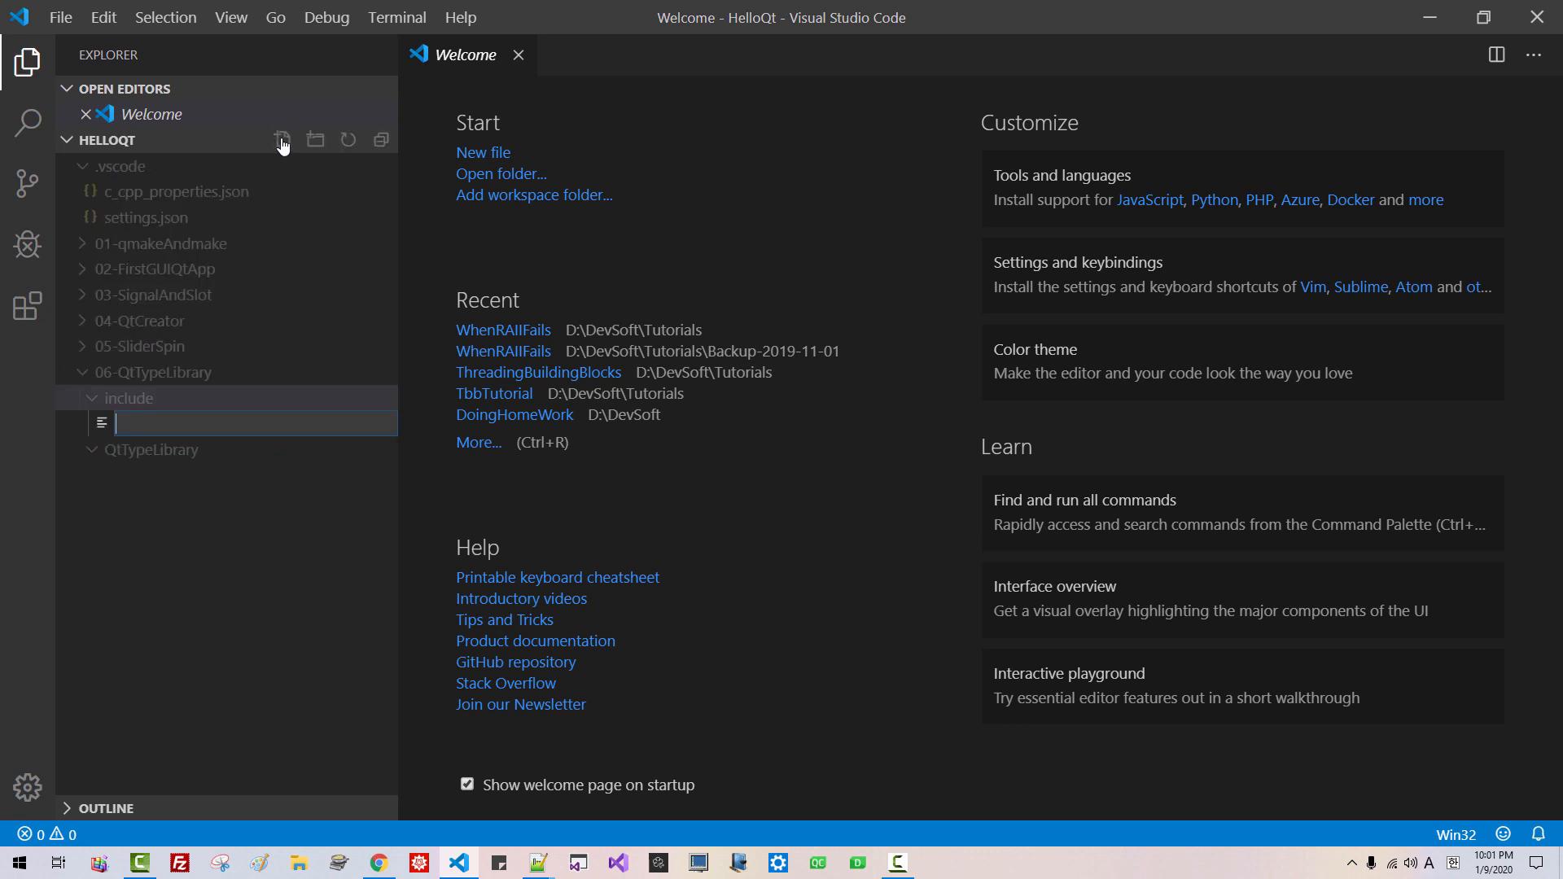
{"action": "type", "text": "qt_type"}
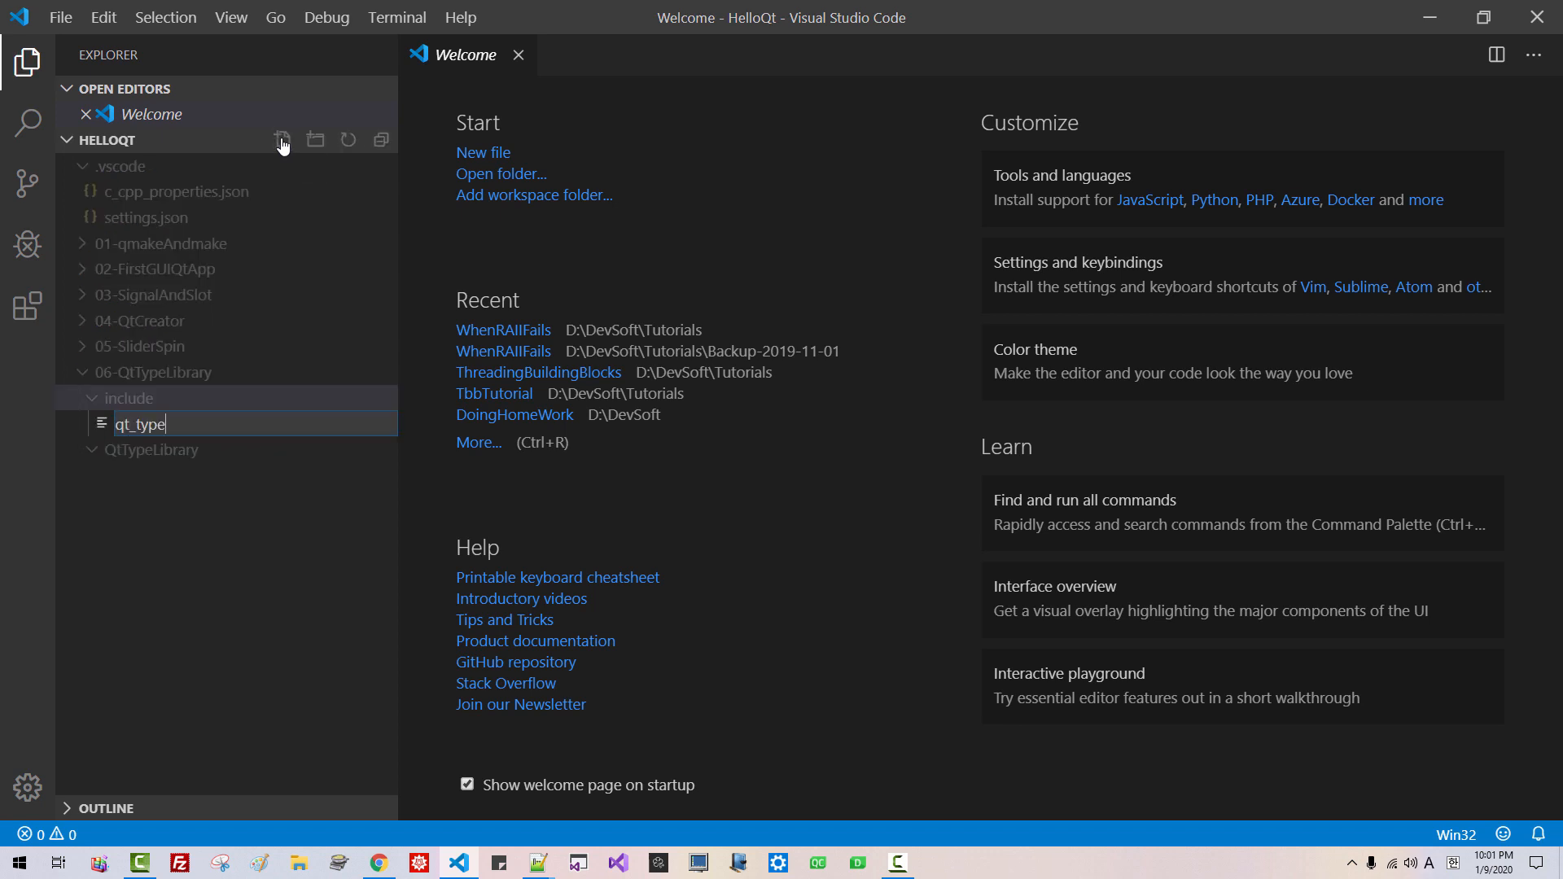
{"action": "type", "text": "s."}
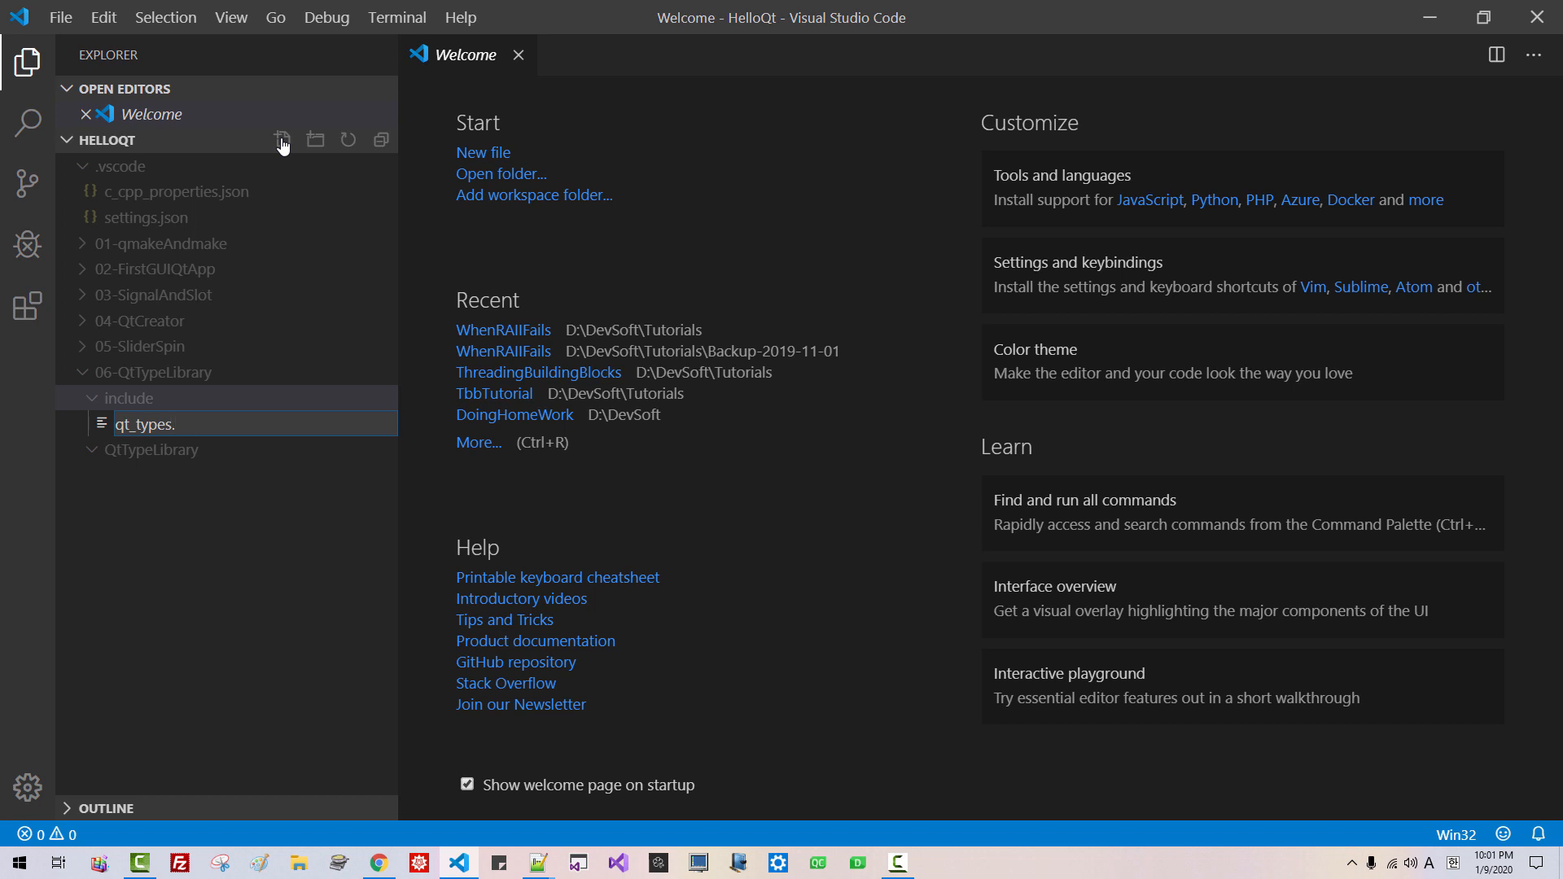
{"action": "left_click", "coordinate": [129, 398]}
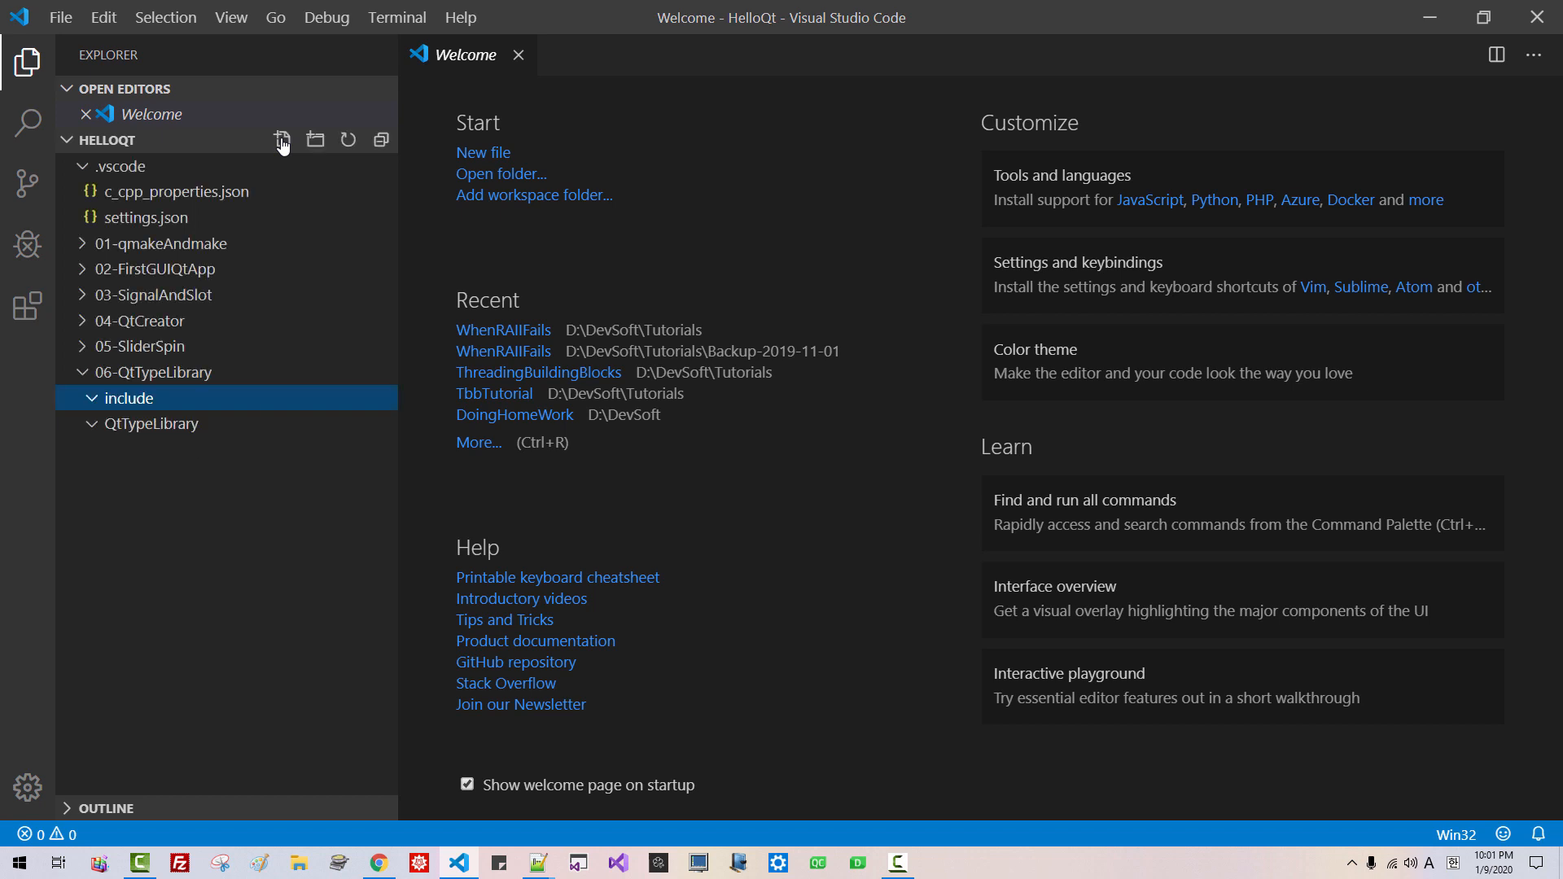
{"action": "left_click", "coordinate": [282, 139]}
{"action": "type", "text": "#ifndef _QT_TYPES"}
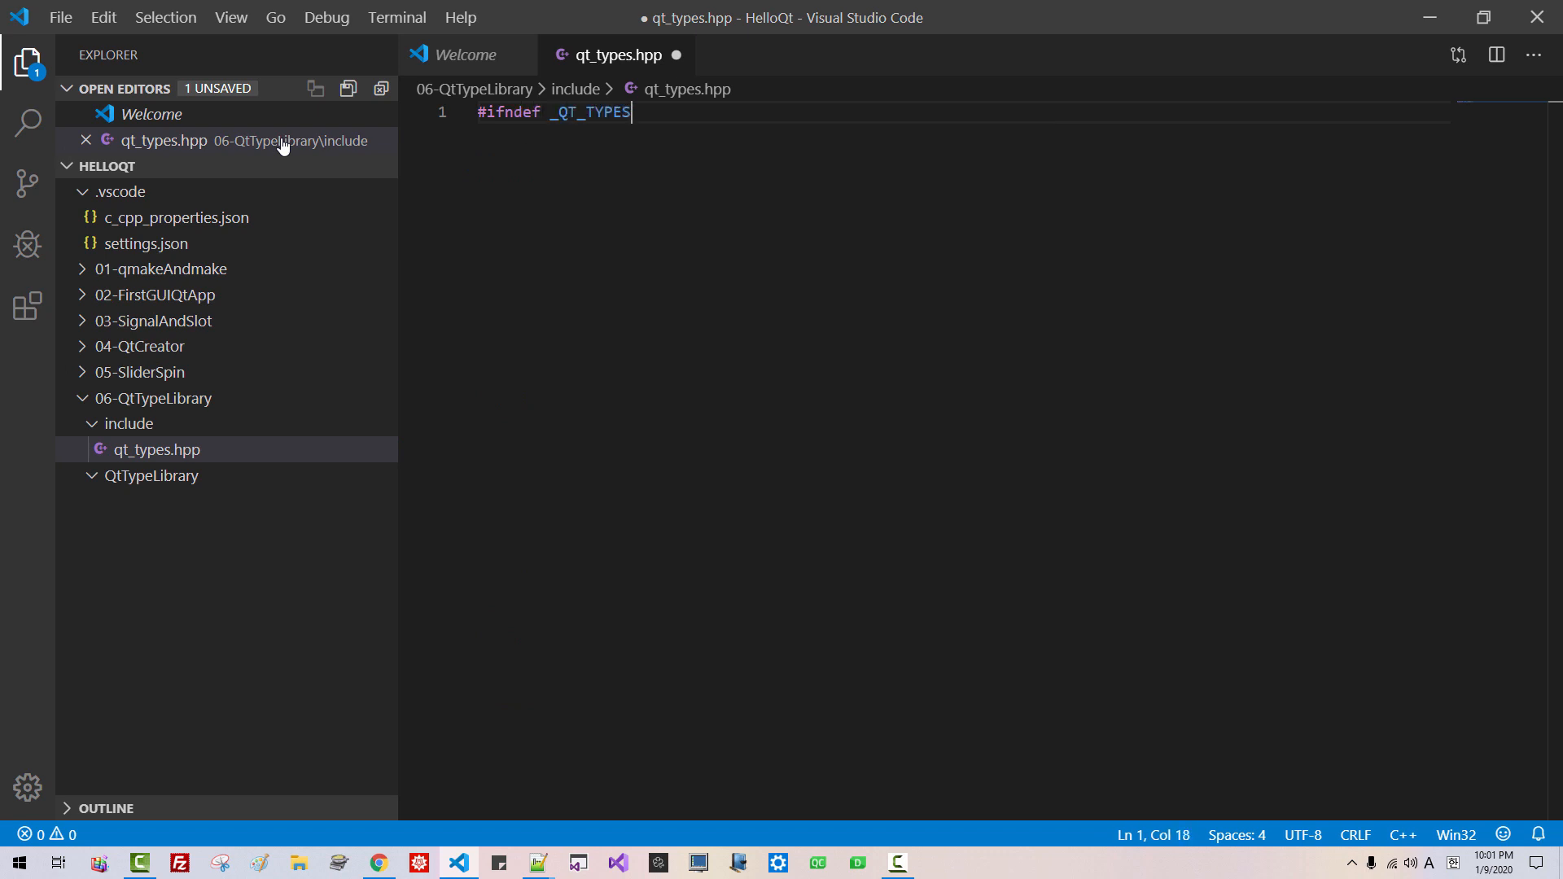
Step: Write the #ifndef _QT_TYPES_HPP guard ending with #endif // end of file
{"action": "type", "text": "_HPP"}
{"action": "type", "text": "#endif"}
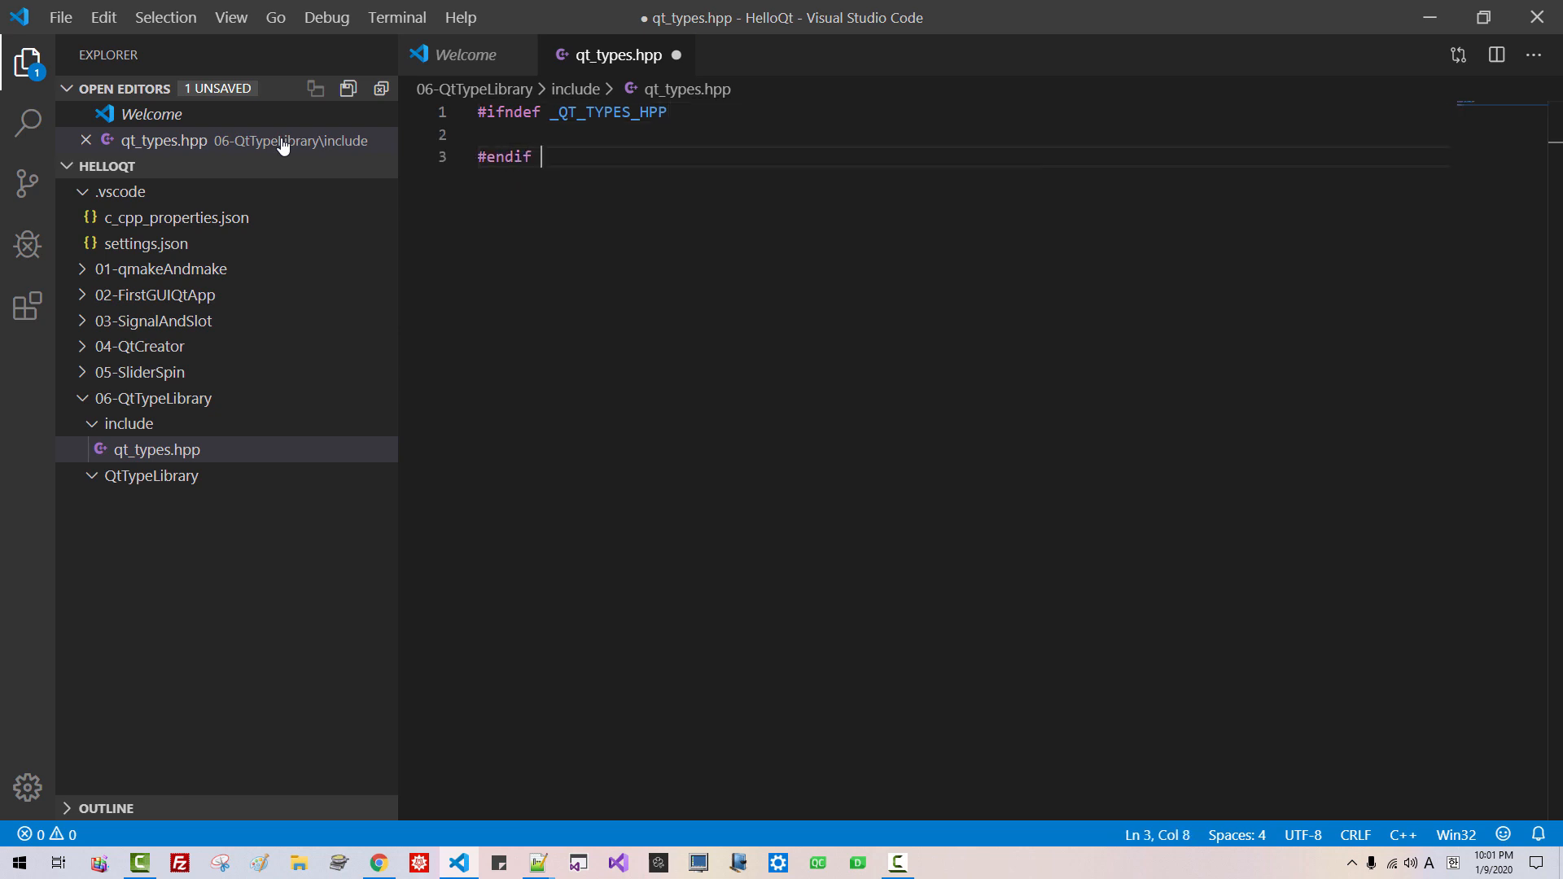
{"action": "type", "text": "// end of file"}
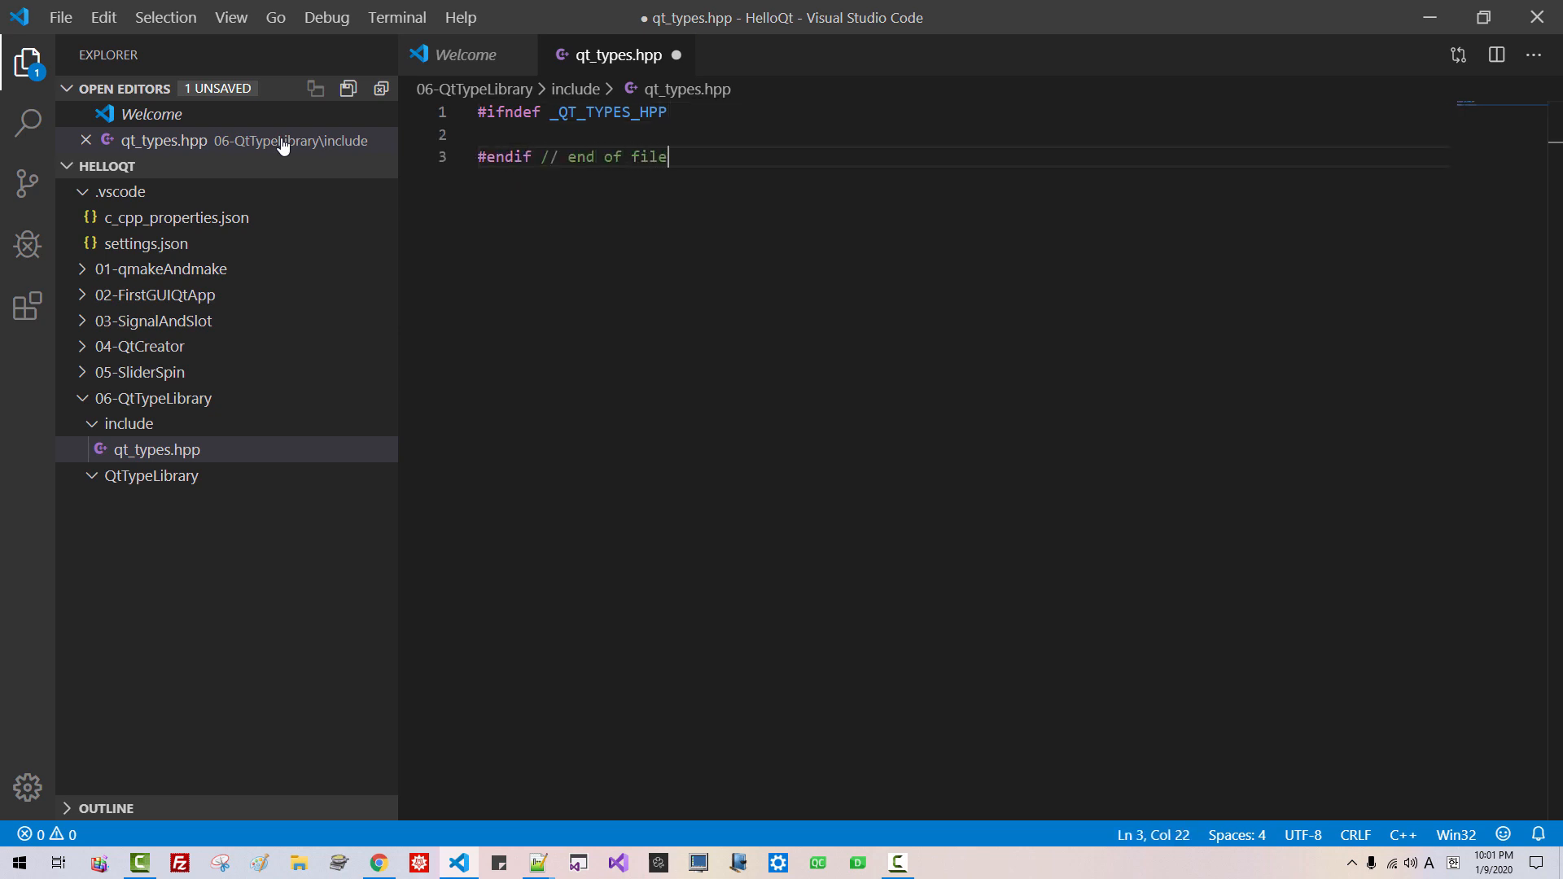
{"action": "type", "text": "#define _QT_TYPES_HPP"}
{"action": "type", "text": "First"}
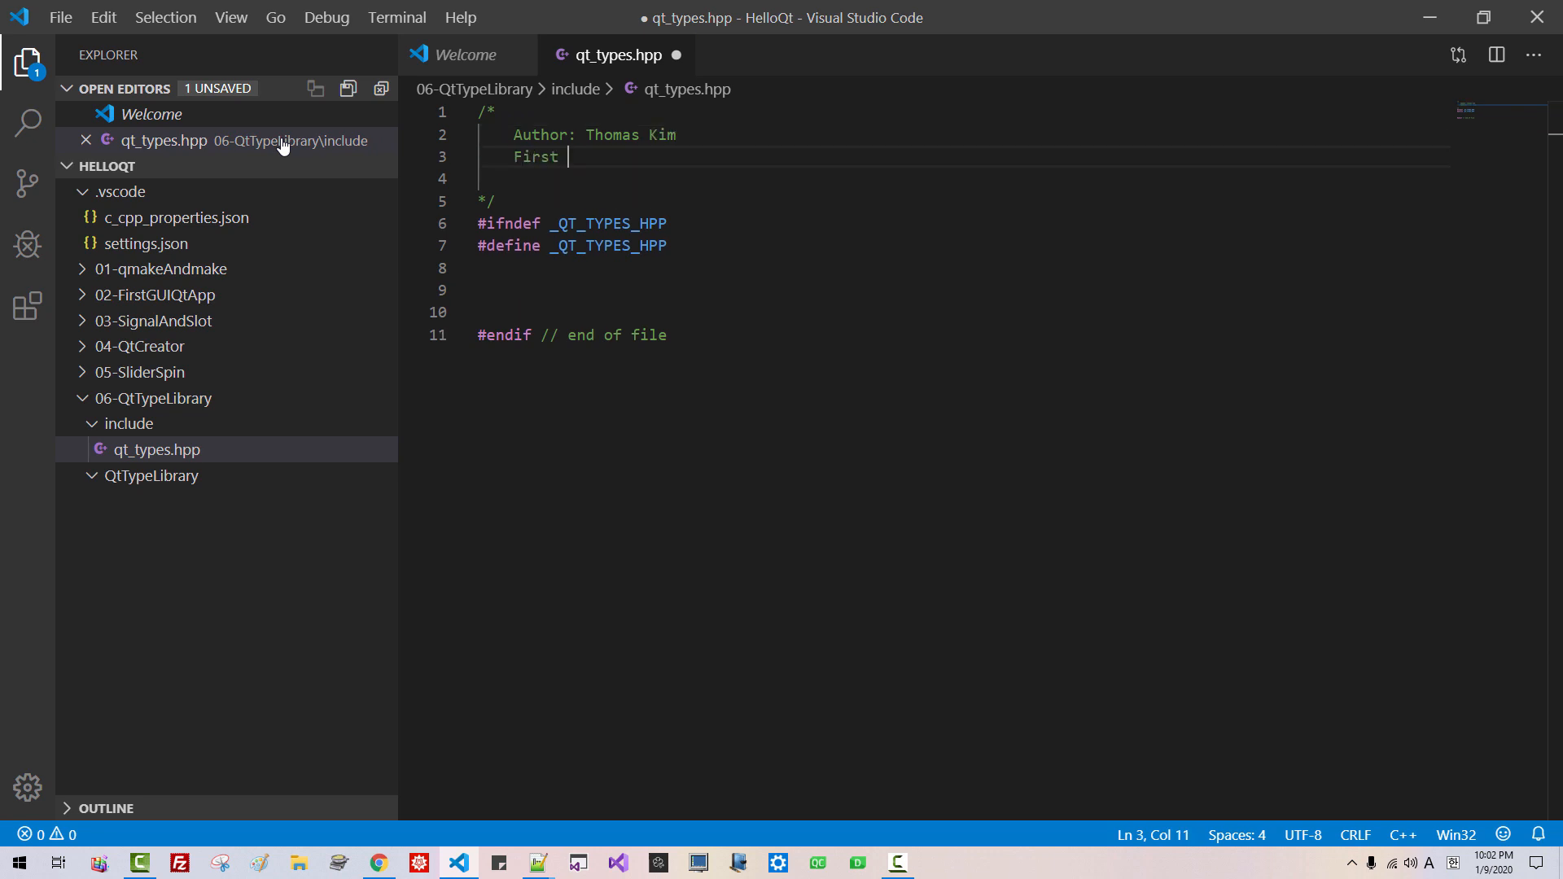
Step: Write a header comment with a January first-edit date, a free-use copyright for viewers, and a liability disclaimer
{"action": "type", "text": "Edit: Jan. 09, 2020"}
{"action": "type", "text": "Copyr"}
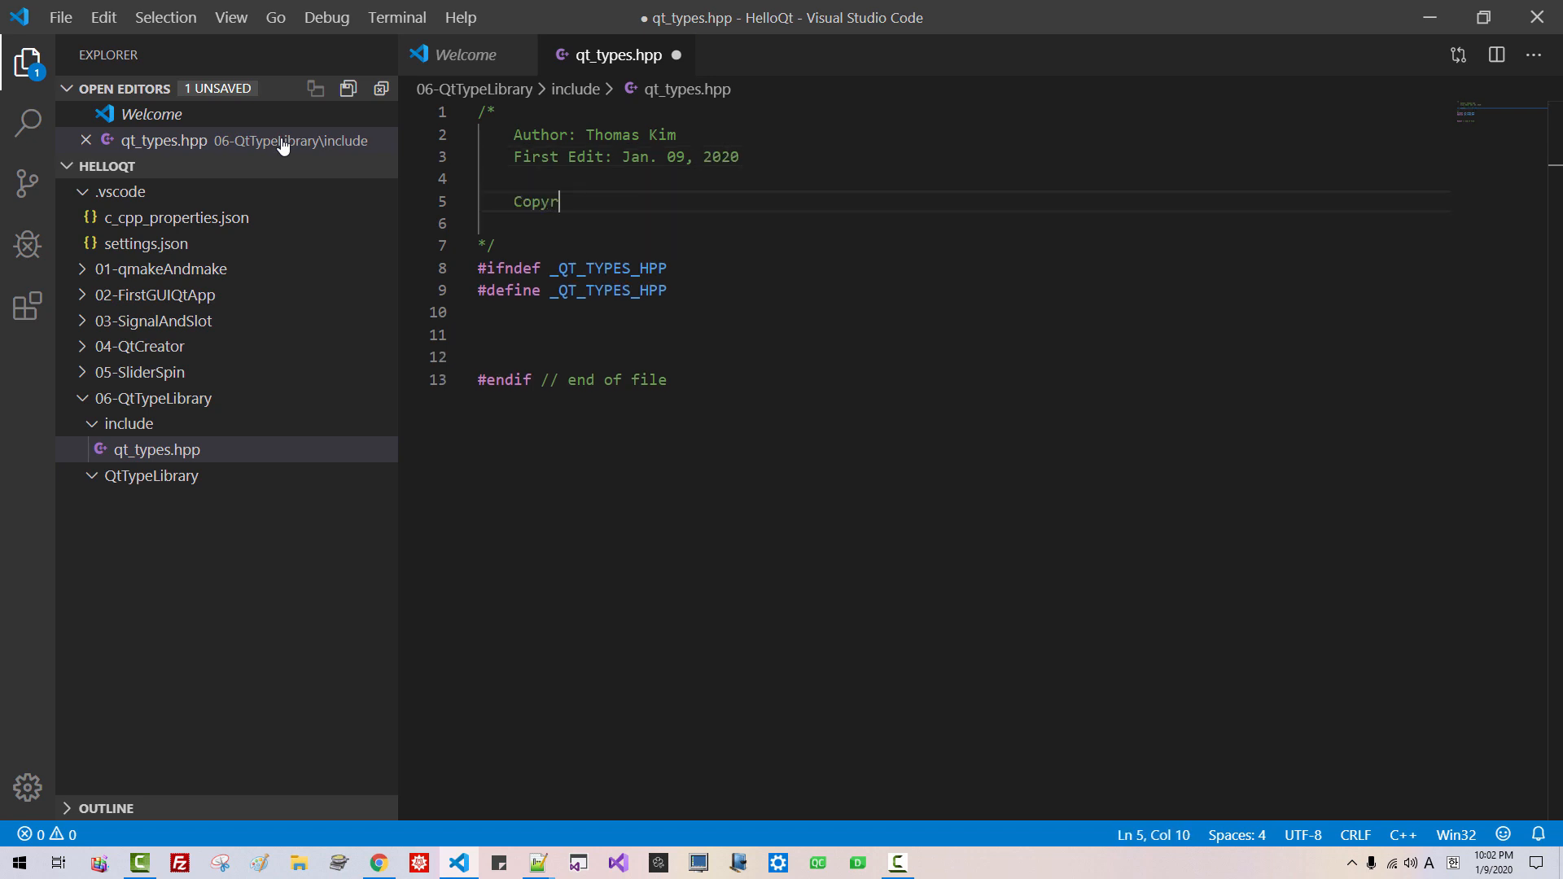
{"action": "type", "text": "ight: My aud"}
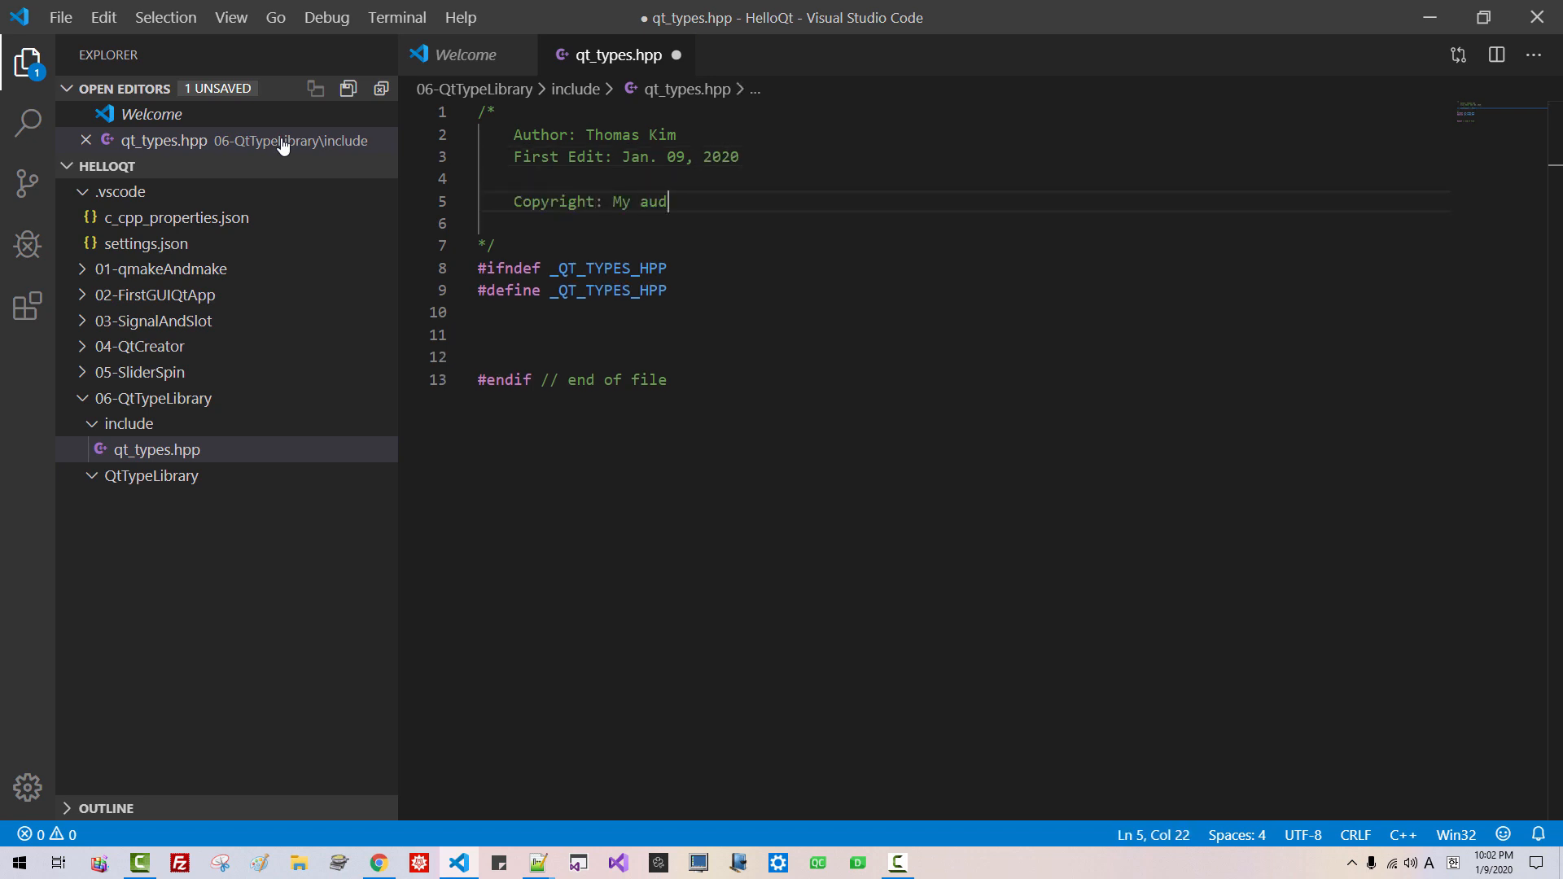
{"action": "type", "text": "ience who give LIKE"}
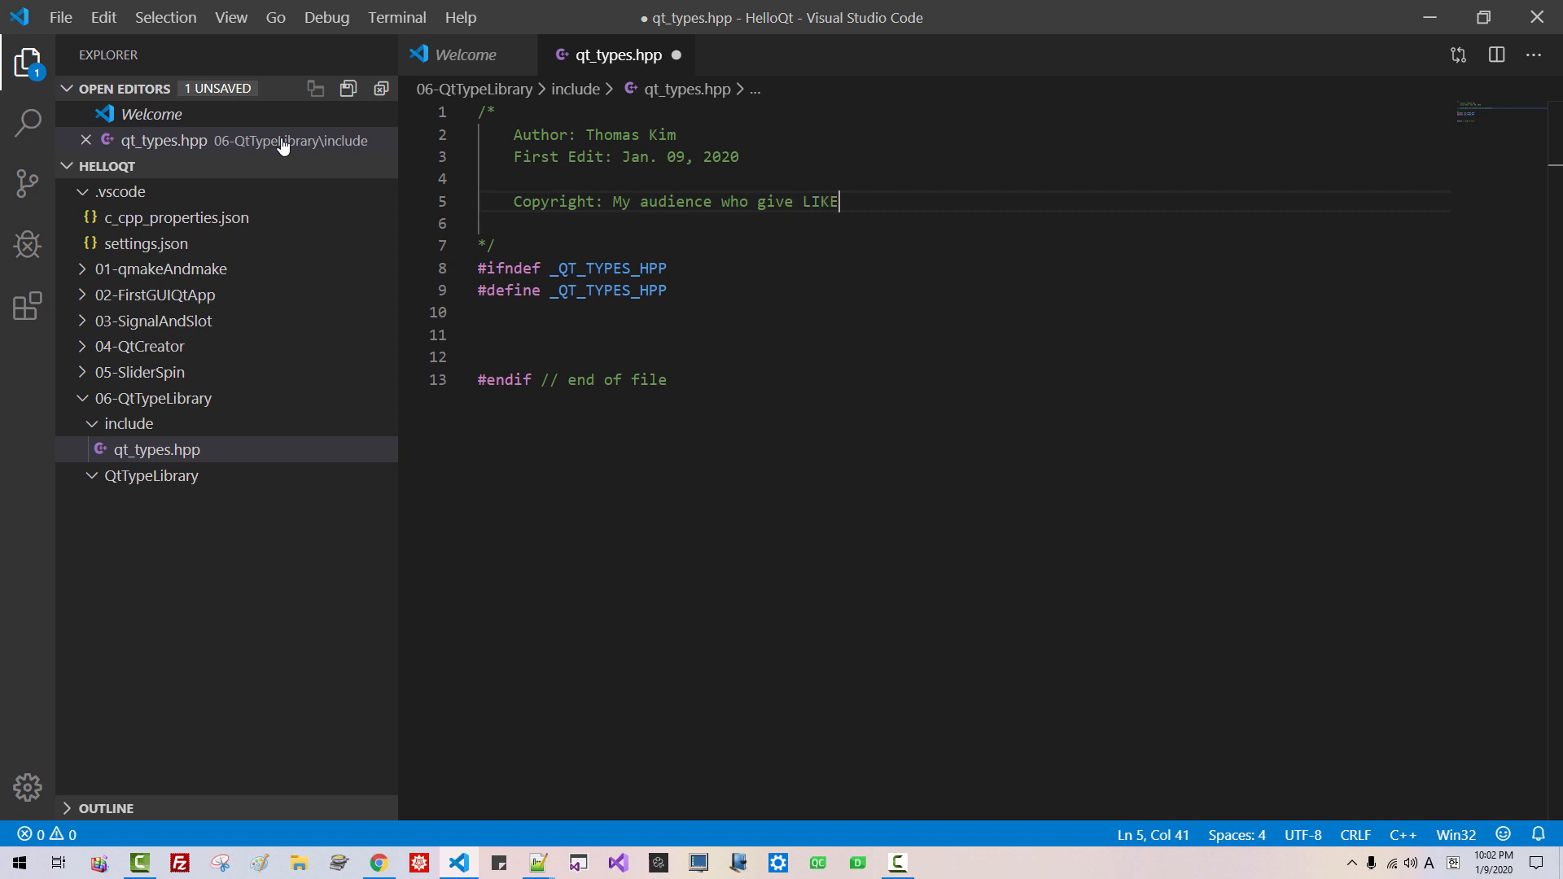
{"action": "type", "text": "s to my videos can use"}
{"action": "type", "text": "this"}
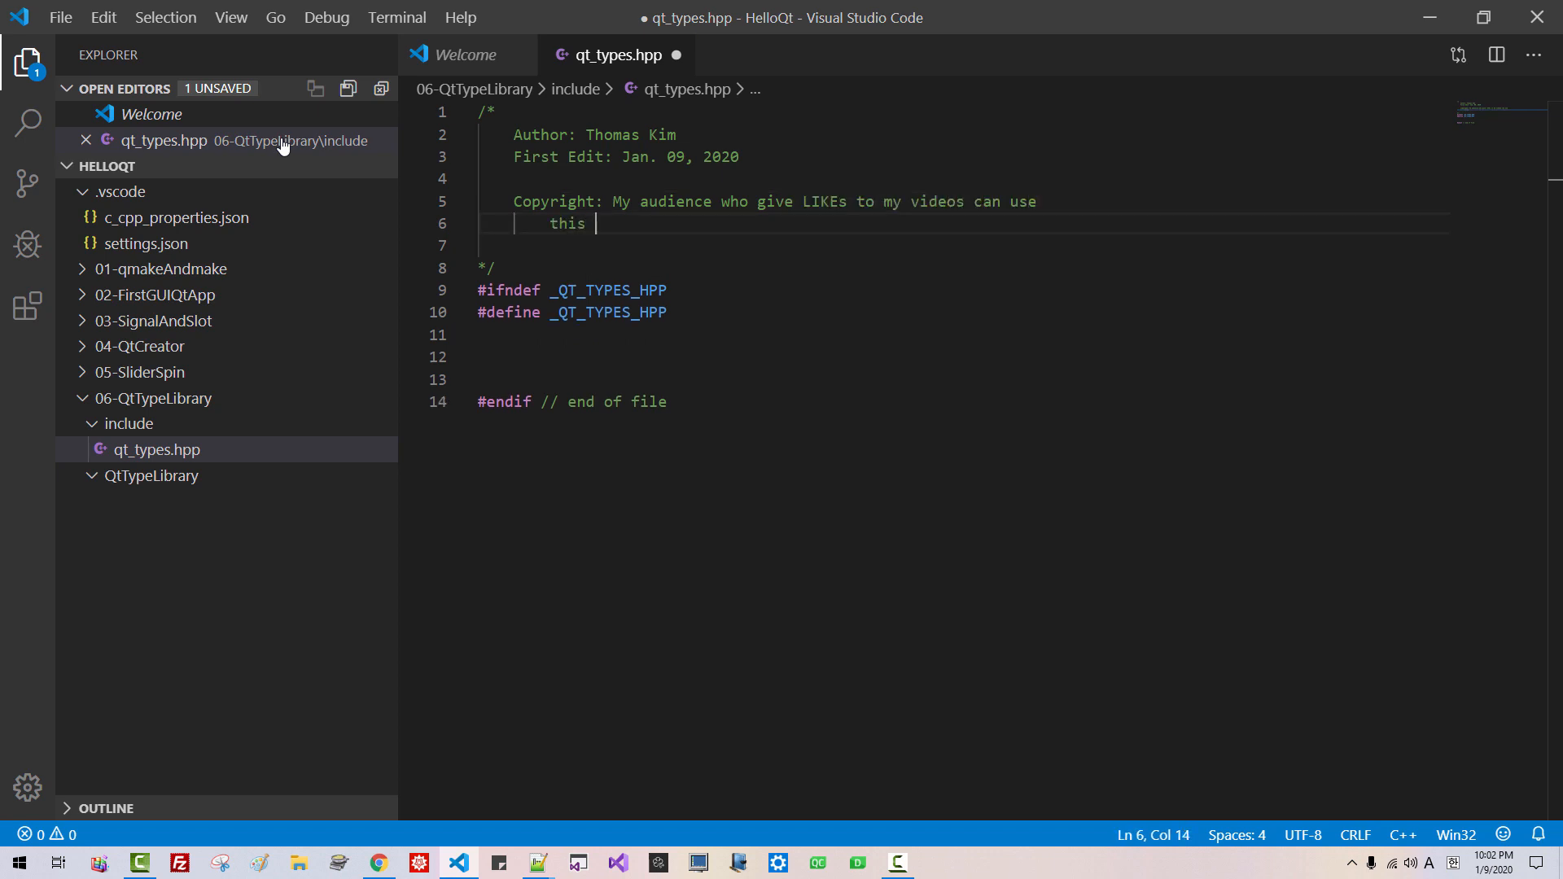
{"action": "type", "text": "library without"}
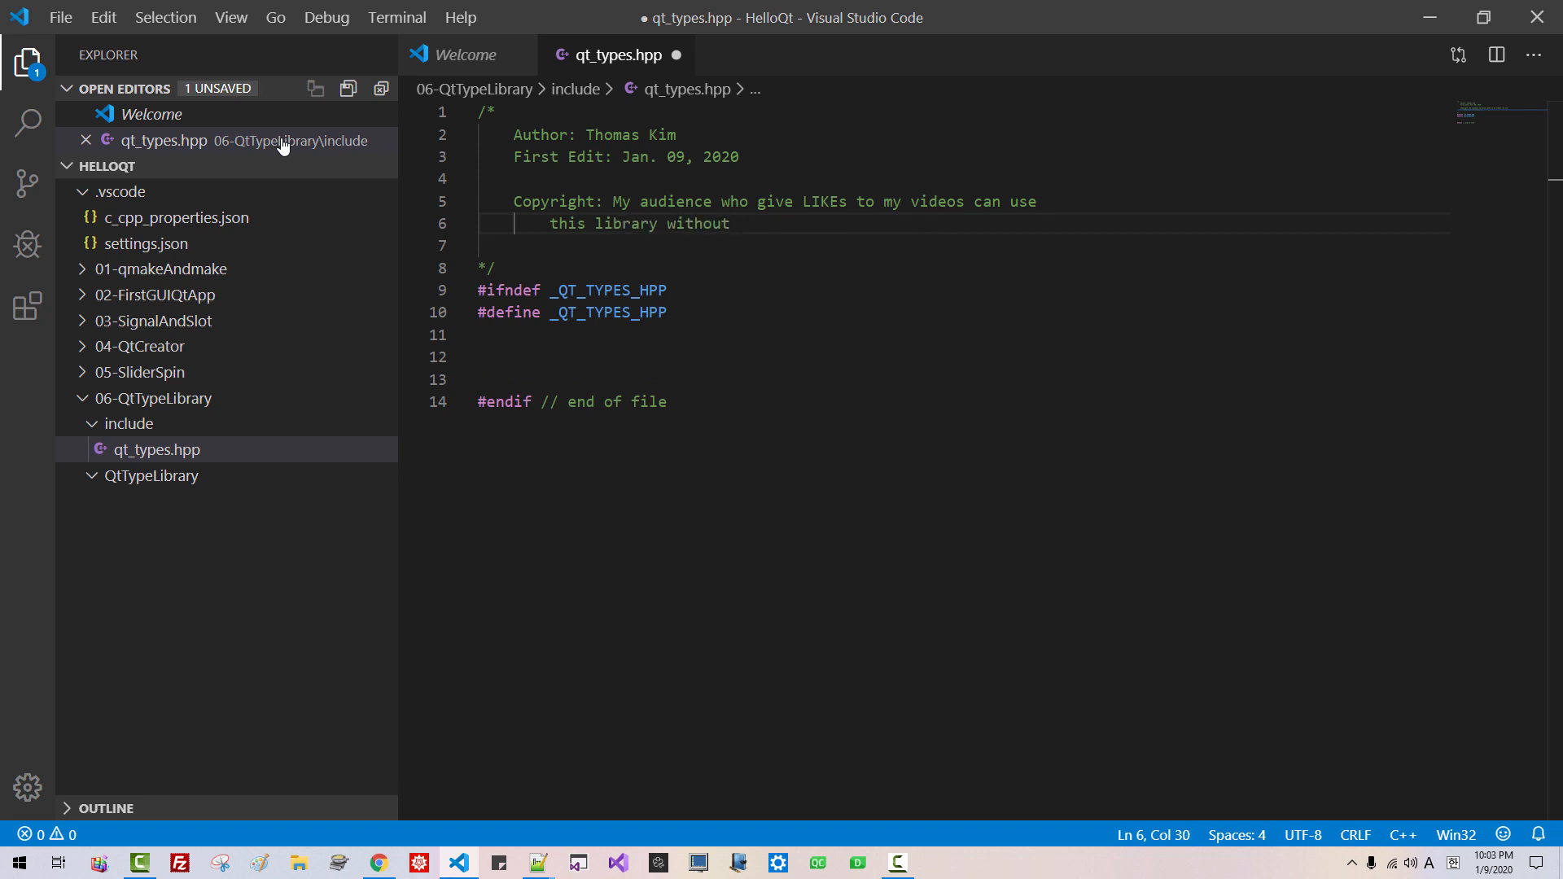
{"action": "type", "text": "limitations. But"}
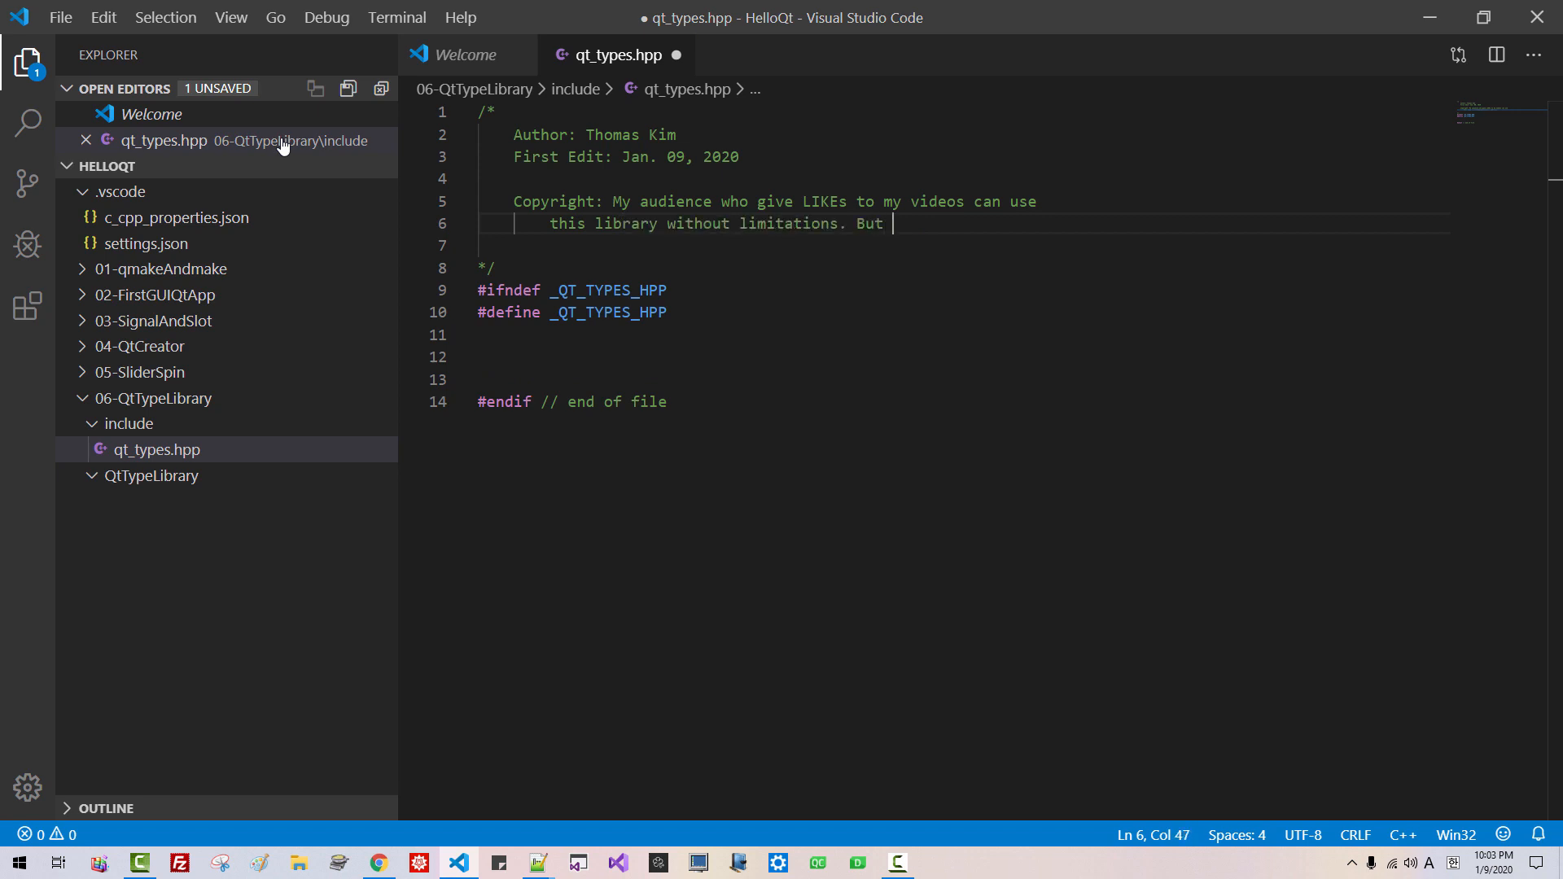
{"action": "type", "text": "I do not take any"}
{"action": "type", "text": "liabilities"}
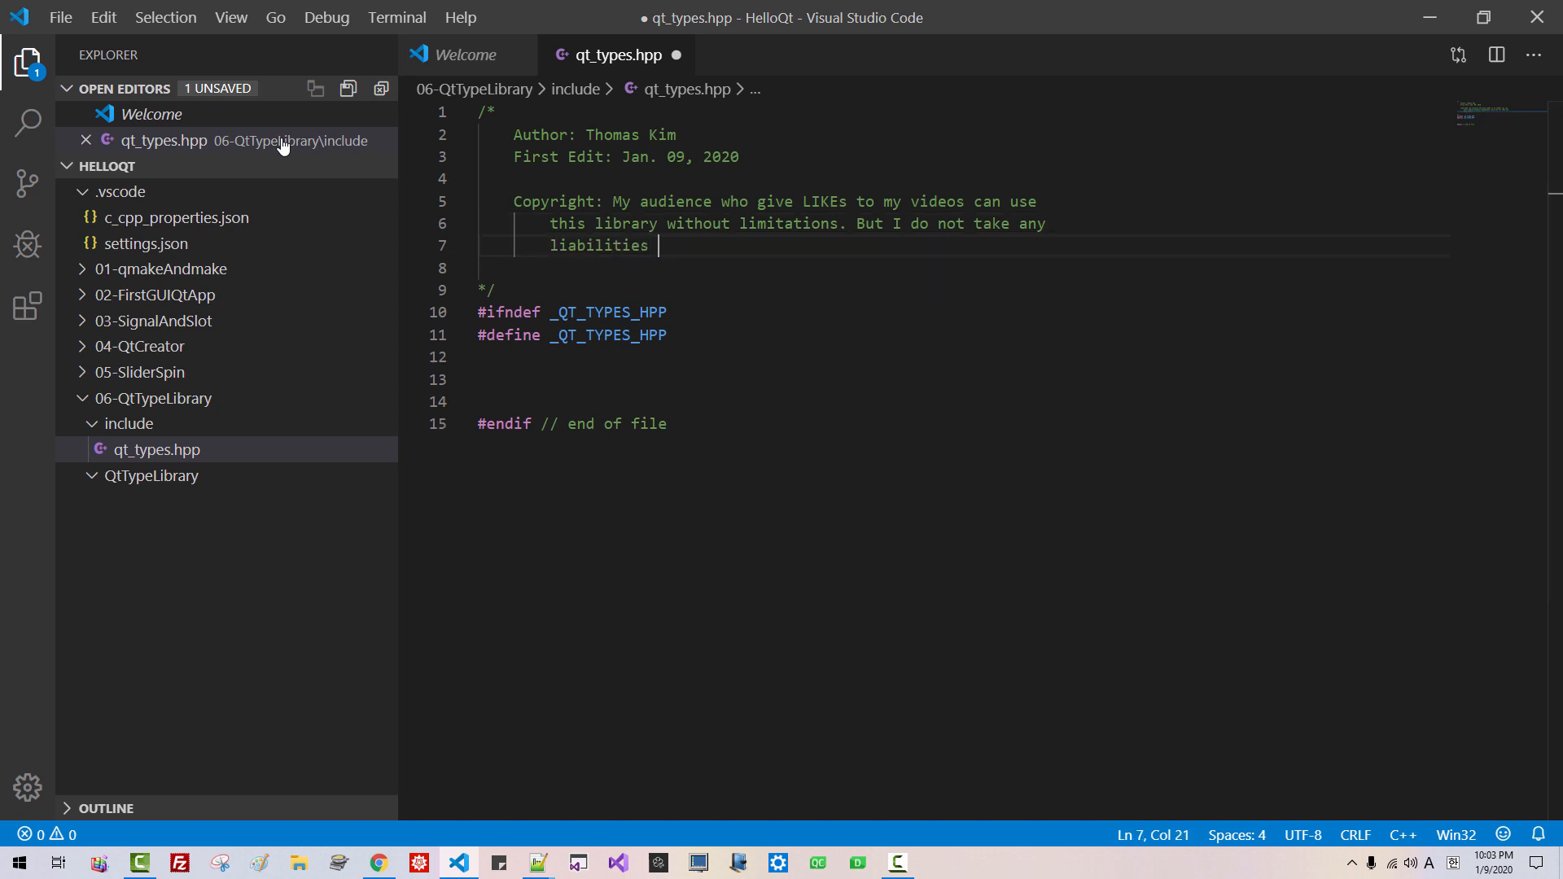
{"action": "type", "text": "arising out of"}
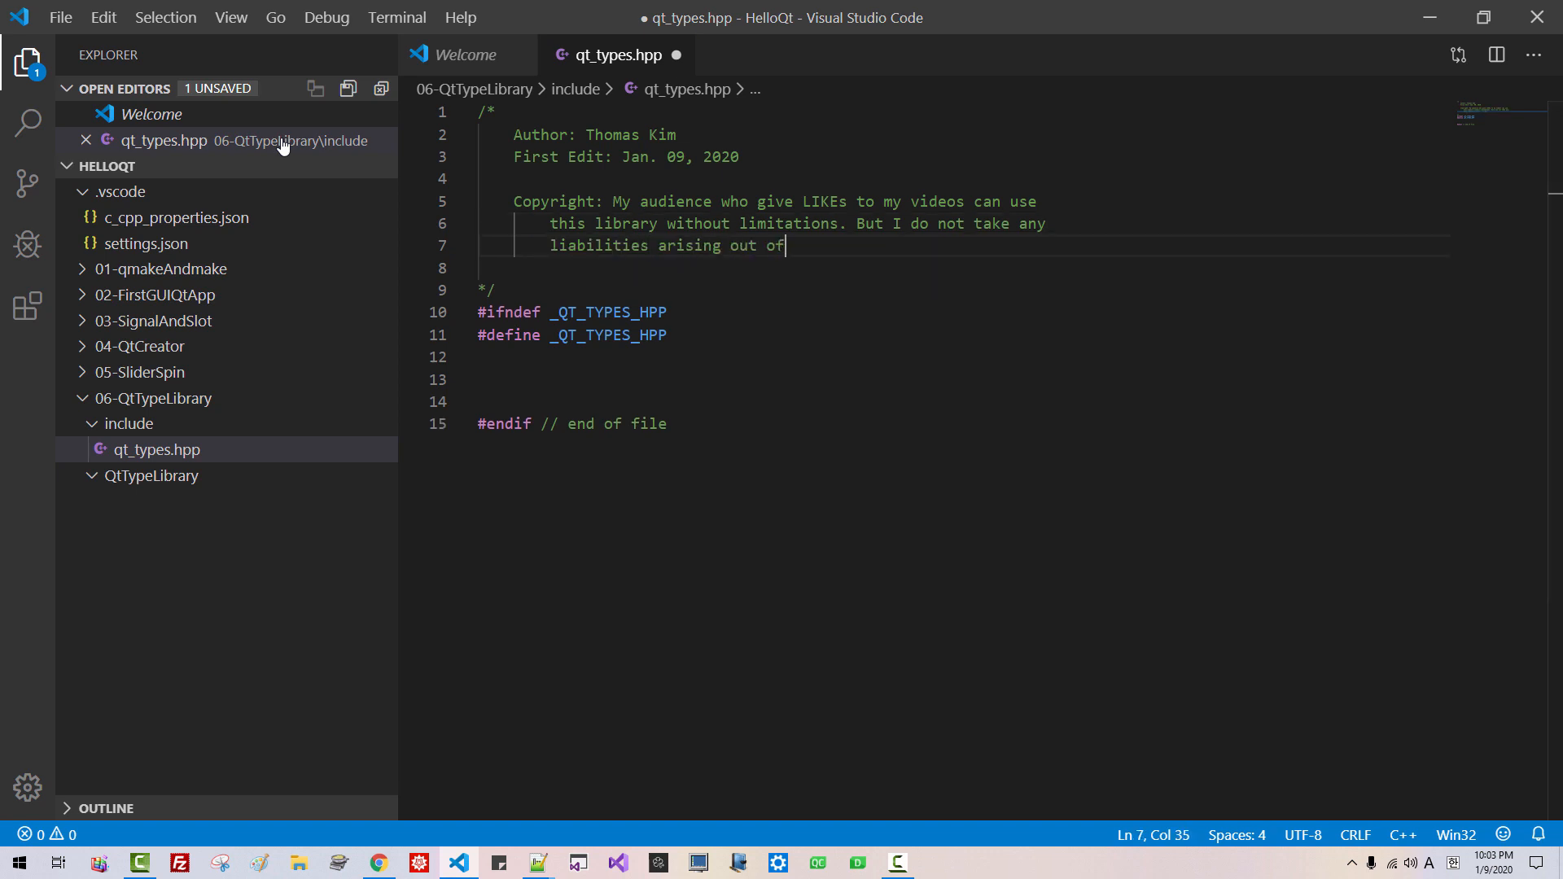
{"action": "type", "text": "the use of this typ"}
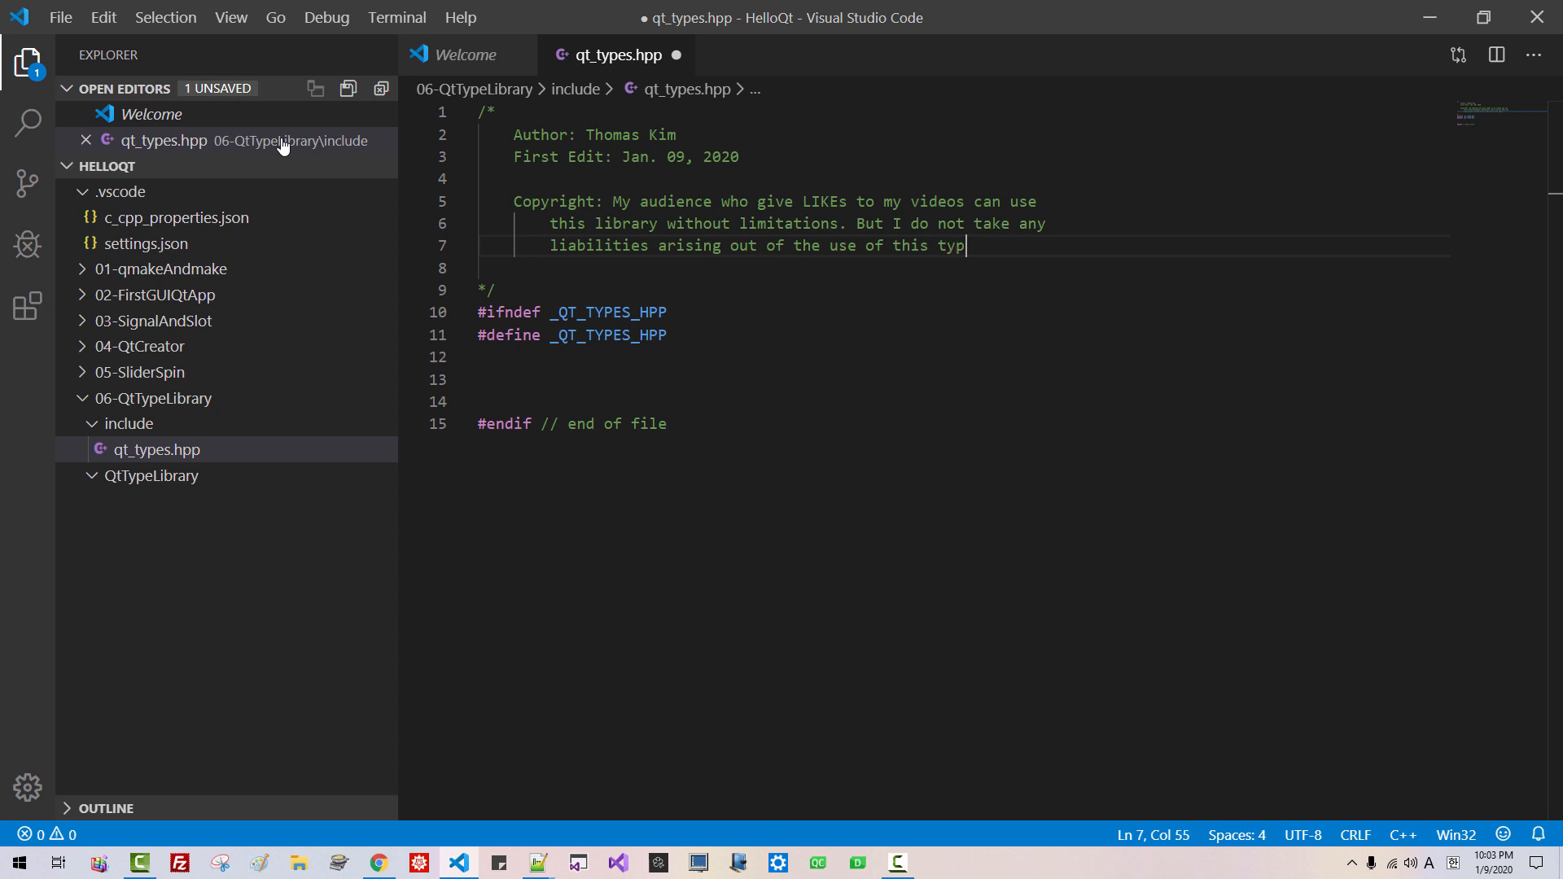
{"action": "type", "text": "namespace"}
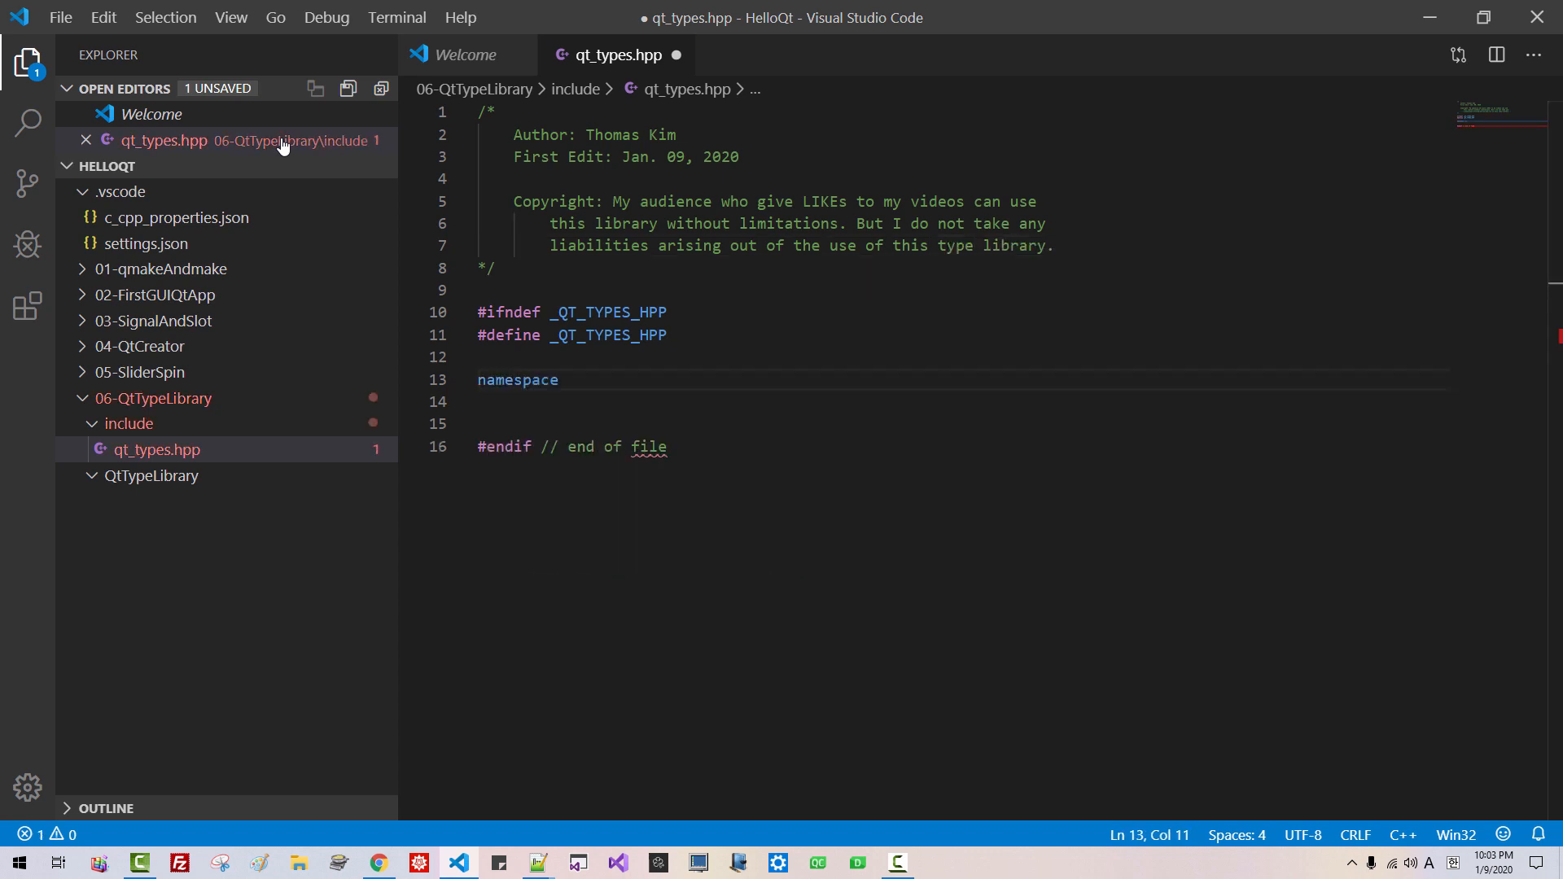
Step: Add the empty qt_types namespace, then start a test_library file in QtTypeLibrary
{"action": "type", "text": "qt_types"}
{"action": "left_click", "coordinate": [959, 401]}
{"action": "type", "text": "{"}
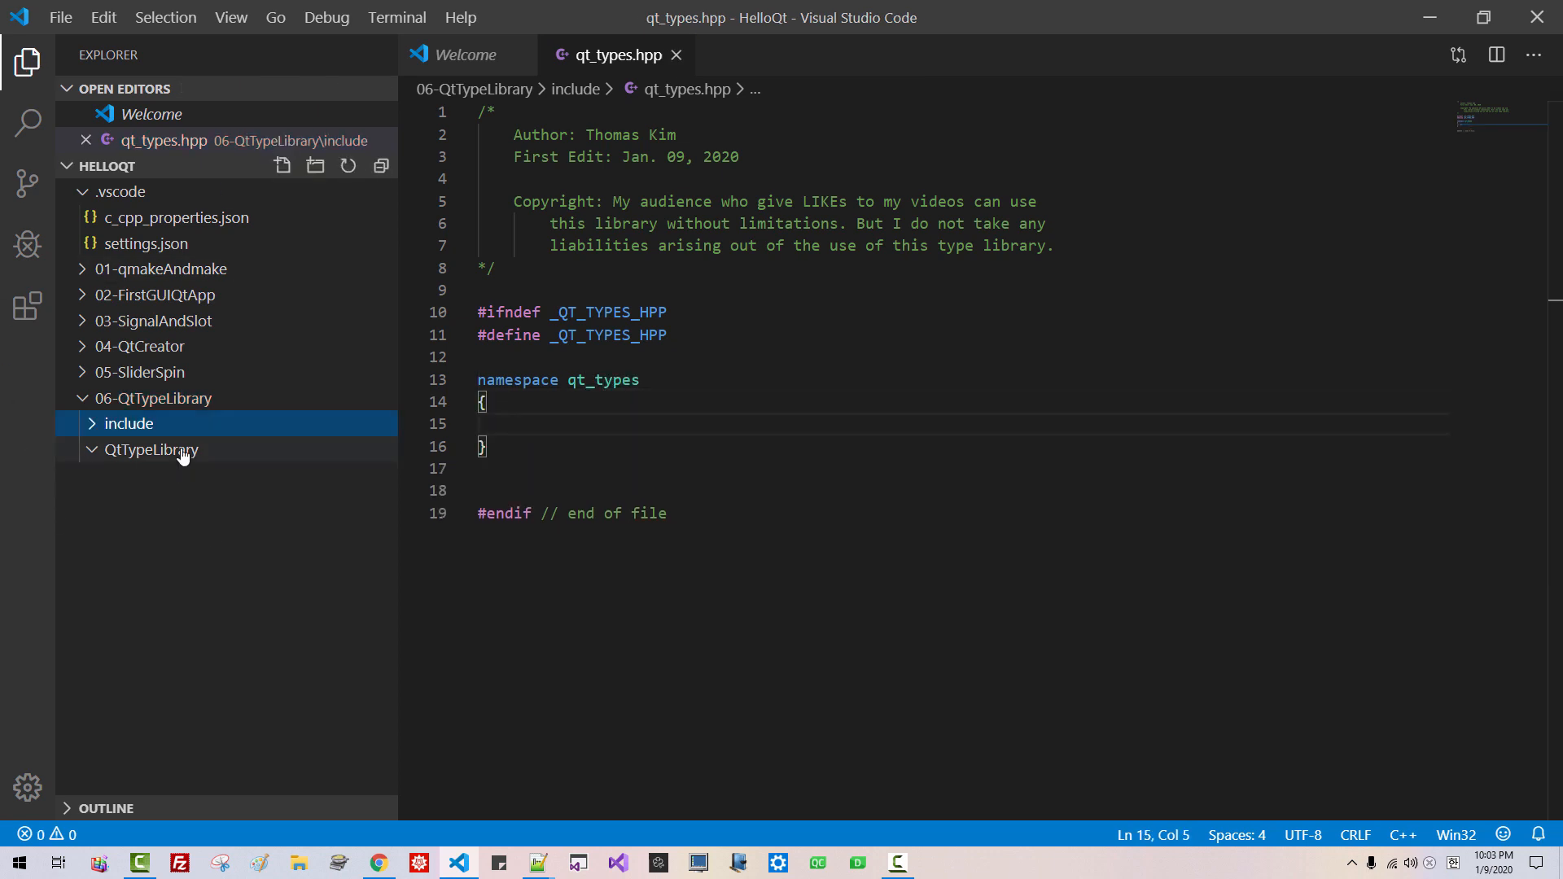
{"action": "left_click", "coordinate": [150, 449]}
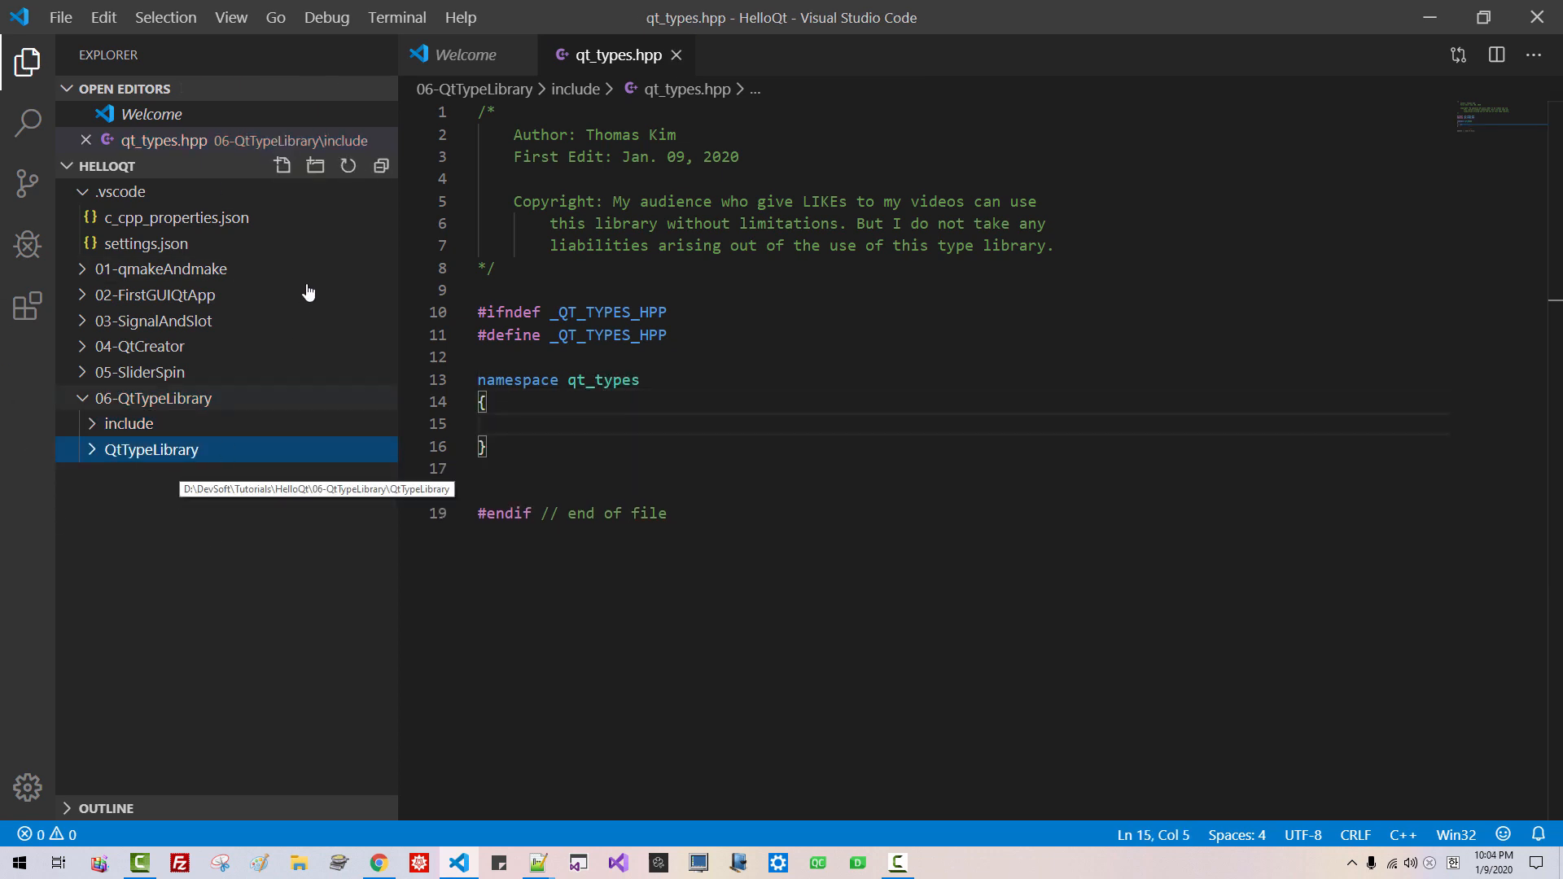
{"action": "left_click", "coordinate": [282, 166]}
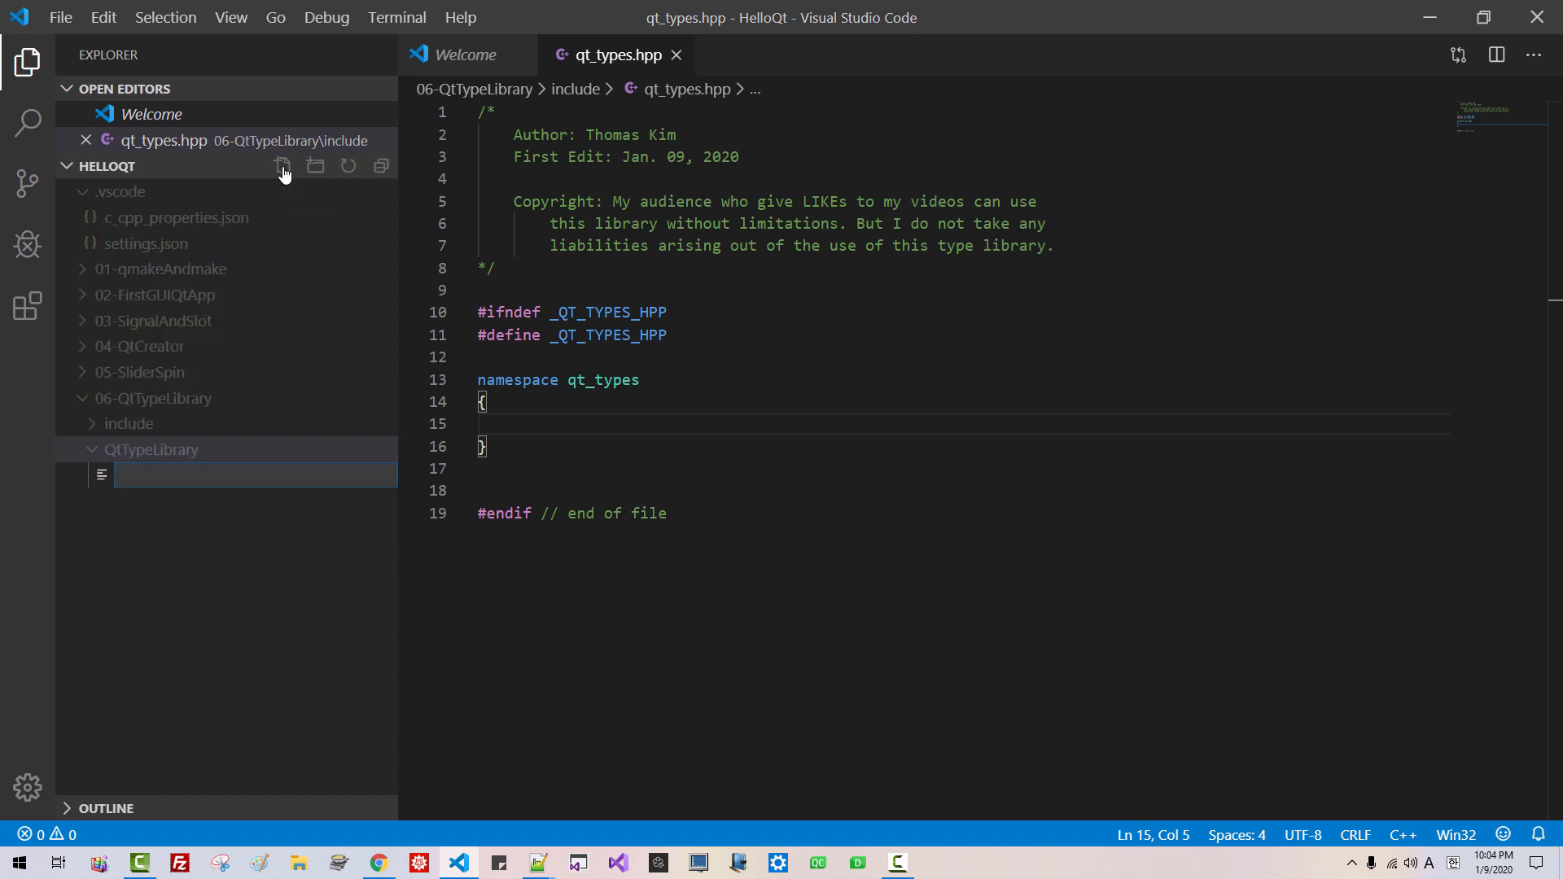
{"action": "type", "text": "test_library.c"}
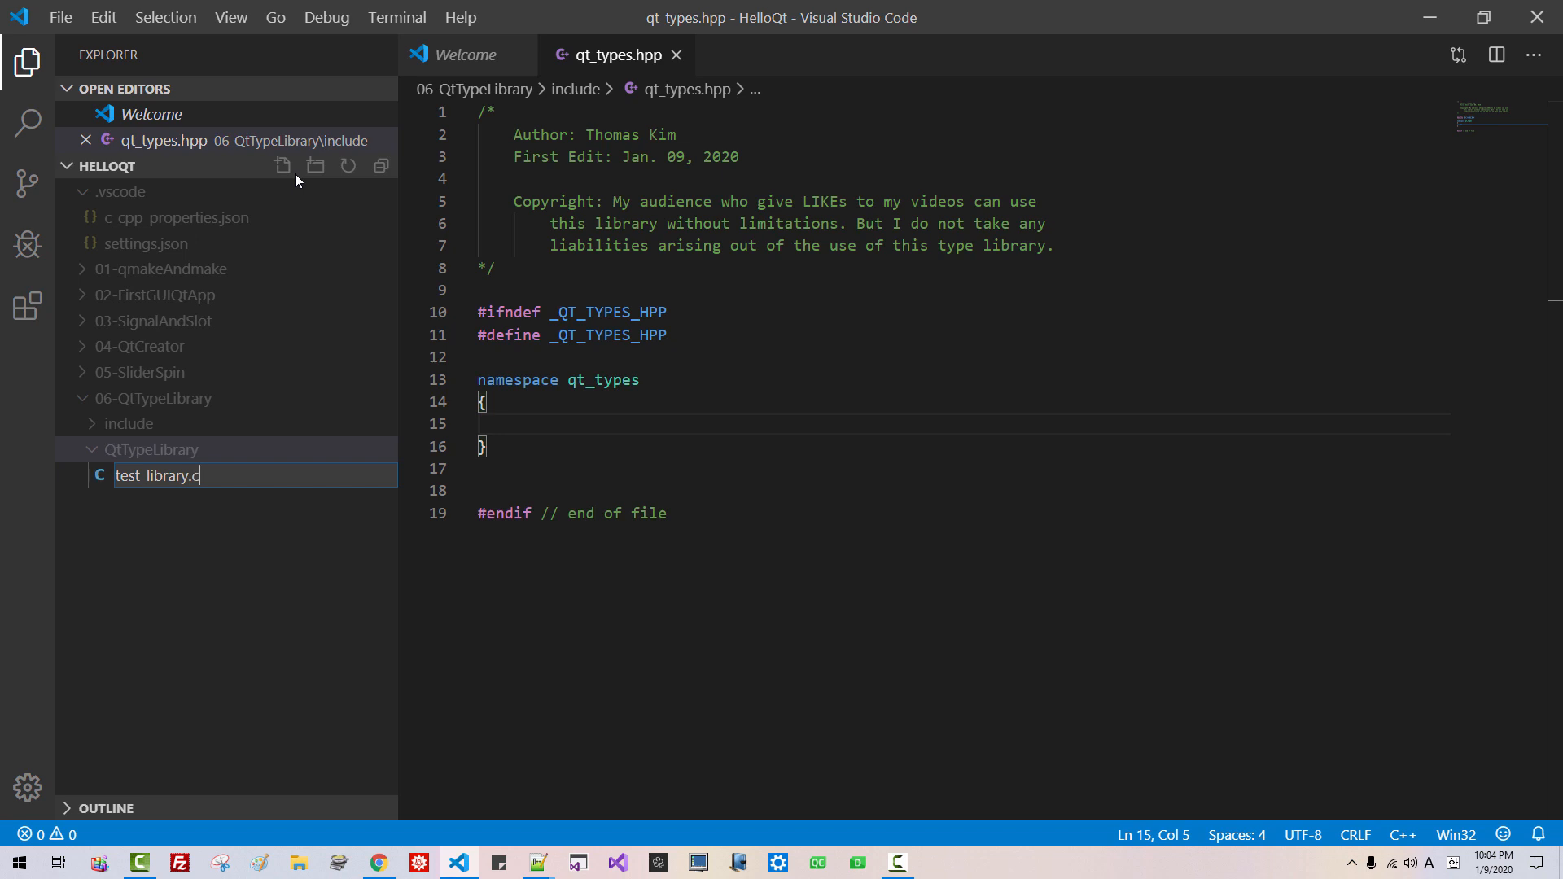
Step: Create test_library.cpp beside qt_types.hpp, including "../include/qt_types.hpp" with an empty main
{"action": "key", "text": "Return"}
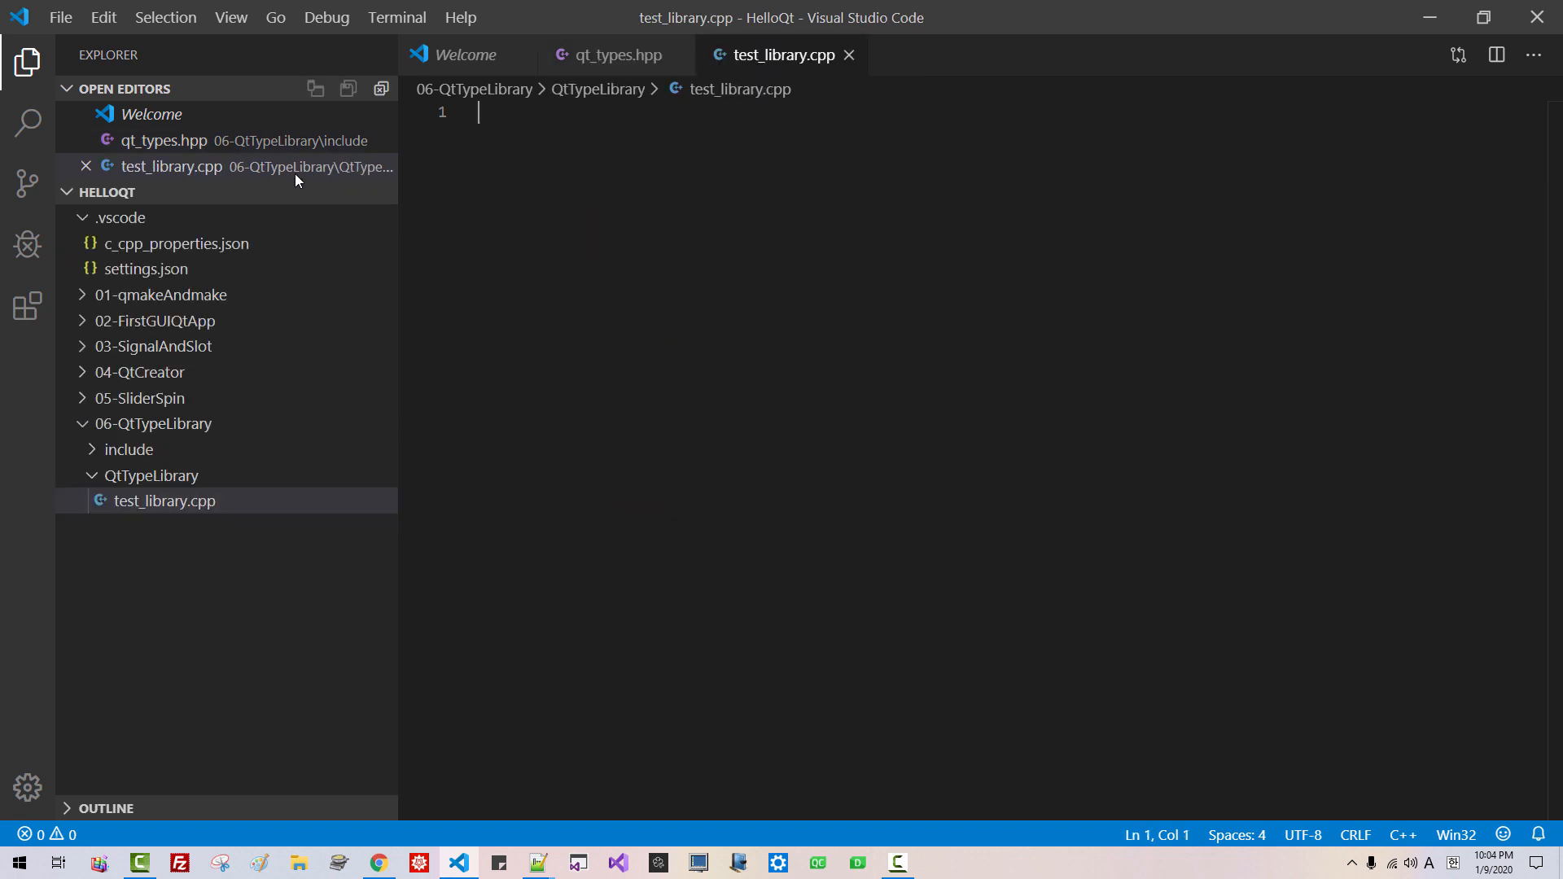
{"action": "left_click", "coordinate": [27, 61]}
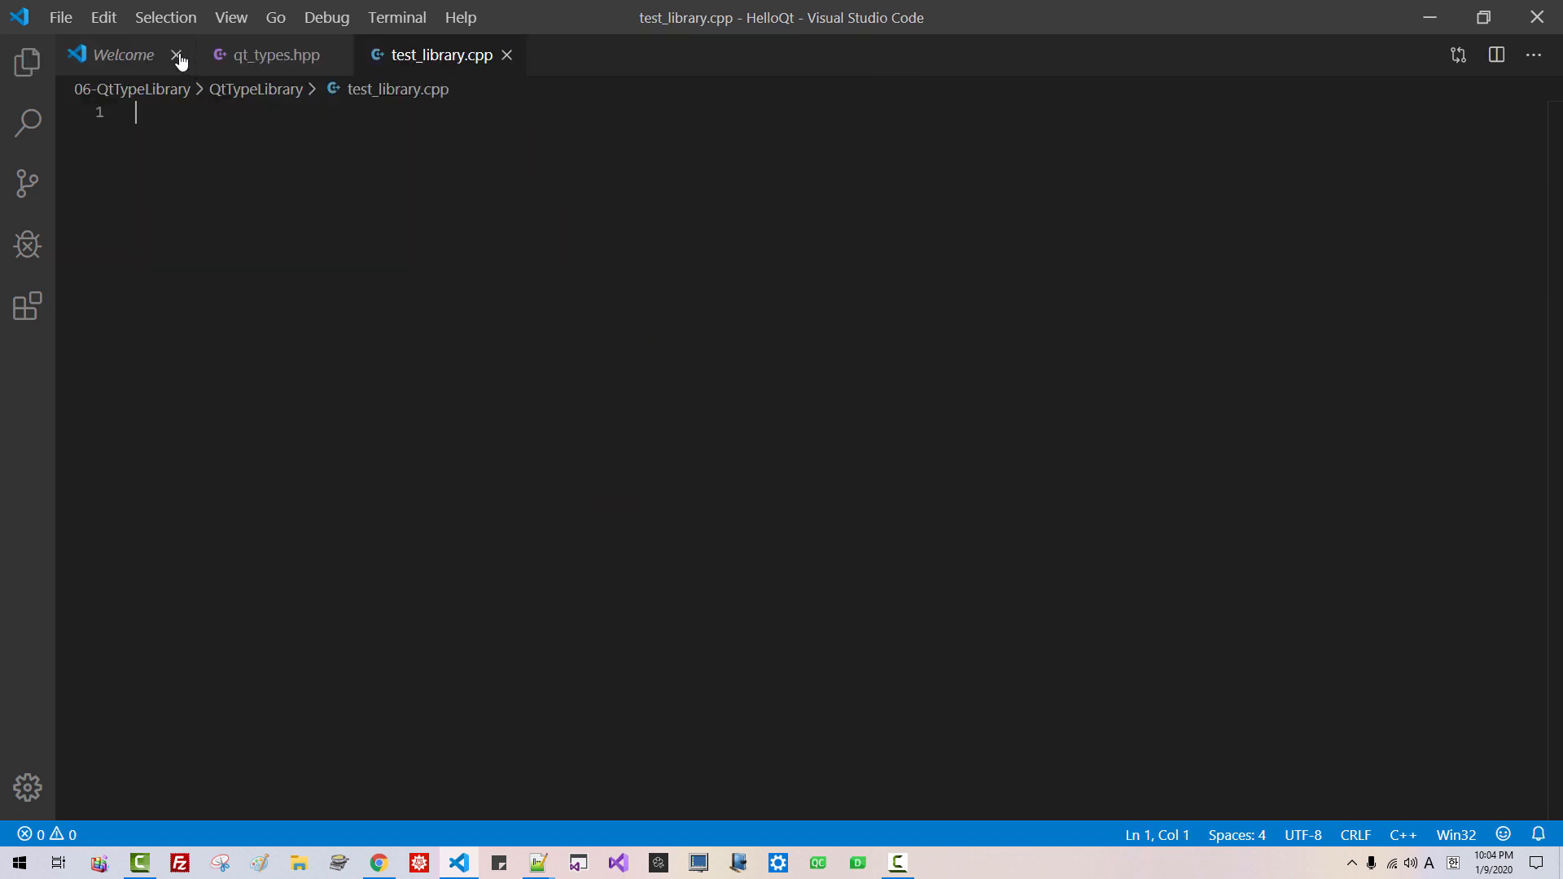
{"action": "left_click", "coordinate": [176, 54]}
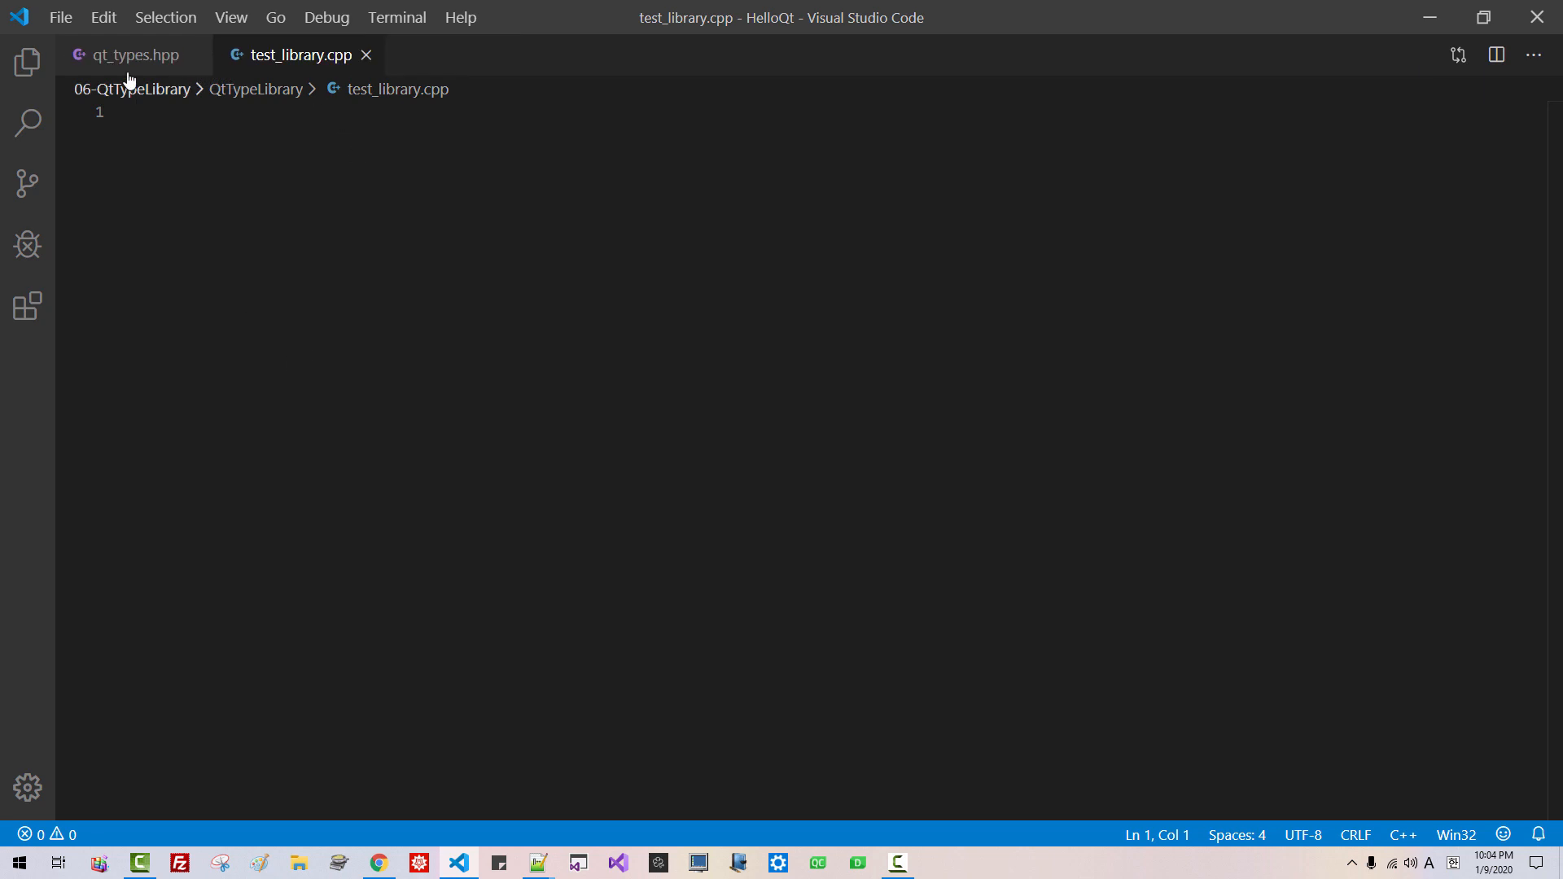
{"action": "left_click", "coordinate": [130, 54]}
{"action": "type", "text": "#include \"../include/qt\""}
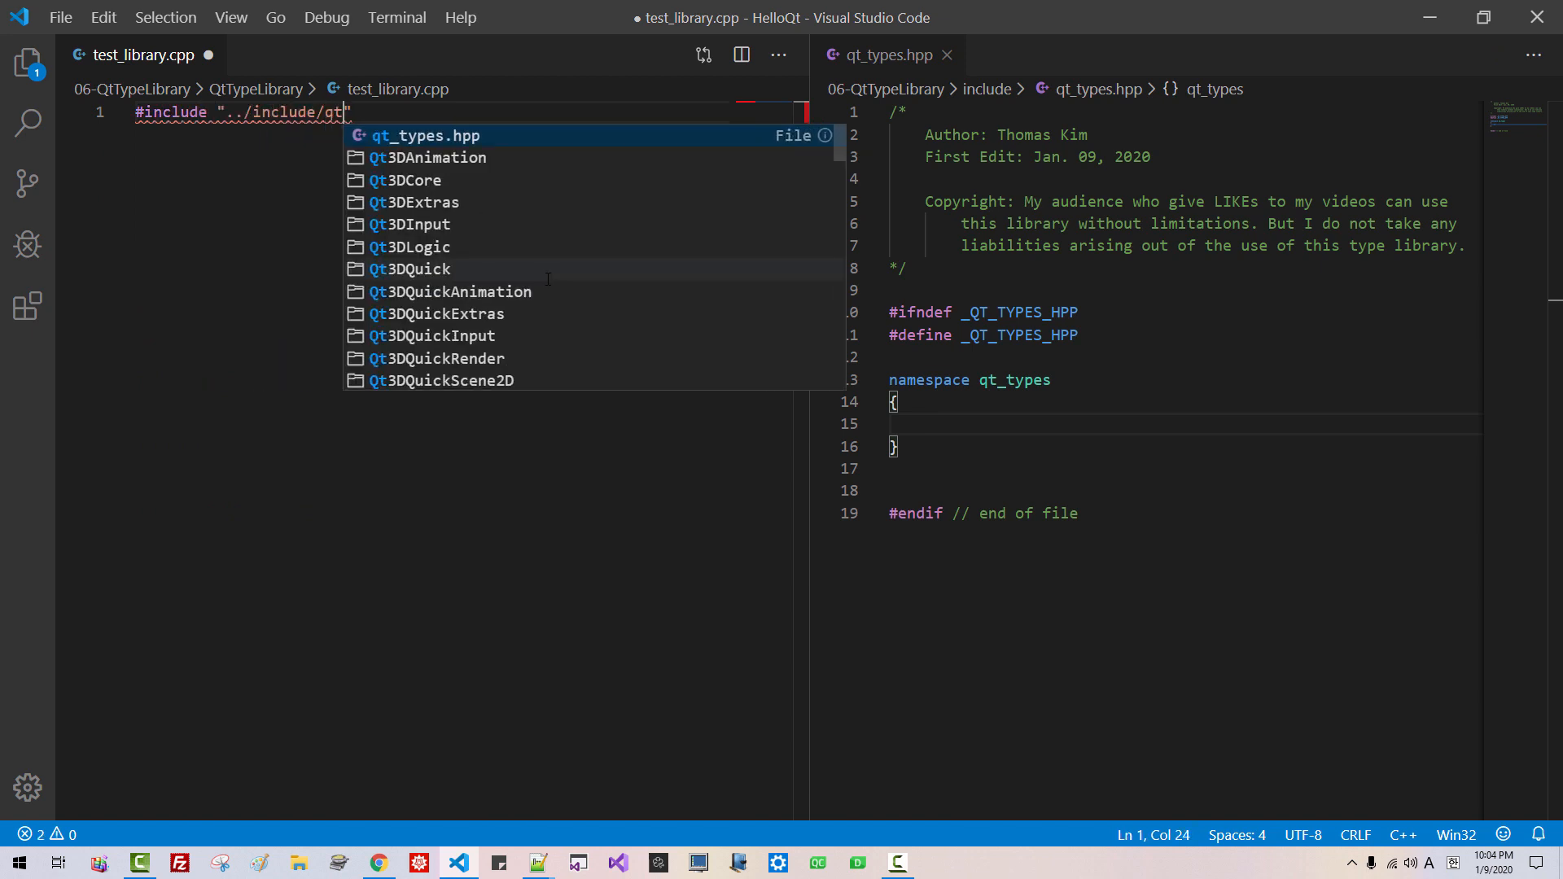
{"action": "left_click", "coordinate": [423, 135]}
{"action": "type", "text": "int main("}
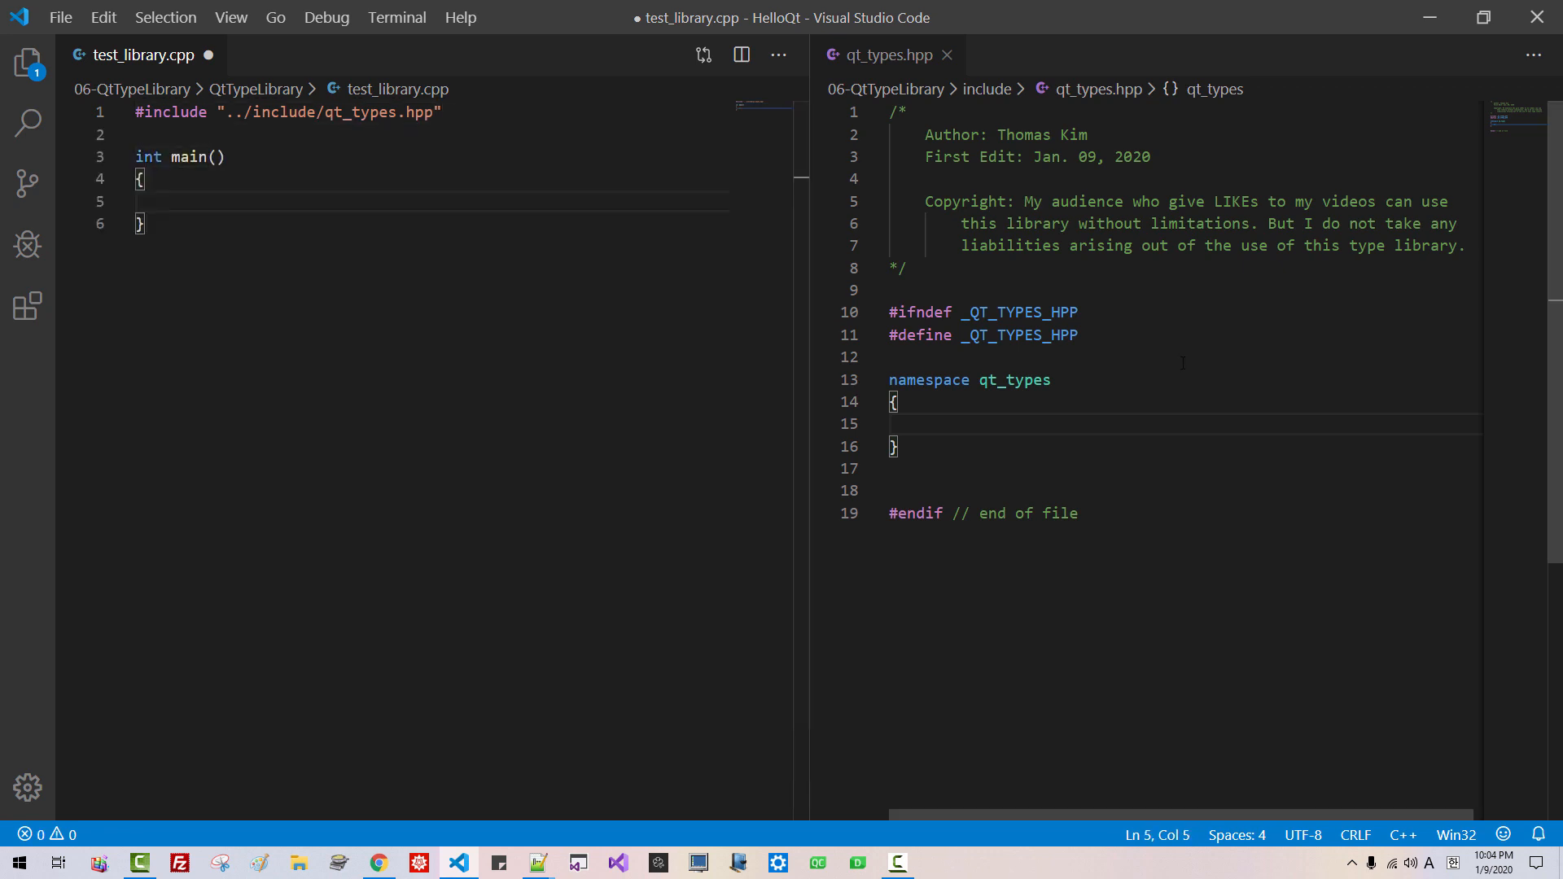
Step: Add #include <type_traits> and #include <string> above the qt_types namespace
{"action": "type", "text": "#include"}
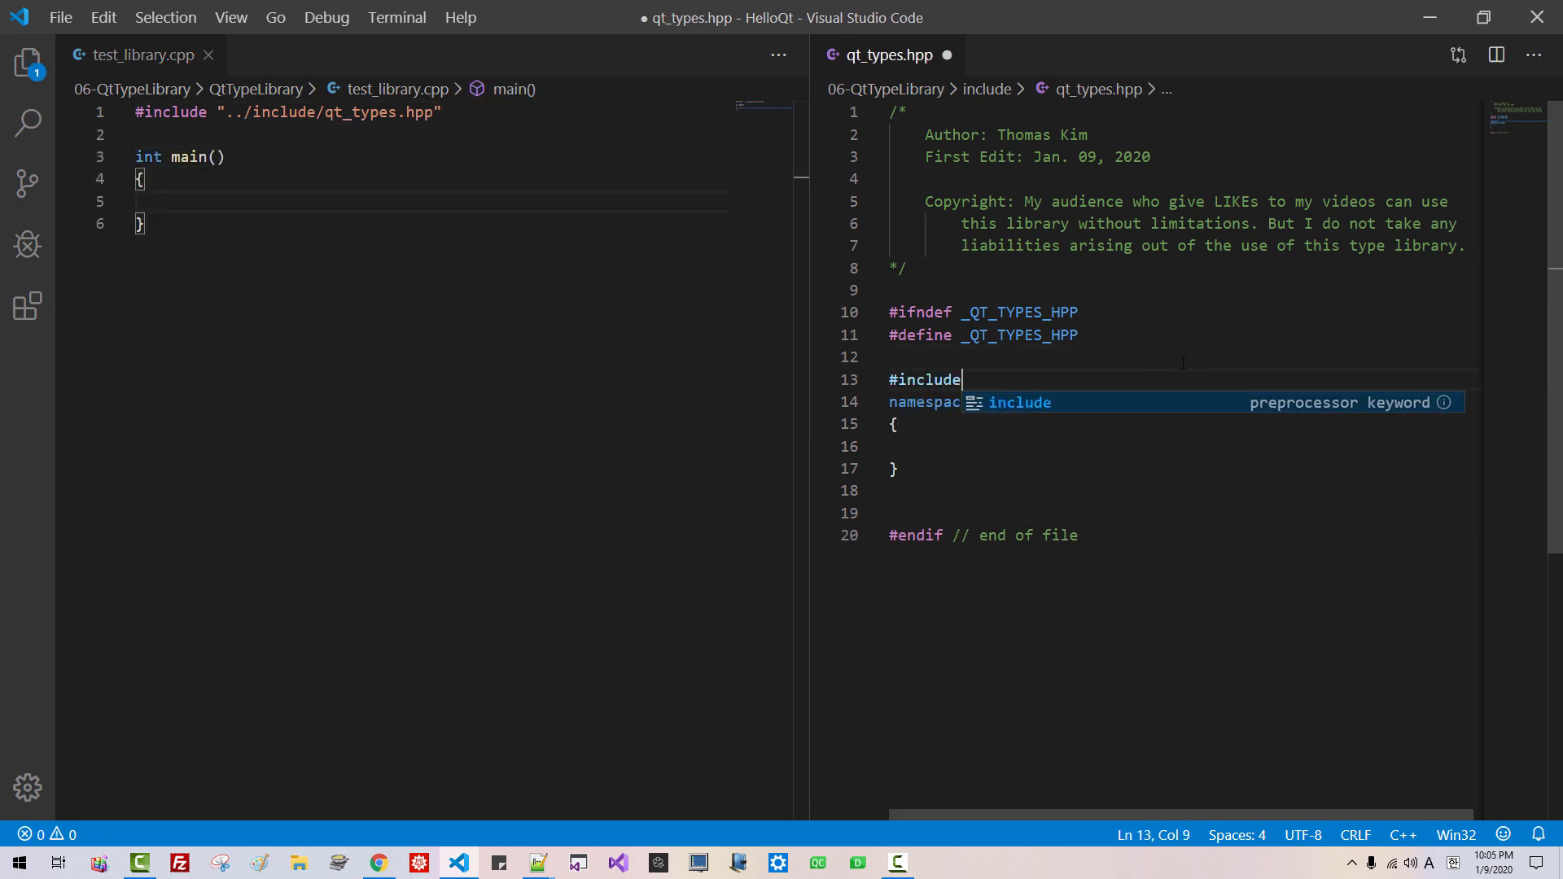
{"action": "type", "text": "<type_traits>"}
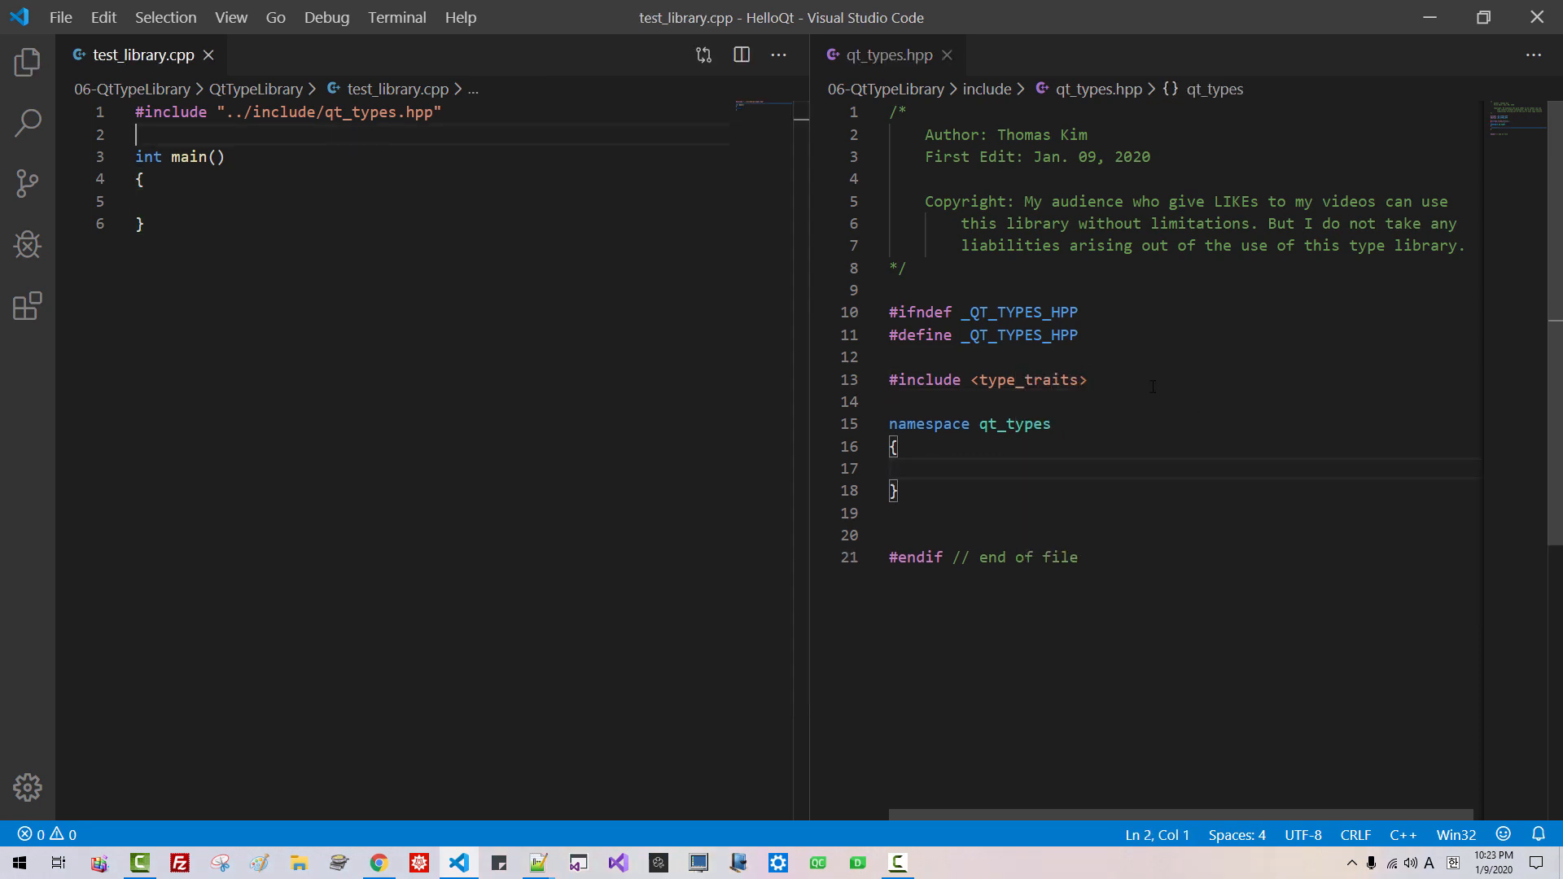
{"action": "type", "text": "#include <string>"}
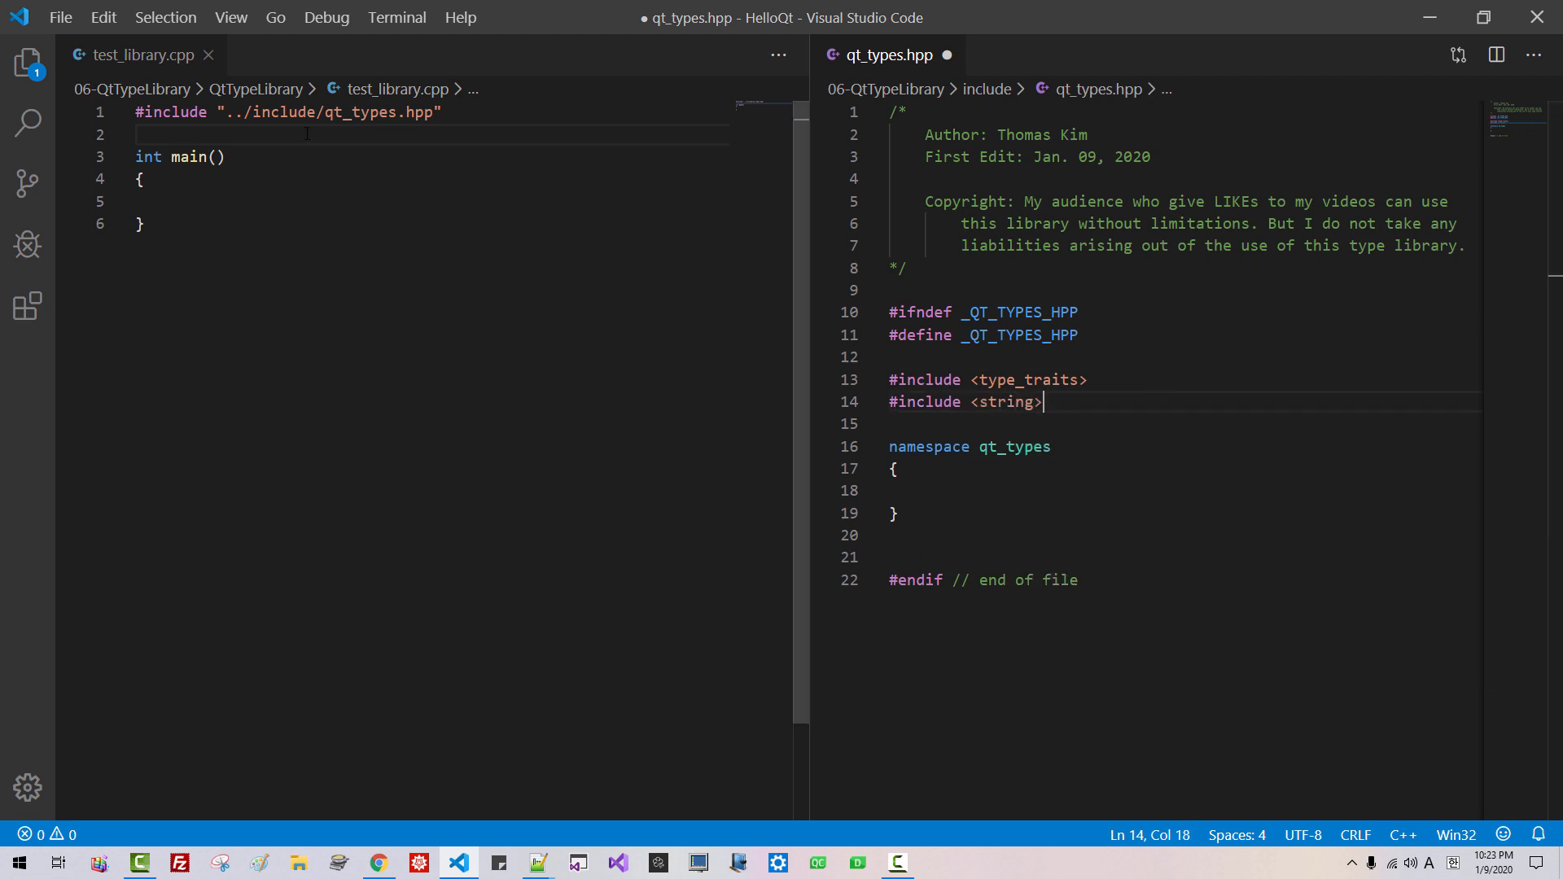
{"action": "type", "text": "#include <iostream>"}
{"action": "type", "text": "template<typename Type>"}
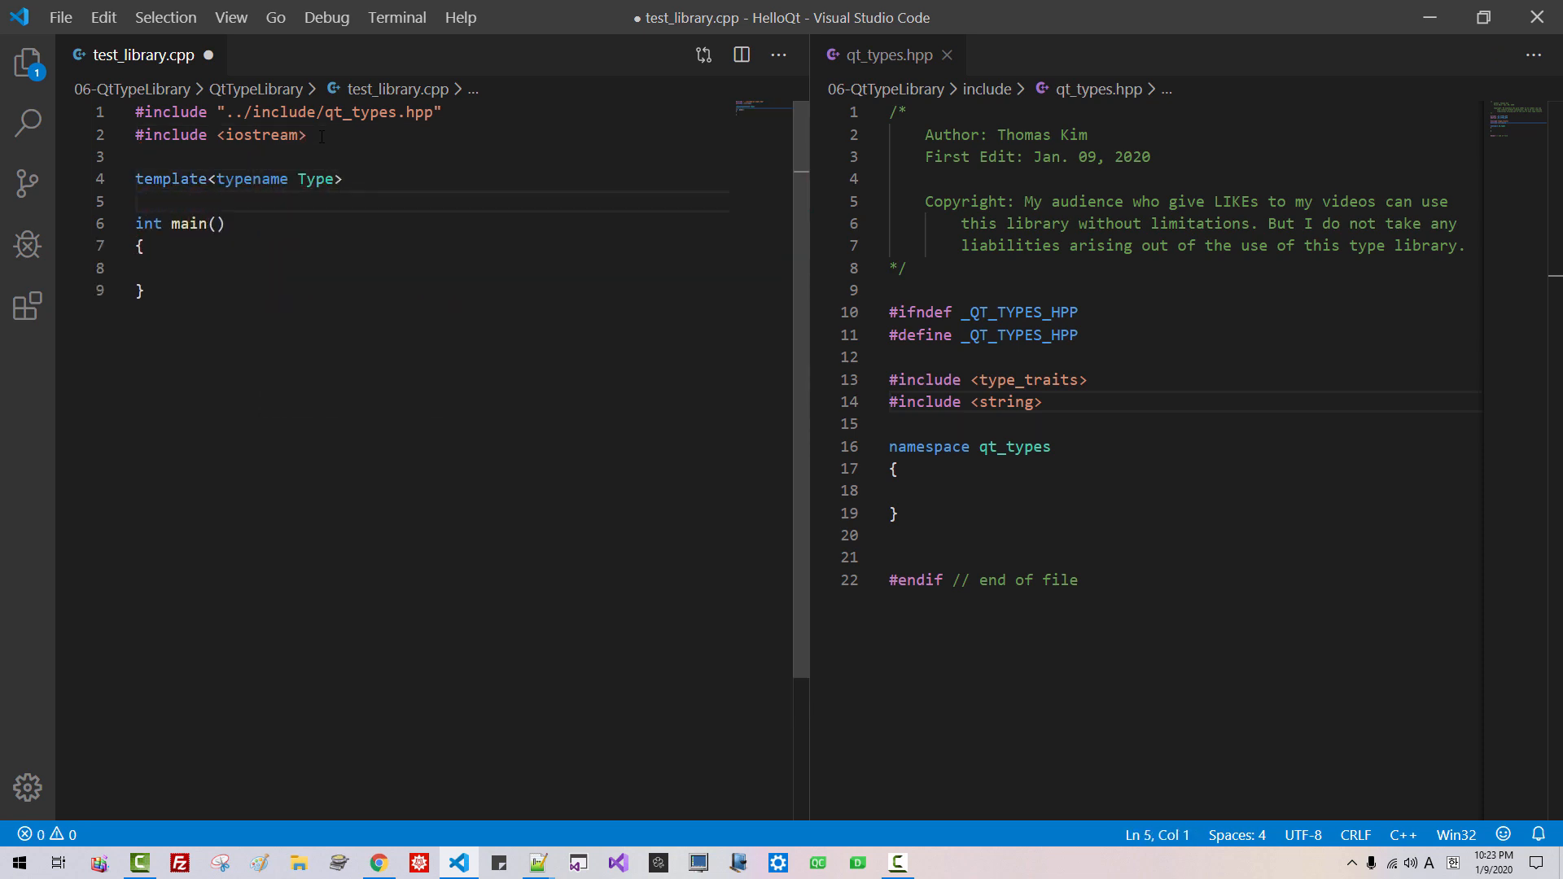
Step: Write a std::string type_to_string template declaring fname from __FUNCSIG__ or __PRETTY_FUNCTION__
{"action": "type", "text": "std::string"}
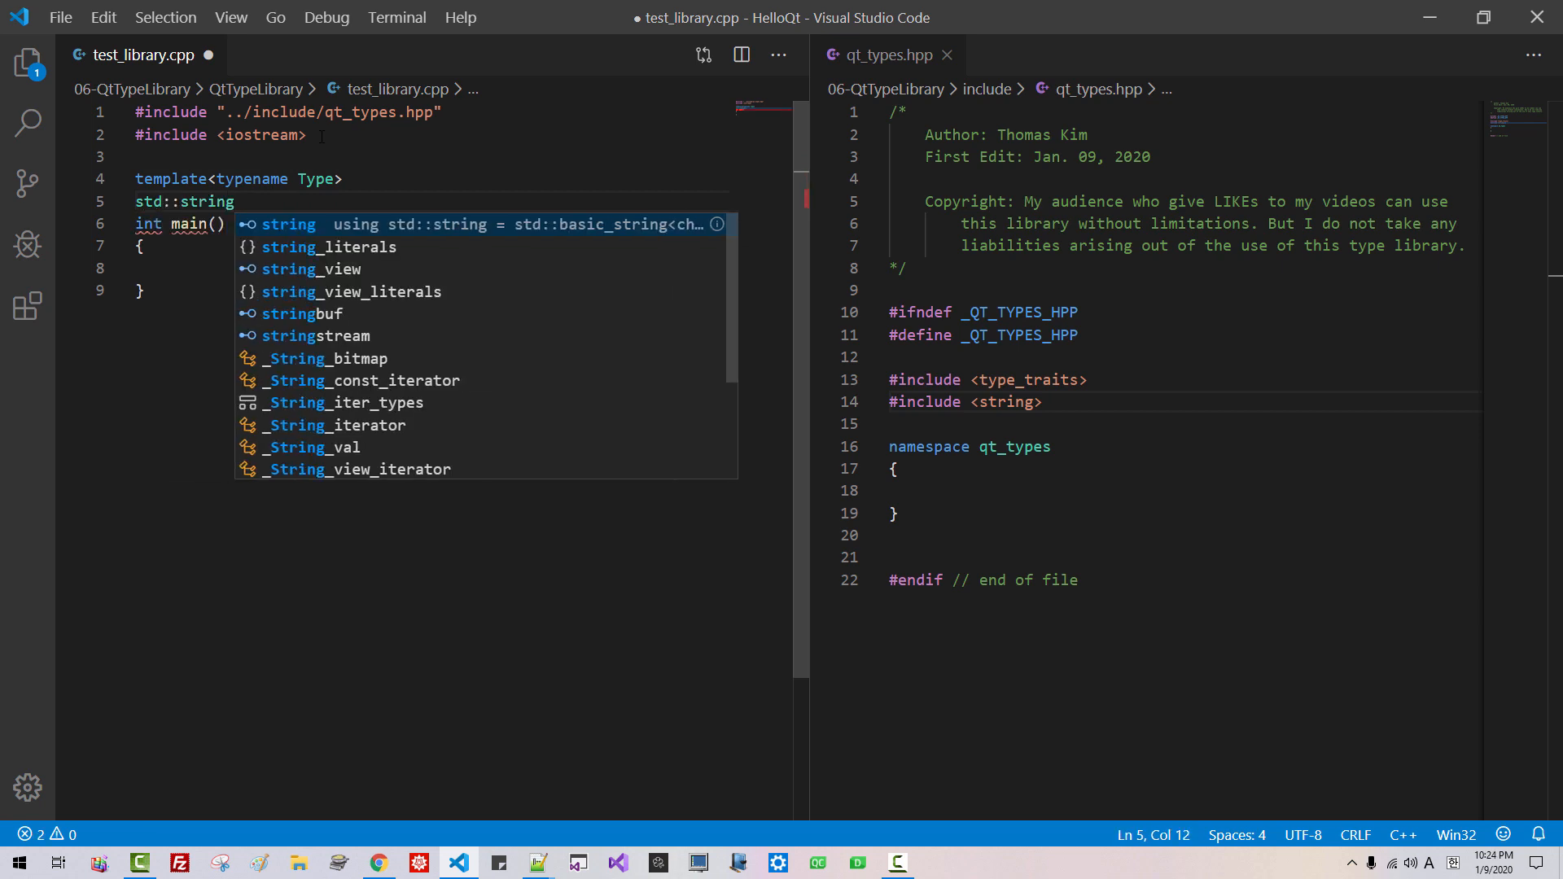
{"action": "type", "text": "type_to_string("}
{"action": "type", "text": "std::"}
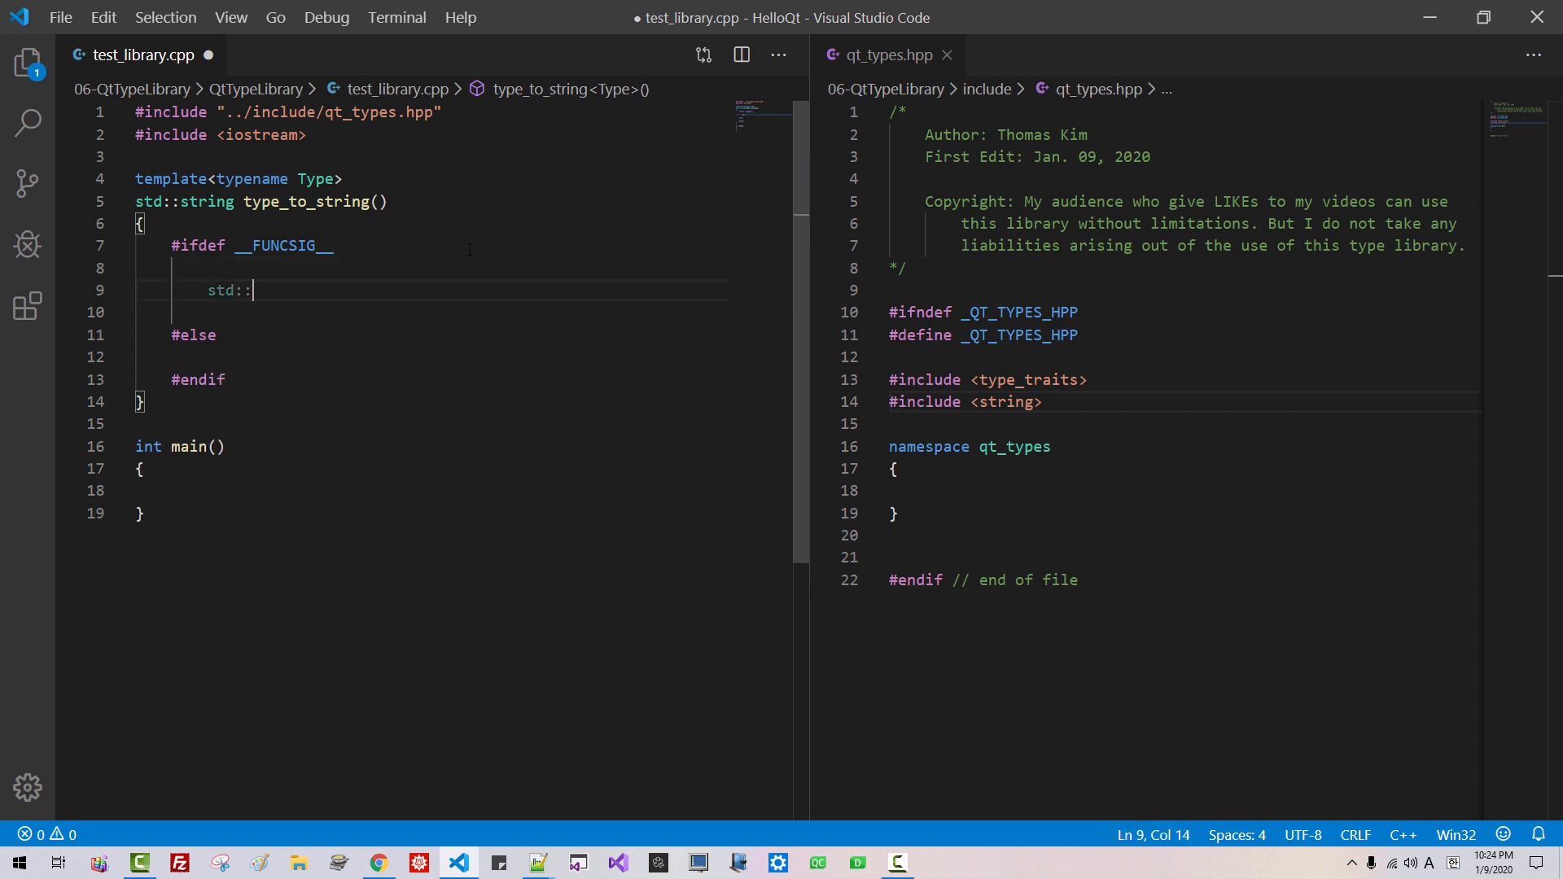
{"action": "type", "text": "string"}
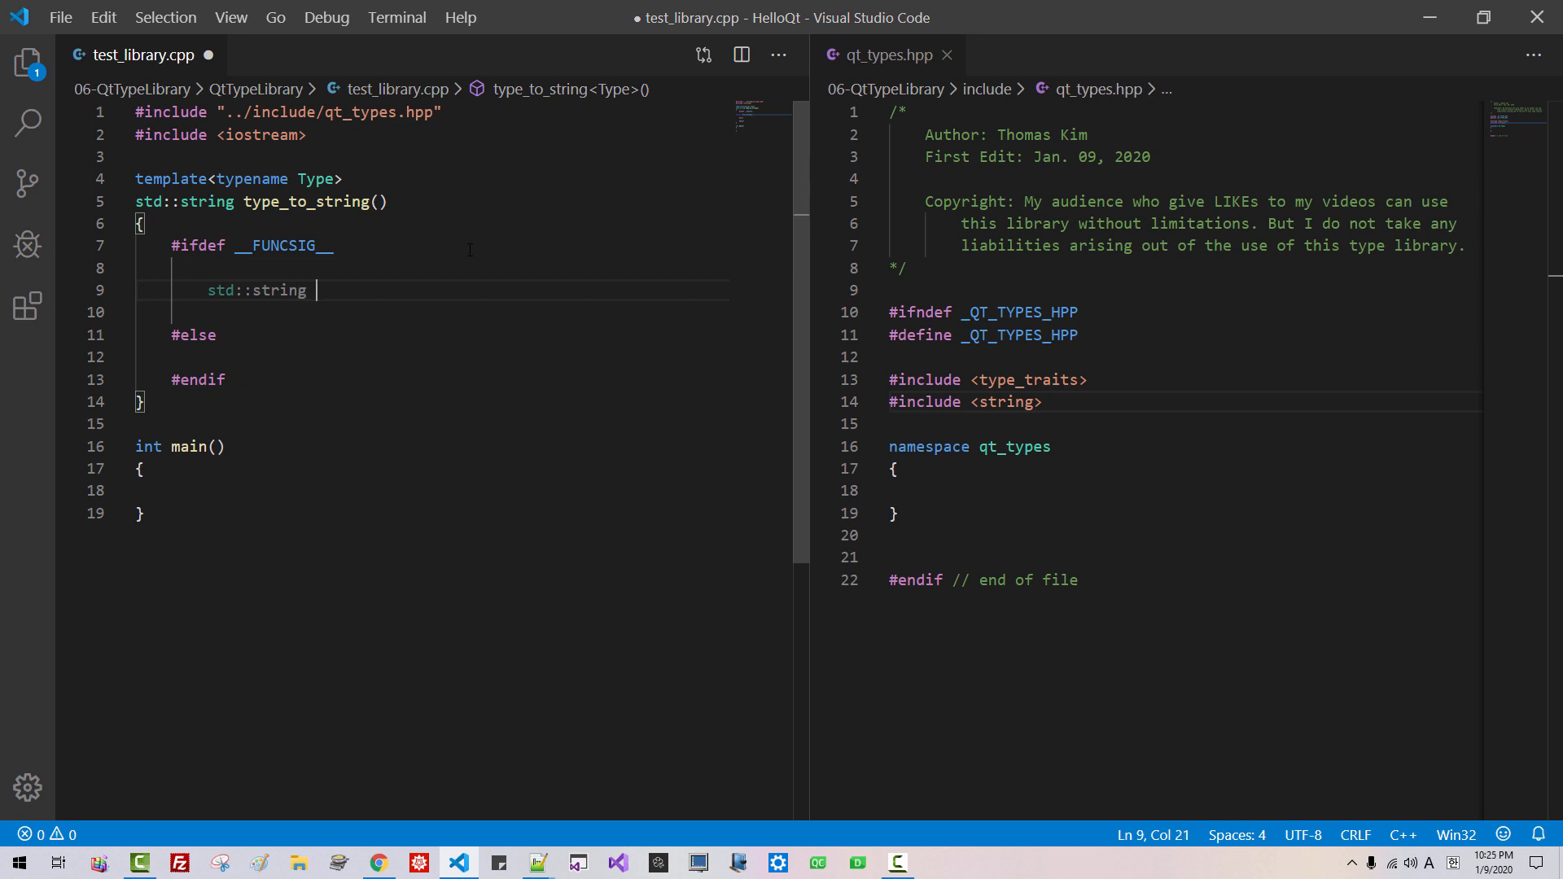
{"action": "type", "text": "fname"}
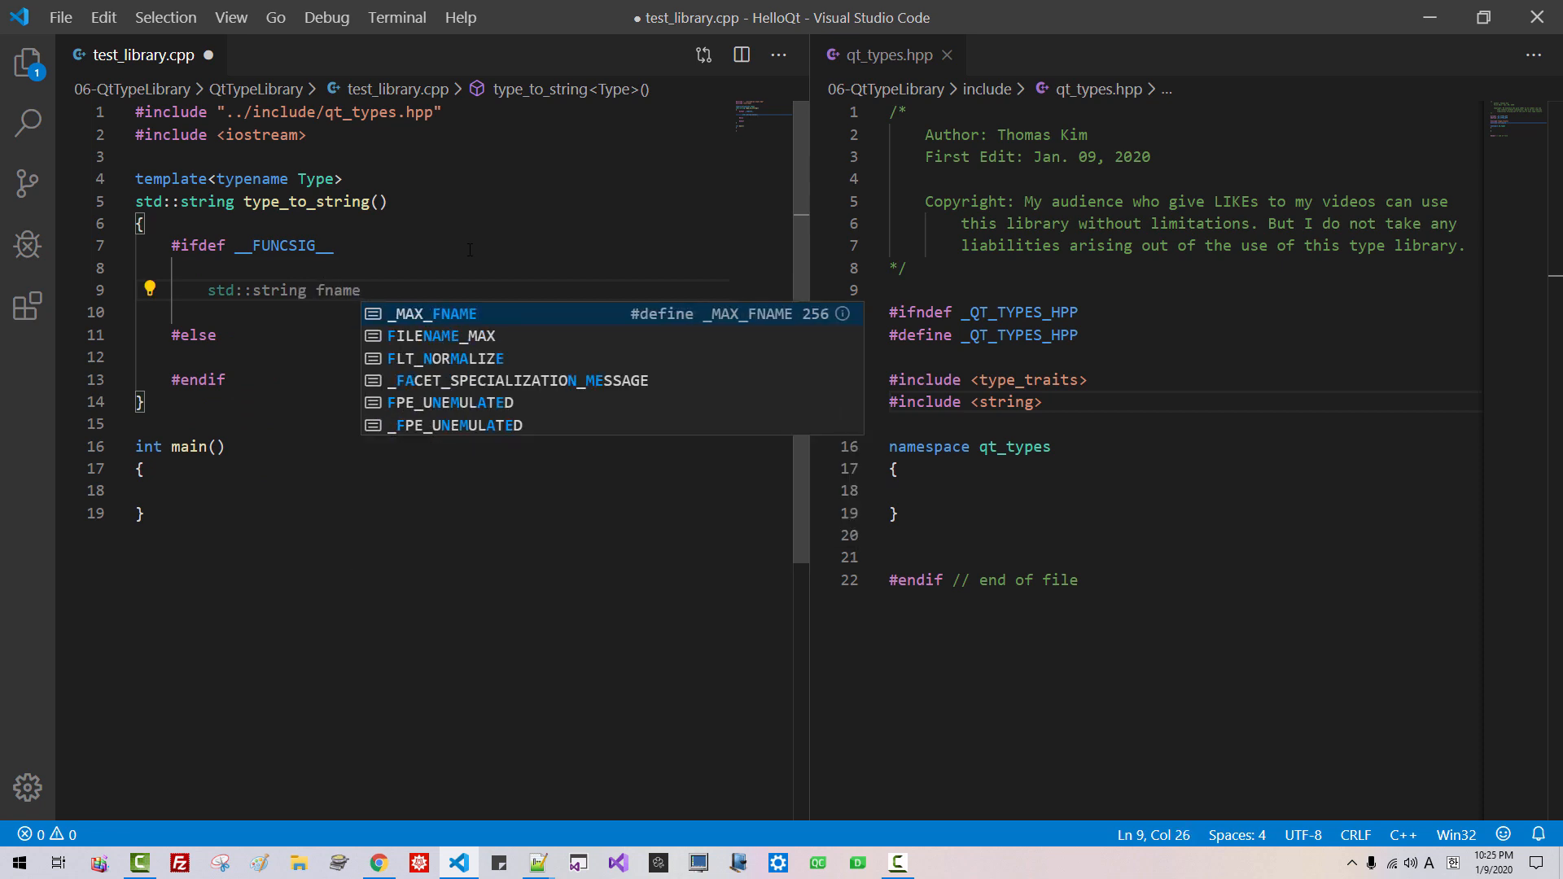
{"action": "type", "text": "(_FUNC_S"}
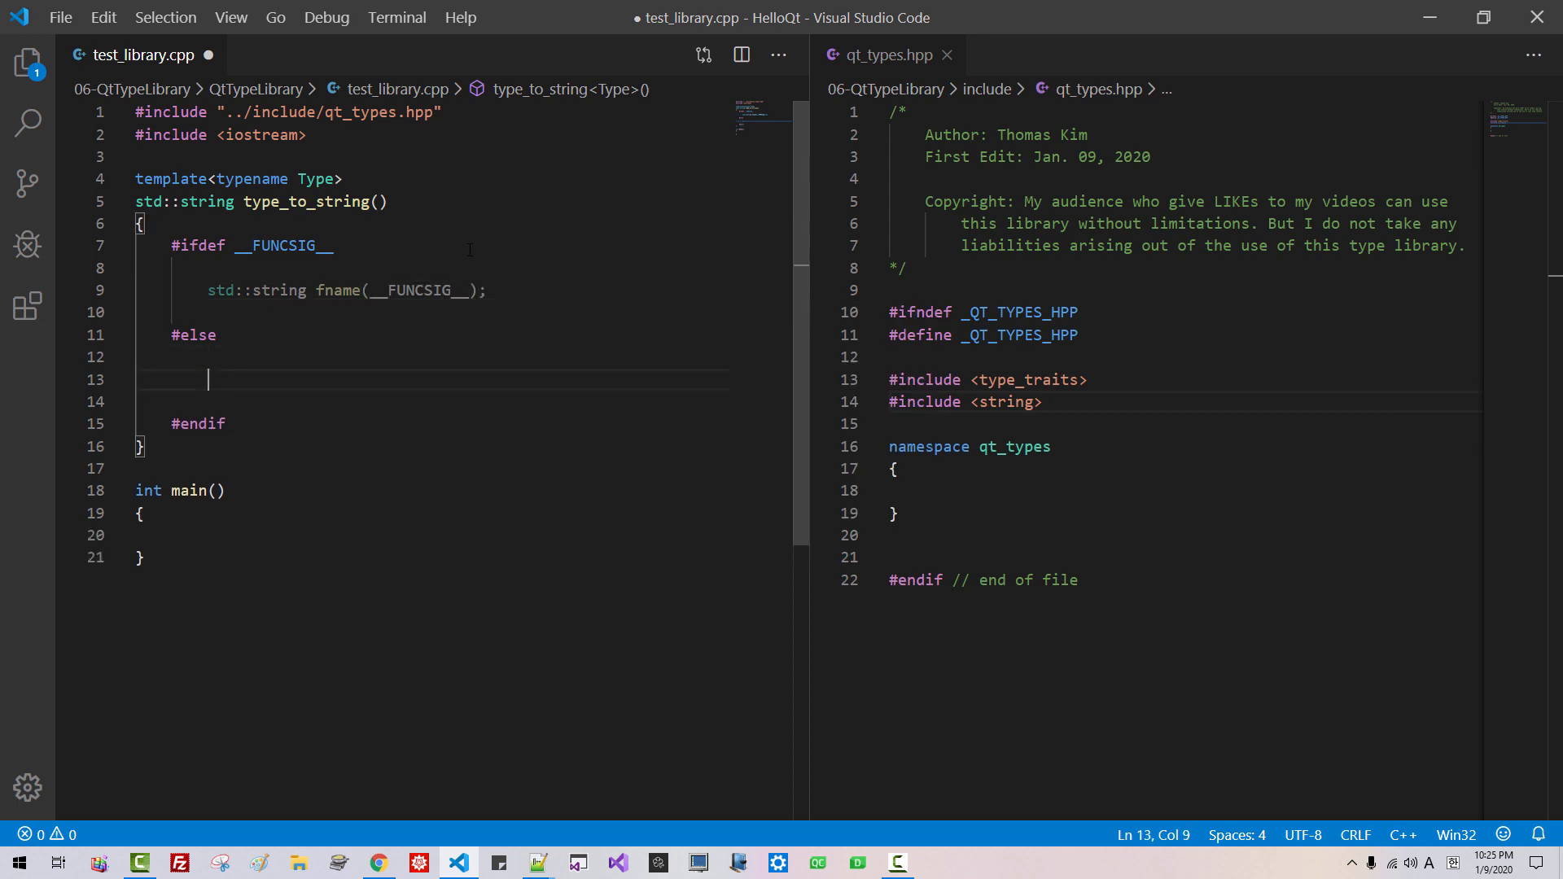
{"action": "type", "text": "std::f"}
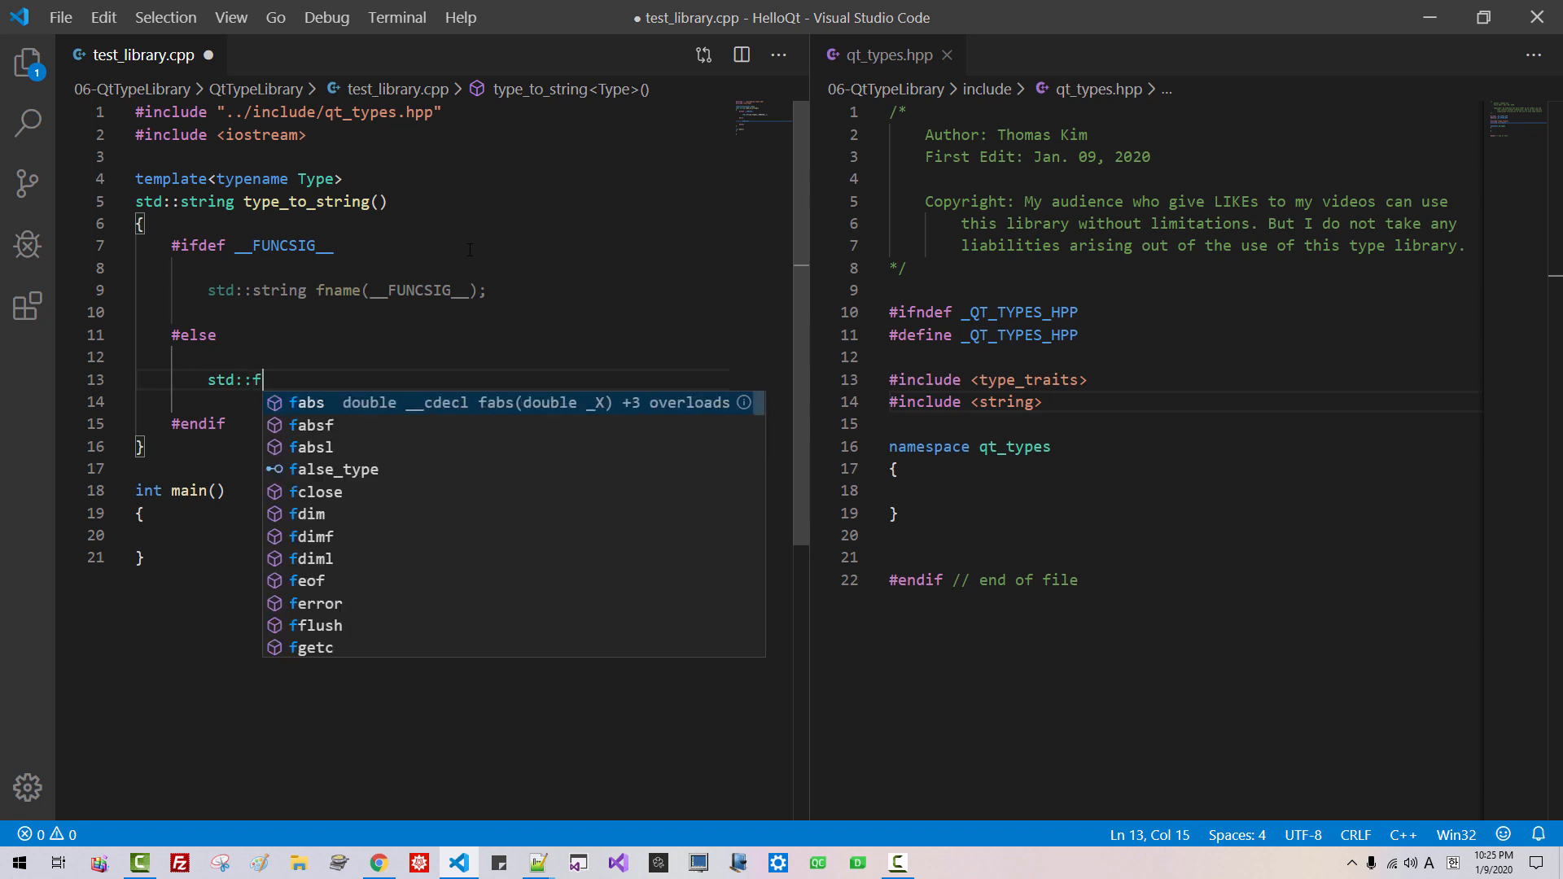
{"action": "type", "text": "name(__PRETTY_FUNCIO"}
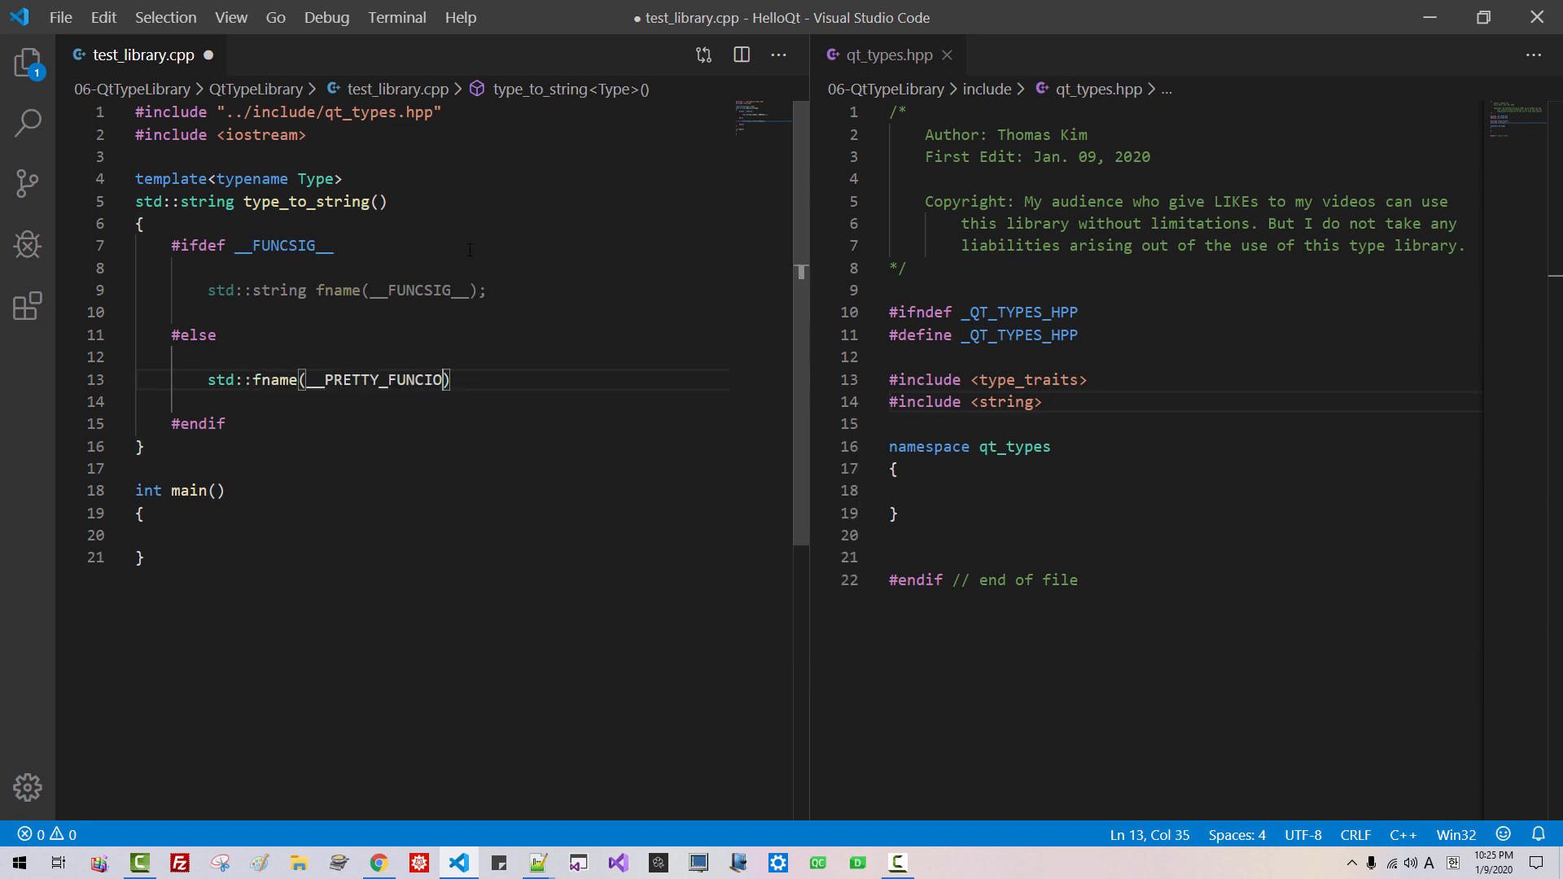
Step: Add Microsoft and GNU g++/clang++/Intel C++ comments and return fname
{"action": "type", "text": "// f"}
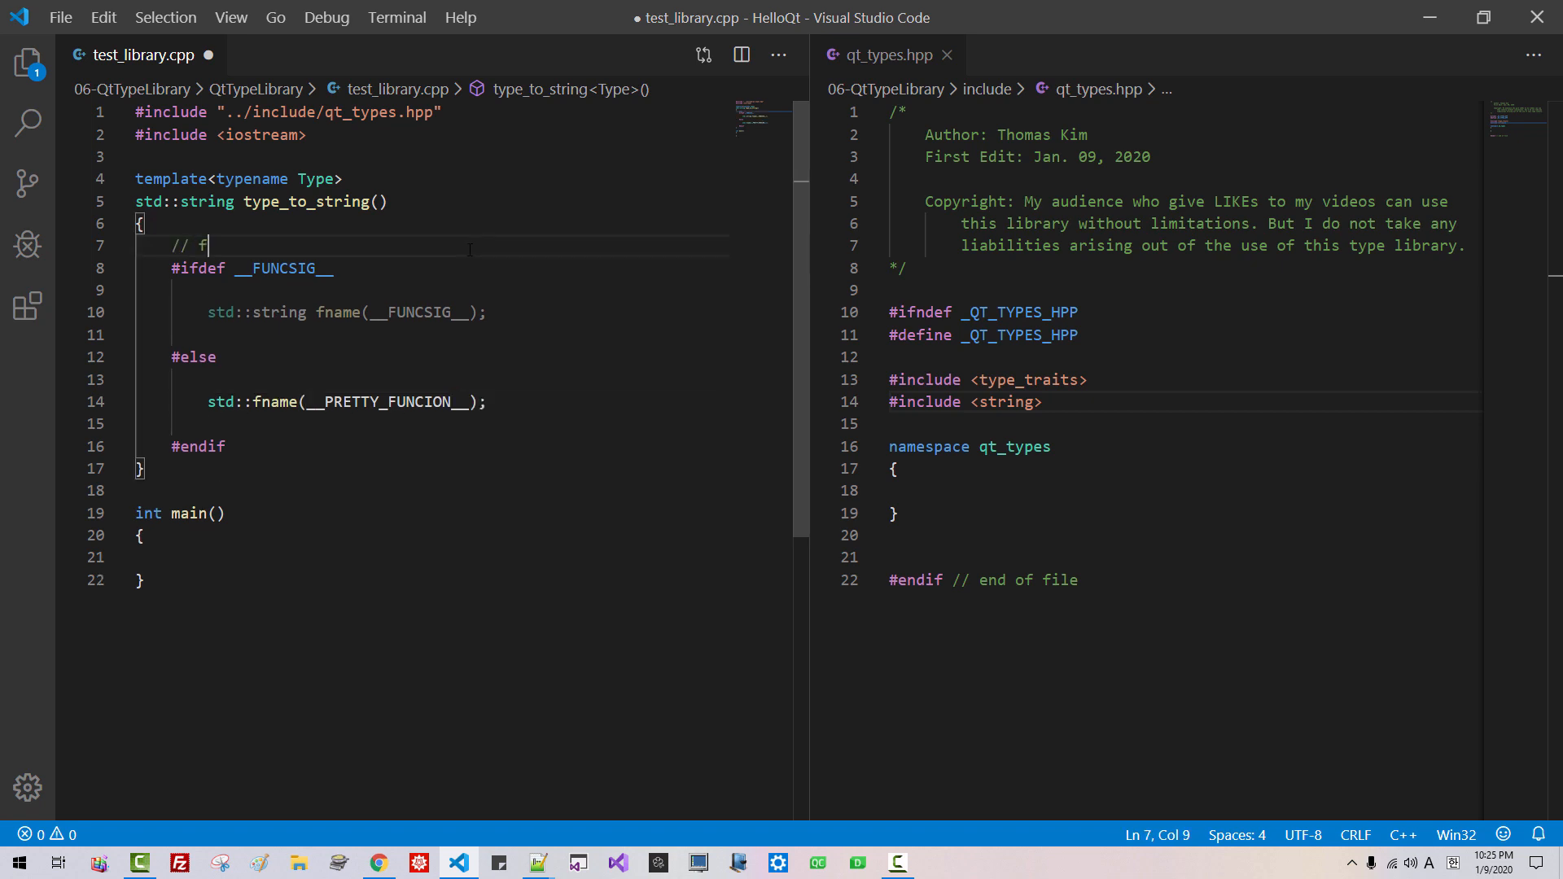
{"action": "type", "text": "or Microsoft"}
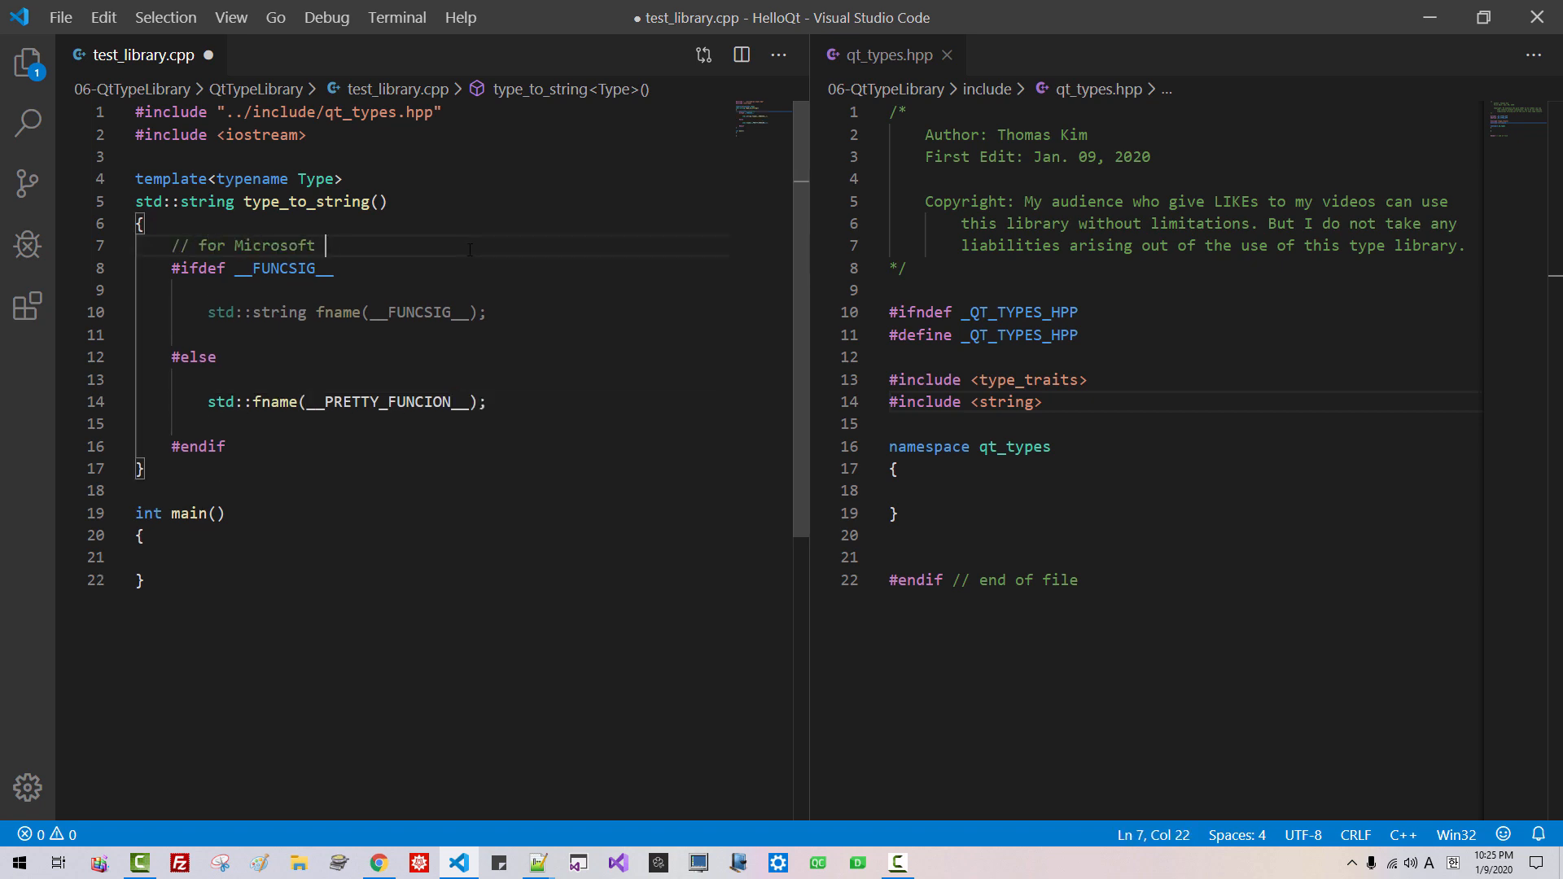
{"action": "type", "text": "C++ compiler"}
{"action": "type", "text": "// for"}
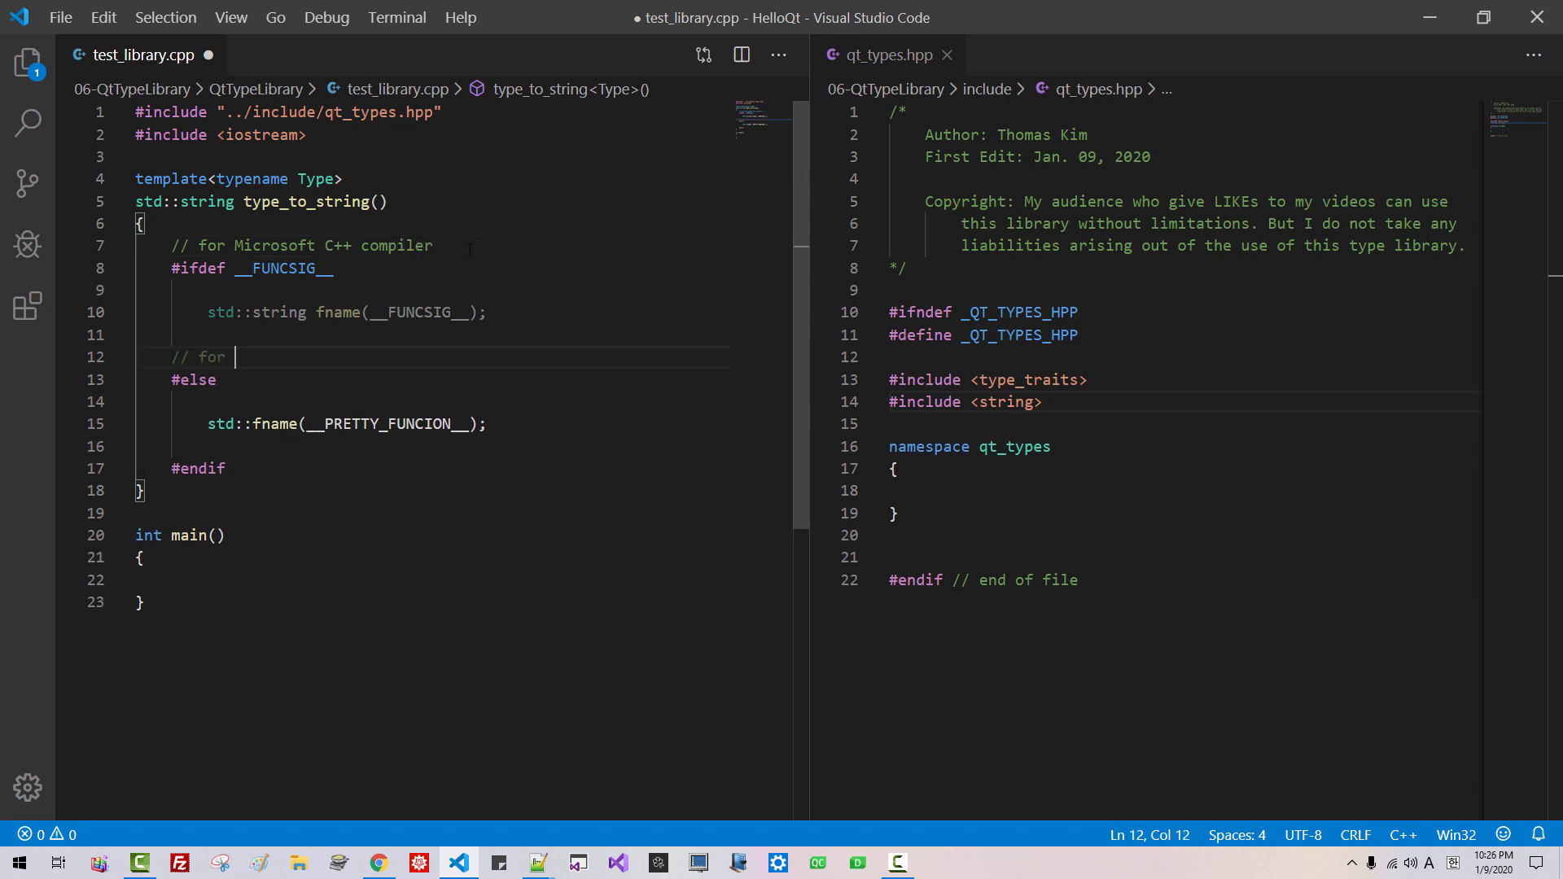
{"action": "type", "text": "GNU g++"}
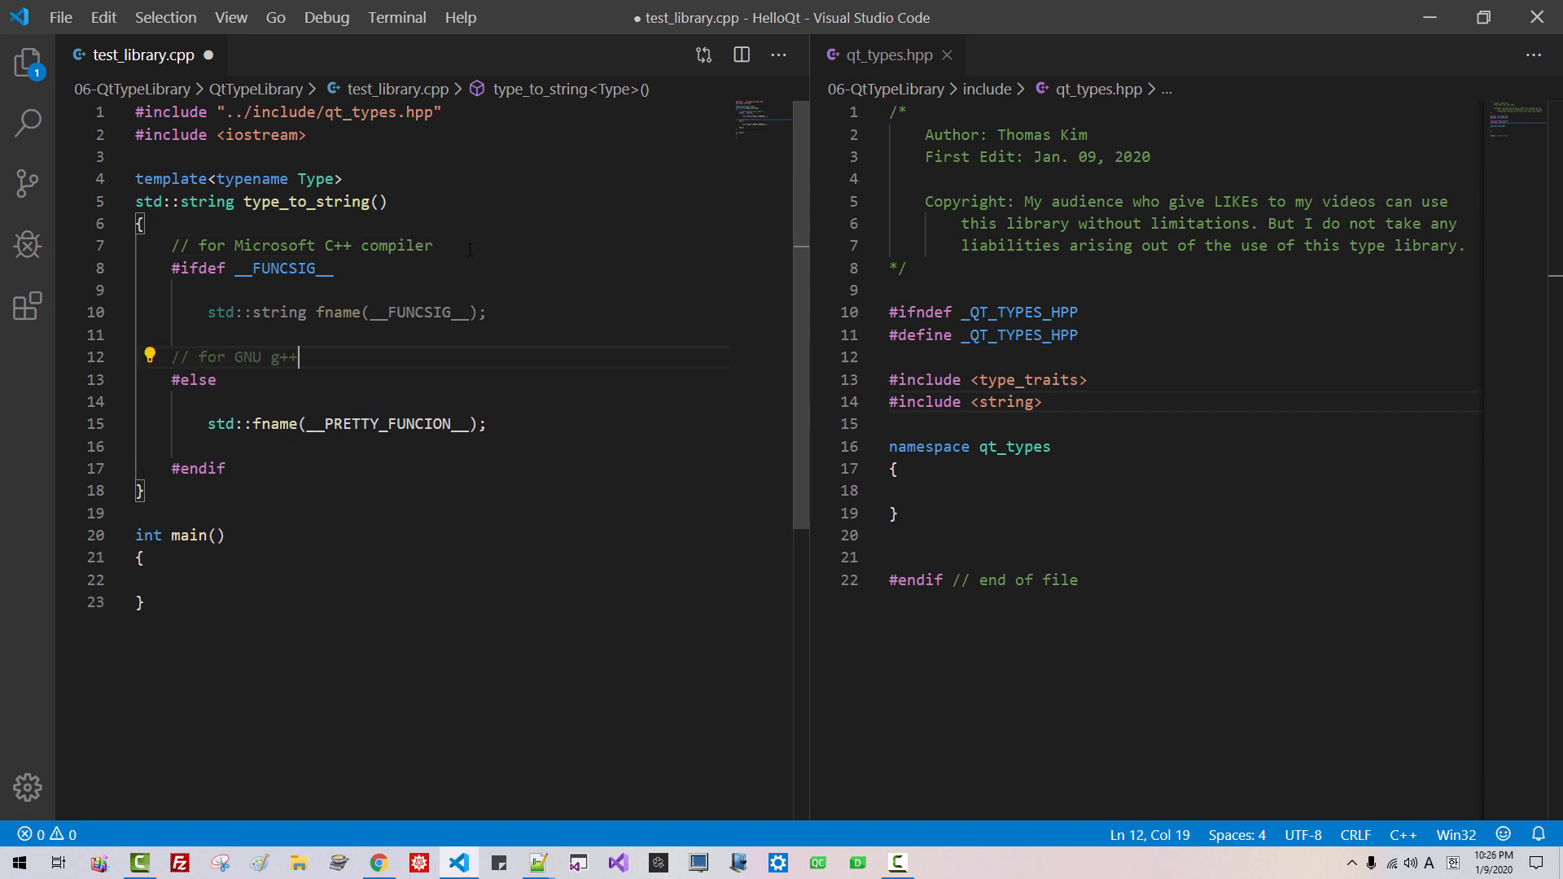
{"action": "type", "text": "/clan"}
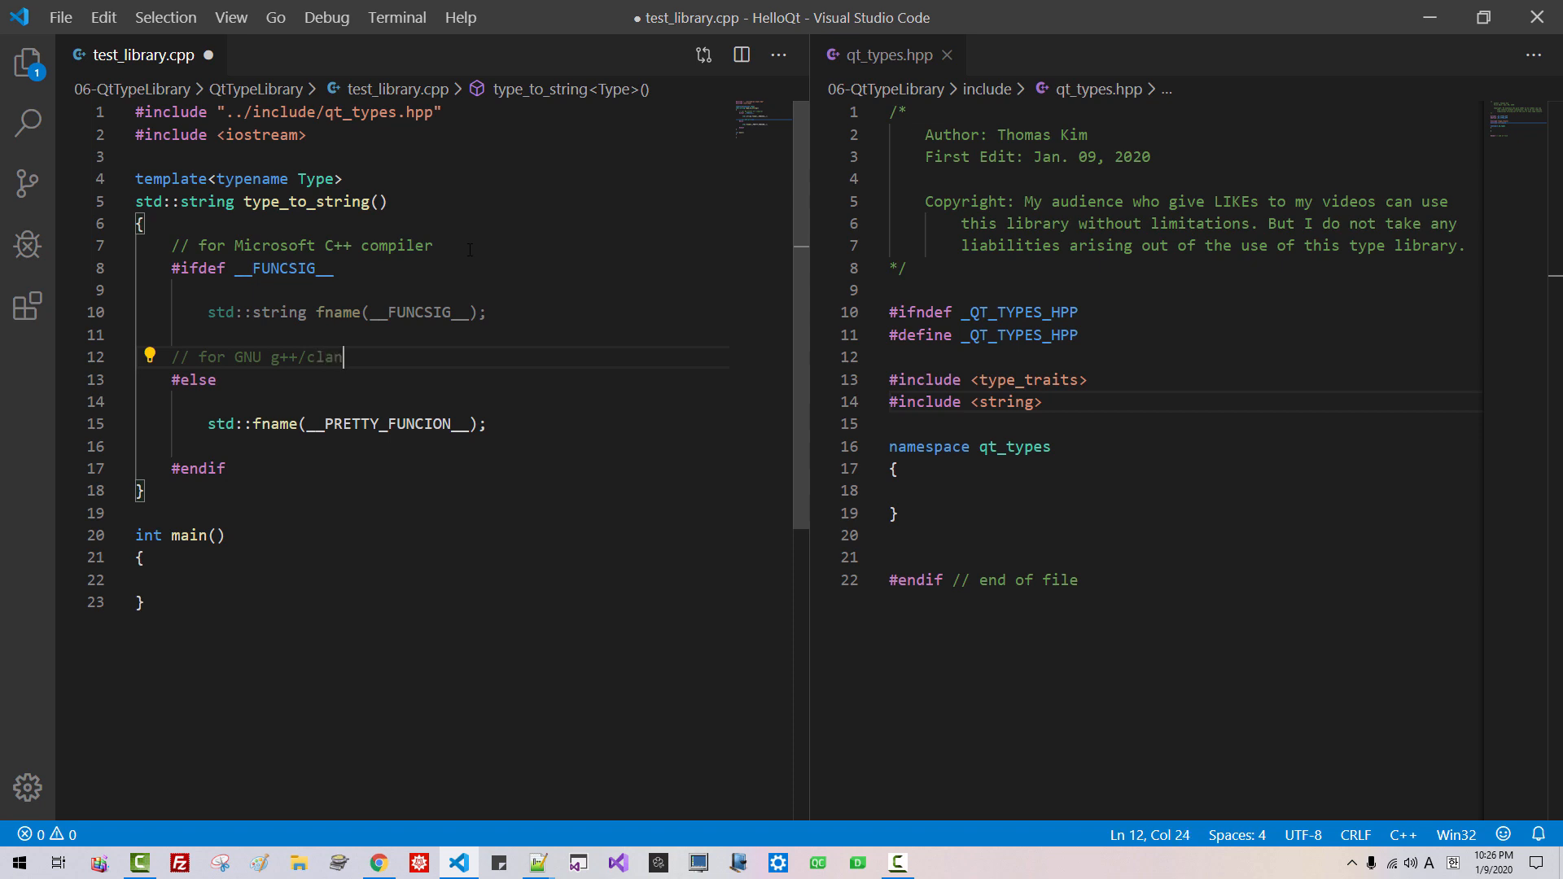
{"action": "type", "text": "++, Inte"}
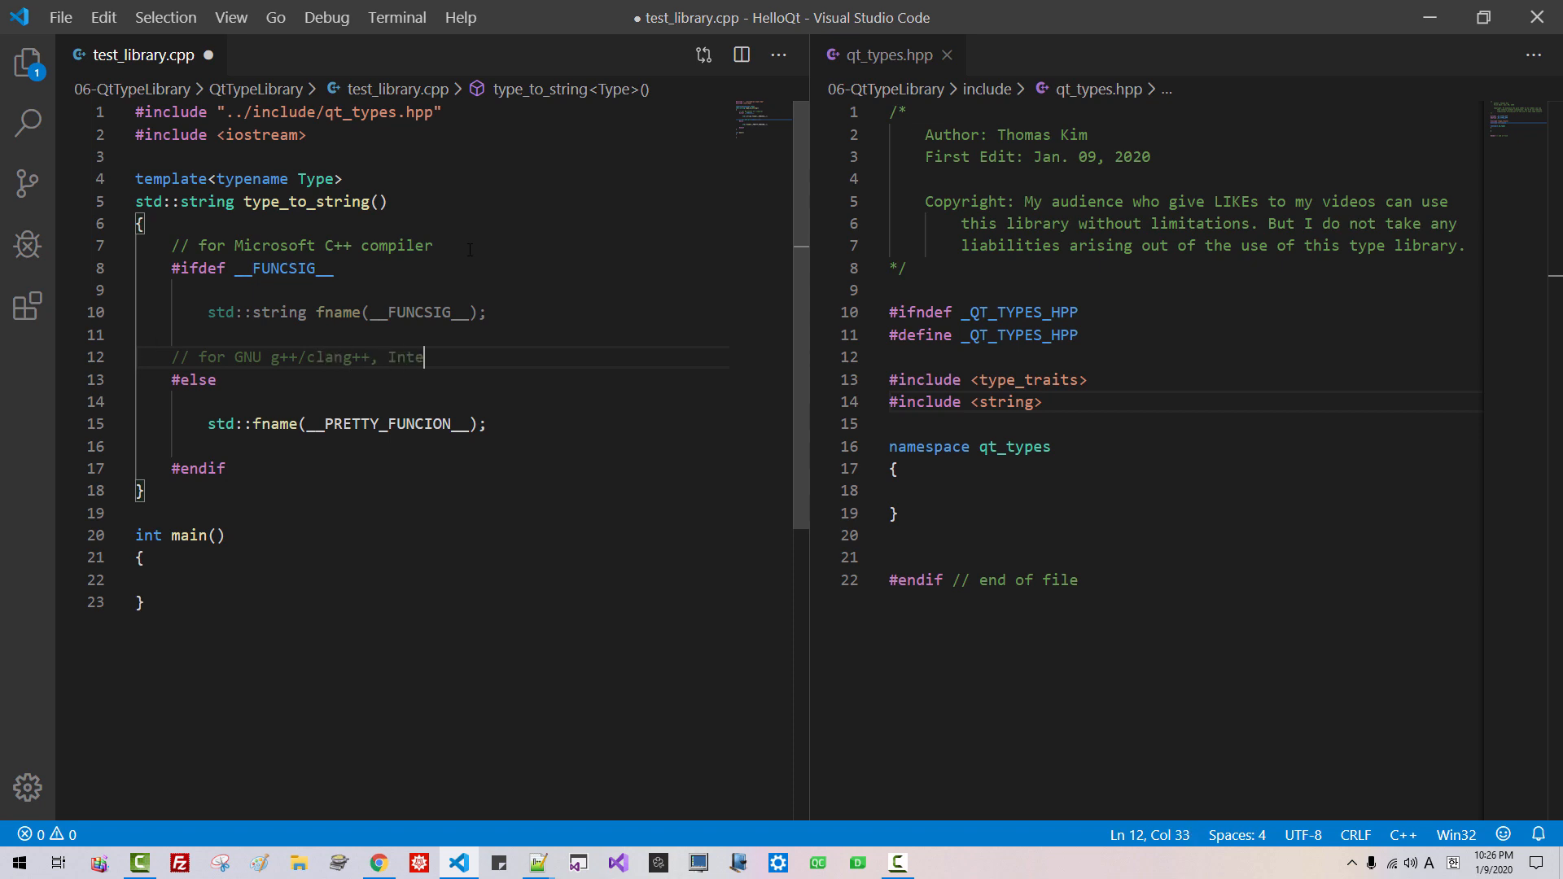
{"action": "type", "text": "C++"}
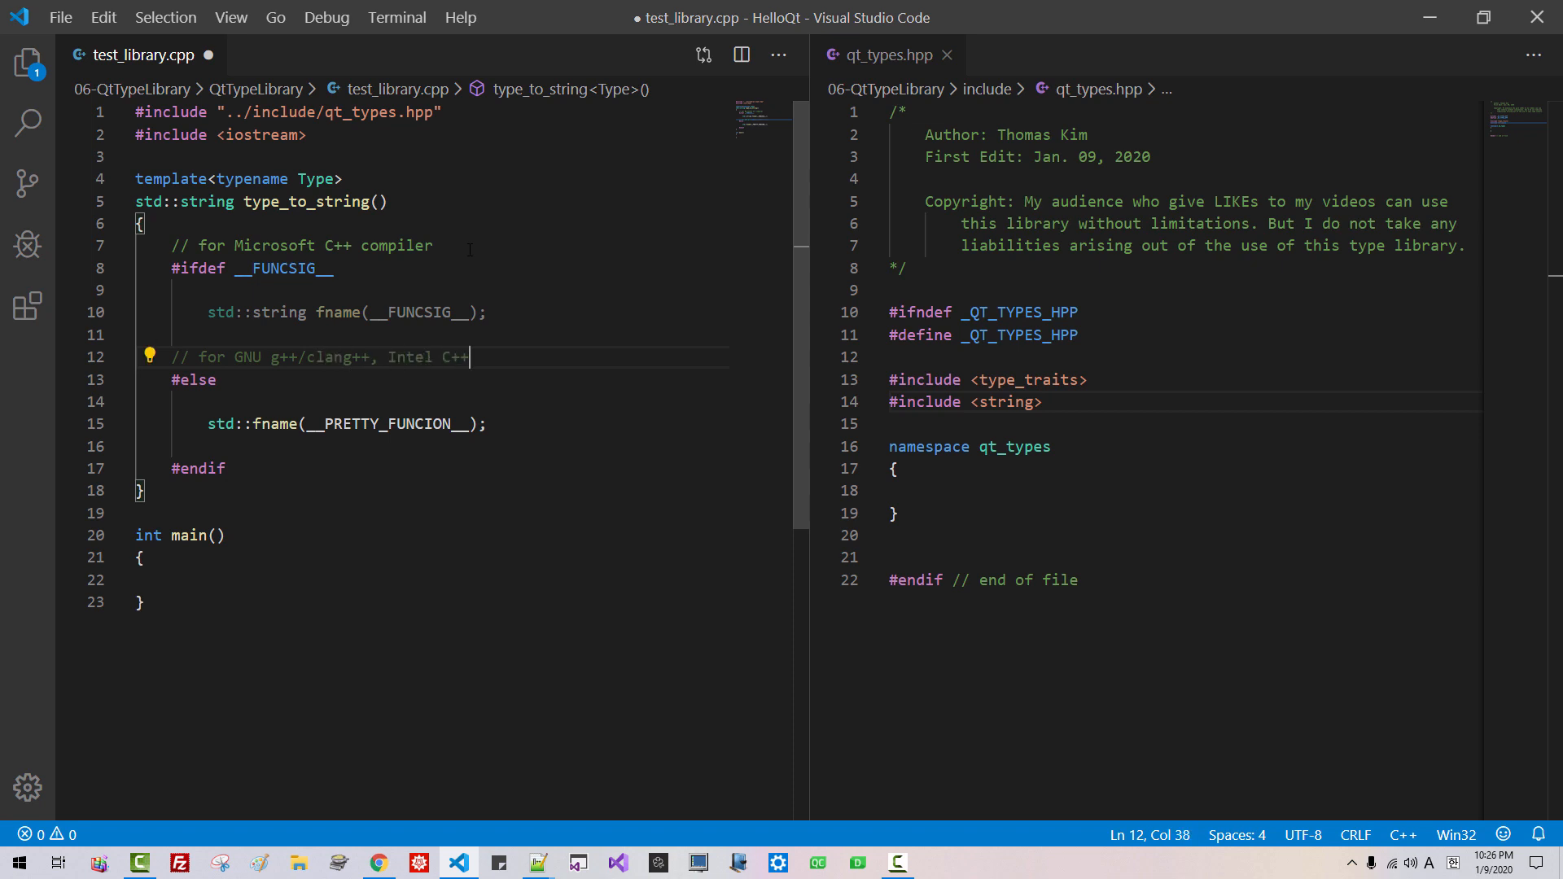
{"action": "type", "text": "return fname;"}
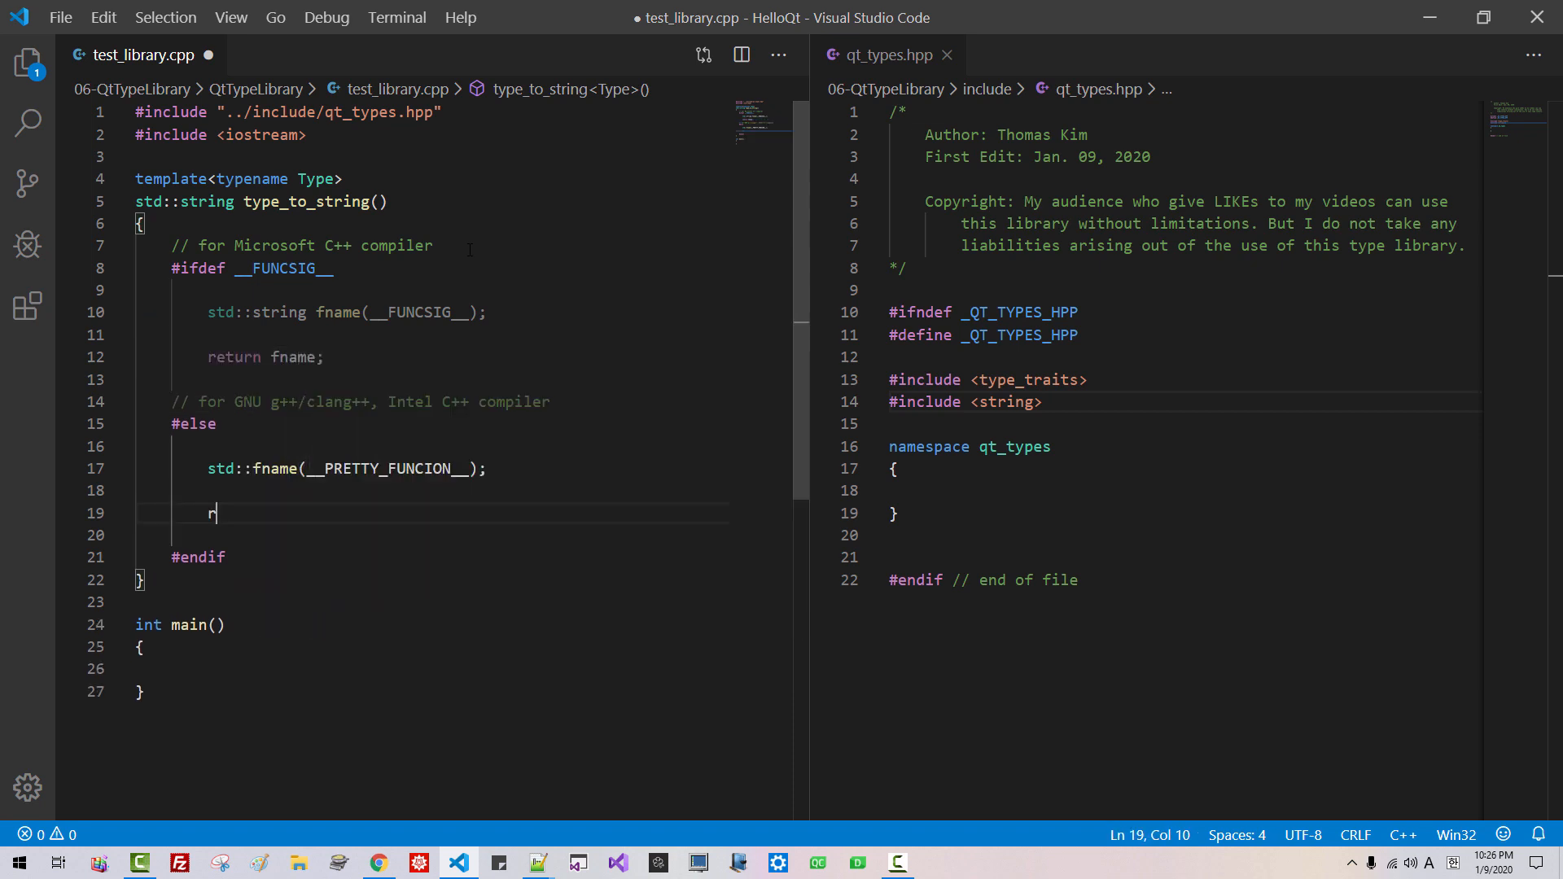
{"action": "type", "text": "eturn fame;"}
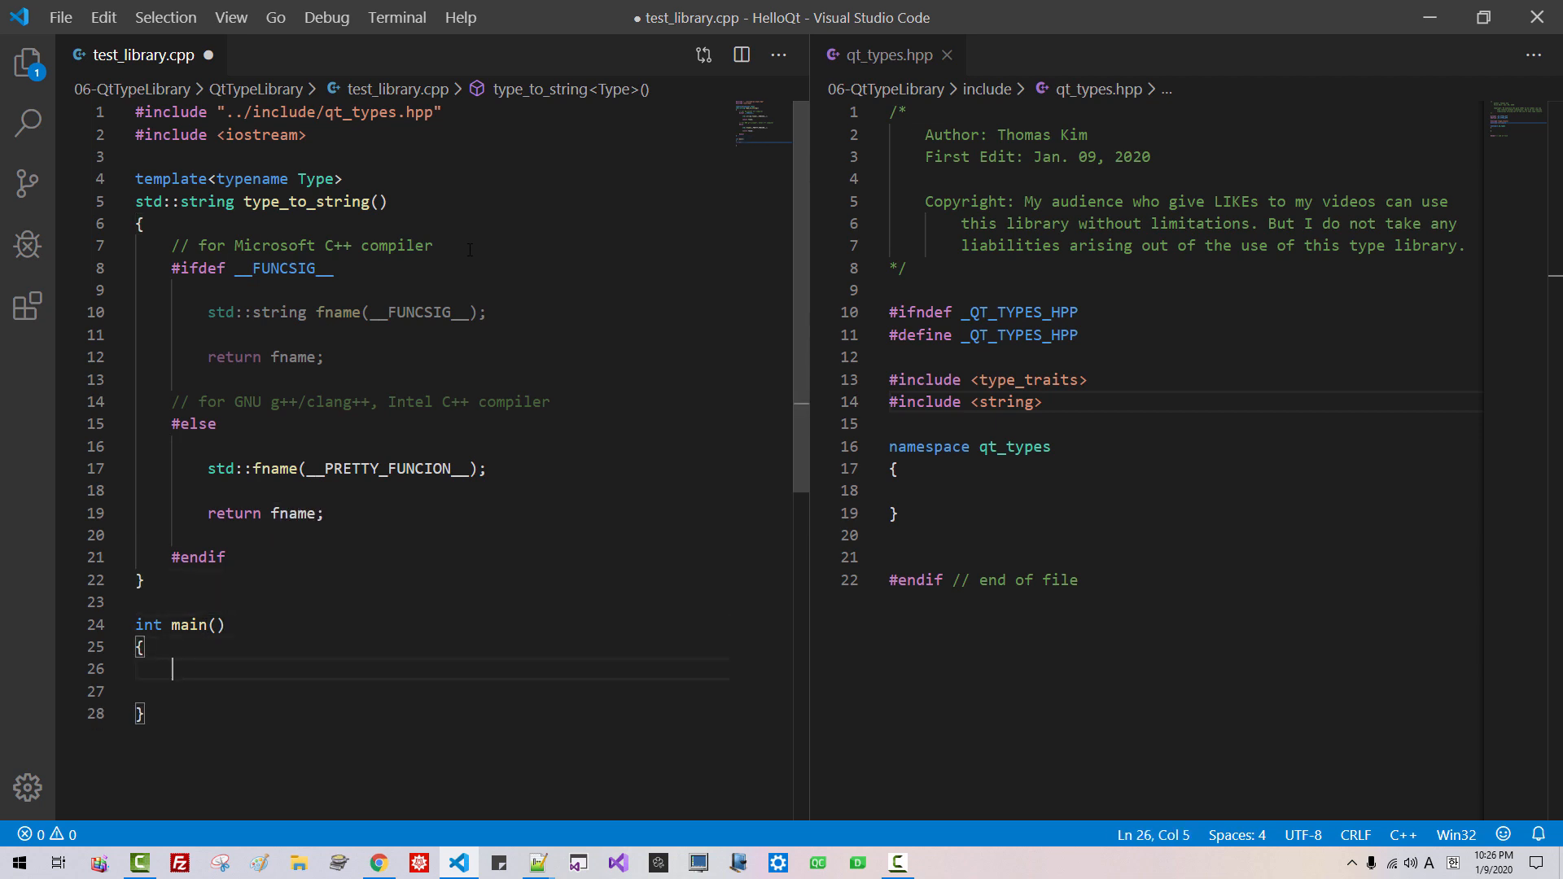
Step: In main, alias type_t as const int& and print "Type name : " with type_to_string<type_t>()
{"action": "type", "text": "using typ"}
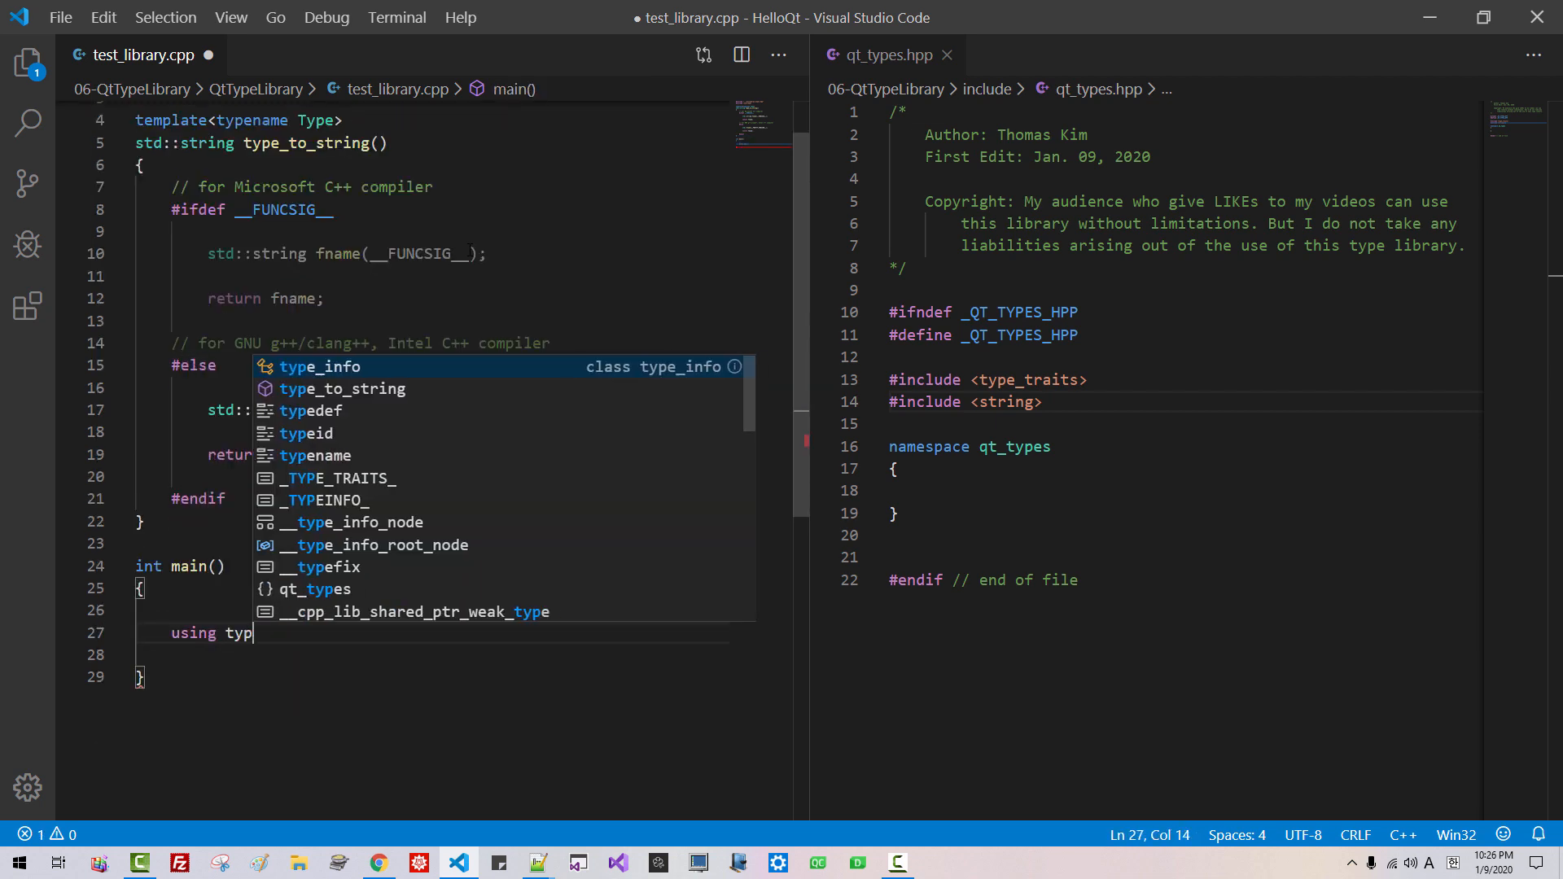
{"action": "type", "text": "e_t = const int&"}
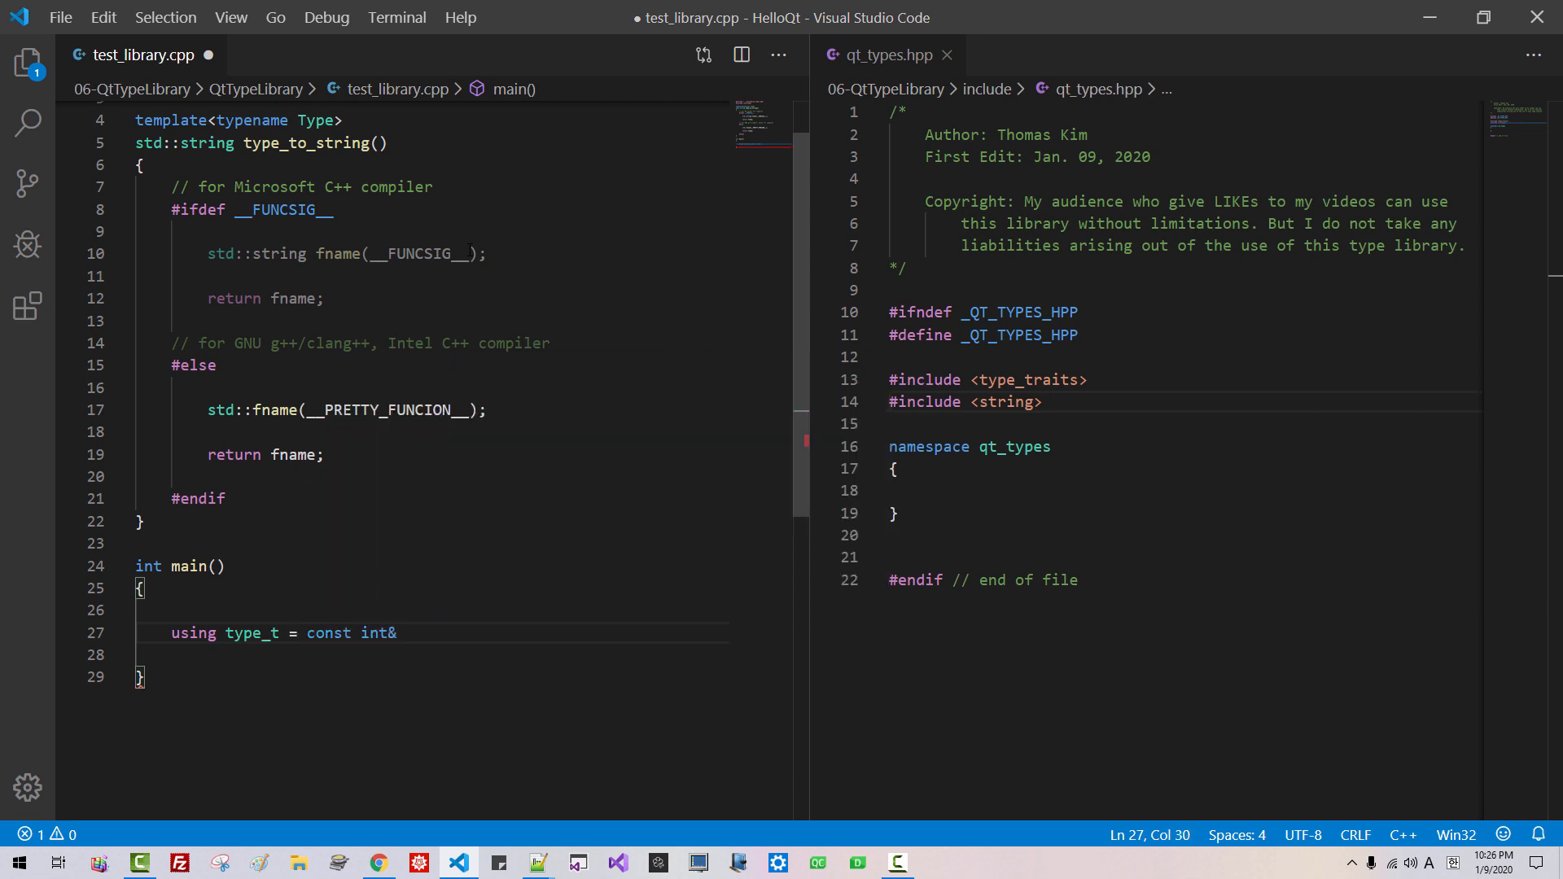
{"action": "type", "text": "std::cout << \"Type name :"}
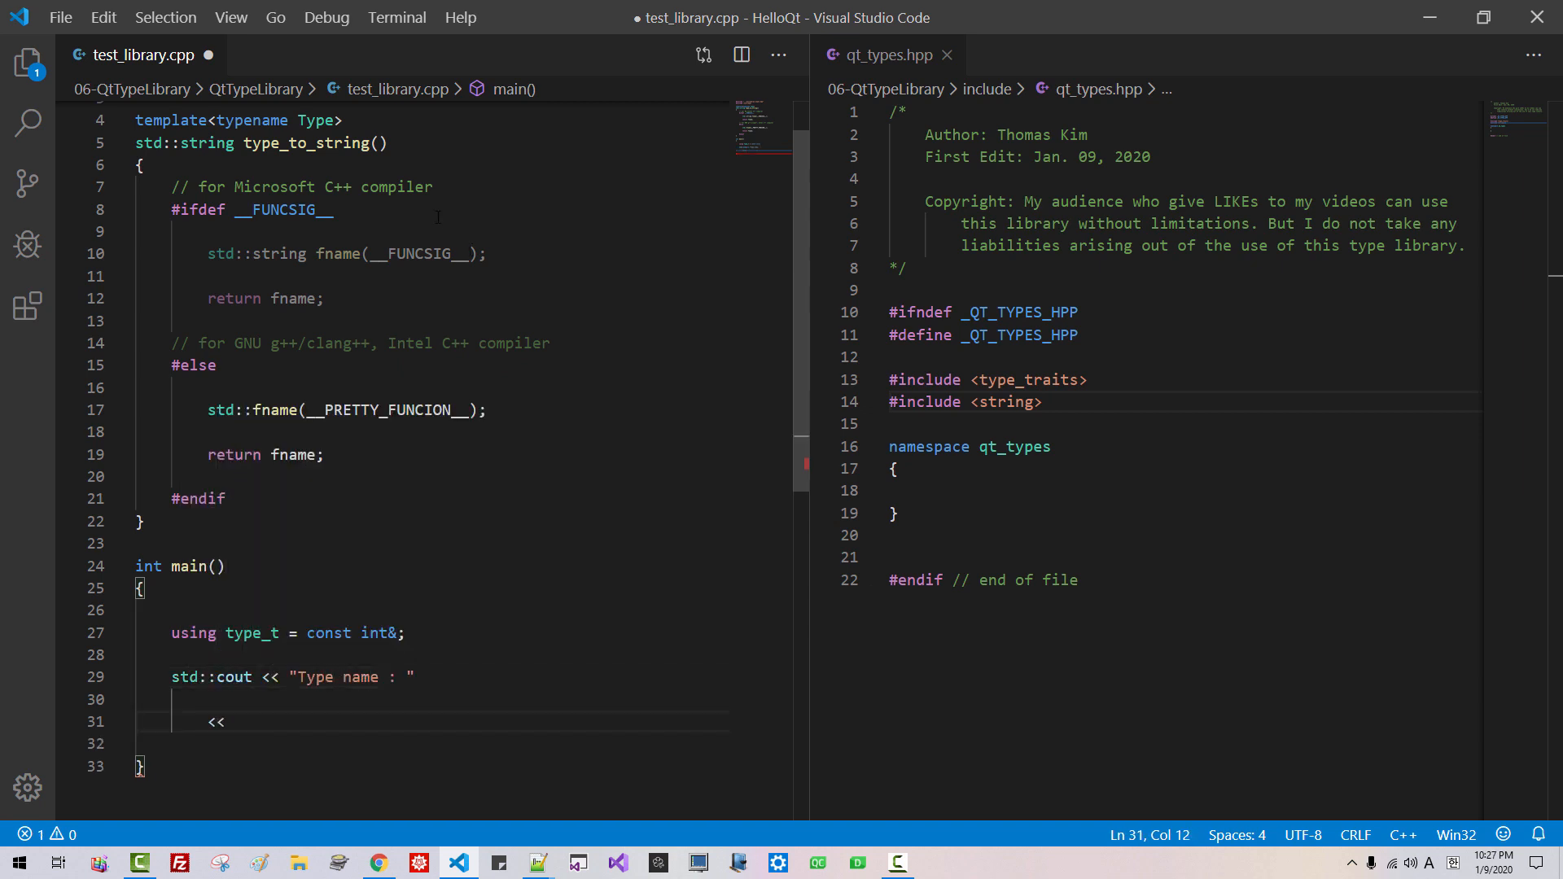
{"action": "double_click", "coordinate": [306, 143]}
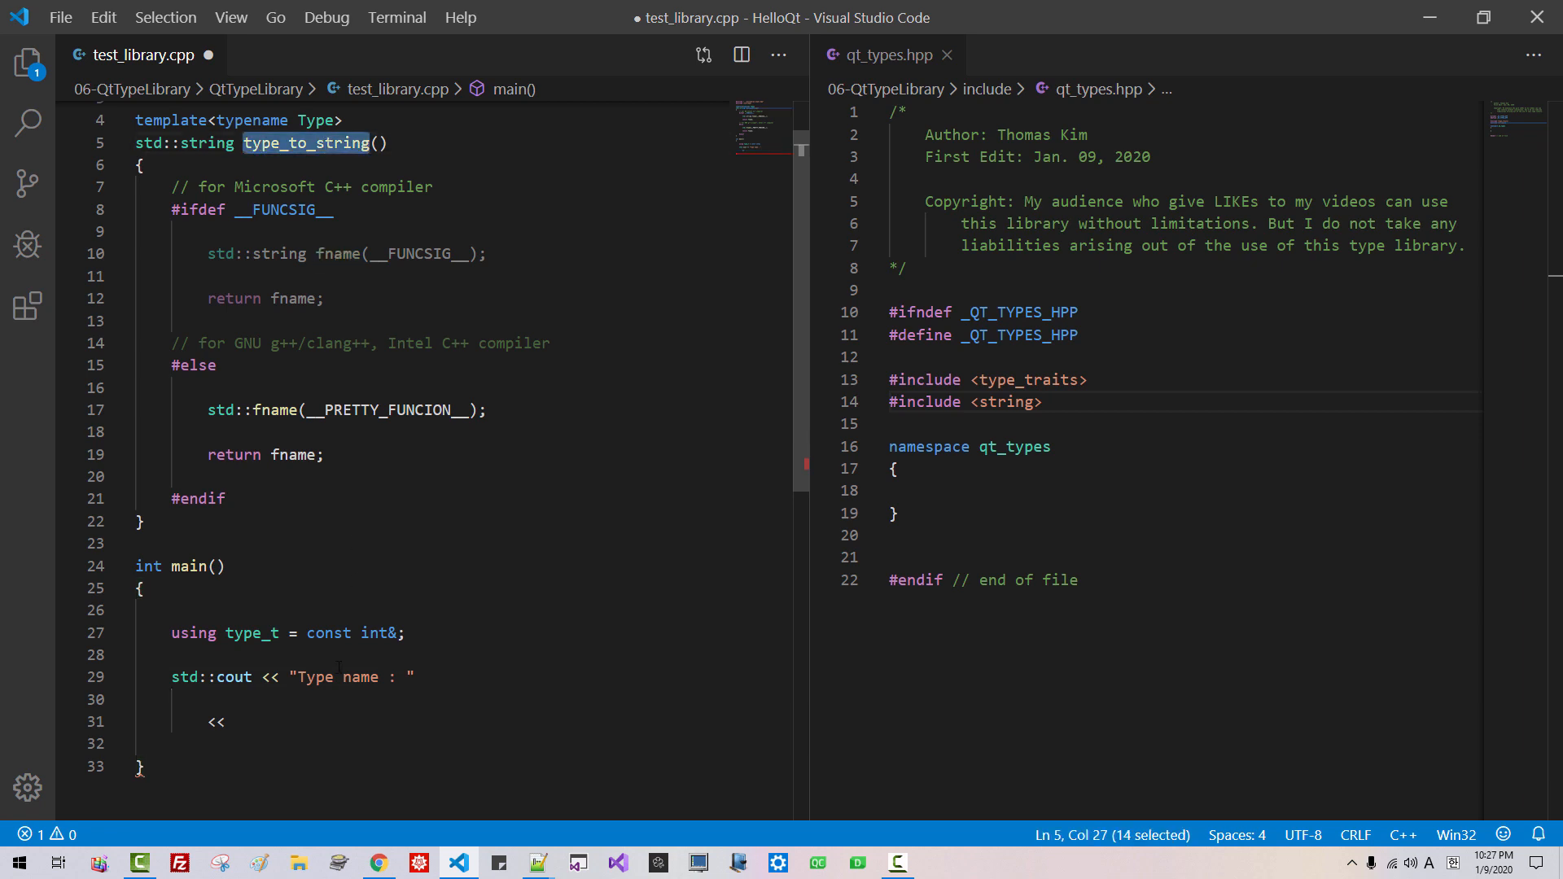
{"action": "type", "text": "type_to_string<type_t"}
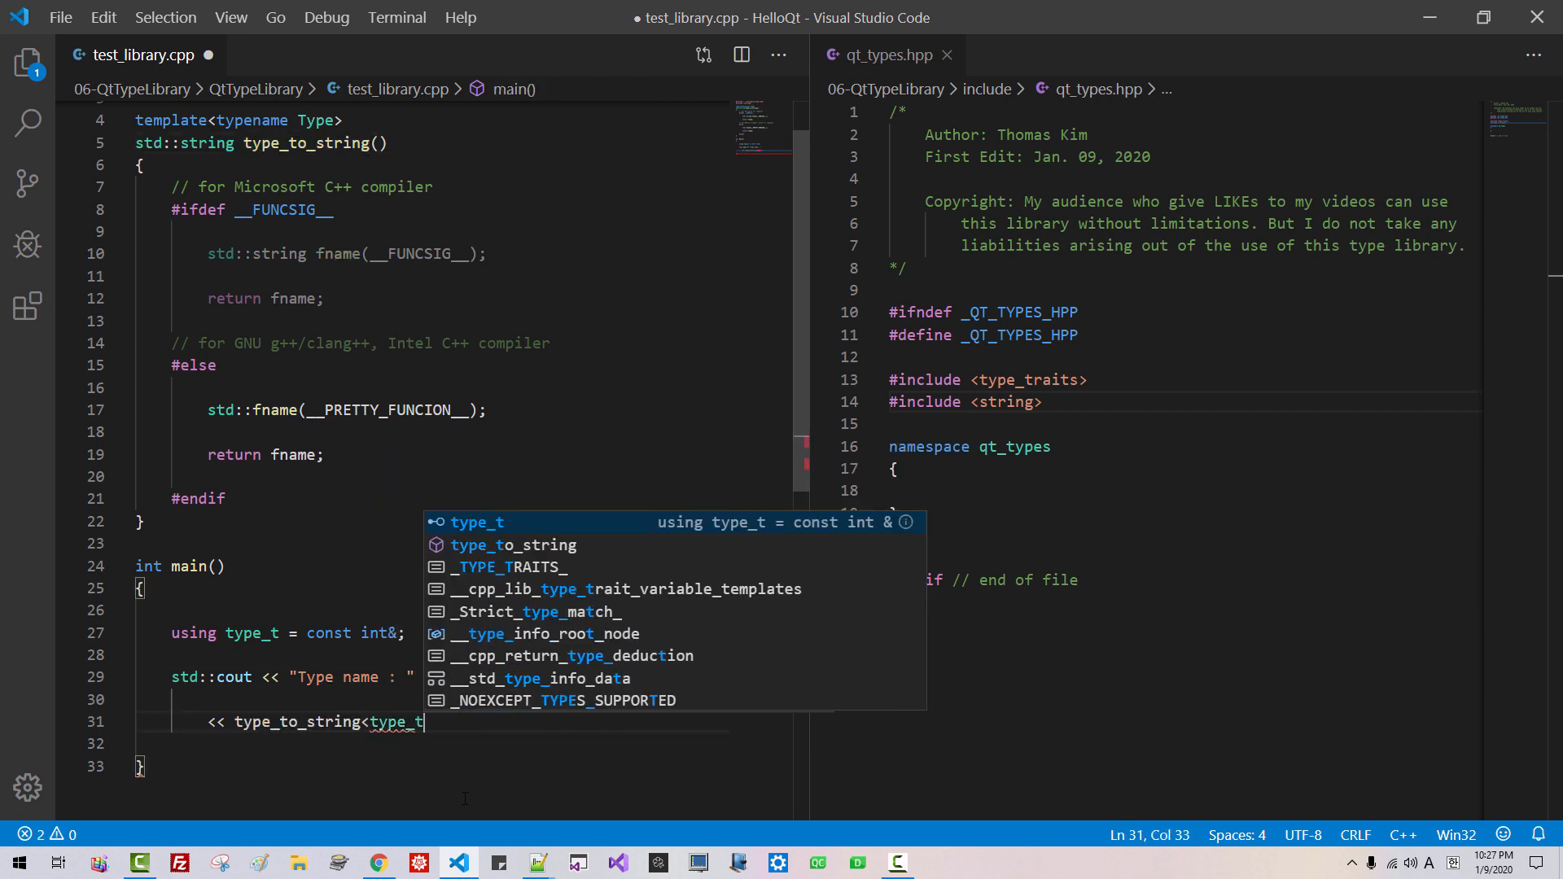
{"action": "type", "text": ">() << std::endl;"}
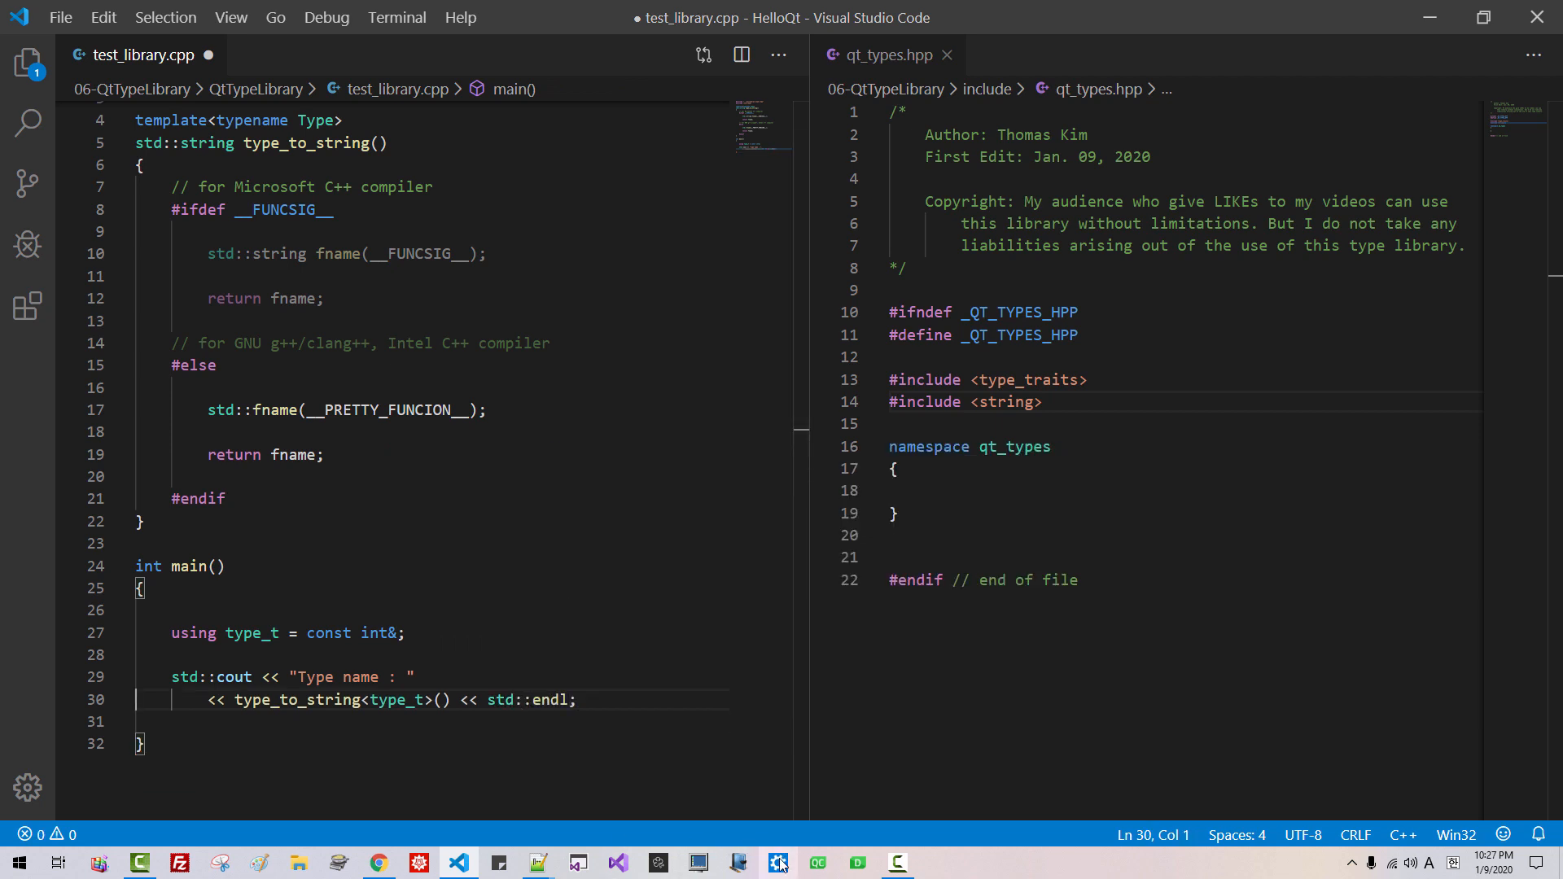
Step: In the Qt command prompt, move into the QtTypeLibrary folder and enter g++ -std=c++17
{"action": "left_click", "coordinate": [776, 863]}
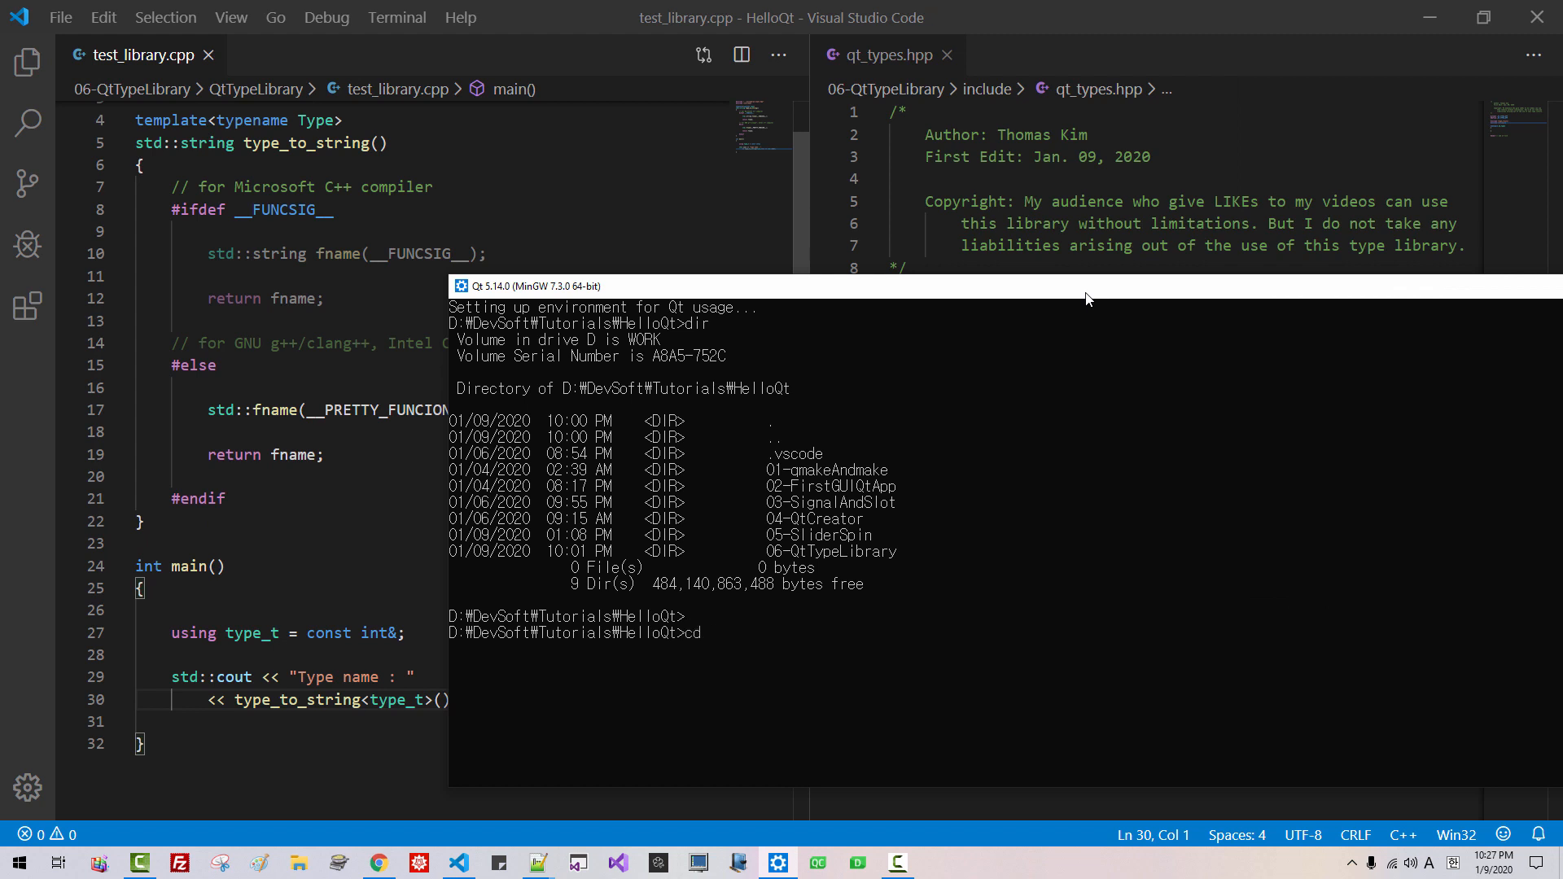
{"action": "type", "text": "06-Qt"}
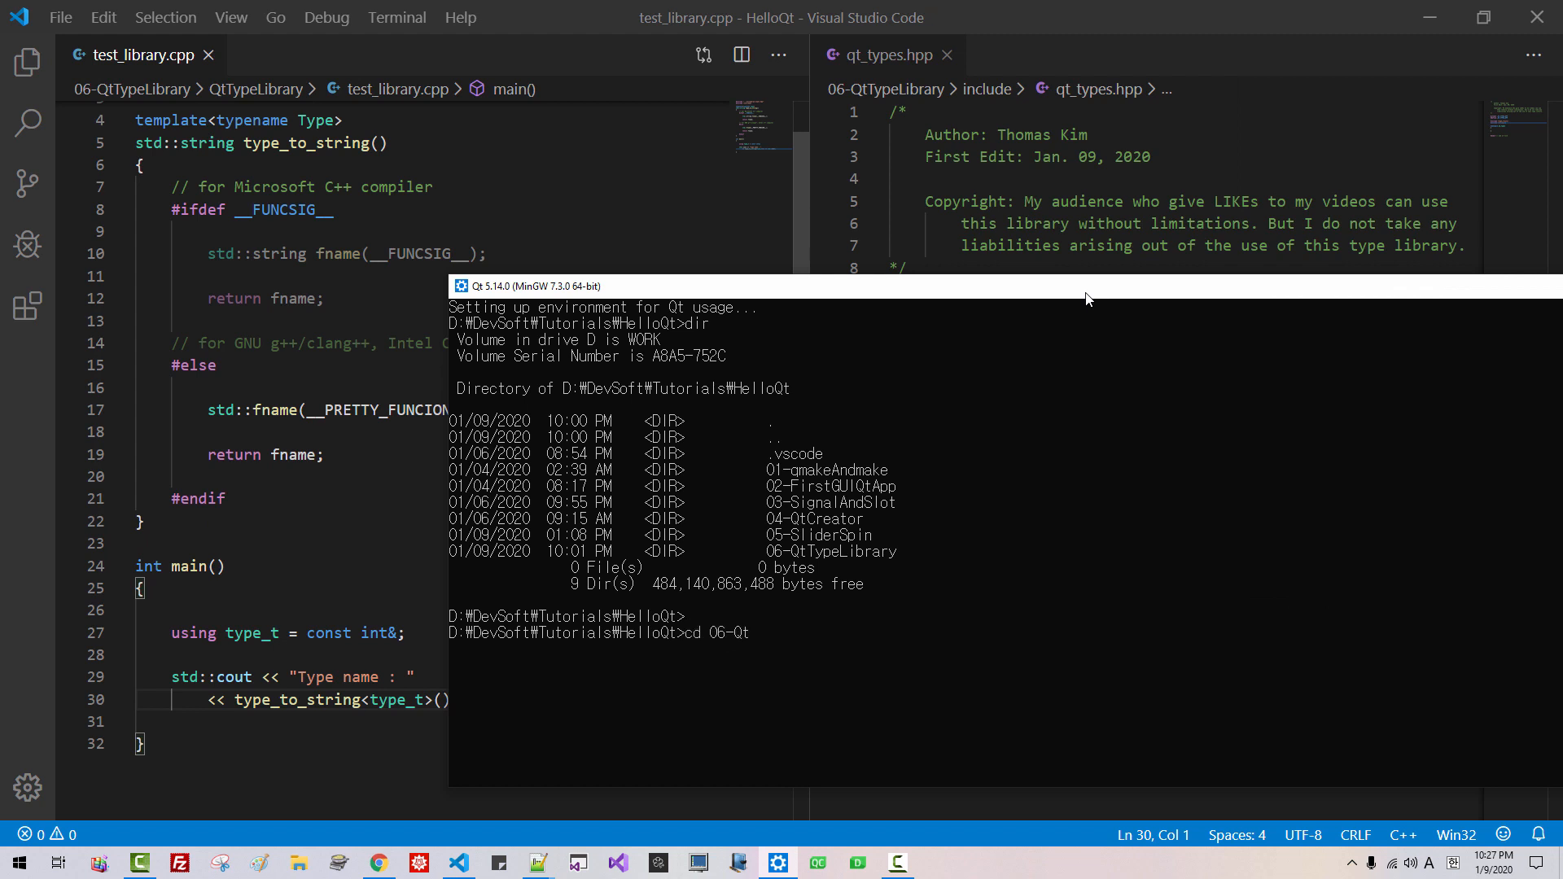
{"action": "type", "text": "TypeLib"}
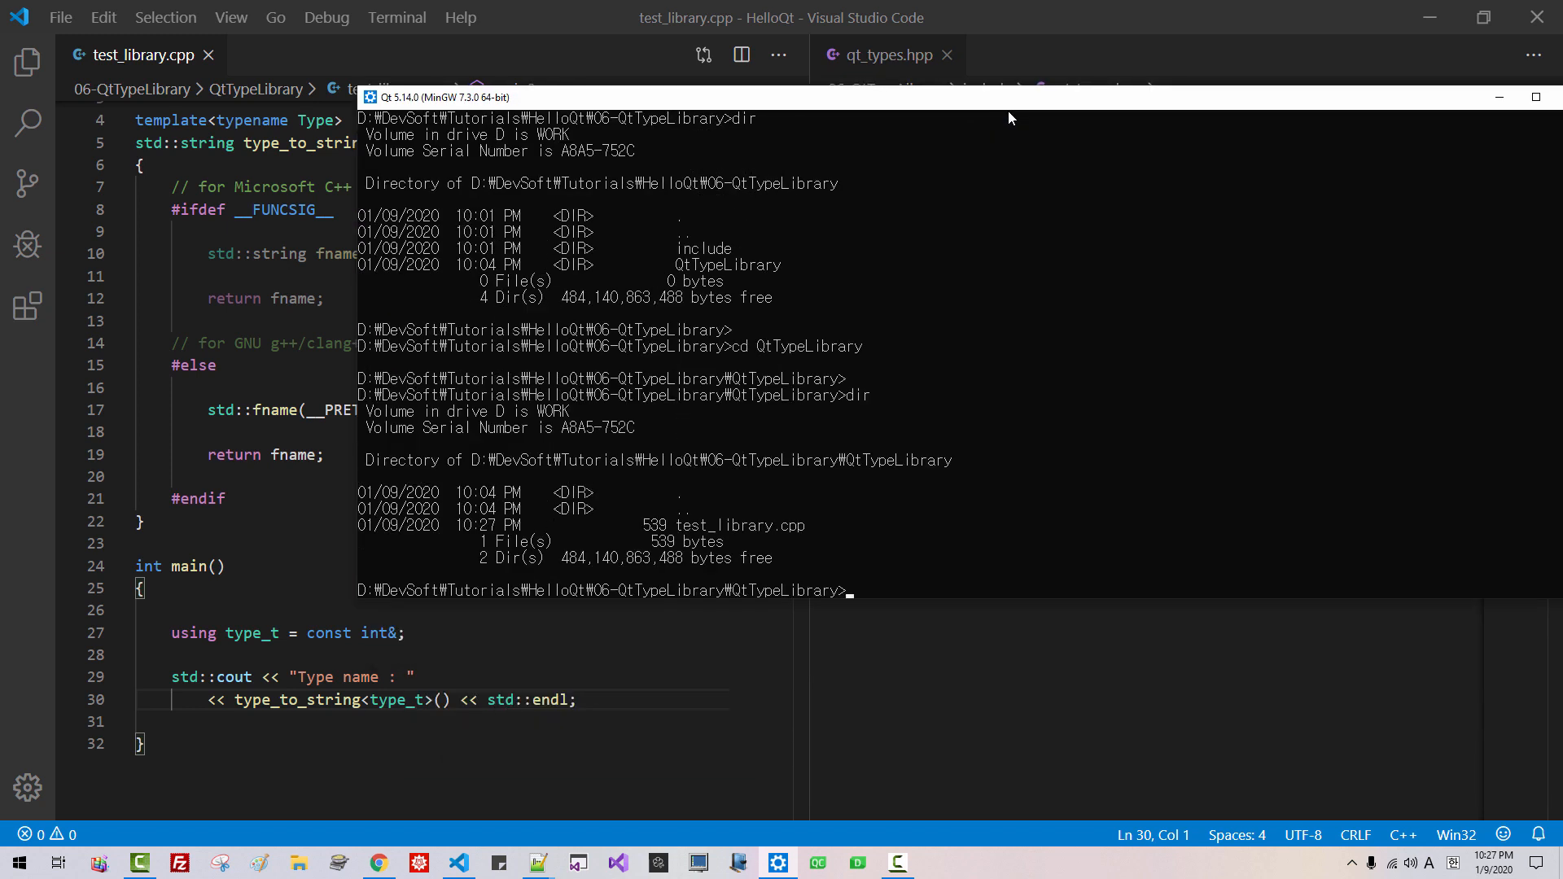
{"action": "type", "text": "g++"}
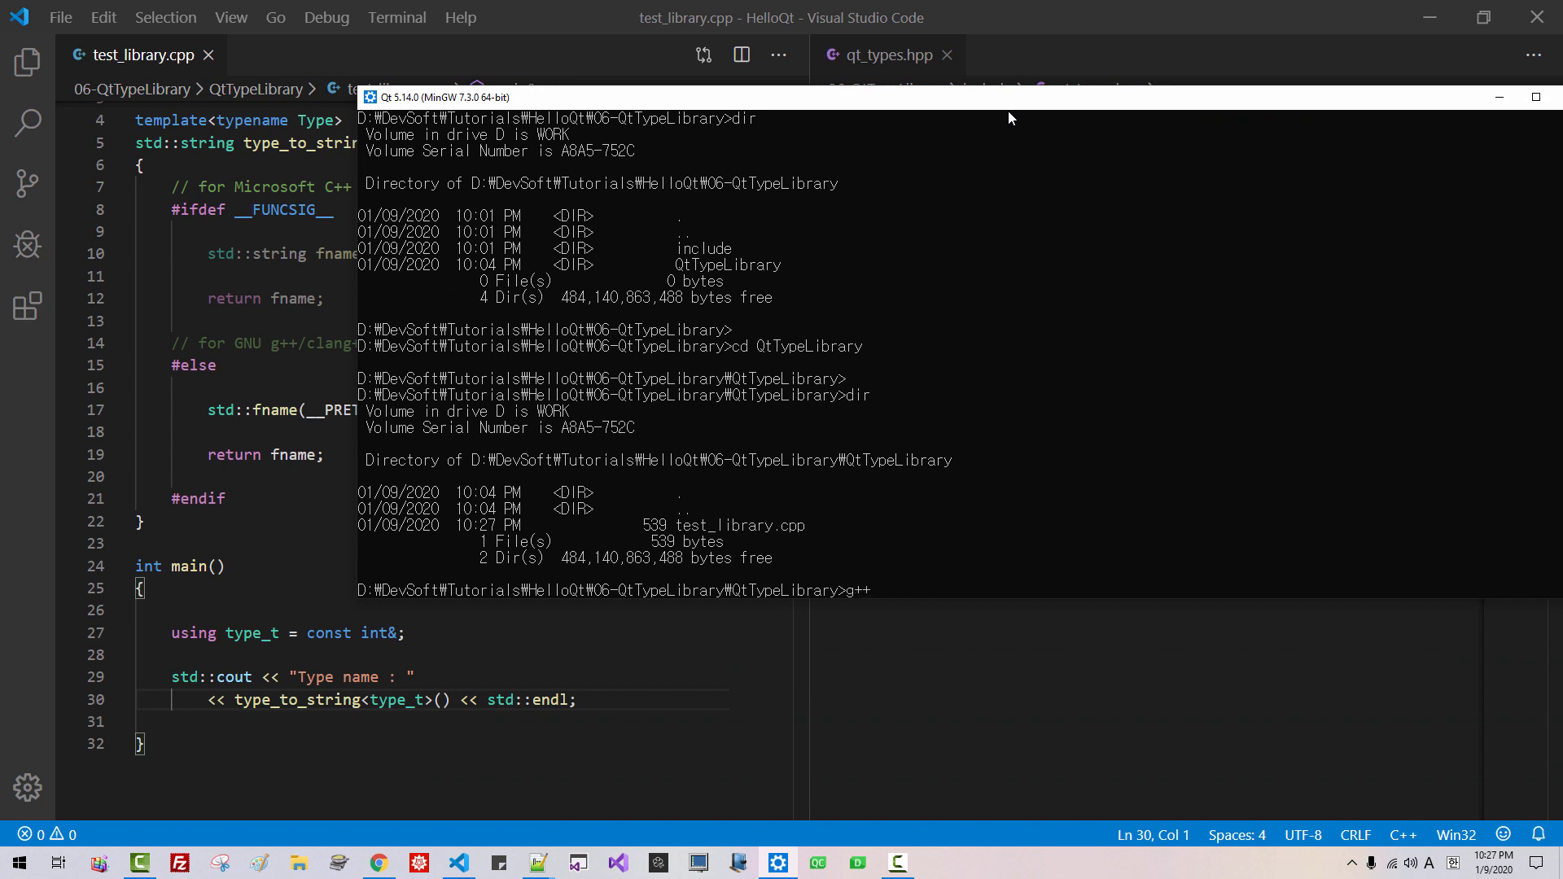
{"action": "type", "text": "-std=c+"}
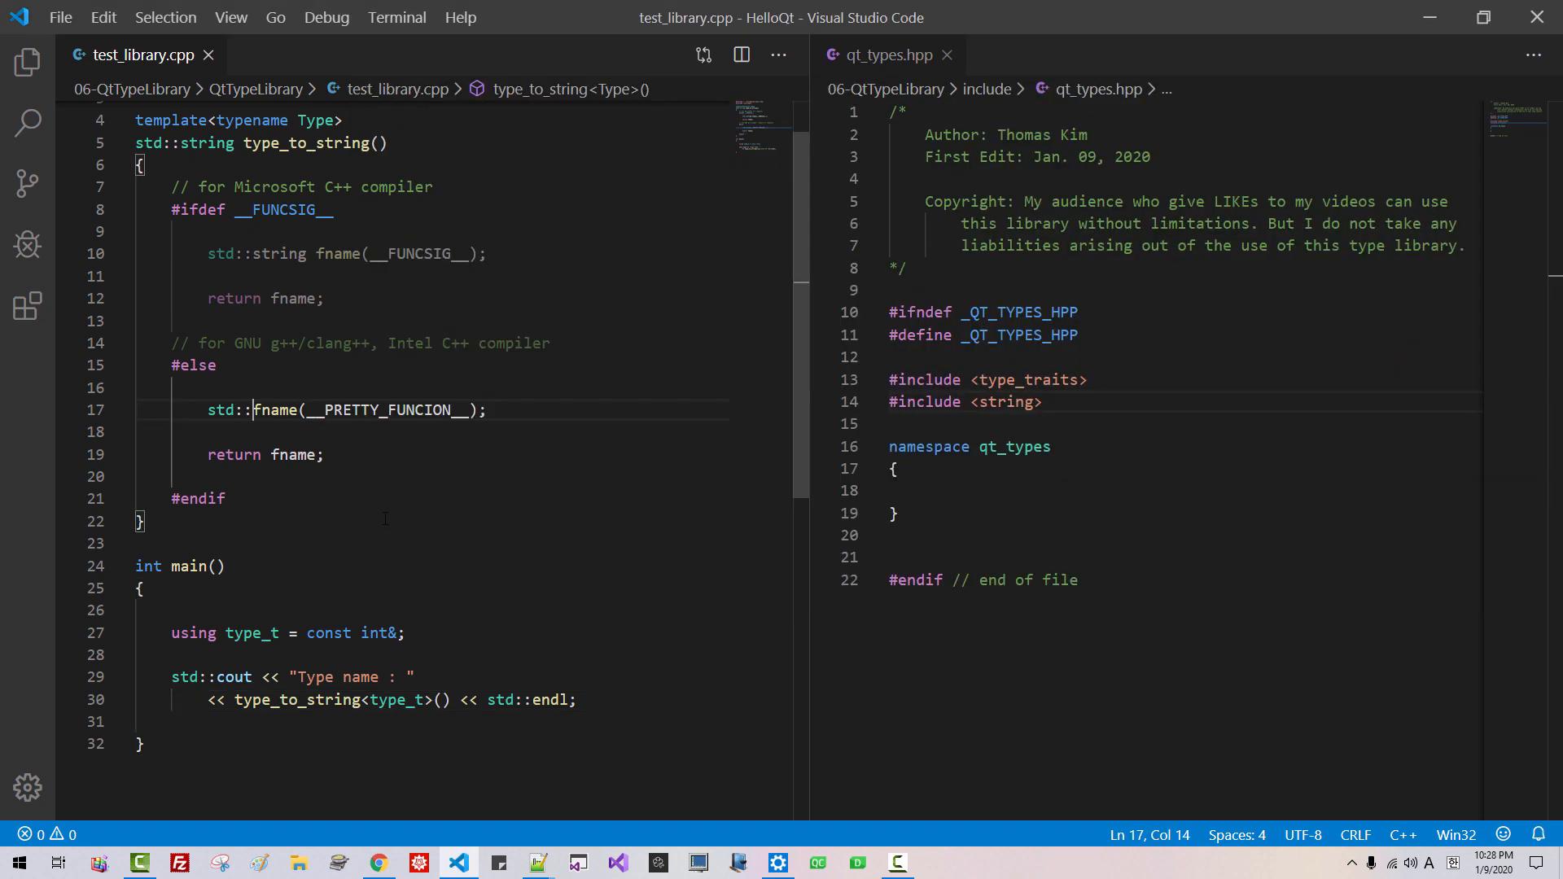
Step: Change line 17 to std::string fname(__PRETTY_FUNCTION__); before rebuilding
{"action": "type", "text": "string"}
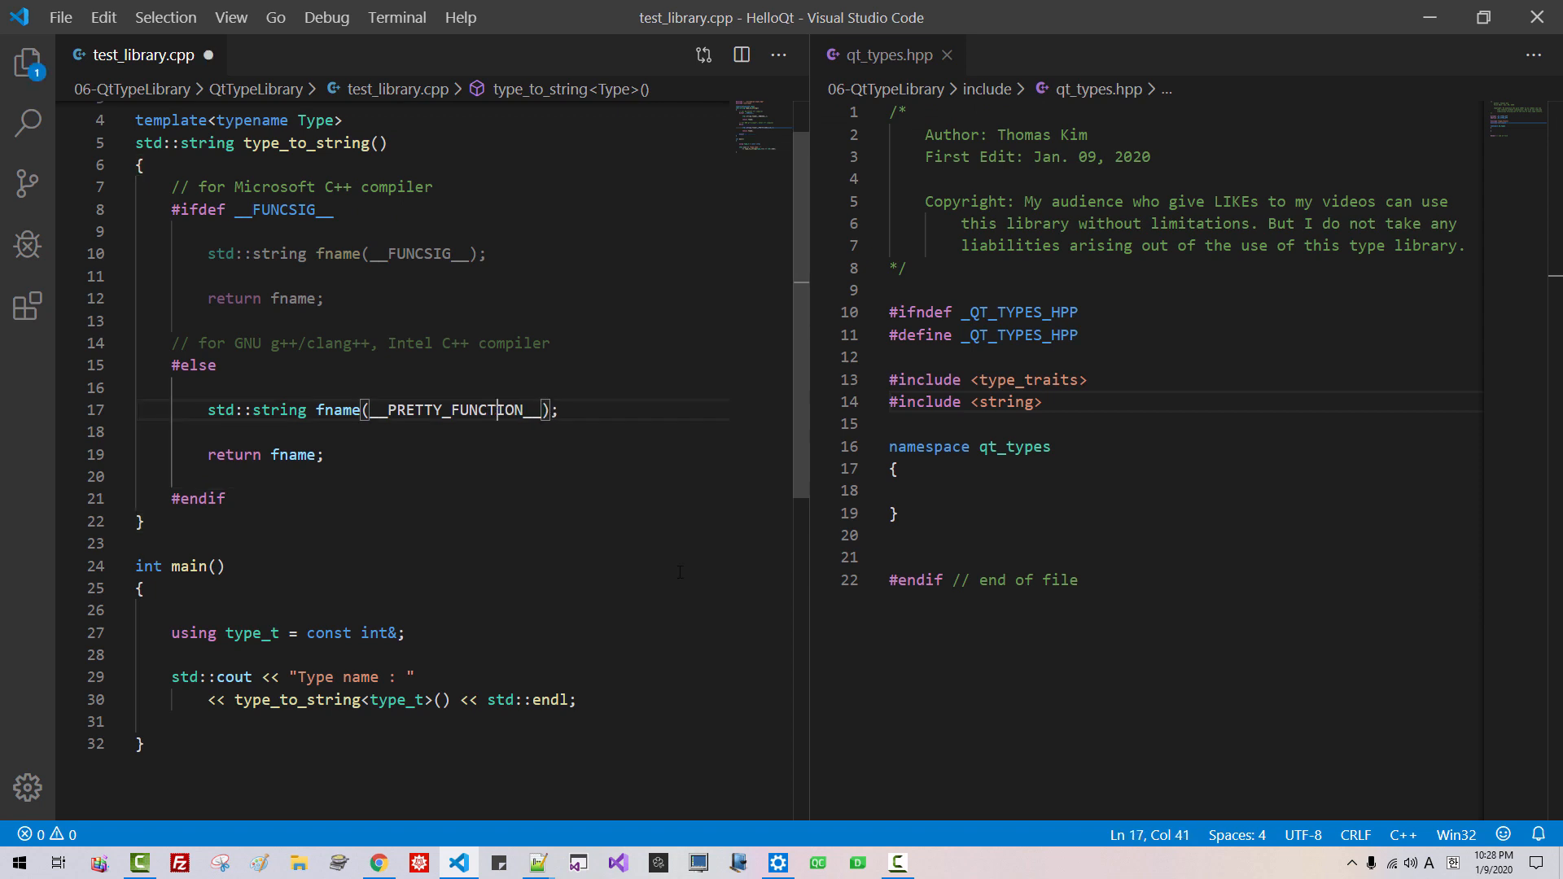
{"action": "left_click", "coordinate": [776, 862]}
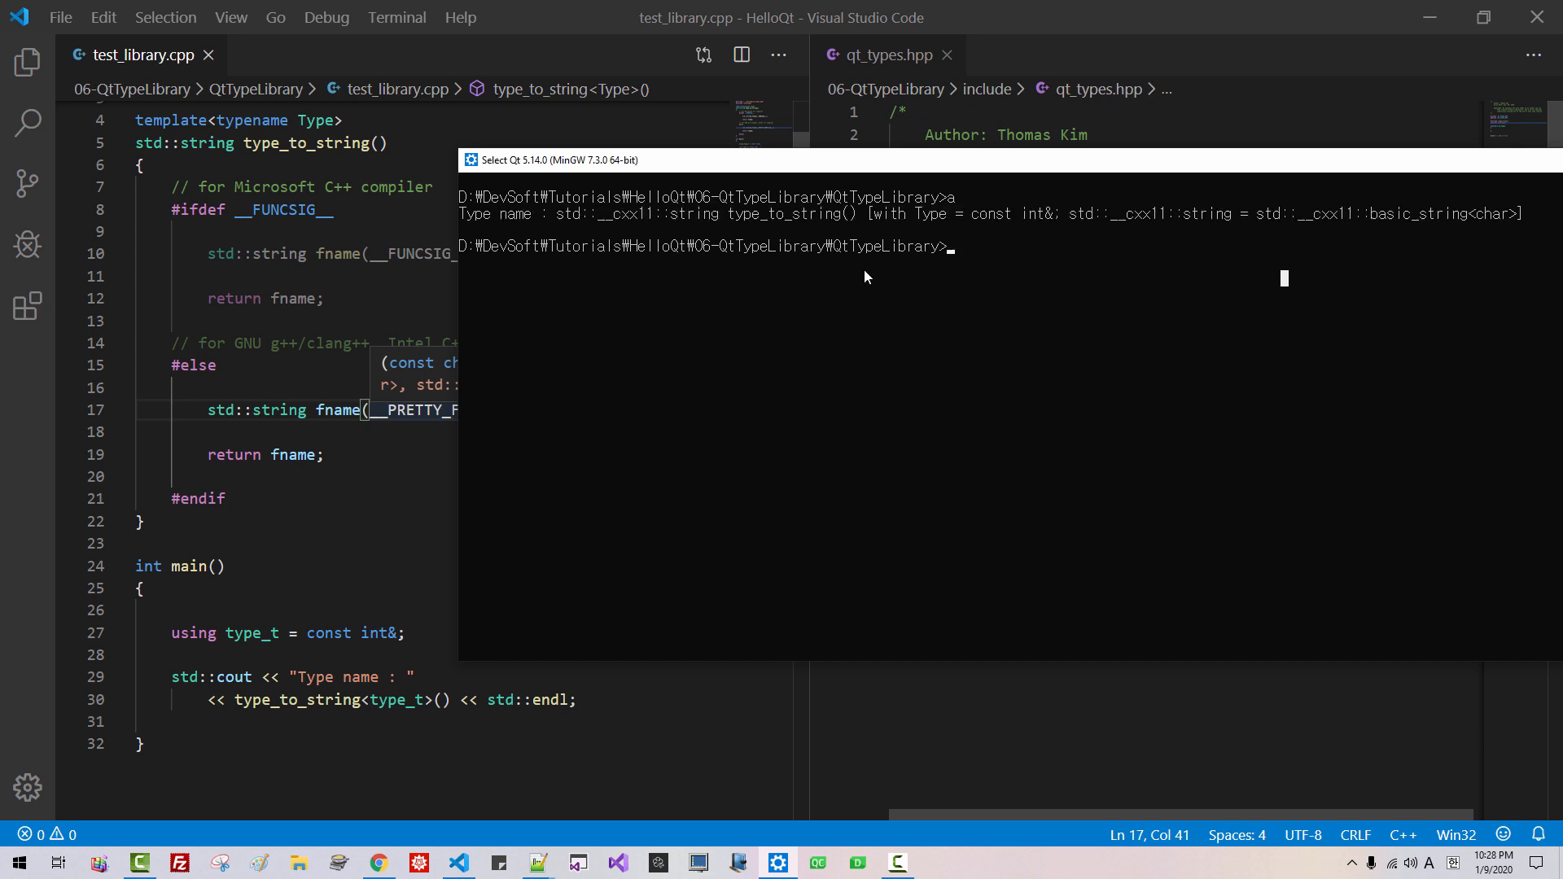
{"action": "mouse_move", "coordinate": [879, 230]}
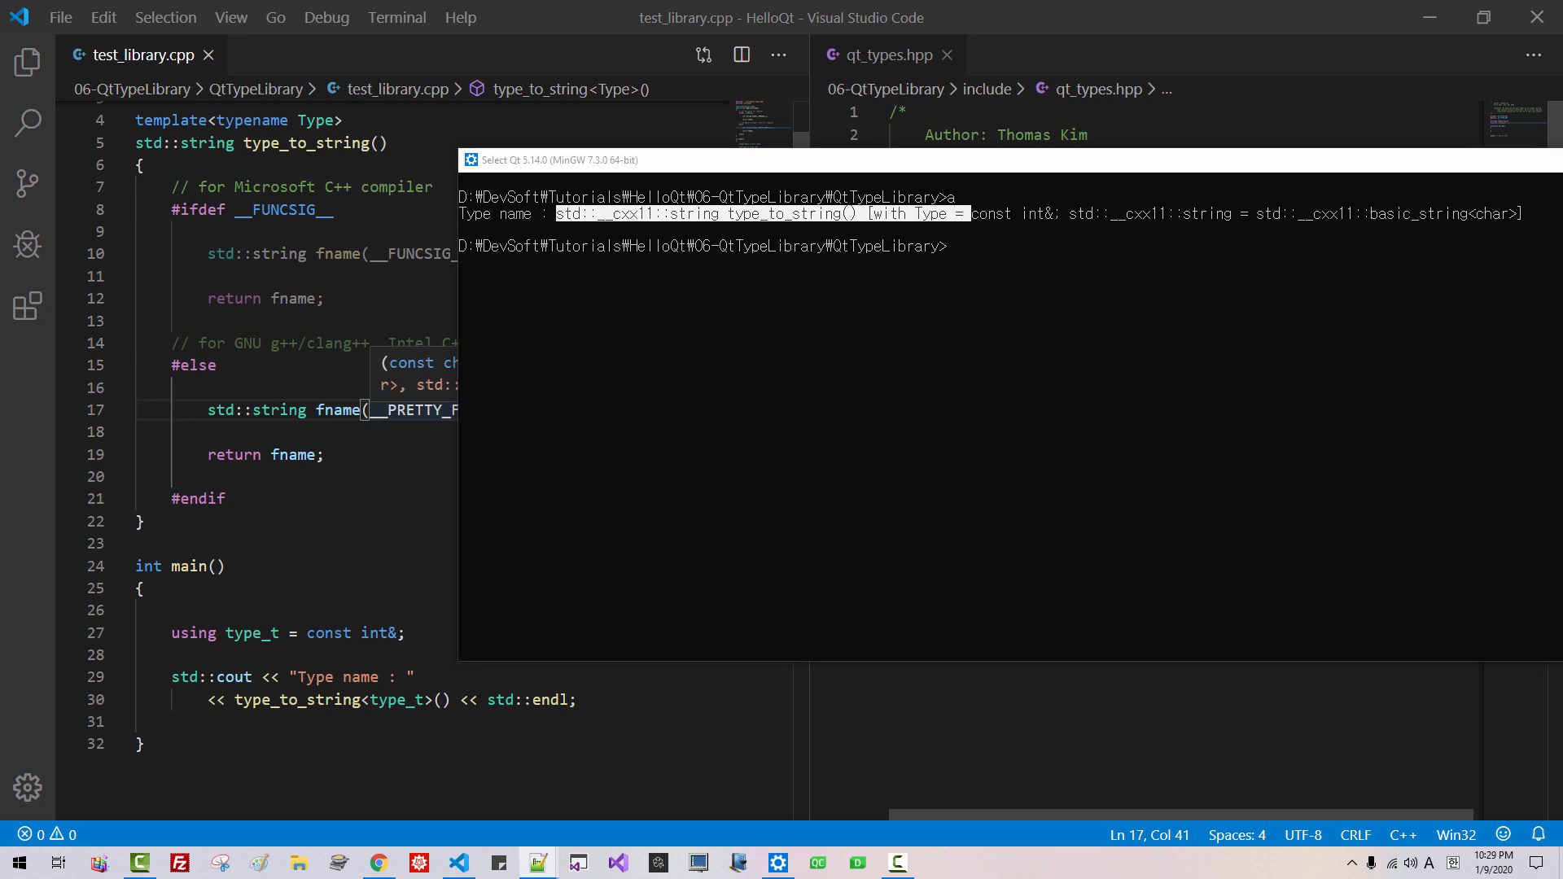
{"action": "mouse_move", "coordinate": [965, 223]}
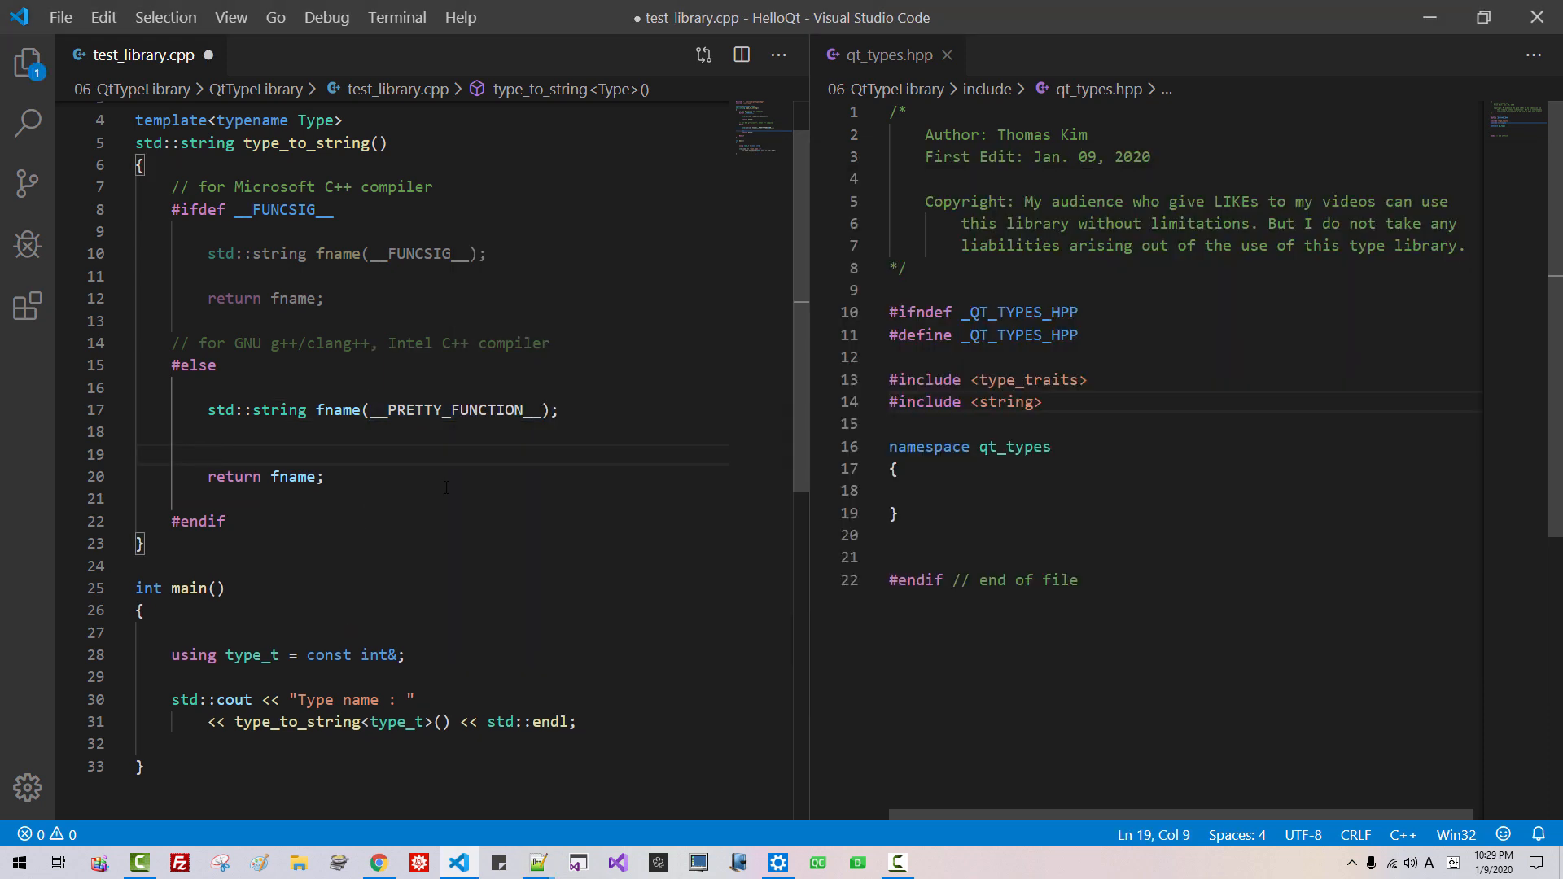
Step: Declare const char* ftext = "[with Type = " in the GNU branch
{"action": "type", "text": "const char* f"}
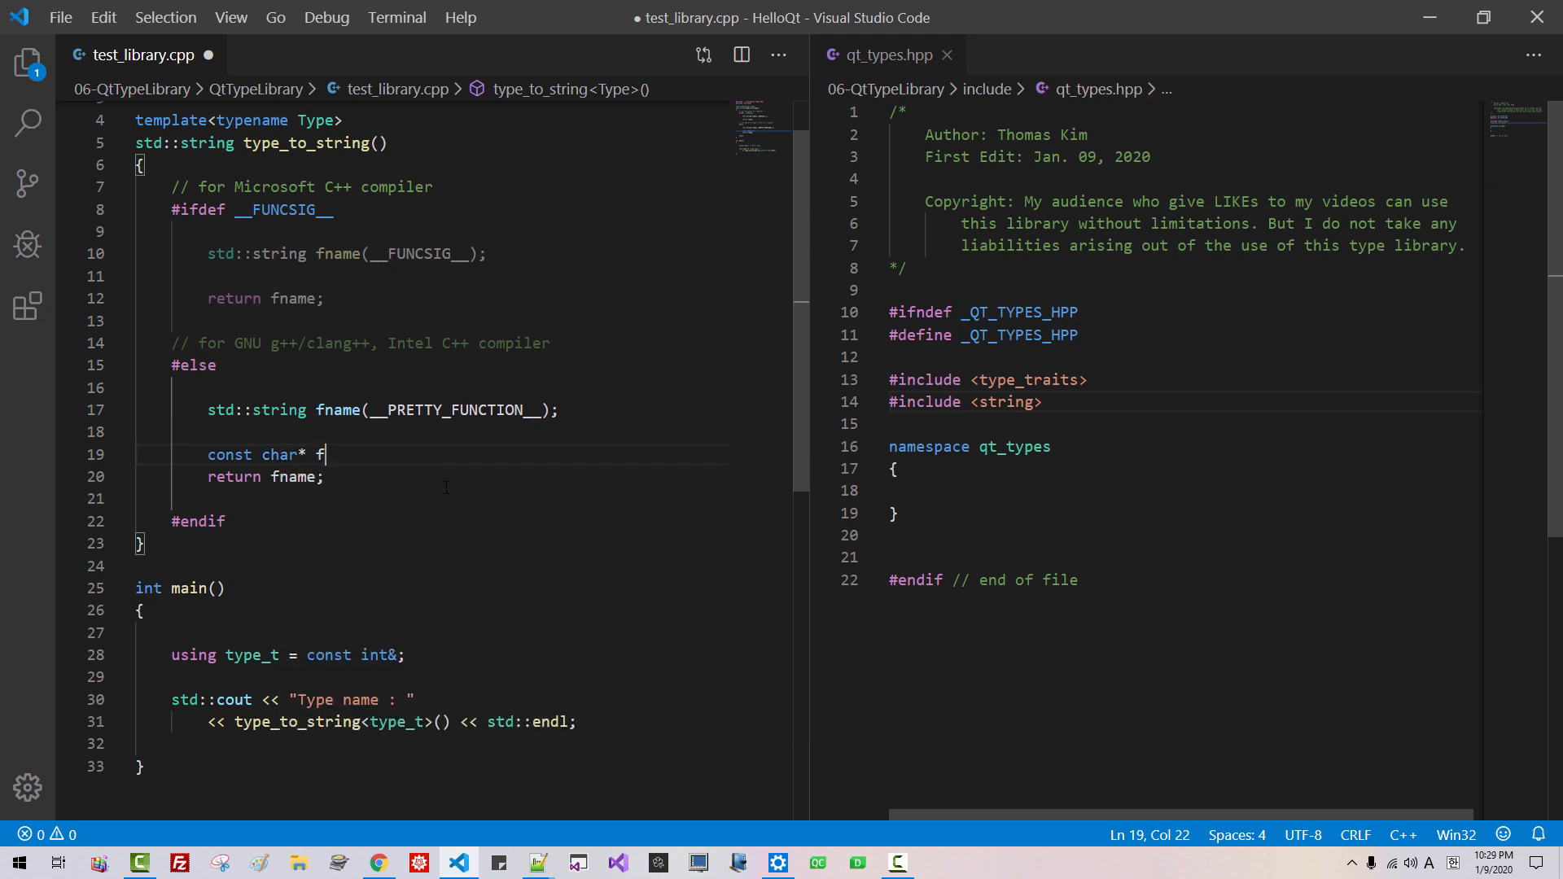
{"action": "type", "text": "text"}
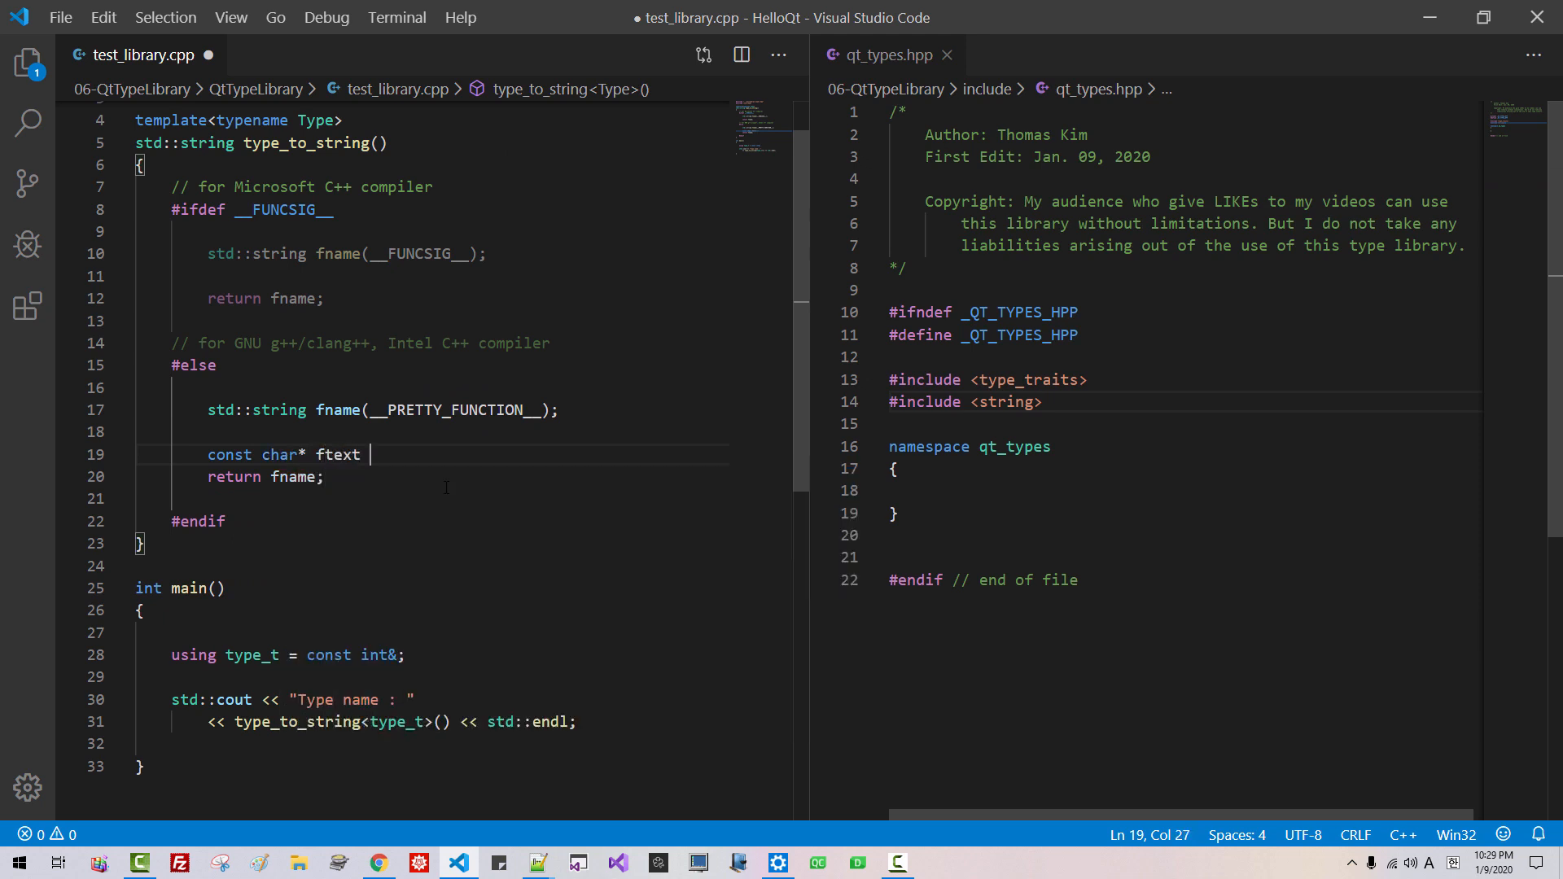
{"action": "type", "text": "= \"[with Type = \";"}
{"action": "type", "text": "auto"}
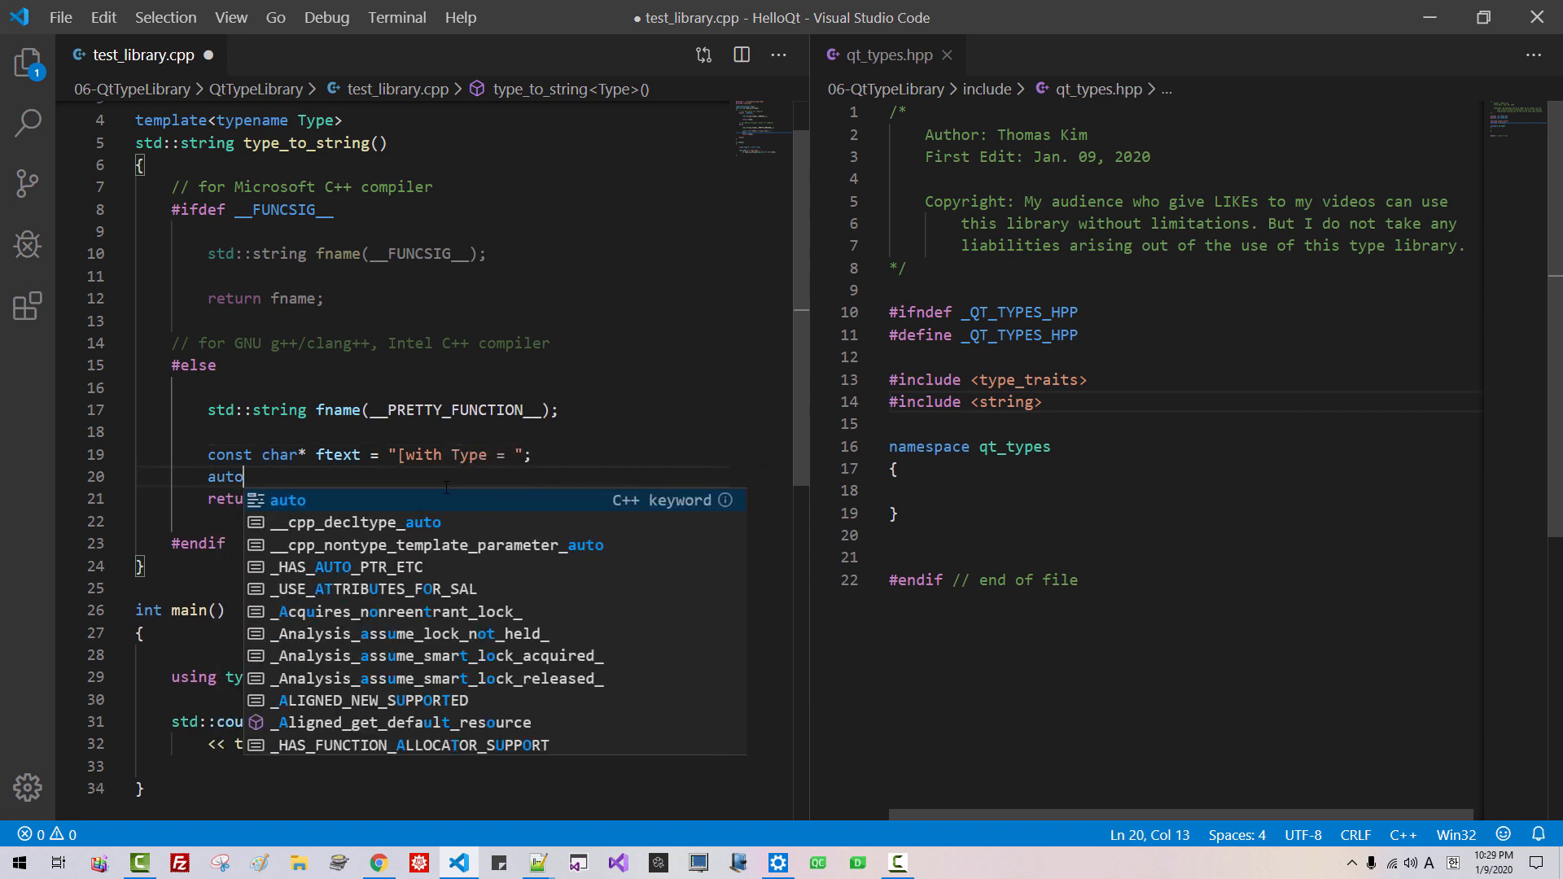
Step: Compute auto pos = fname.find(ftext) + strlen(ftext), checking the strlen declaration
{"action": "type", "text": "pos ="}
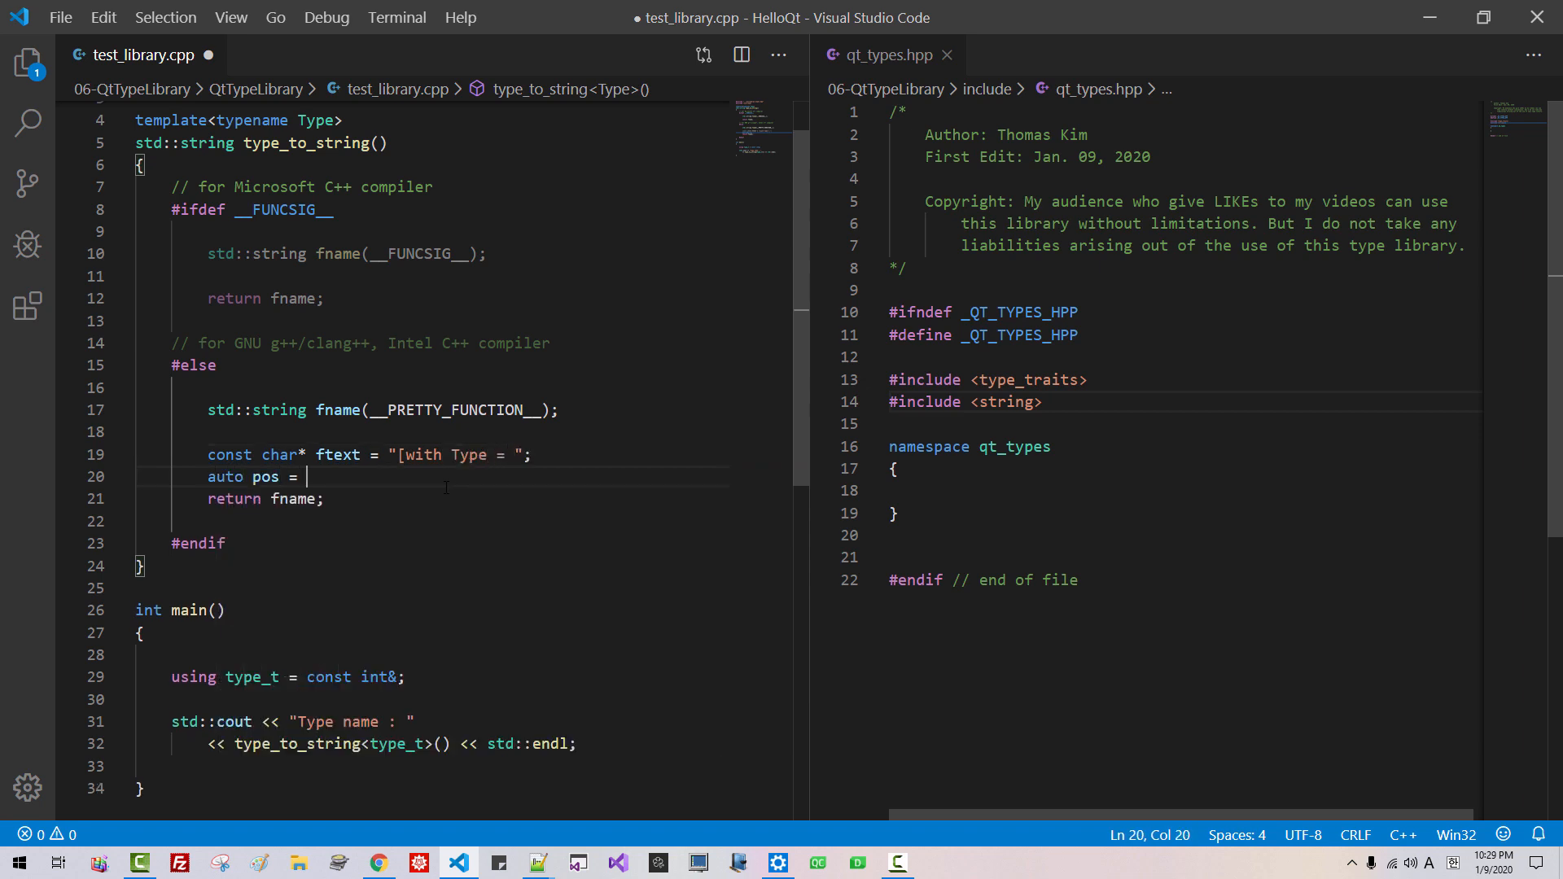
{"action": "type", "text": "fname.find("}
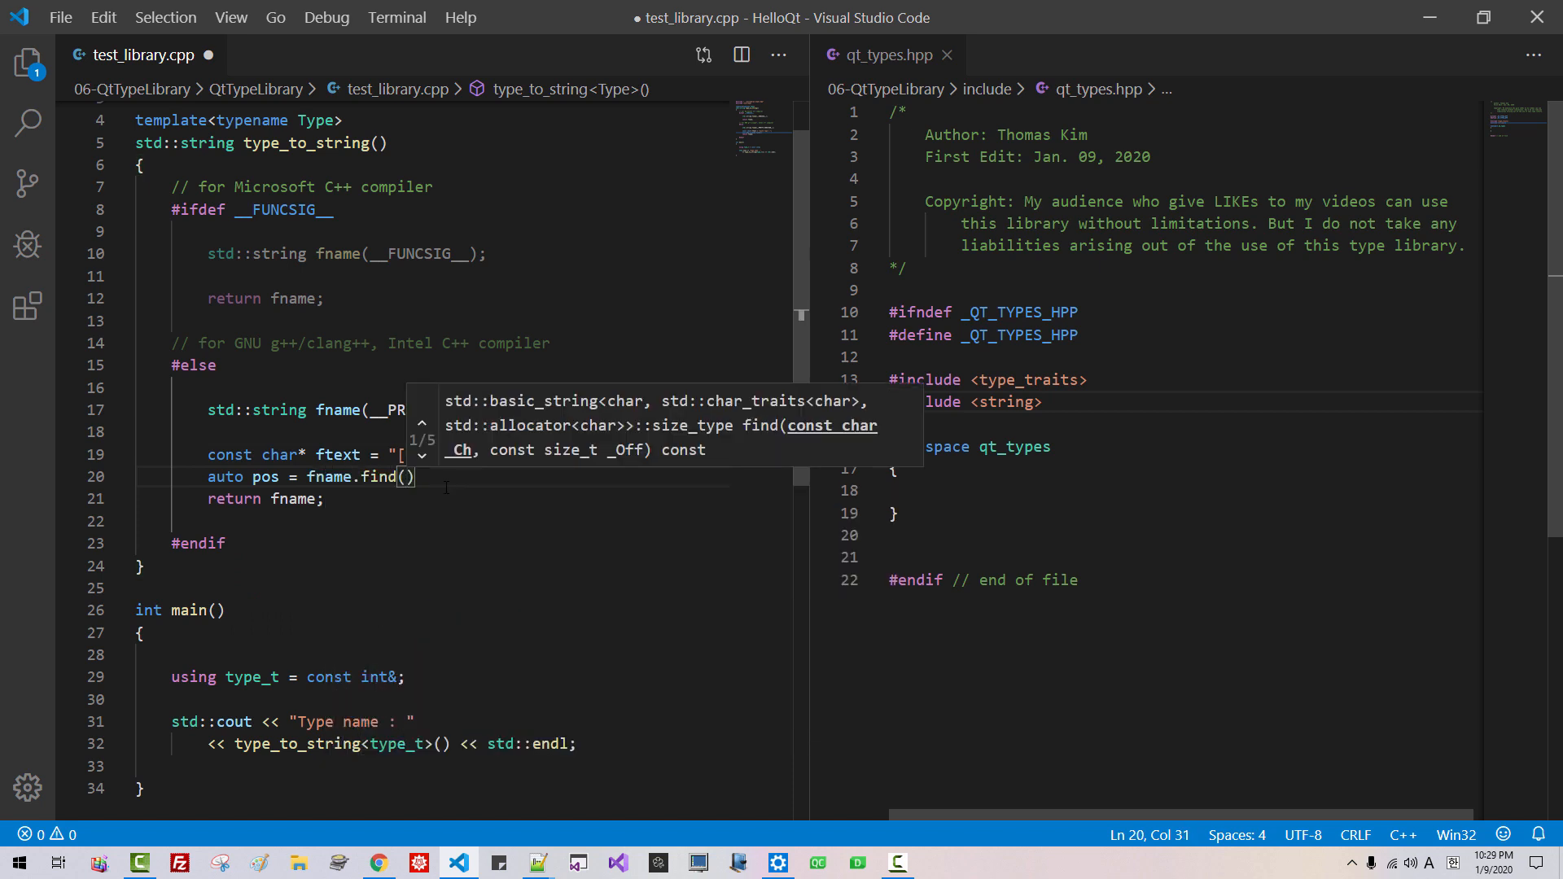
{"action": "type", "text": "ftext"}
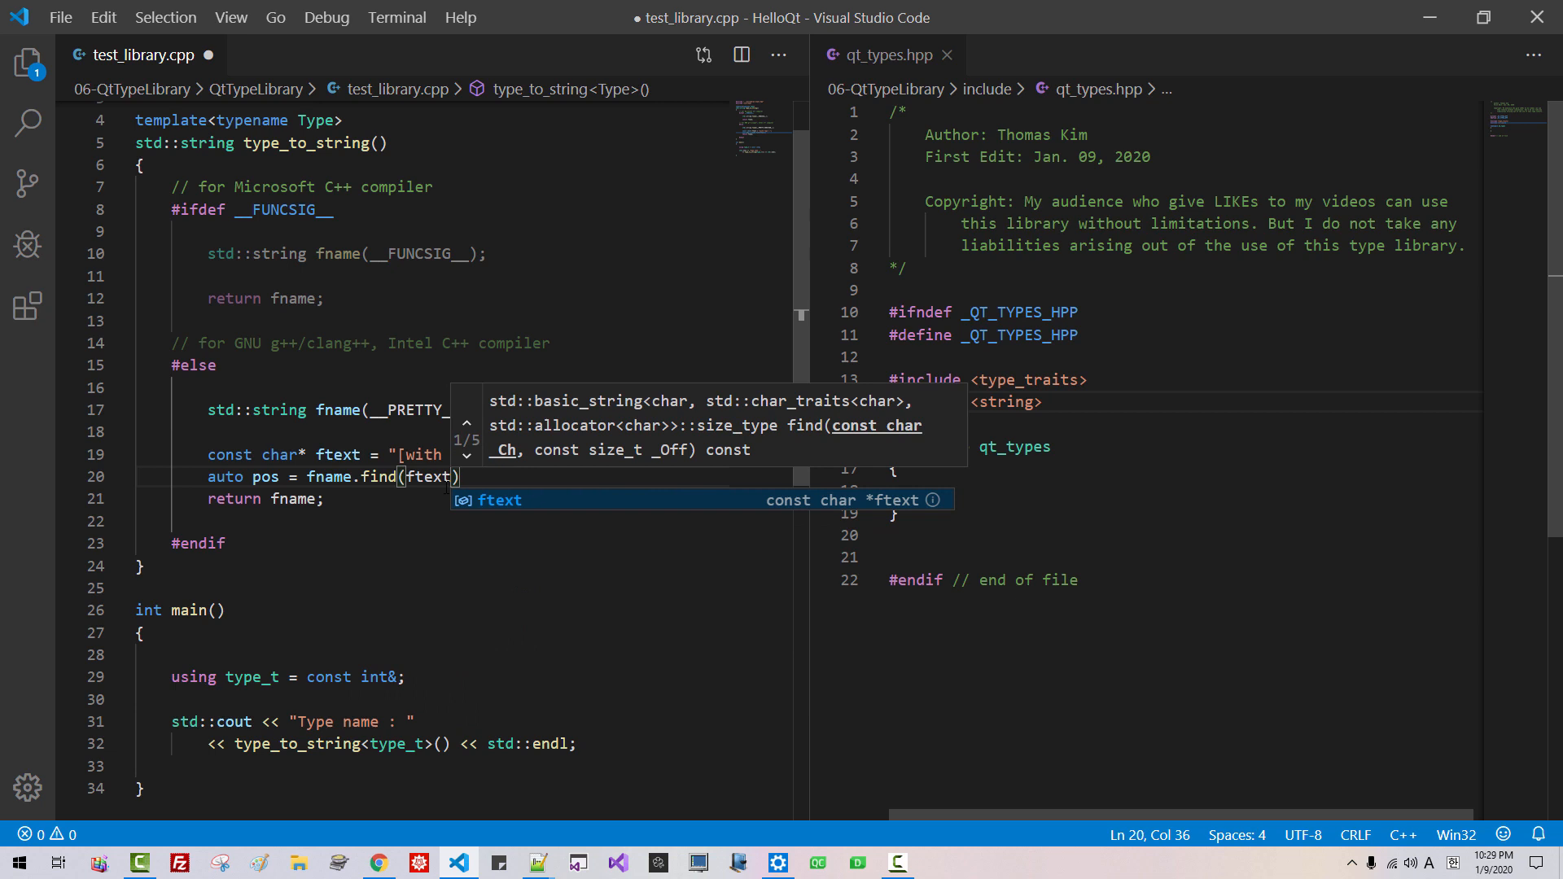
{"action": "type", "text": "+ str"}
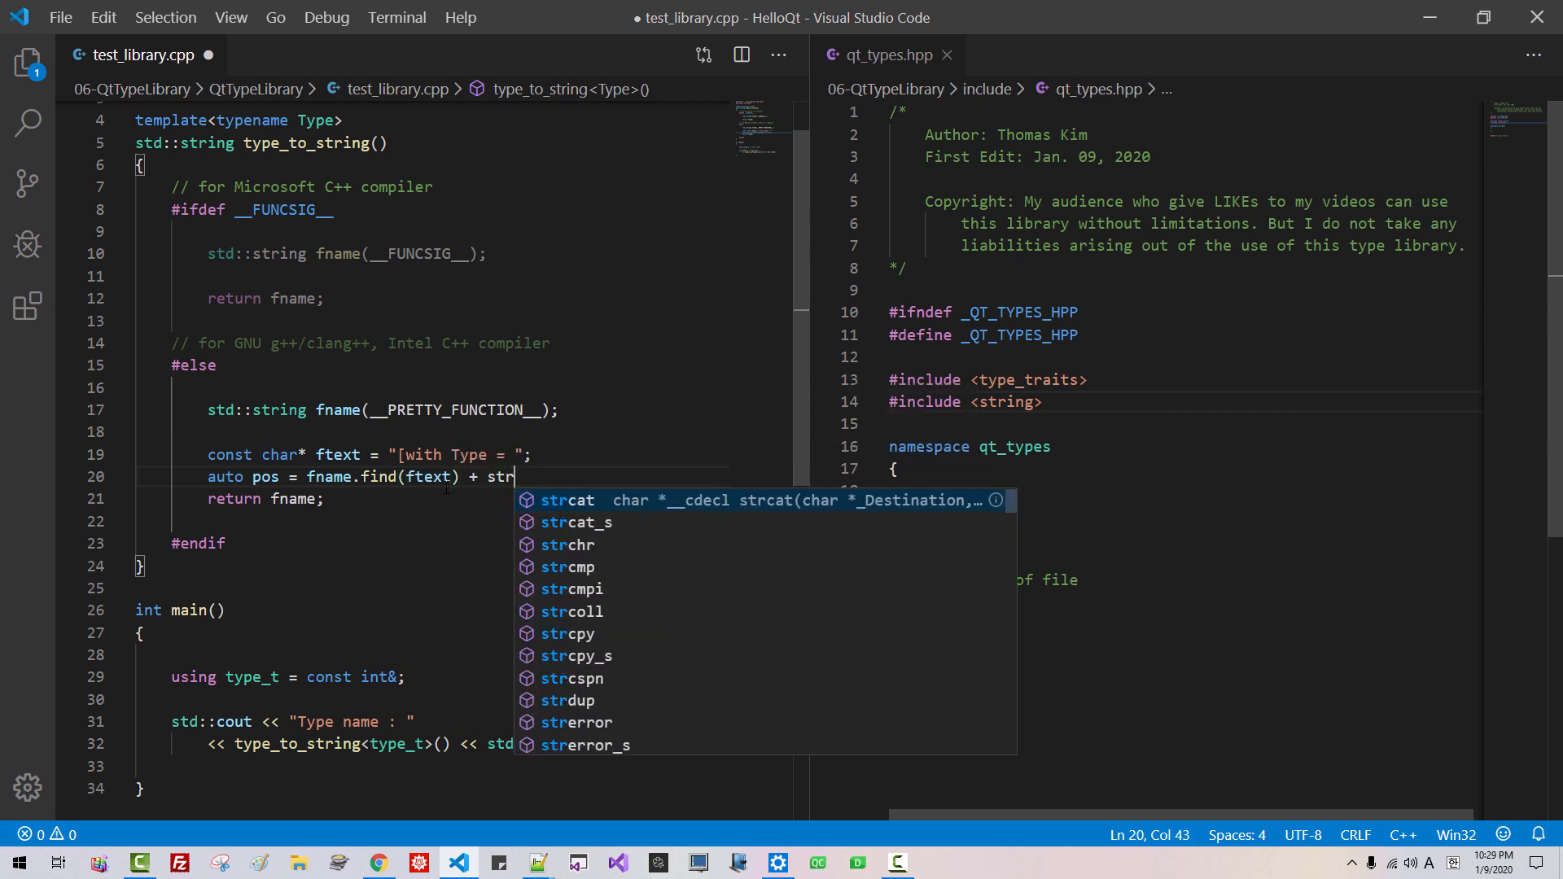
{"action": "type", "text": "len(ftext);"}
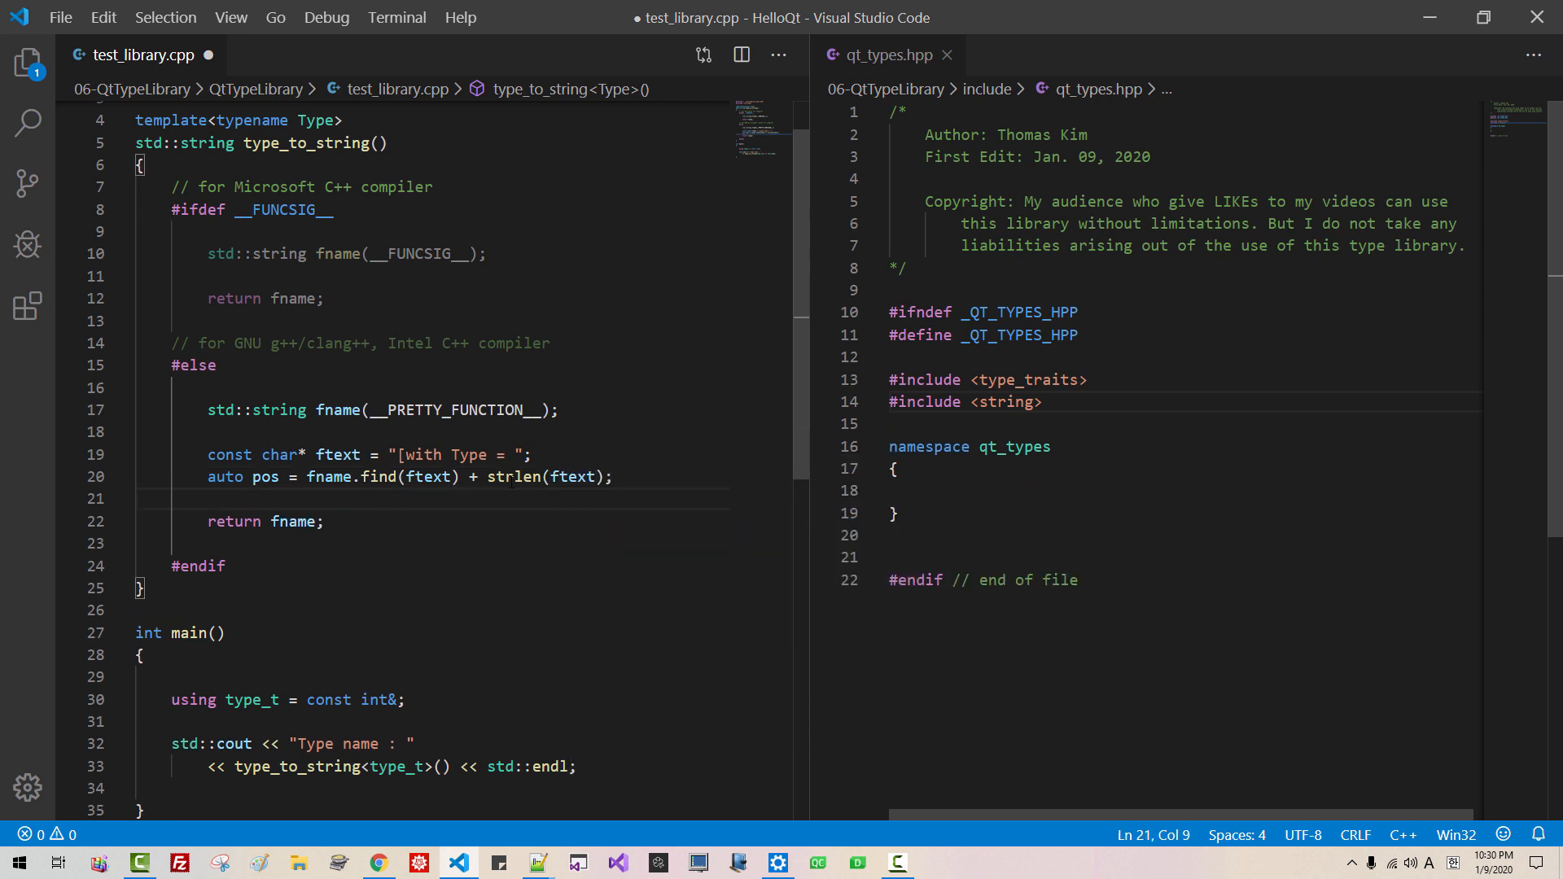
{"action": "double_click", "coordinate": [512, 476]}
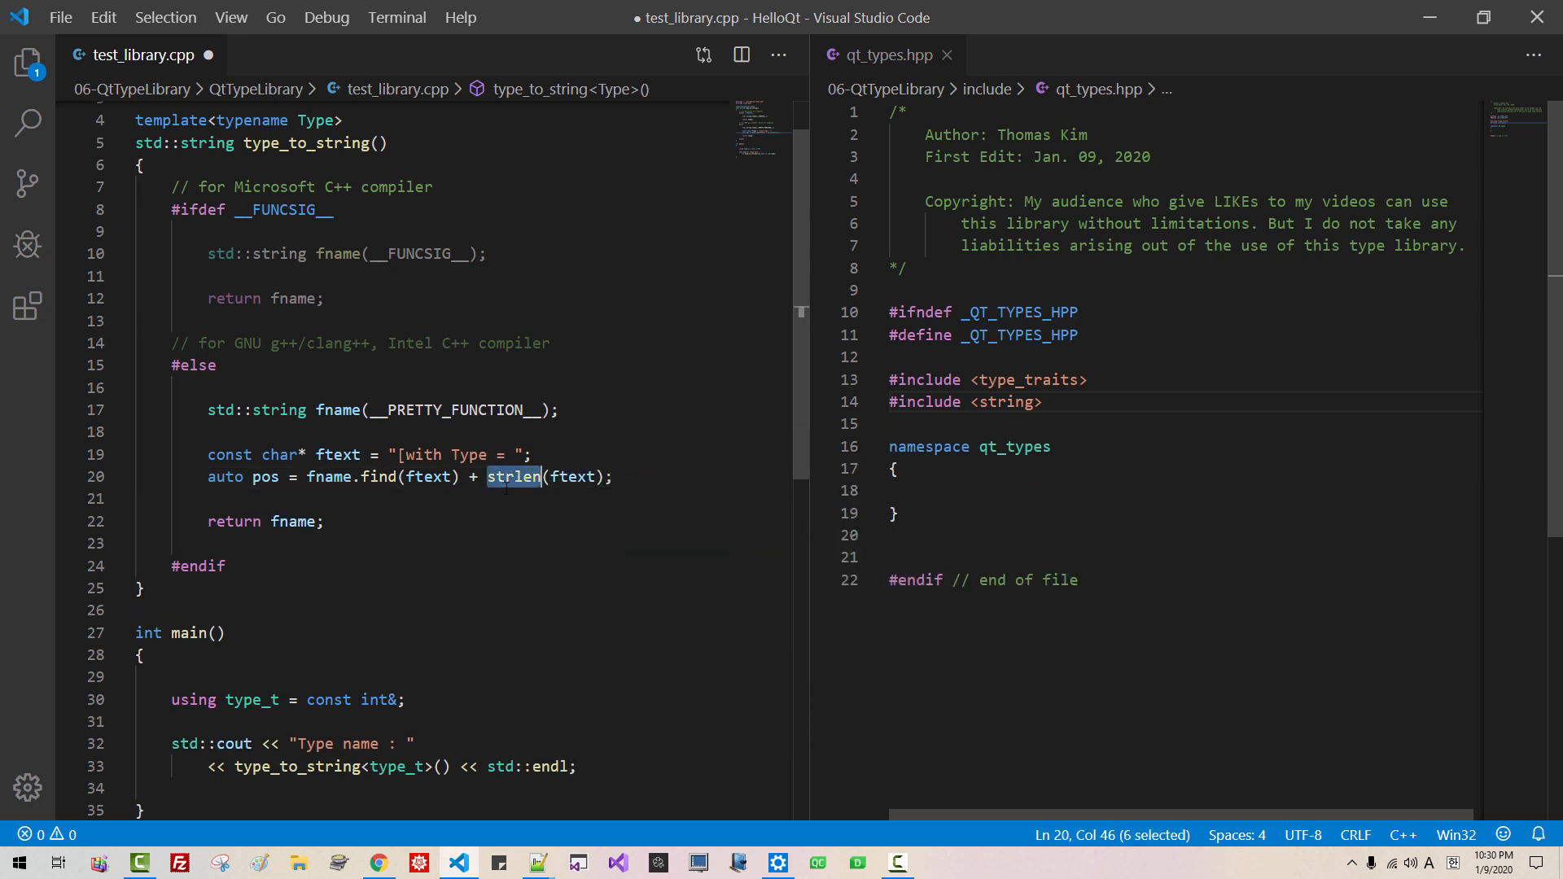
{"action": "mouse_move", "coordinate": [514, 477]}
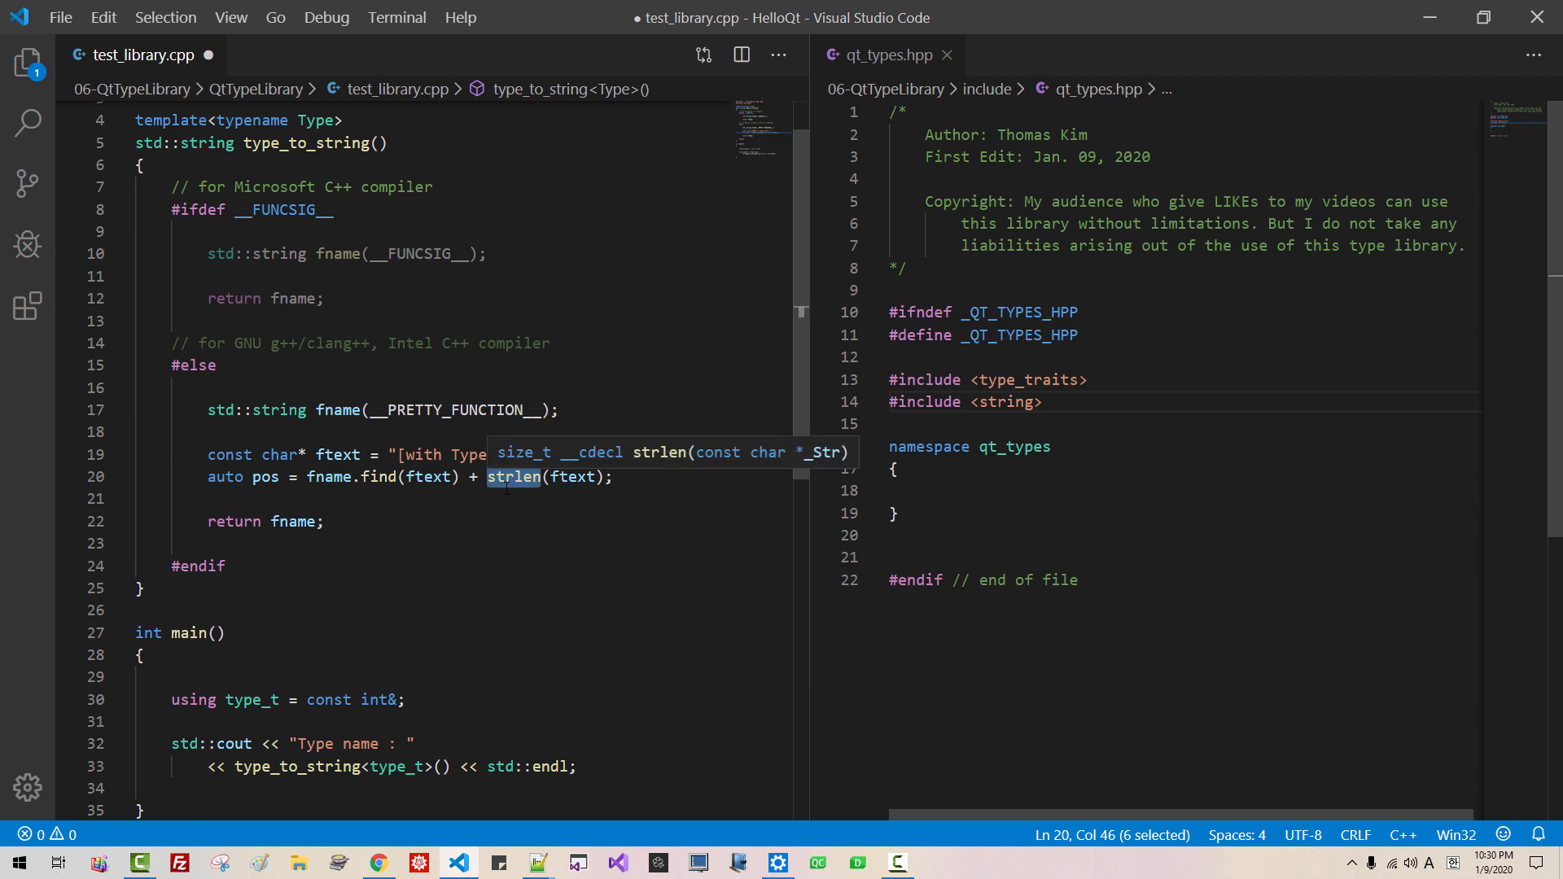
{"action": "left_click", "coordinate": [776, 862]}
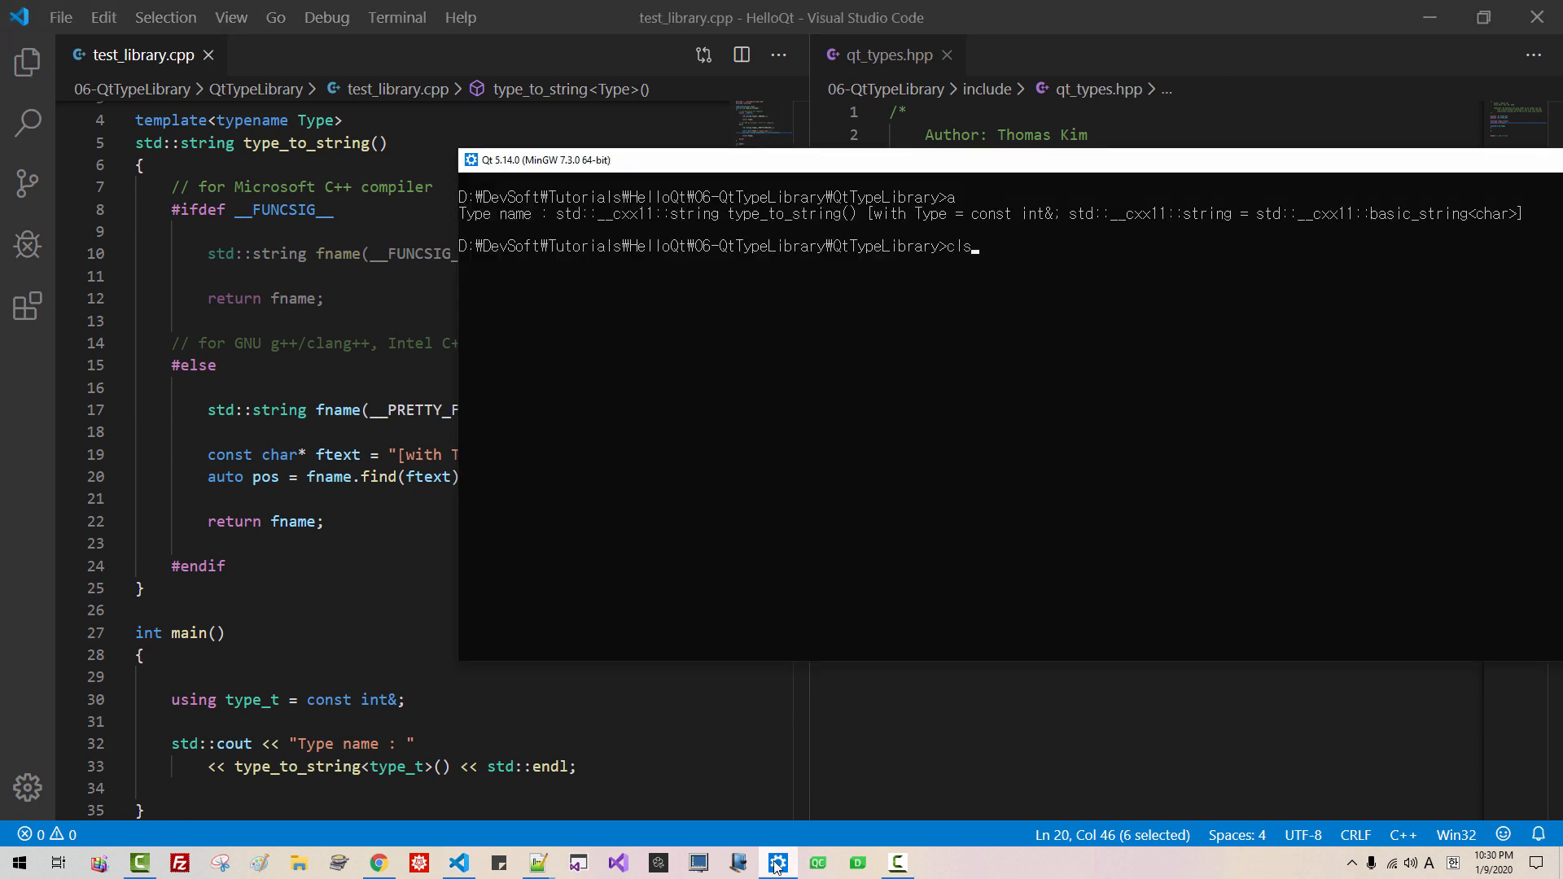
Step: Add #include <cstring> below <iostream> in test_library.cpp
{"action": "key", "text": "Return"}
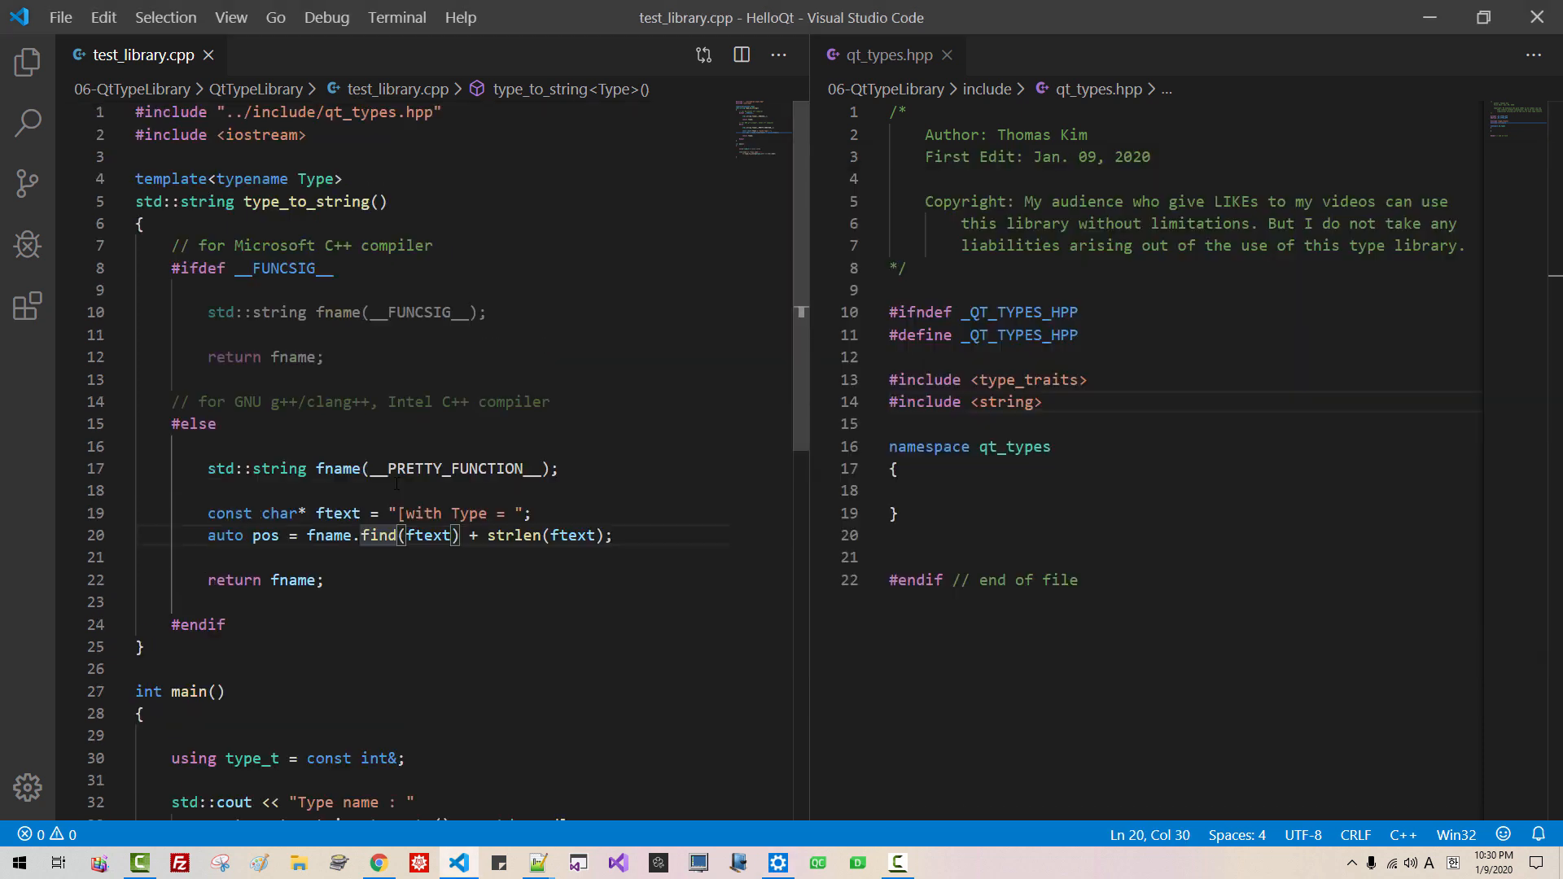
{"action": "left_click", "coordinate": [374, 156]}
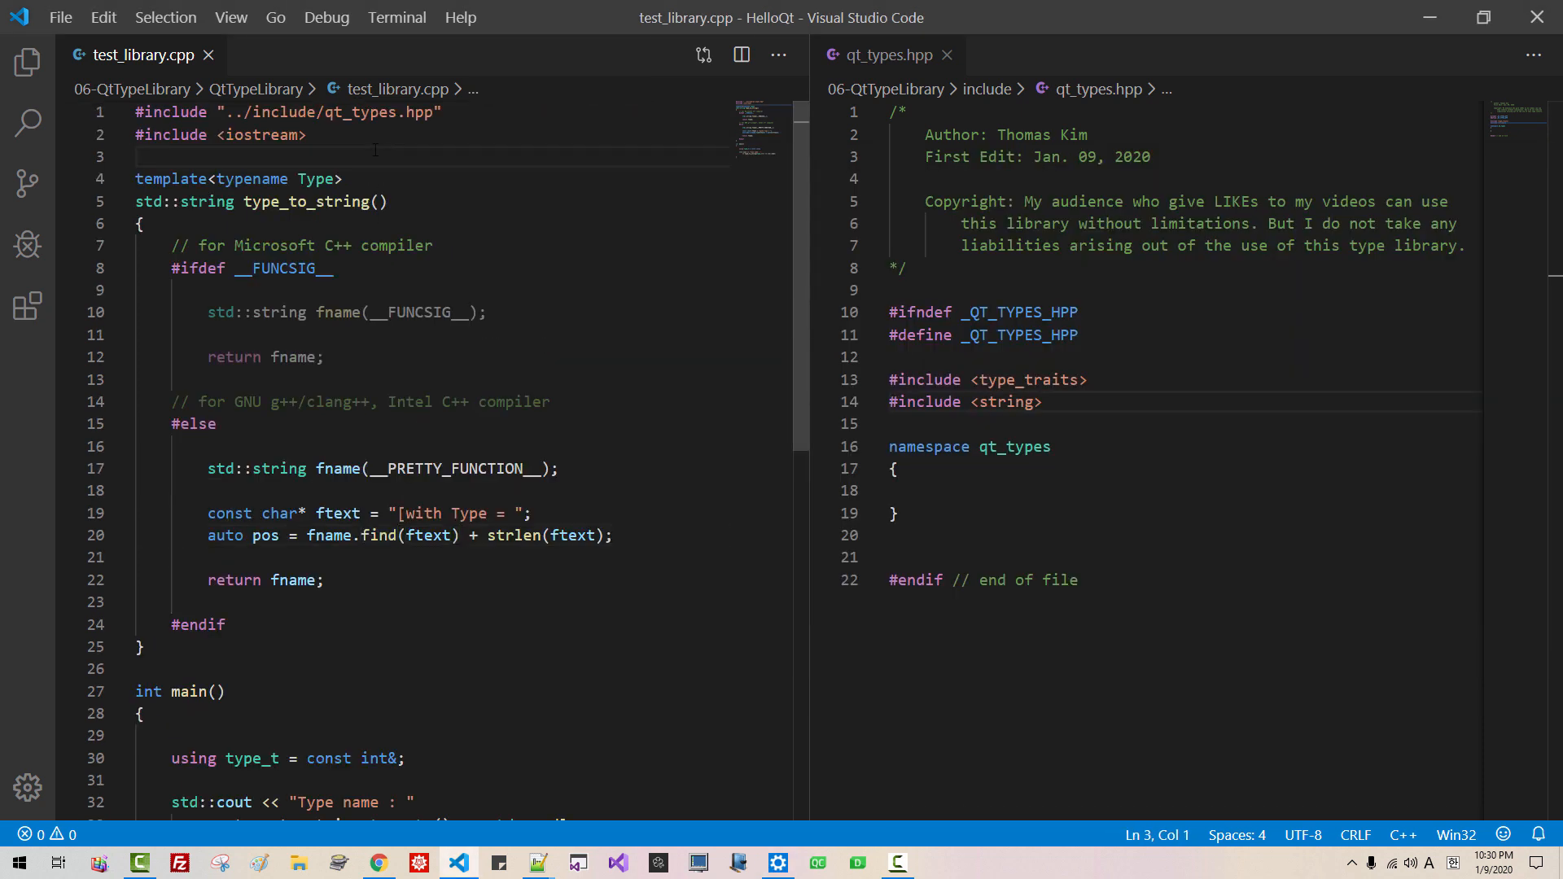
{"action": "type", "text": "#include"}
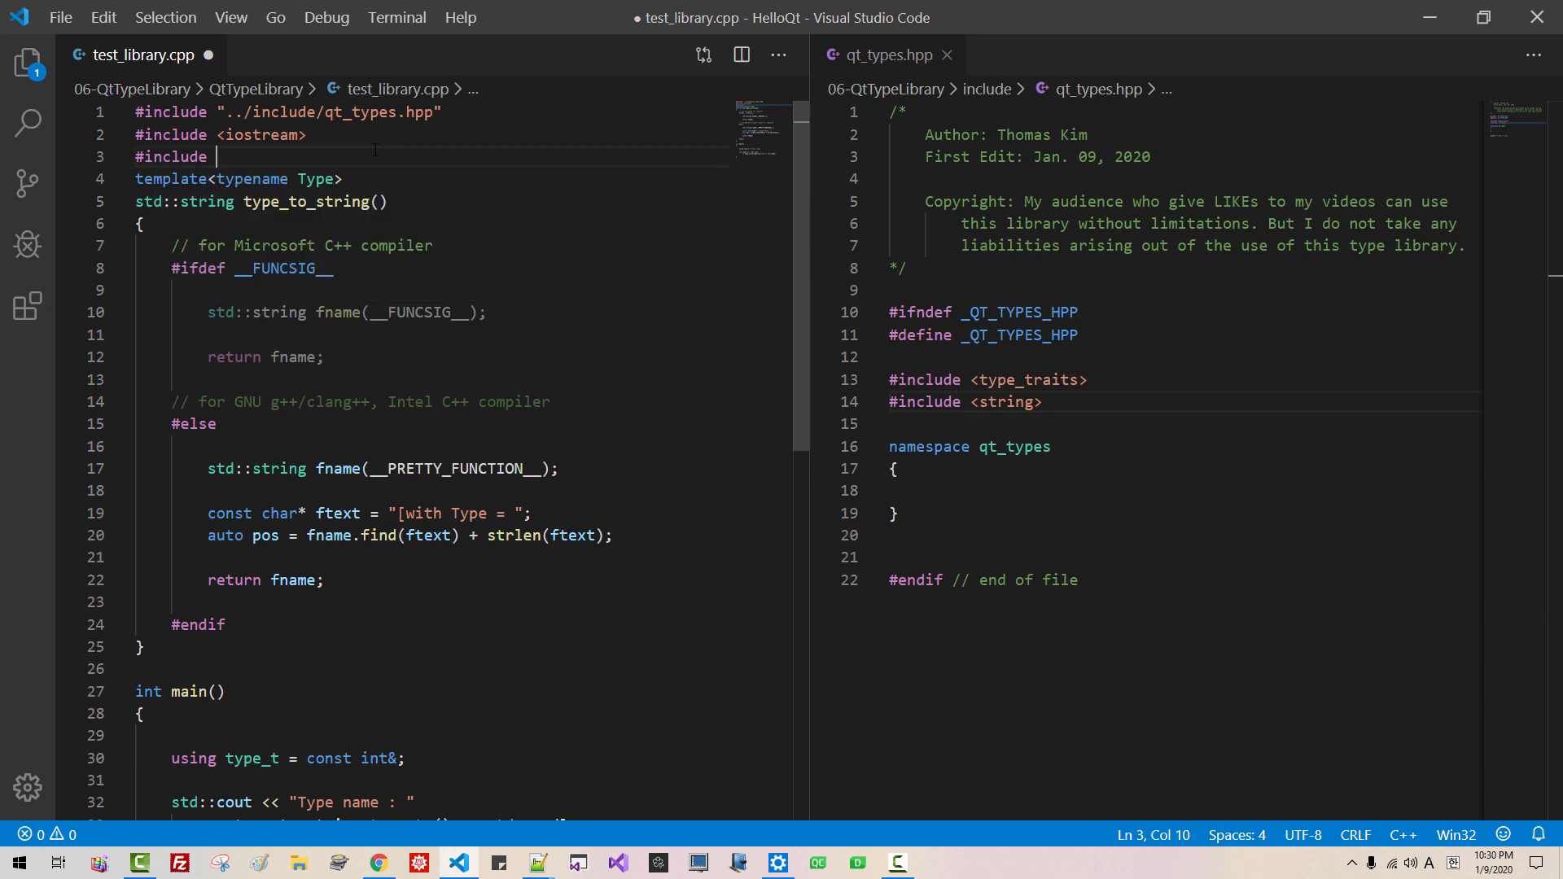
{"action": "type", "text": "<cstring"}
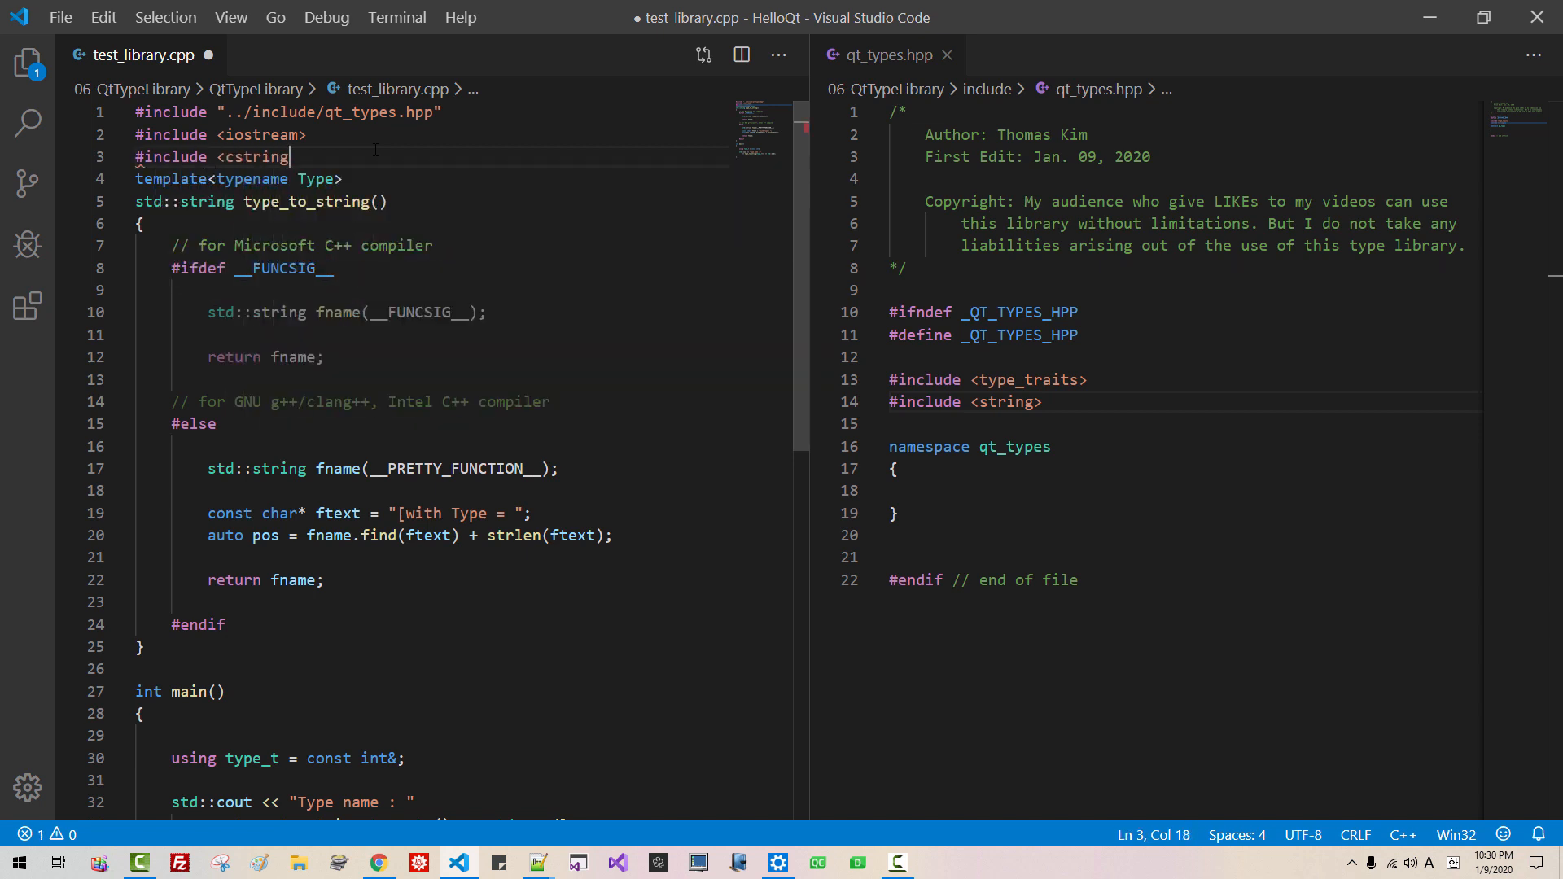
{"action": "key", "text": "Enter"}
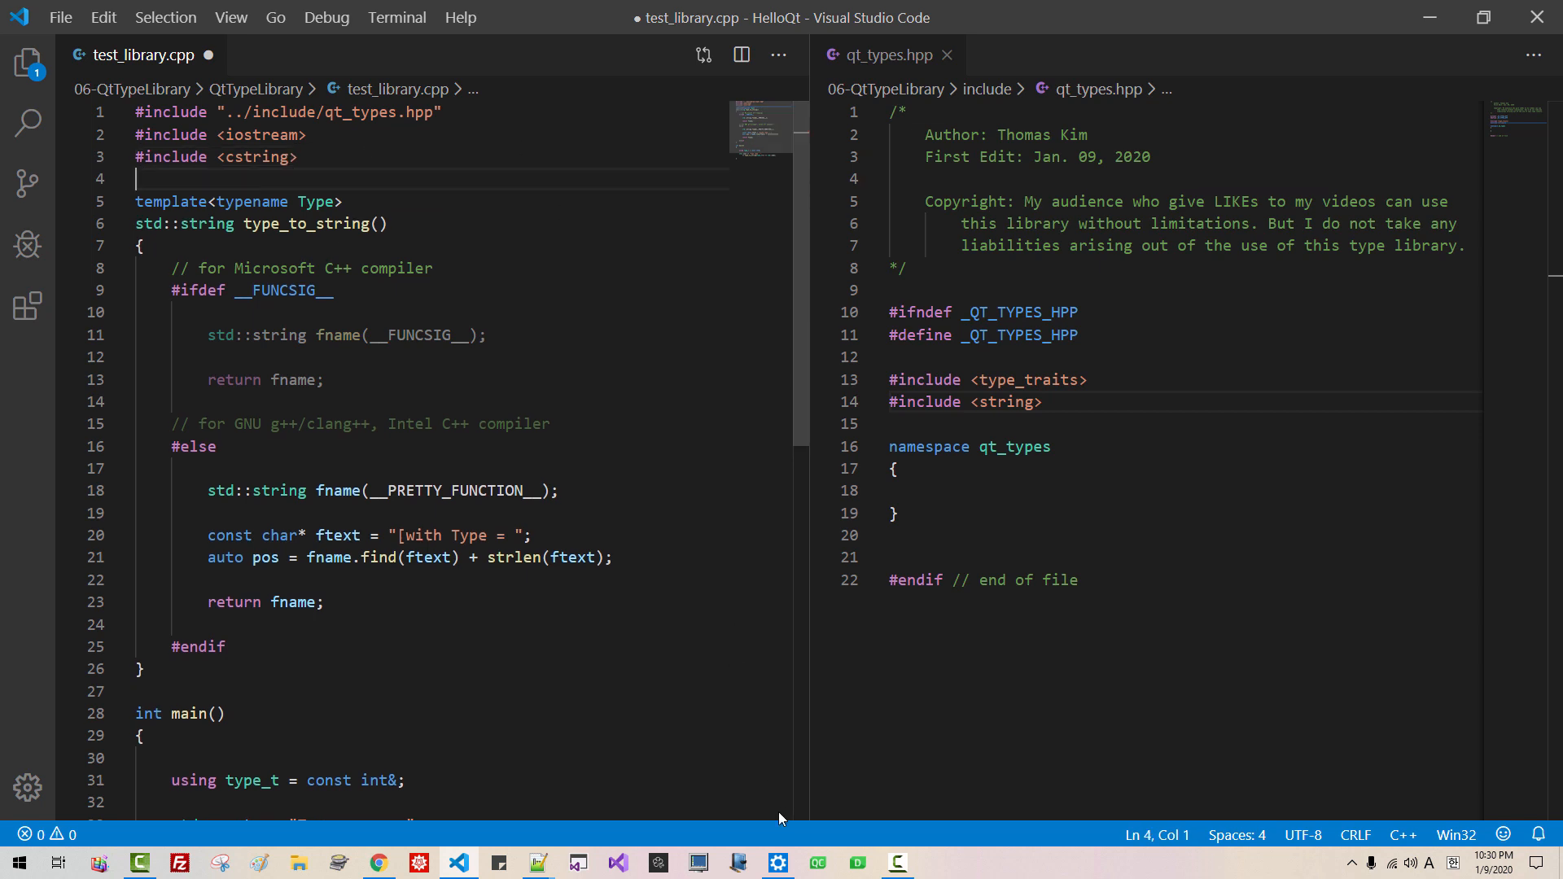
Step: Clear the command prompt screen before rebuilding
{"action": "left_click", "coordinate": [776, 862]}
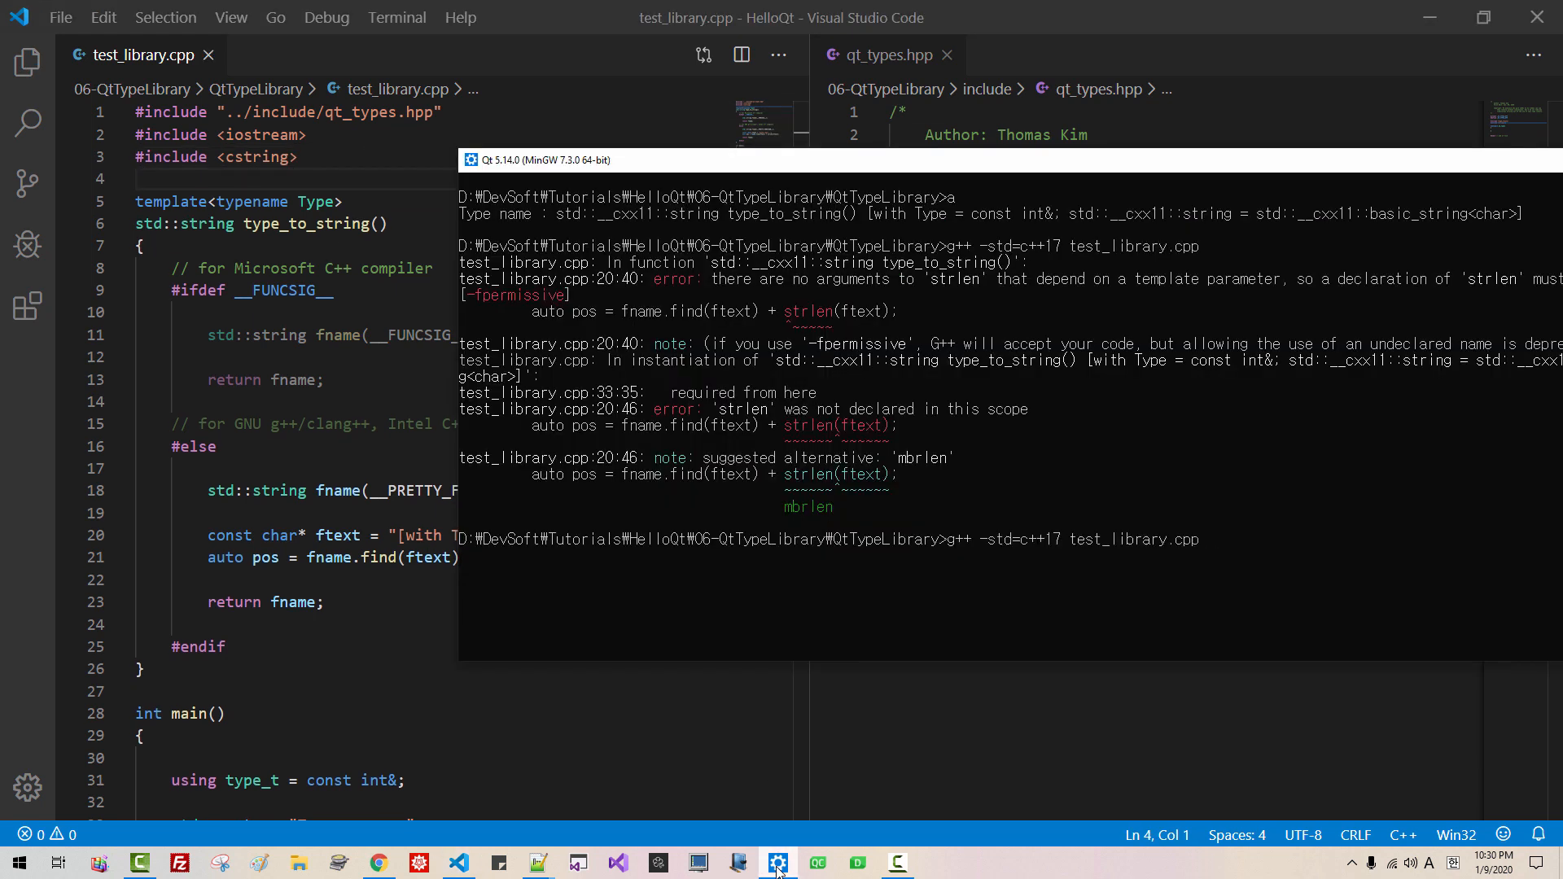
{"action": "type", "text": "cl"}
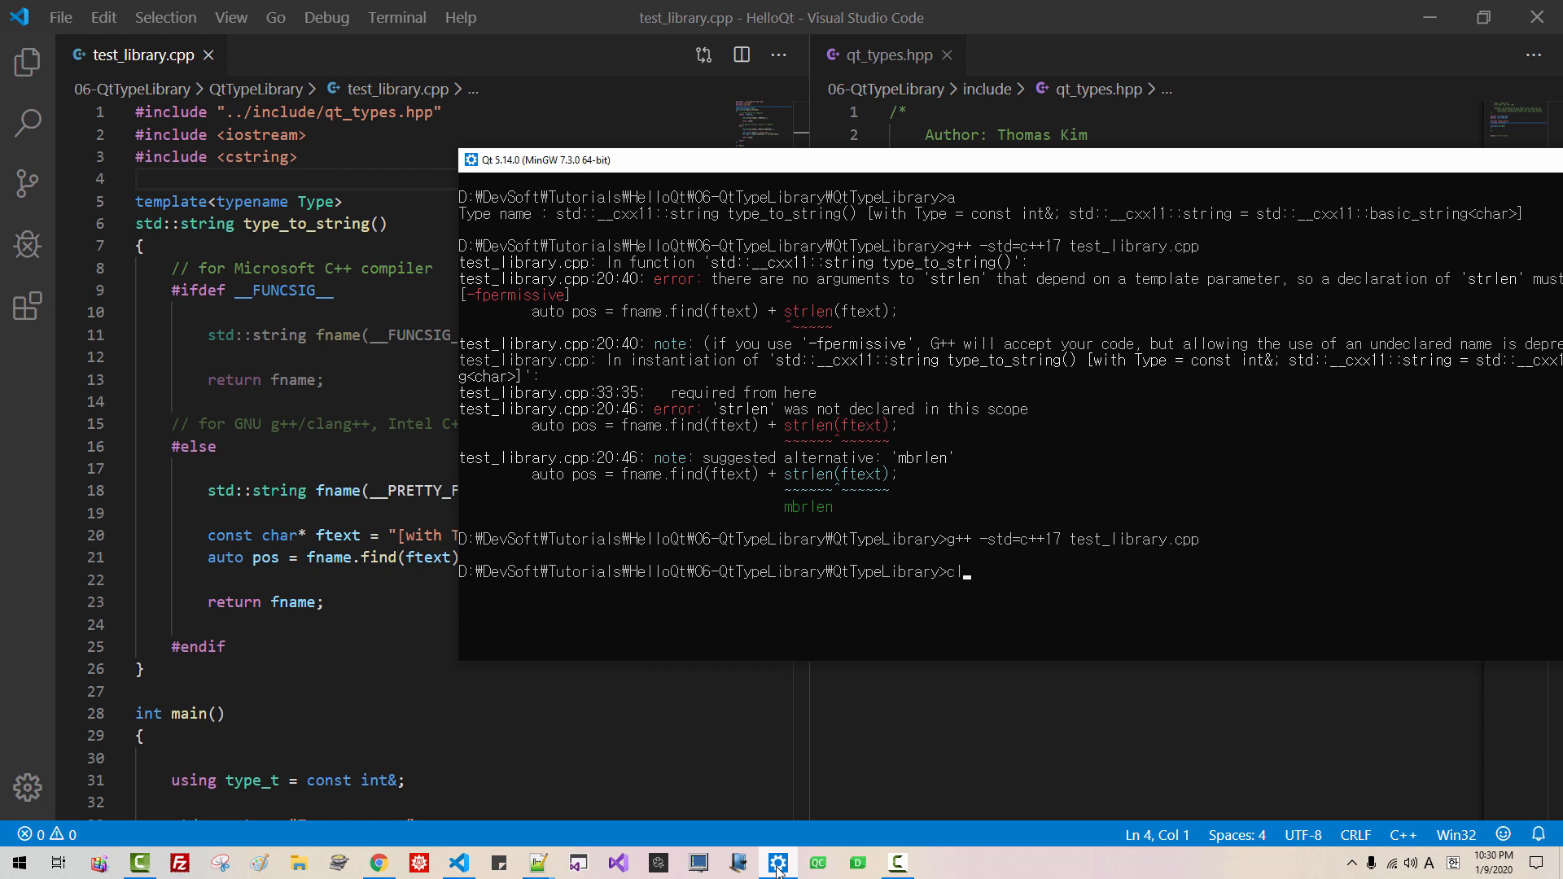
{"action": "key", "text": "Return"}
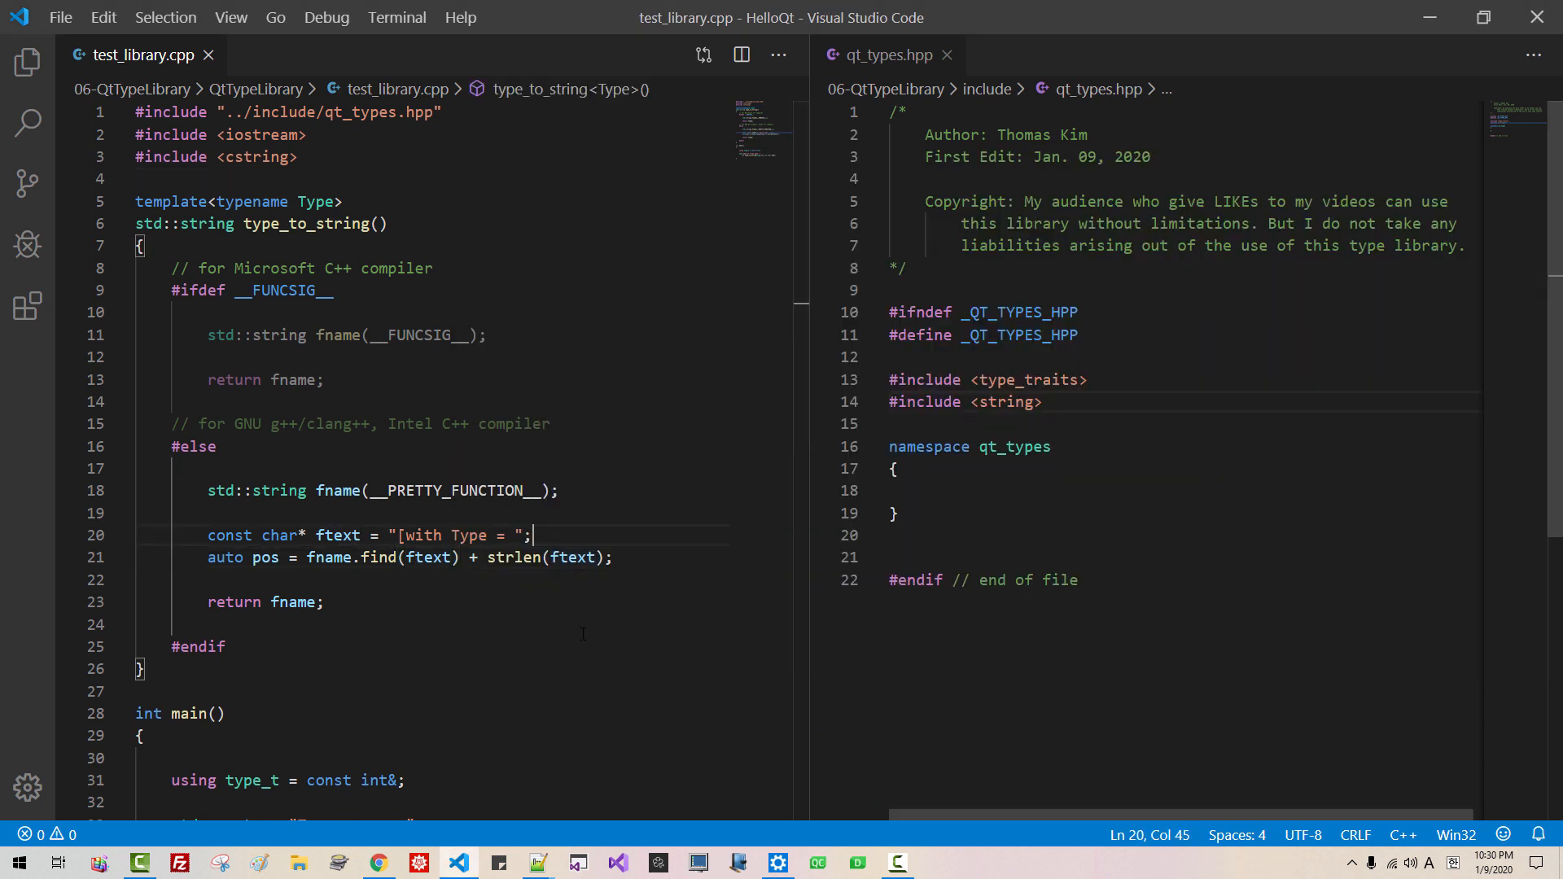
Step: Trim fname with fname.substr(pos) so only the text after the prefix remains
{"action": "type", "text": "fname ="}
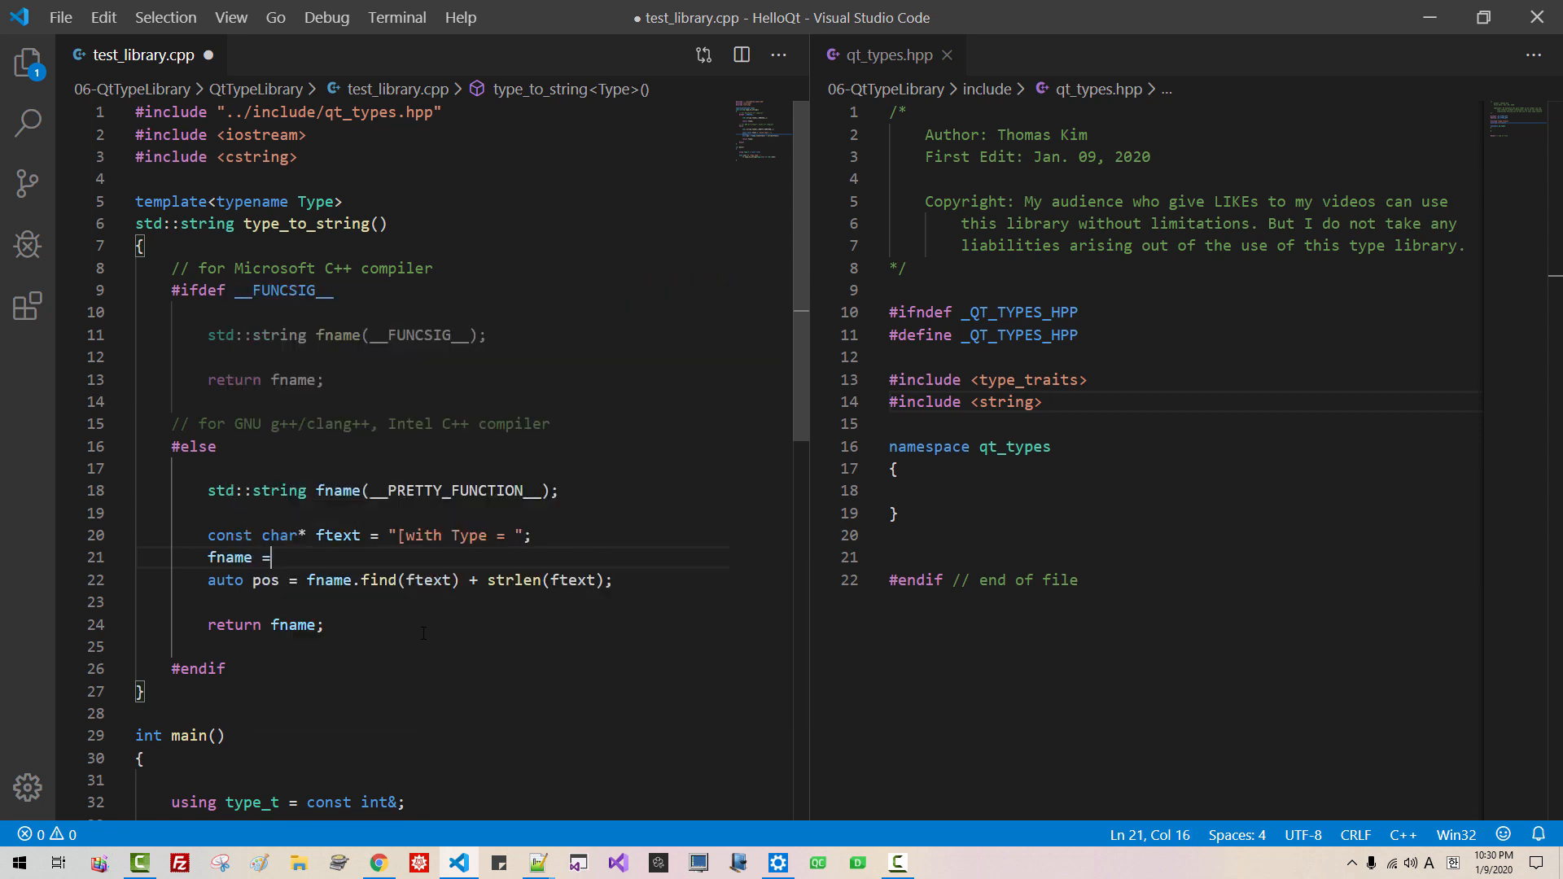
{"action": "type", "text": "fname"}
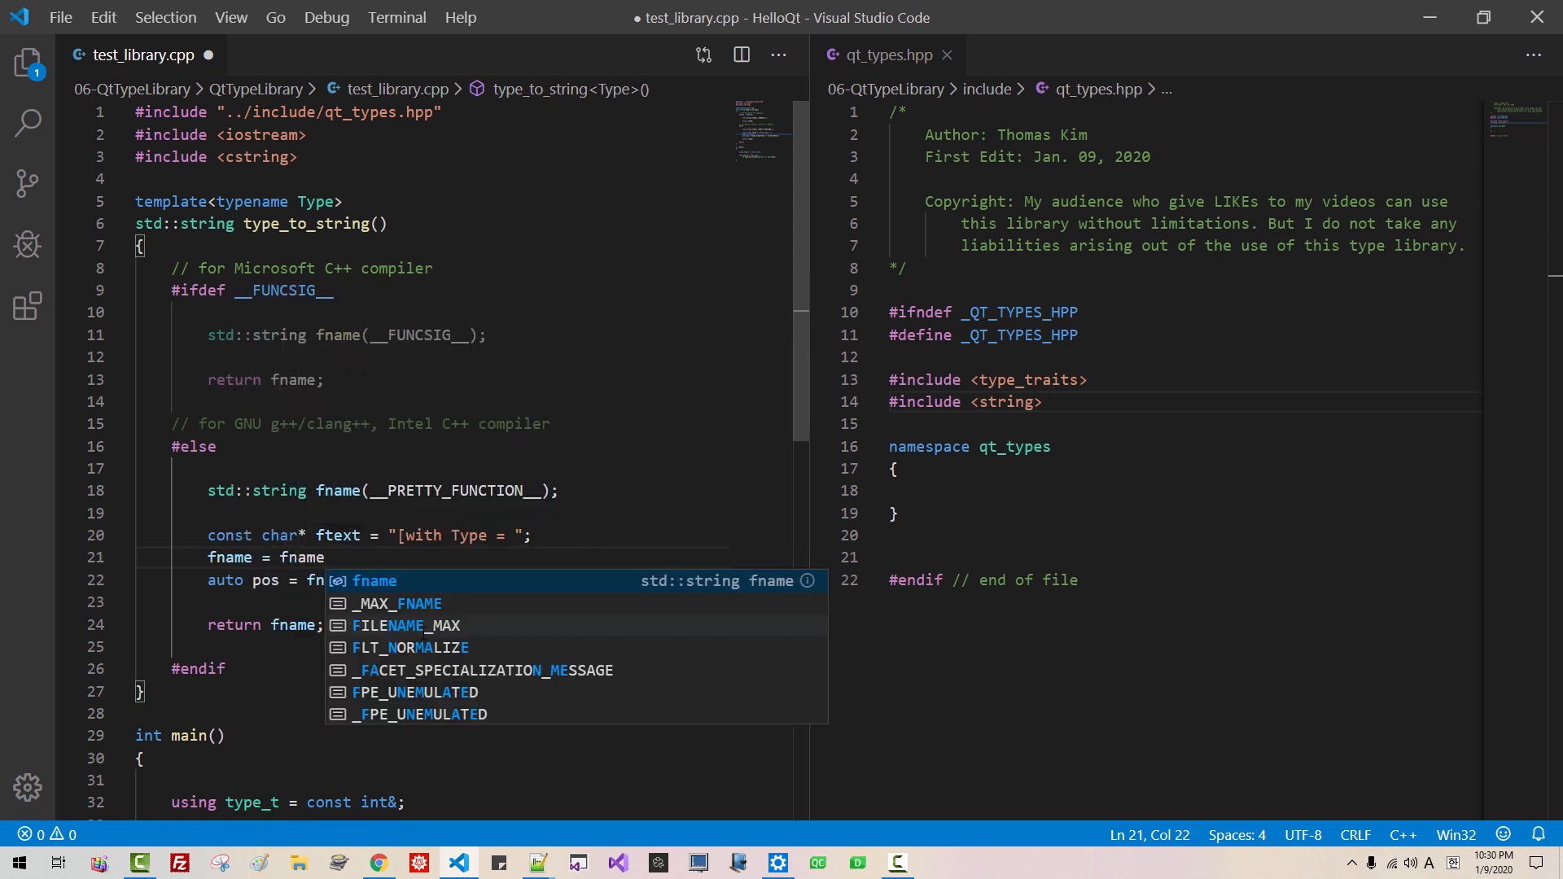
{"action": "type", "text": ".substr"}
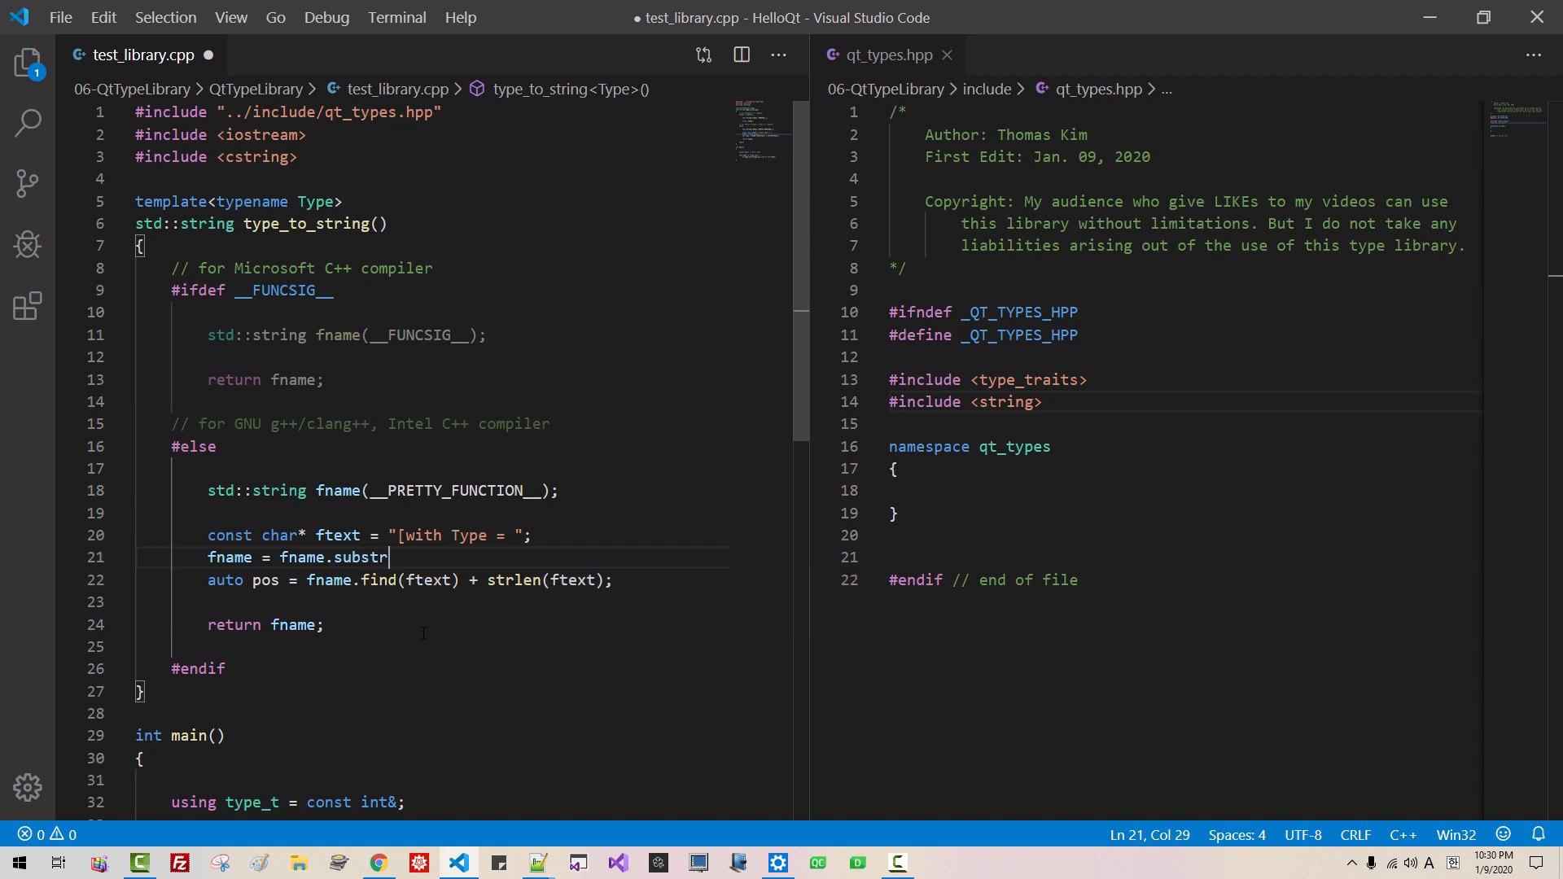
{"action": "type", "text": "(pos);"}
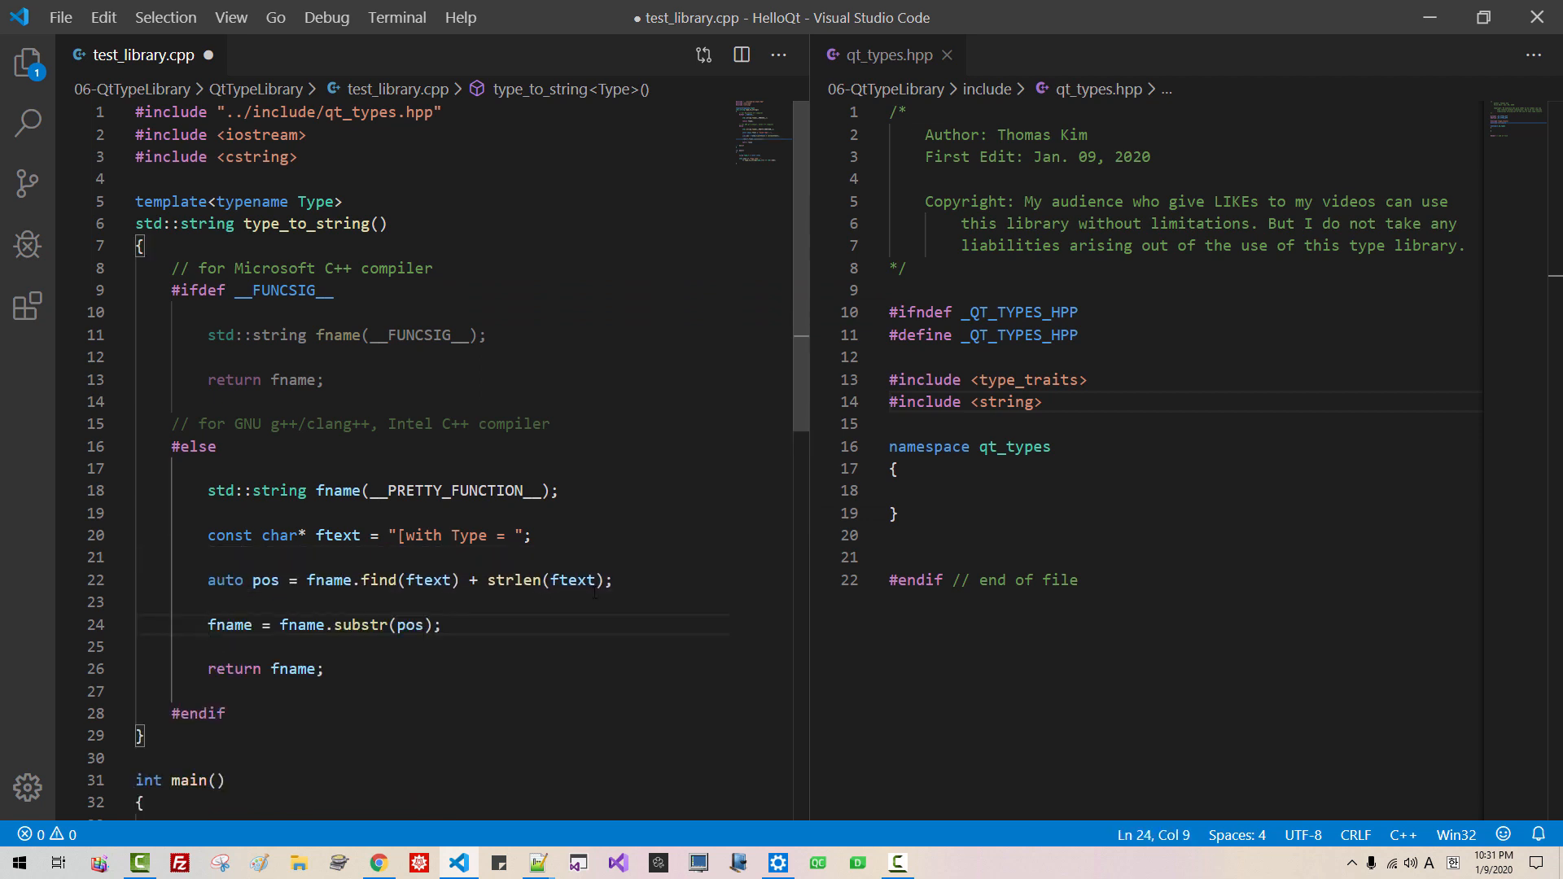
Step: Recompile with g++ -std=c++17 test_library.cpp, then resume editing the source
{"action": "left_click", "coordinate": [776, 862]}
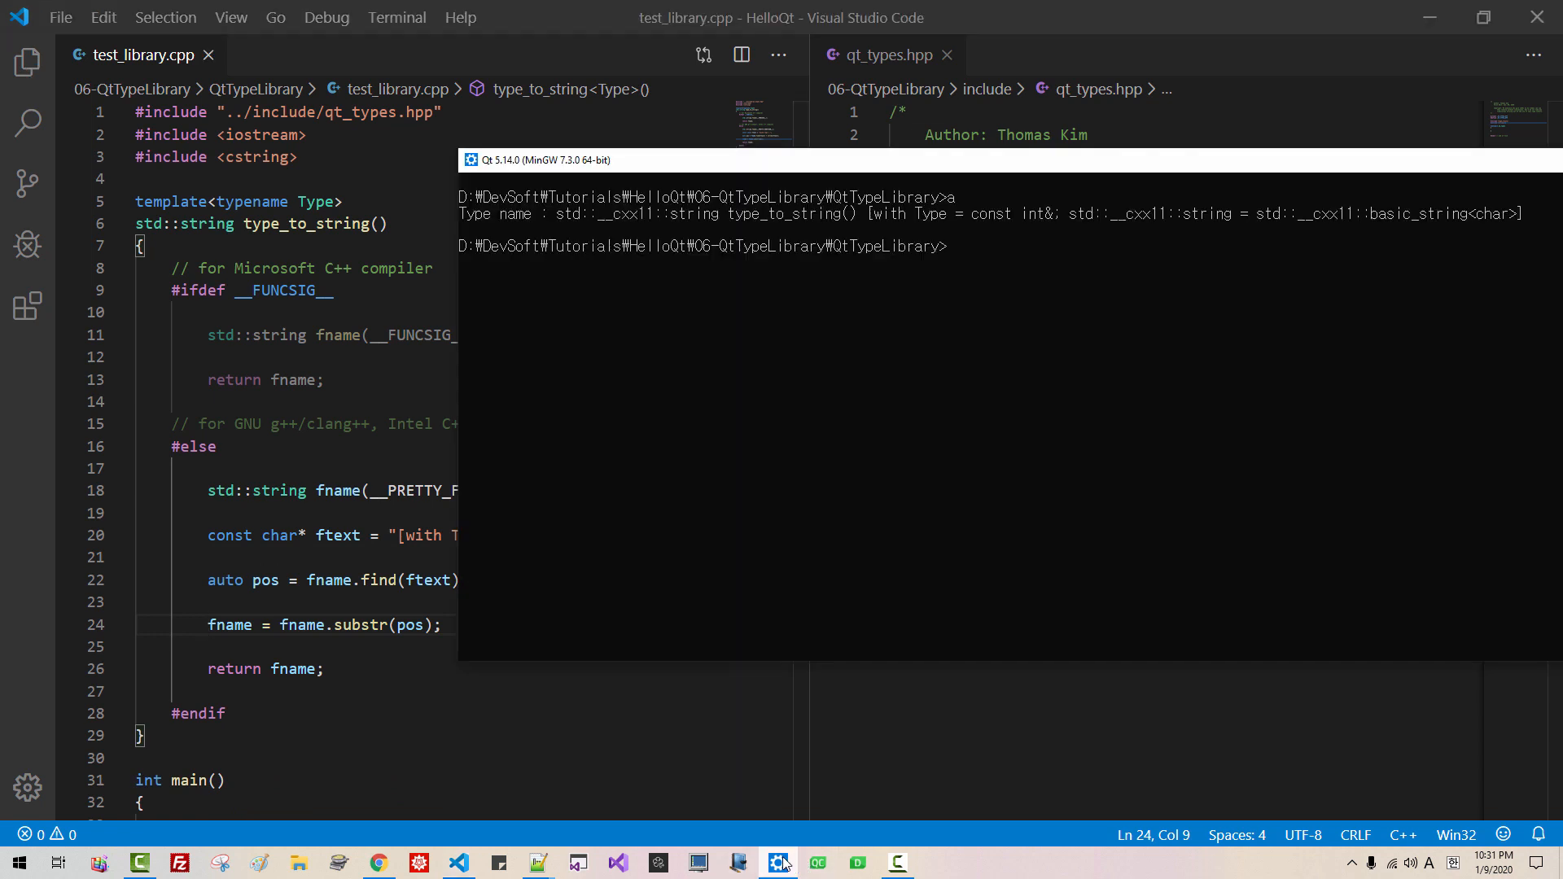
{"action": "type", "text": "g++ -std=c++17 test_library.cpp"}
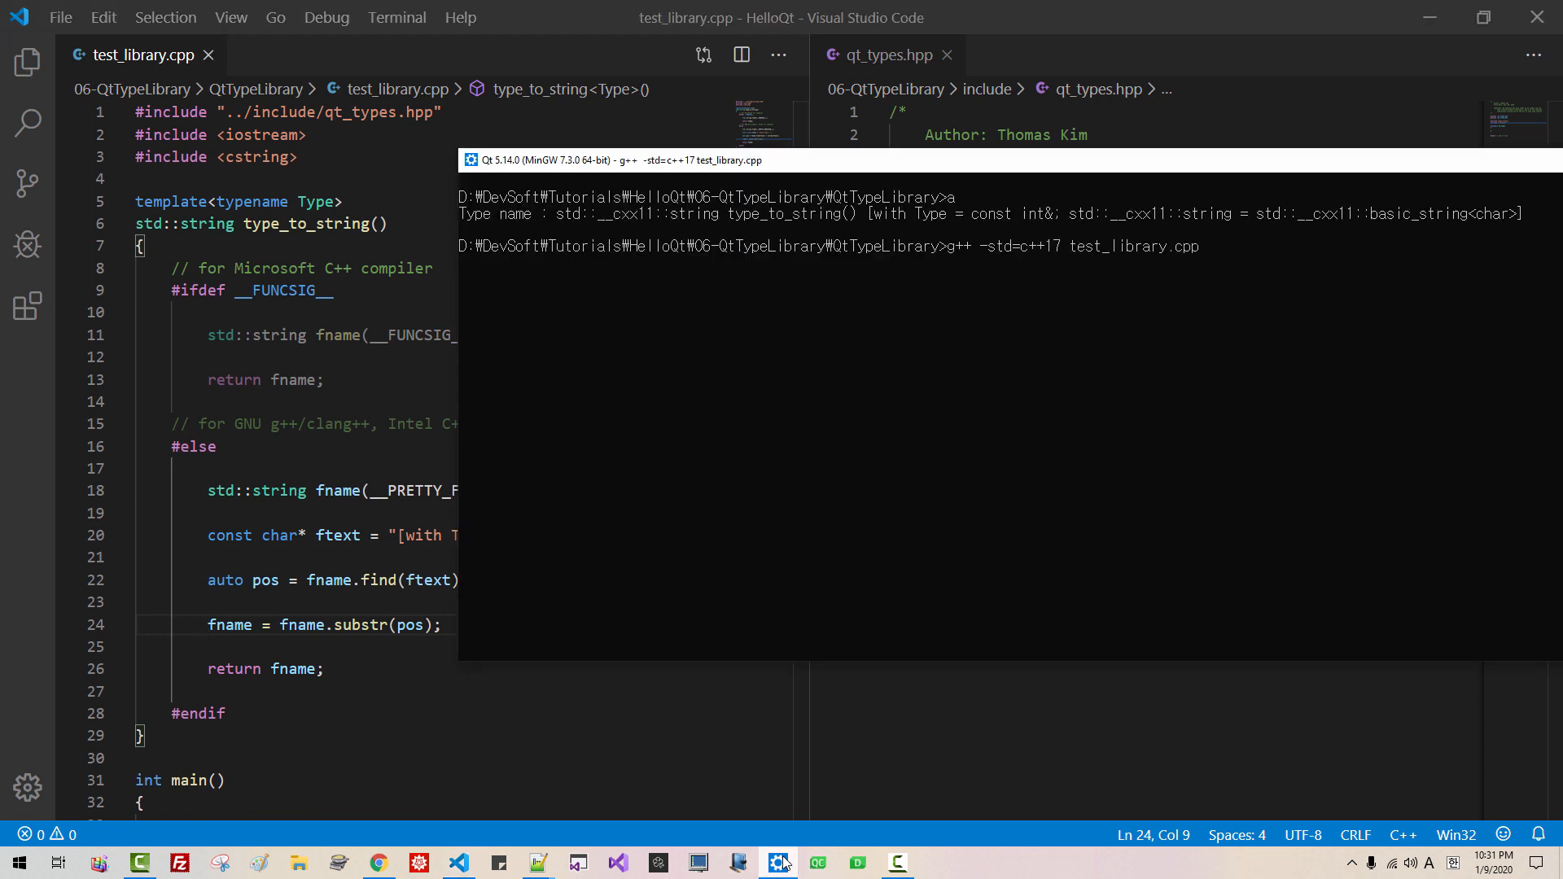
{"action": "key", "text": "Return"}
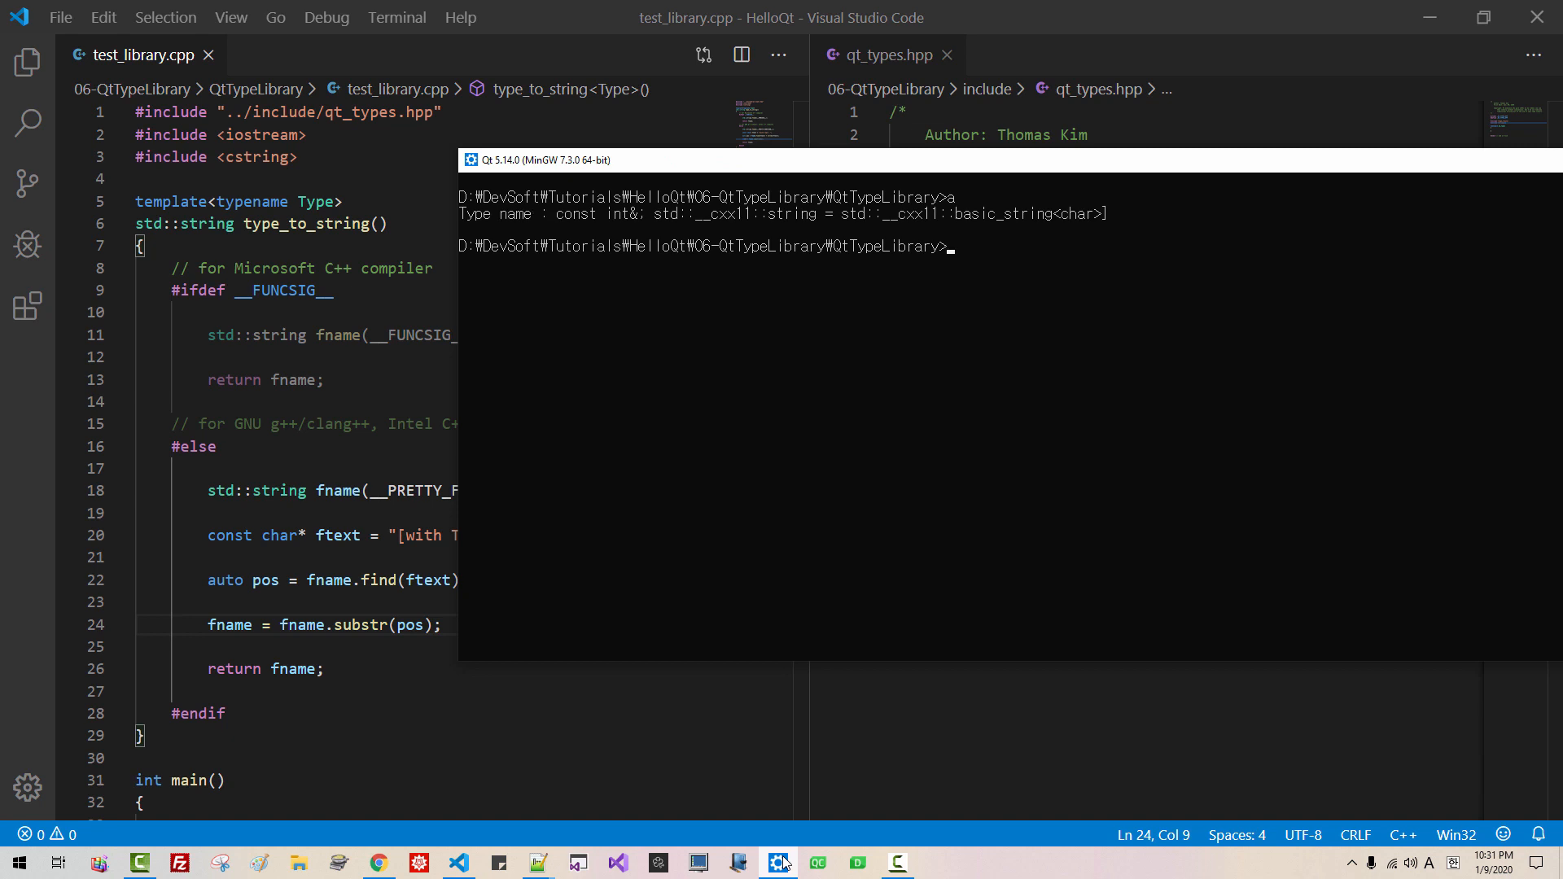
{"action": "mouse_move", "coordinate": [765, 847]}
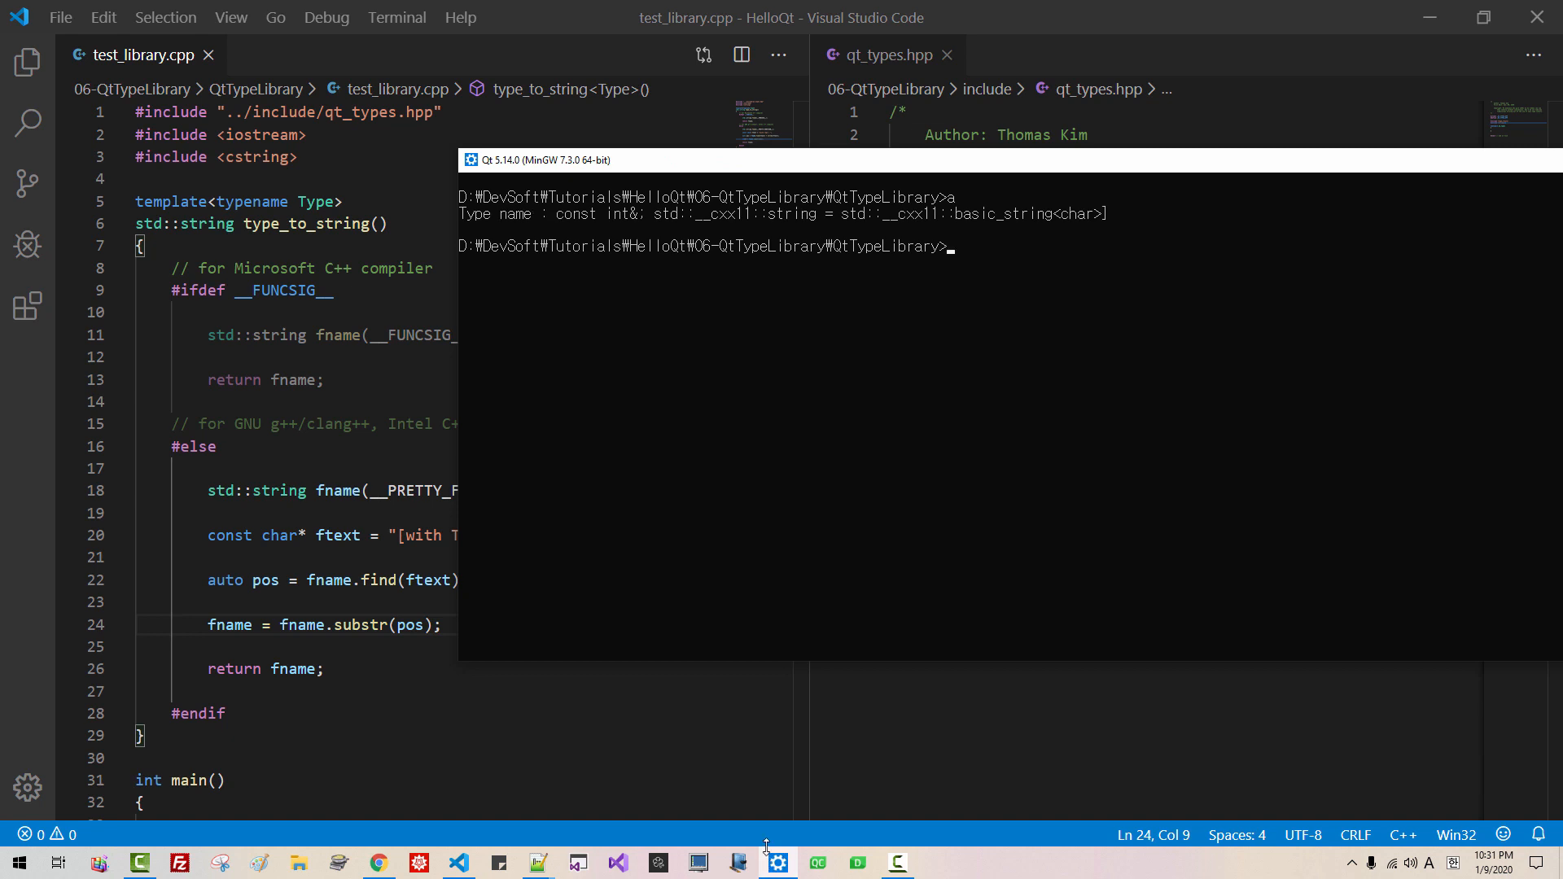
{"action": "mouse_move", "coordinate": [556, 223]}
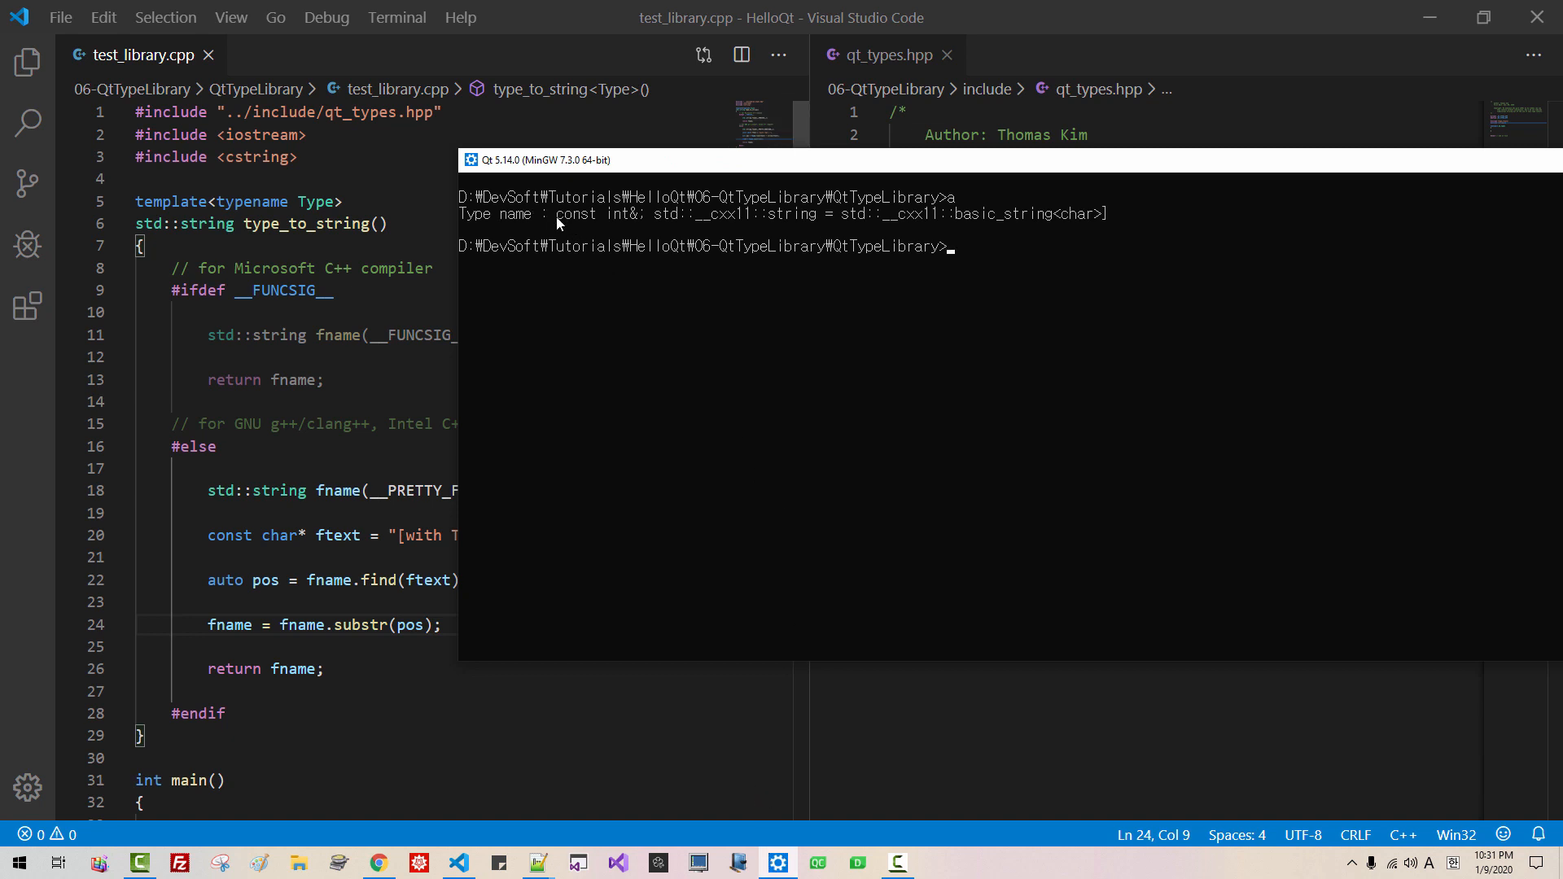
{"action": "double_click", "coordinate": [595, 213]}
{"action": "type", "text": "P"}
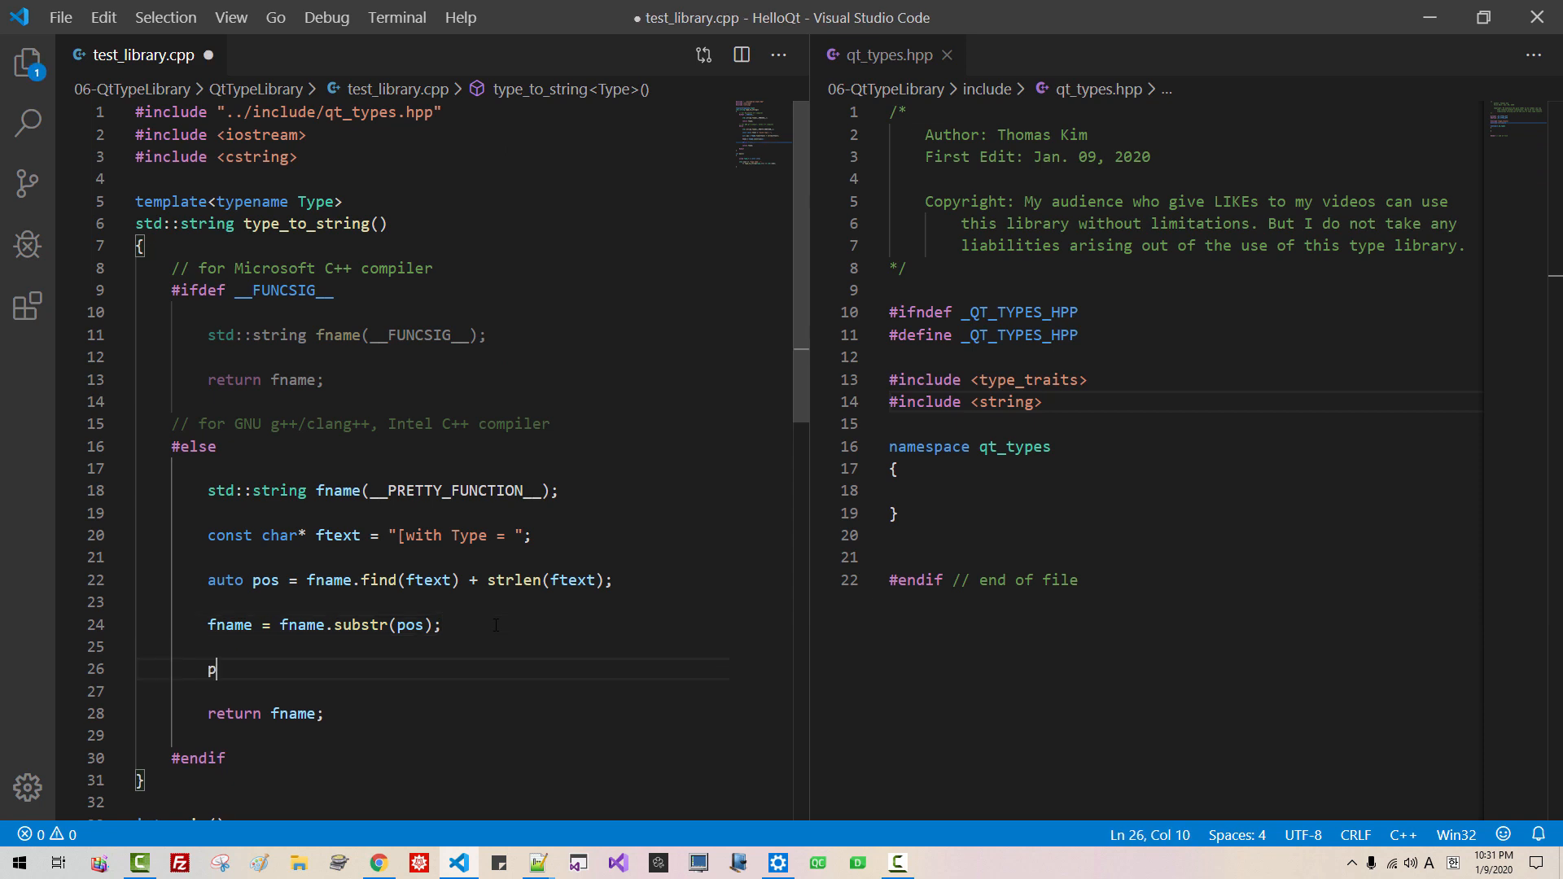
Step: Set pos to fname.find_first_of(';') to locate the first semicolon
{"action": "type", "text": "os ="}
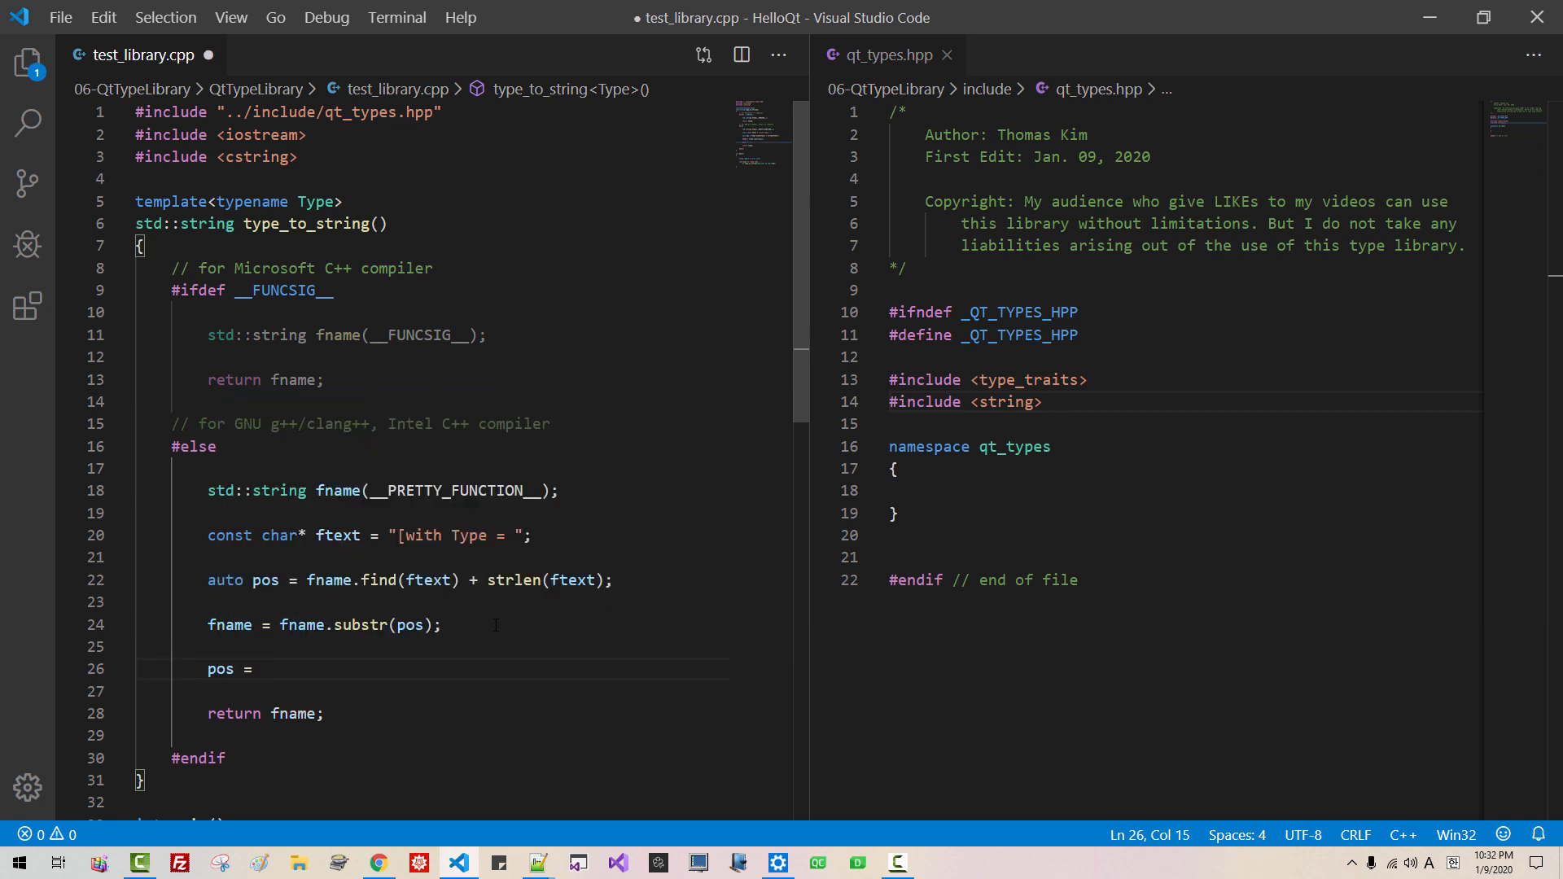
{"action": "type", "text": "fname."}
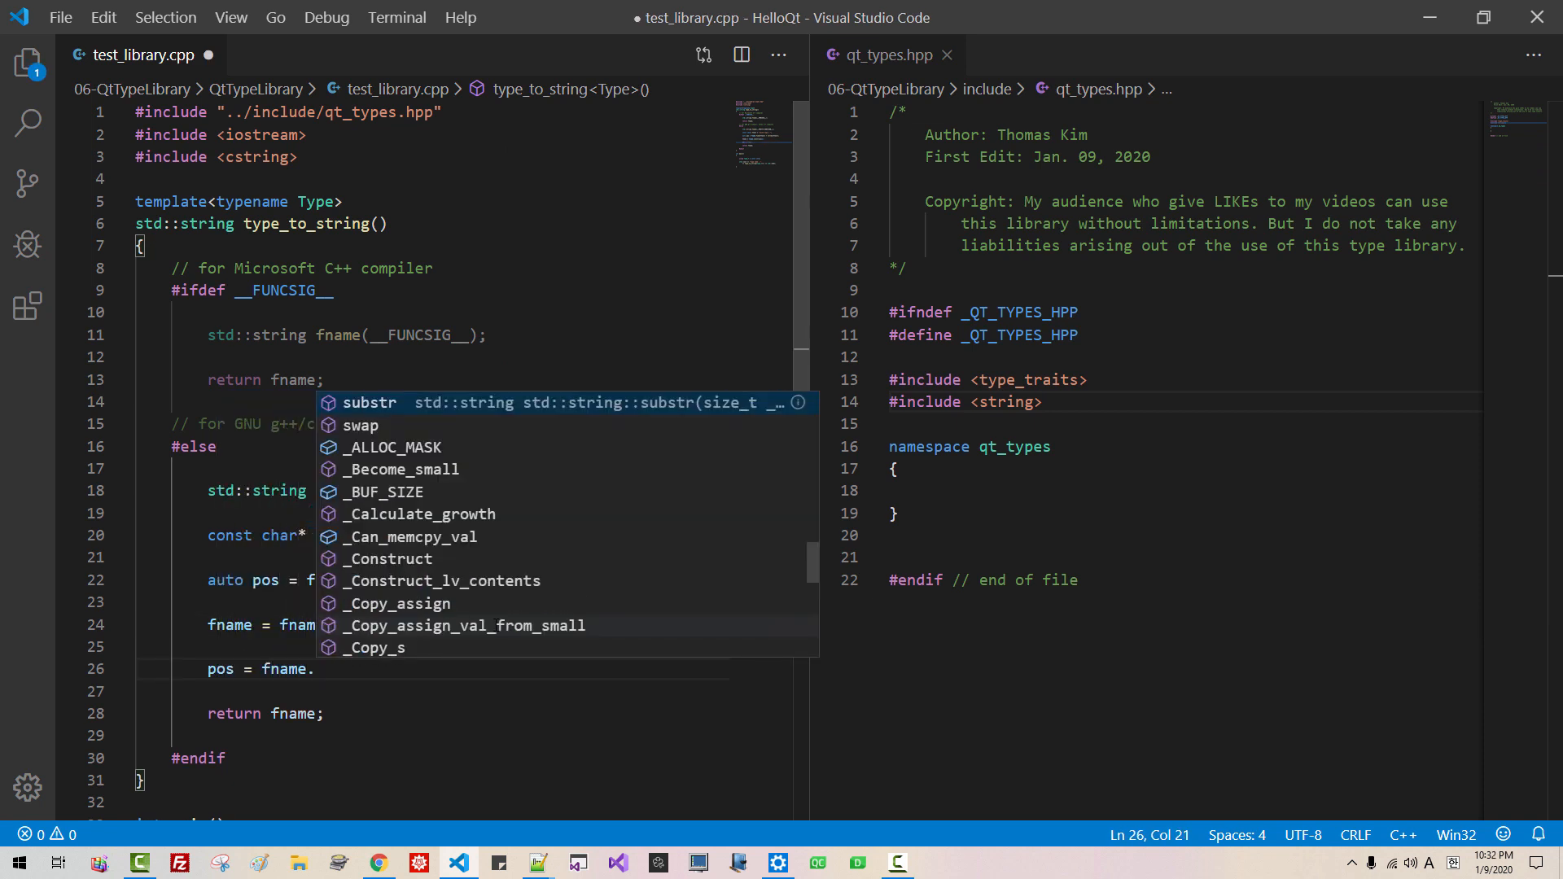
{"action": "type", "text": "find_first_of"}
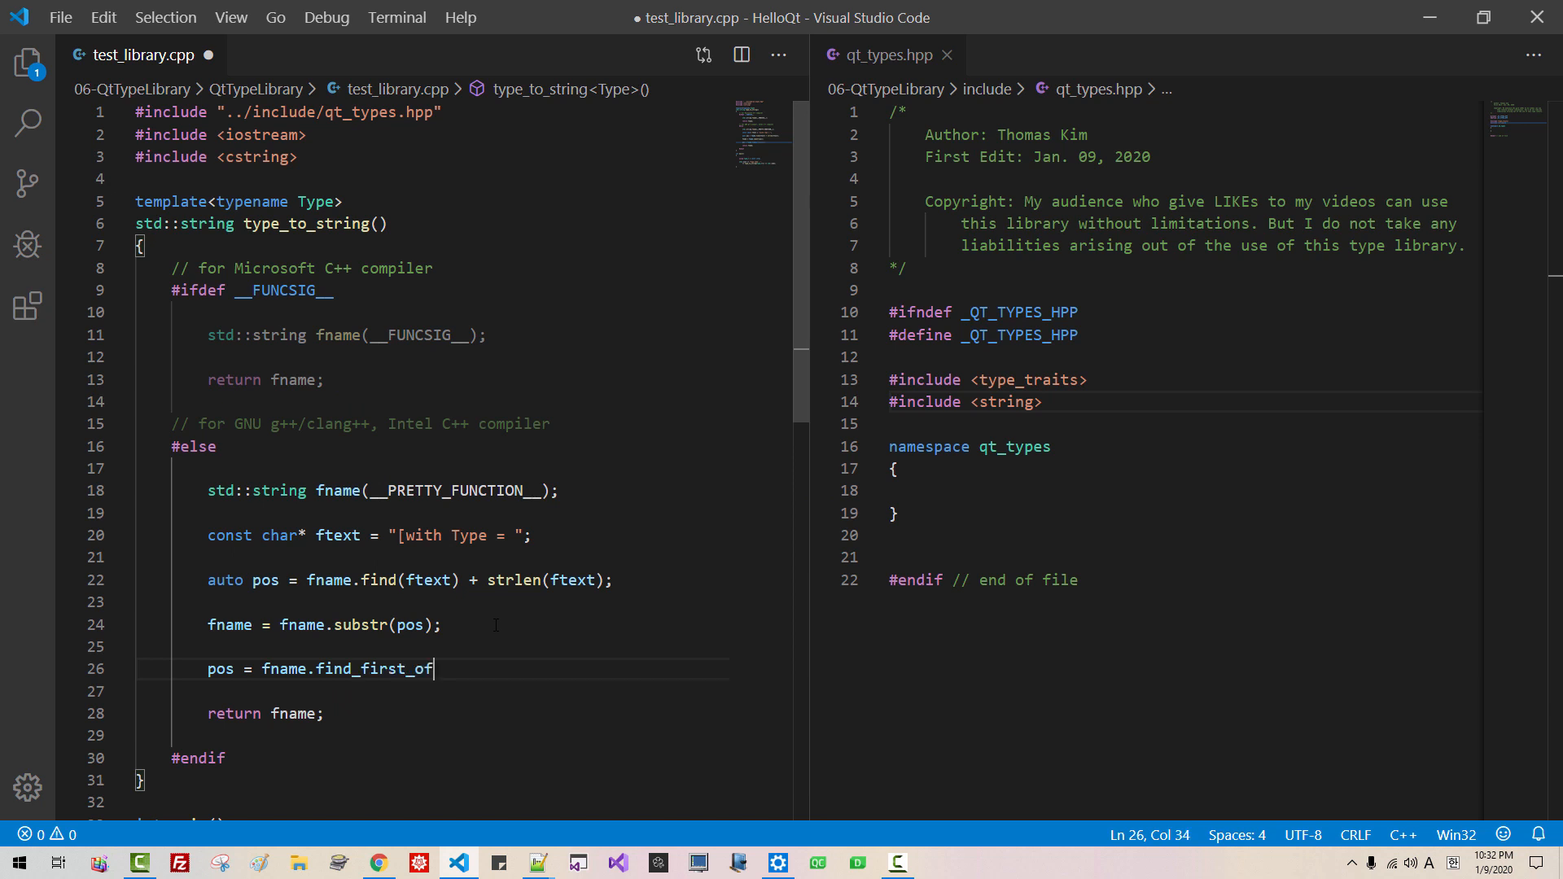
{"action": "type", "text": "(';');"}
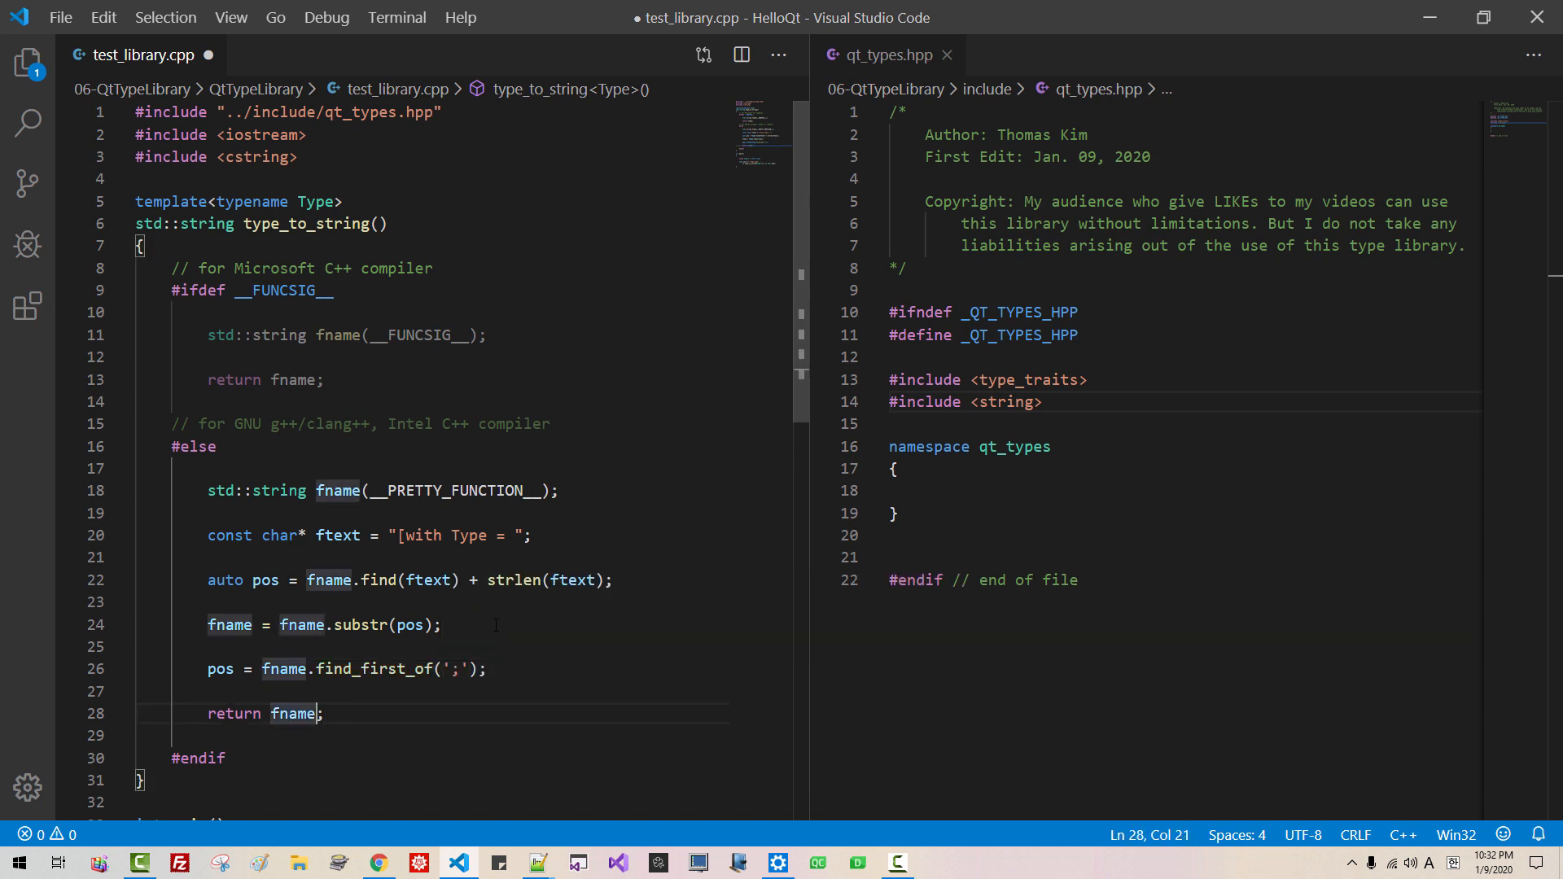
Step: Return fname.substr(0, pos), then rebuild and run the test in the console
{"action": "type", "text": ".substr"}
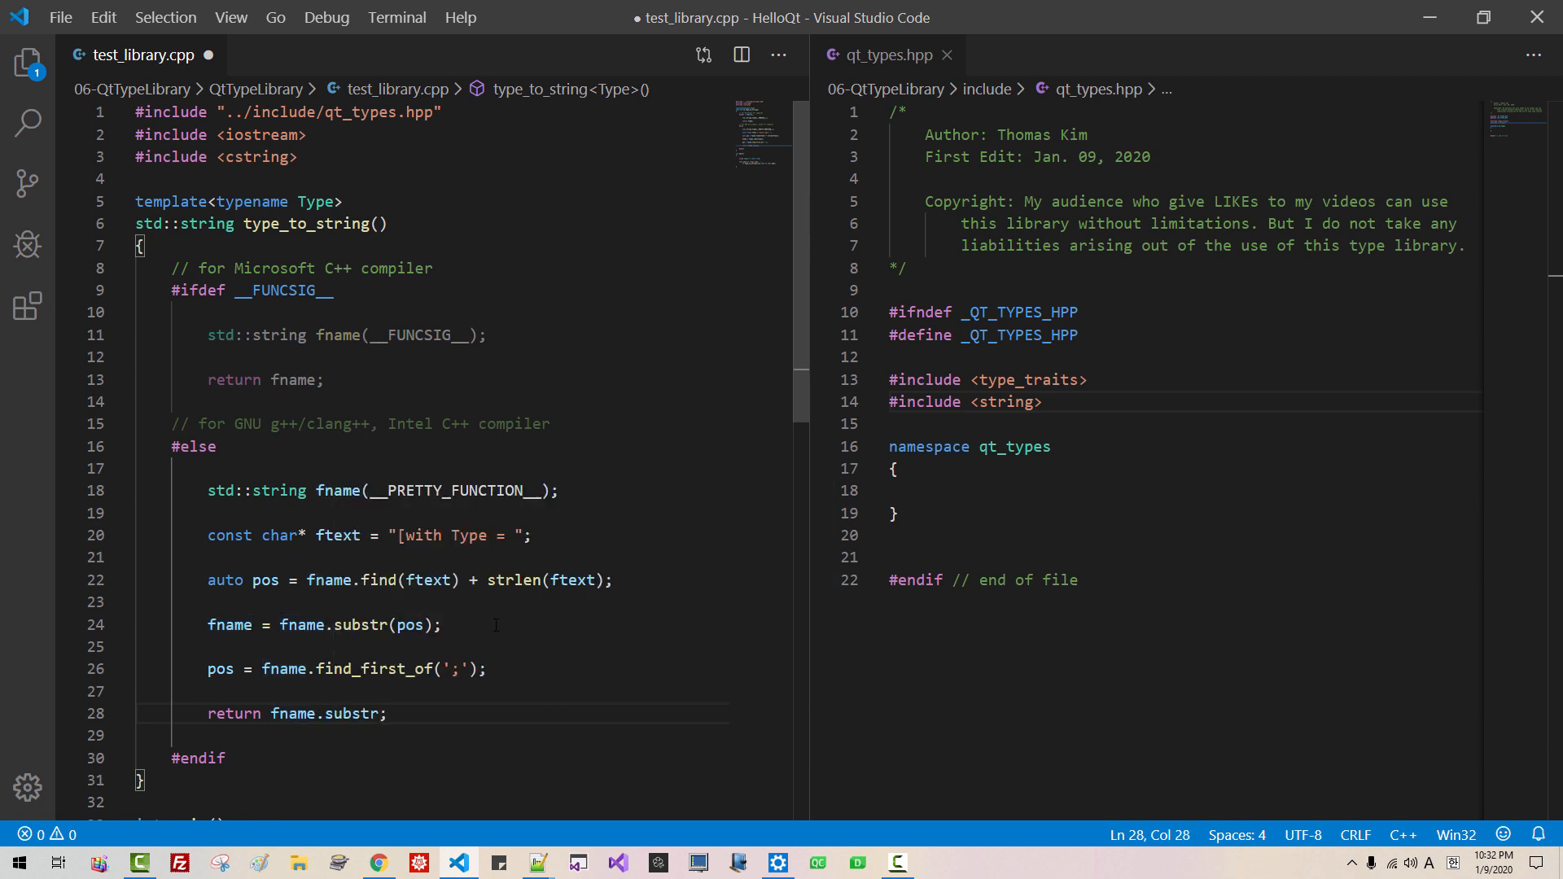
{"action": "type", "text": "(0, po"}
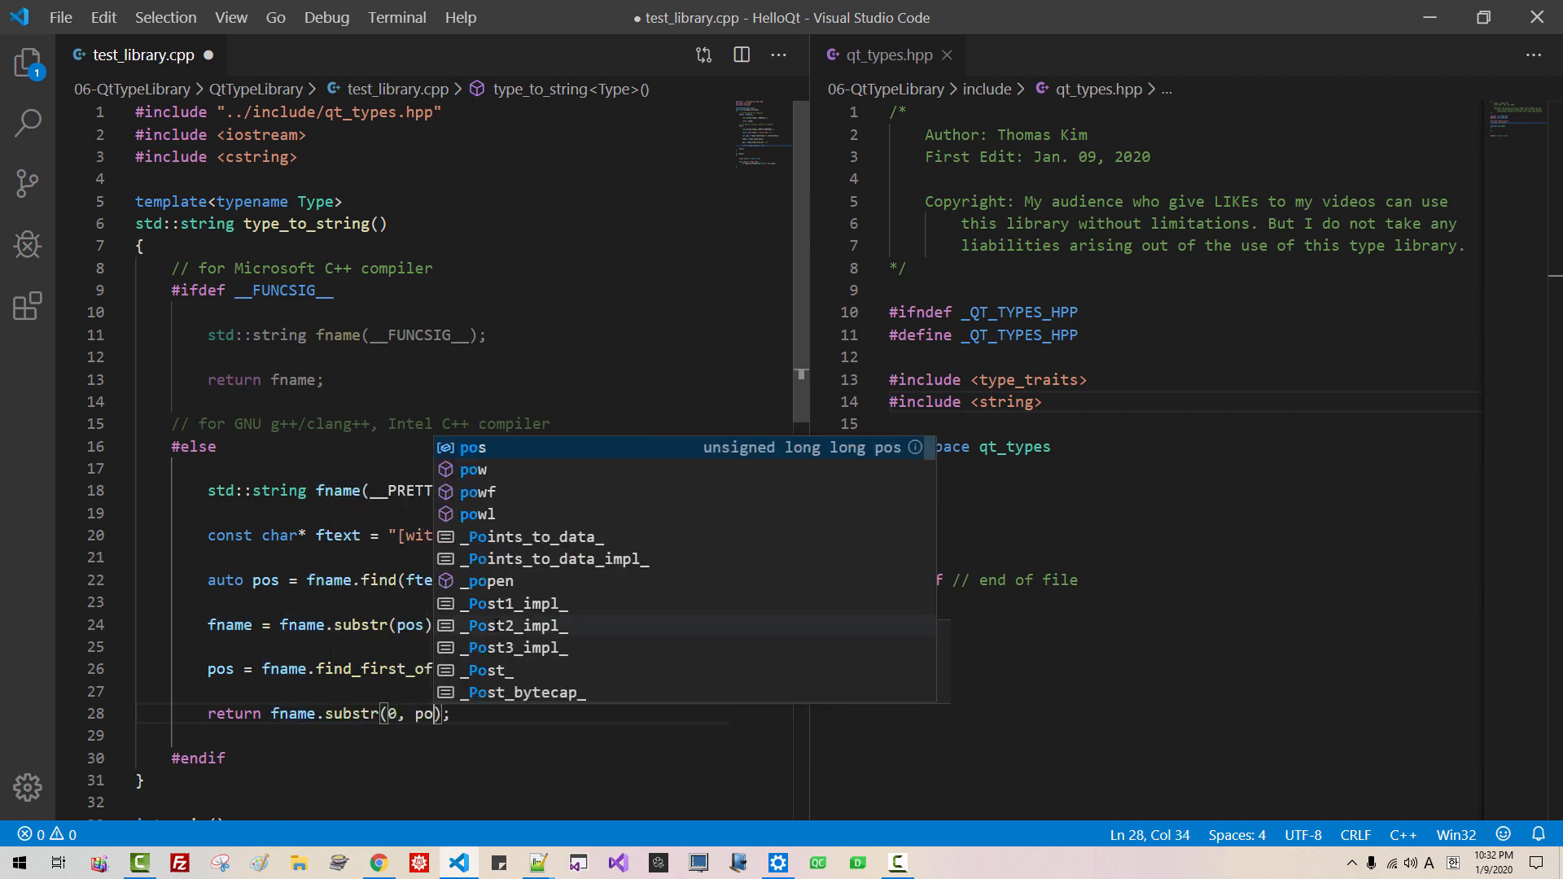
{"action": "left_click", "coordinate": [778, 862]}
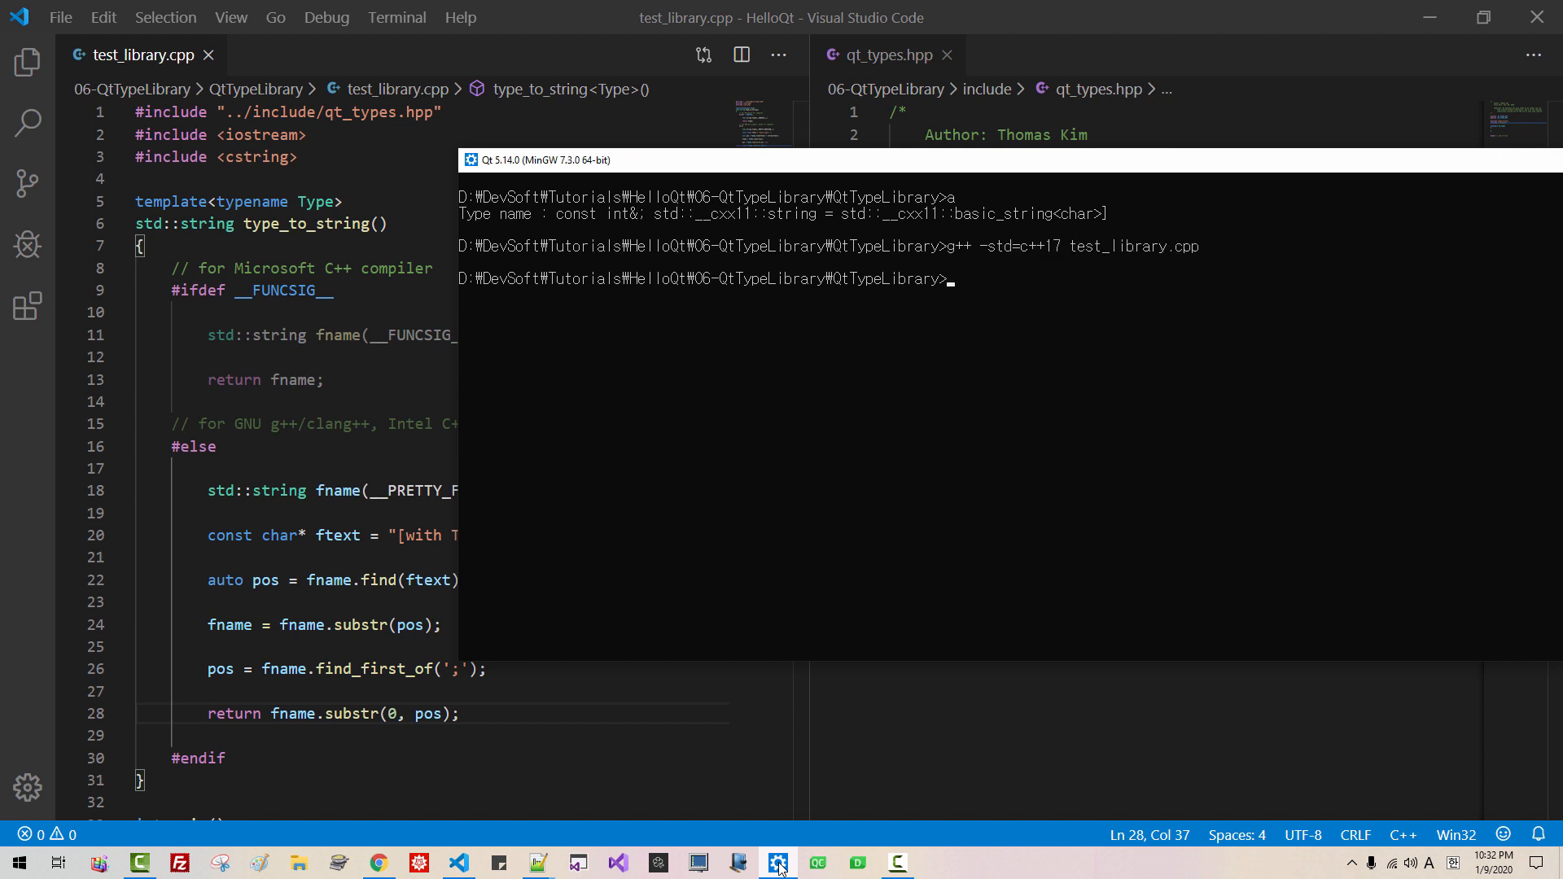
{"action": "key", "text": "Return"}
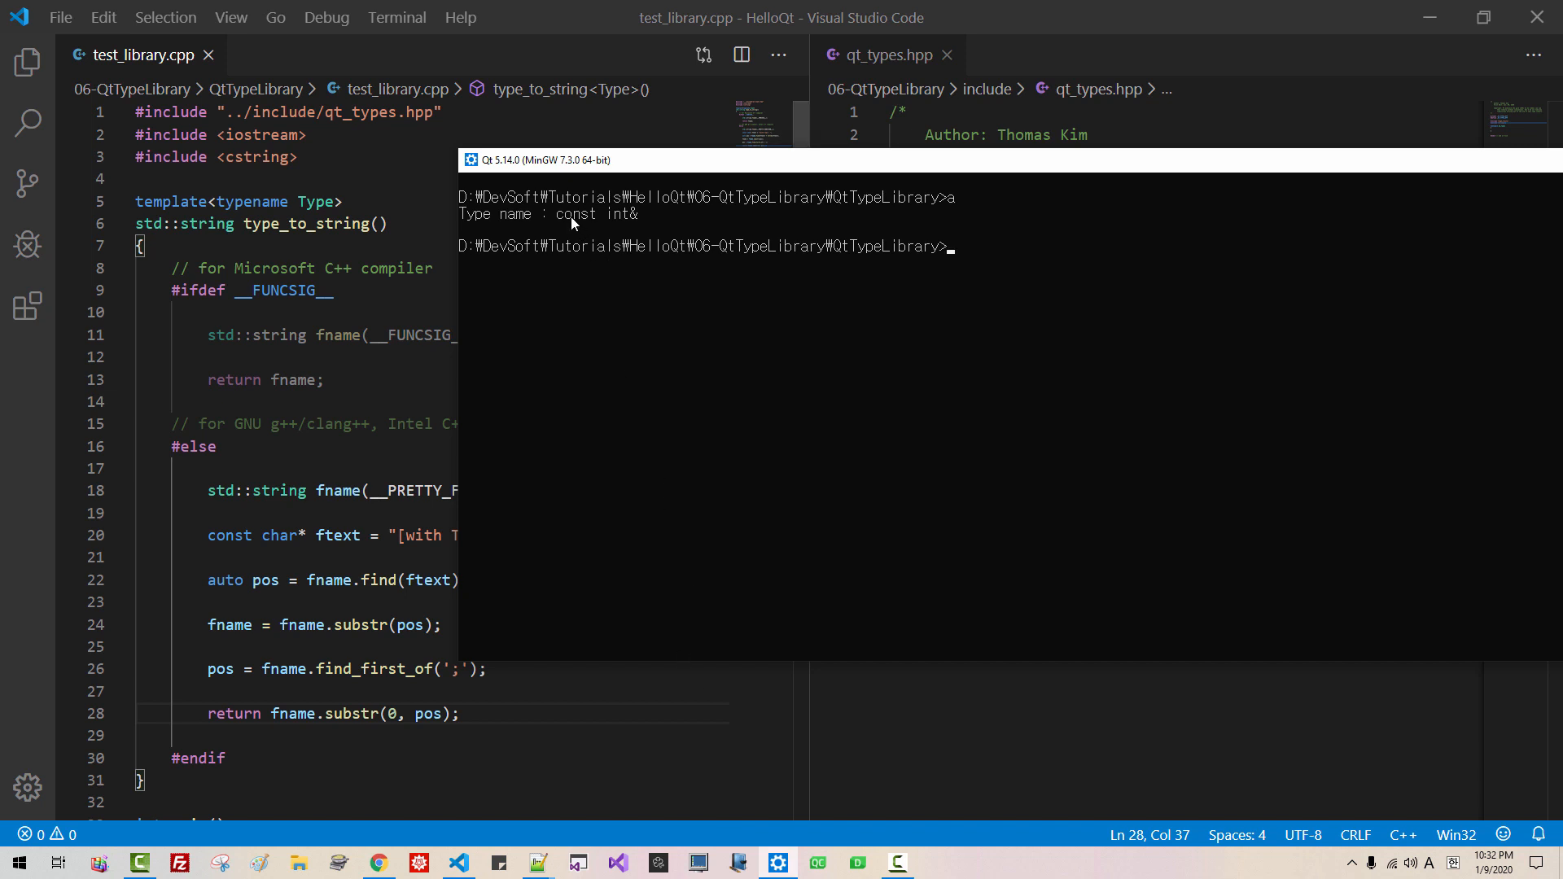
{"action": "mouse_move", "coordinate": [636, 227]}
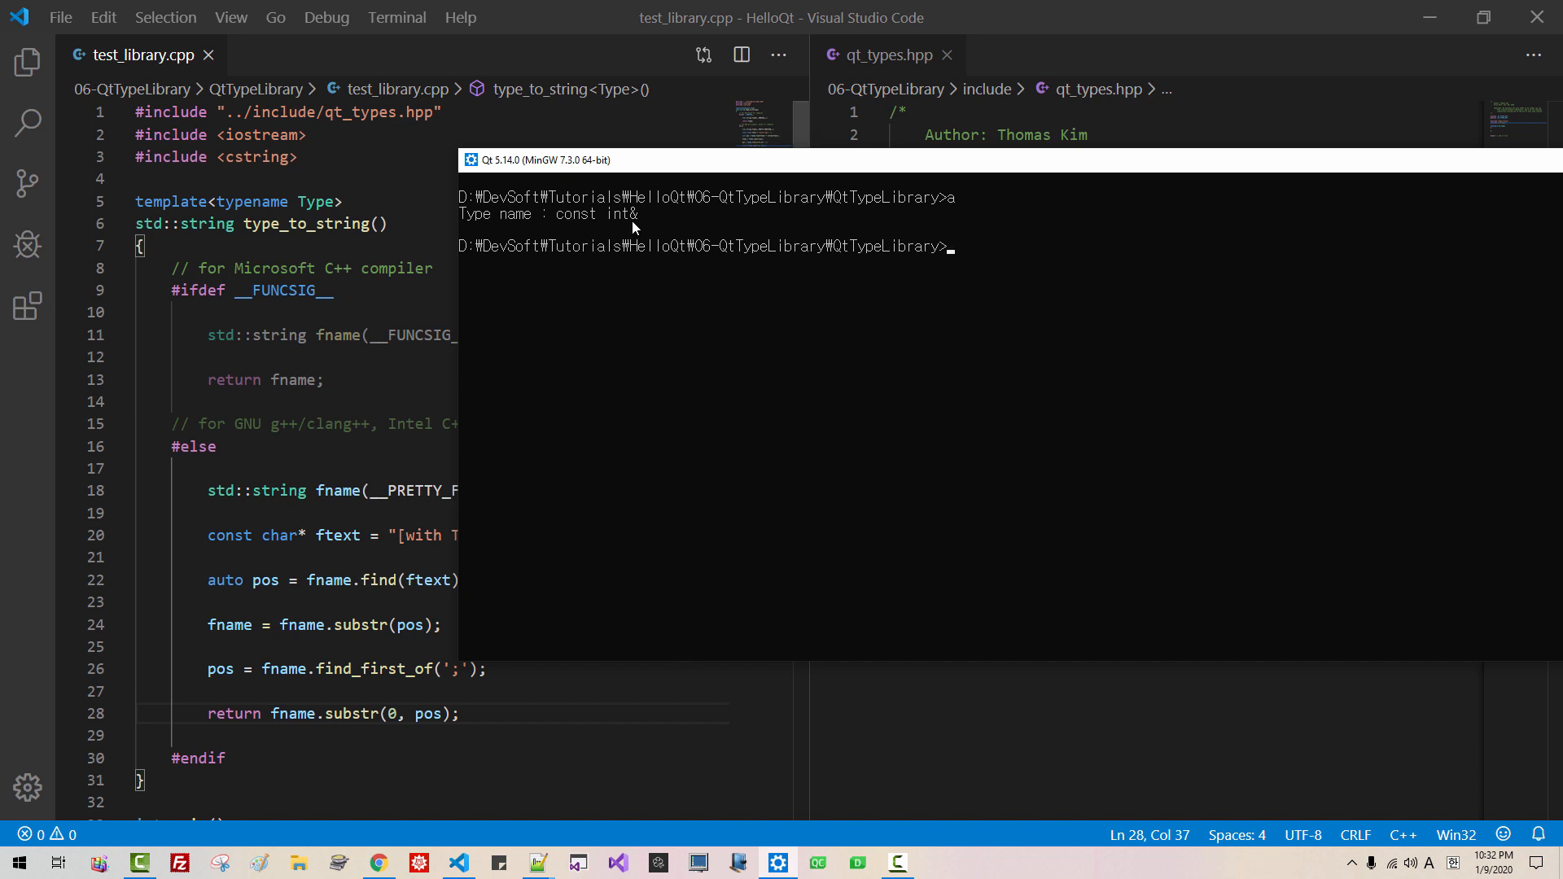
{"action": "mouse_move", "coordinate": [385, 435]}
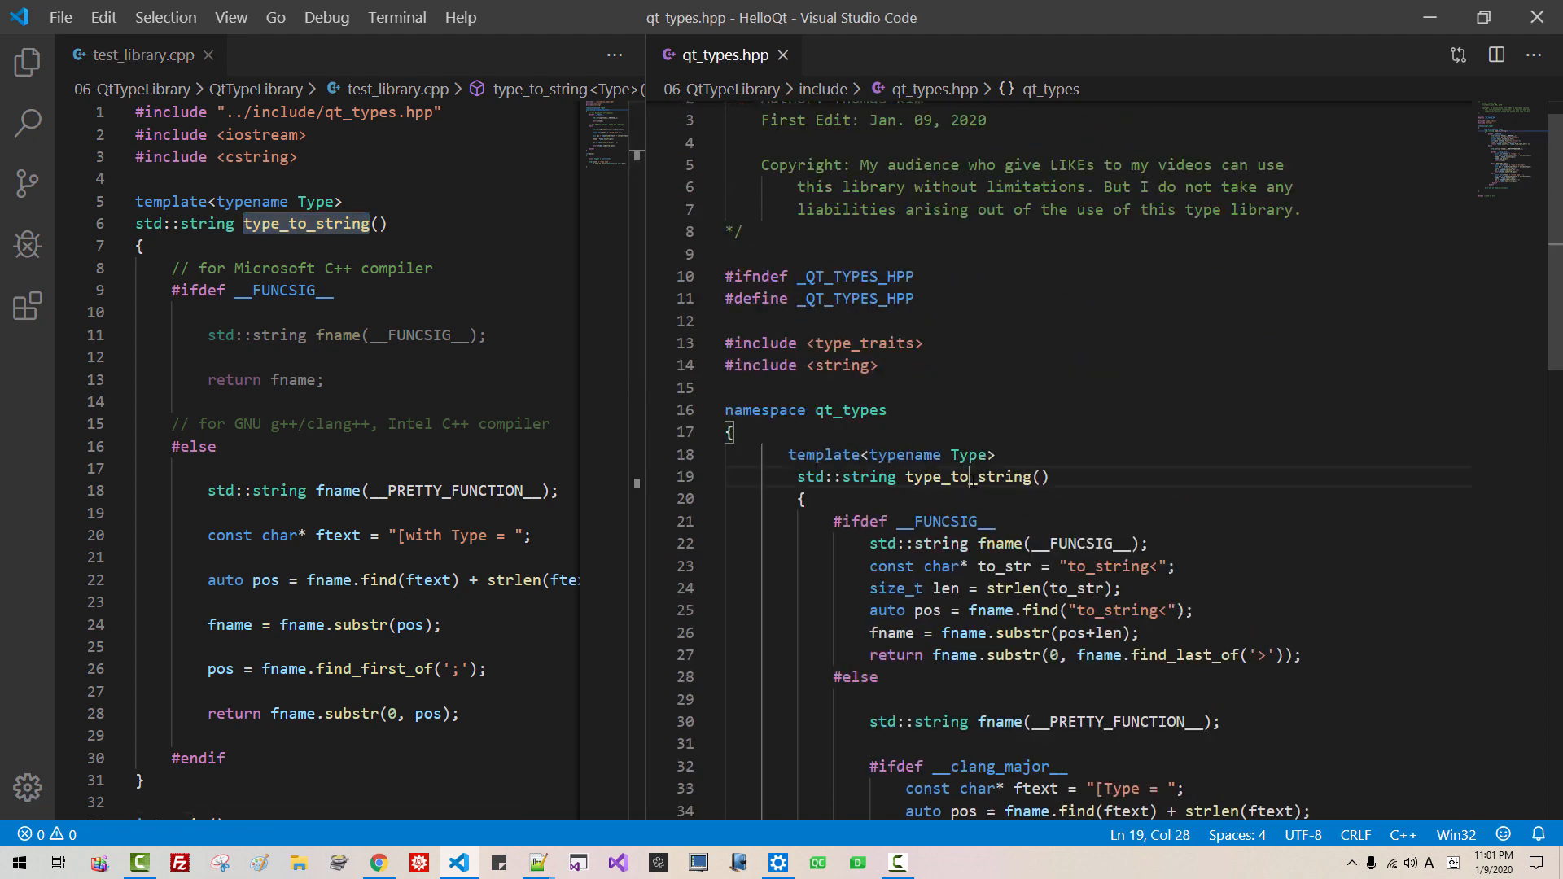
Step: Add #include <cstring> on a new line after the string include in qt_types.hpp
{"action": "double_click", "coordinate": [965, 476]}
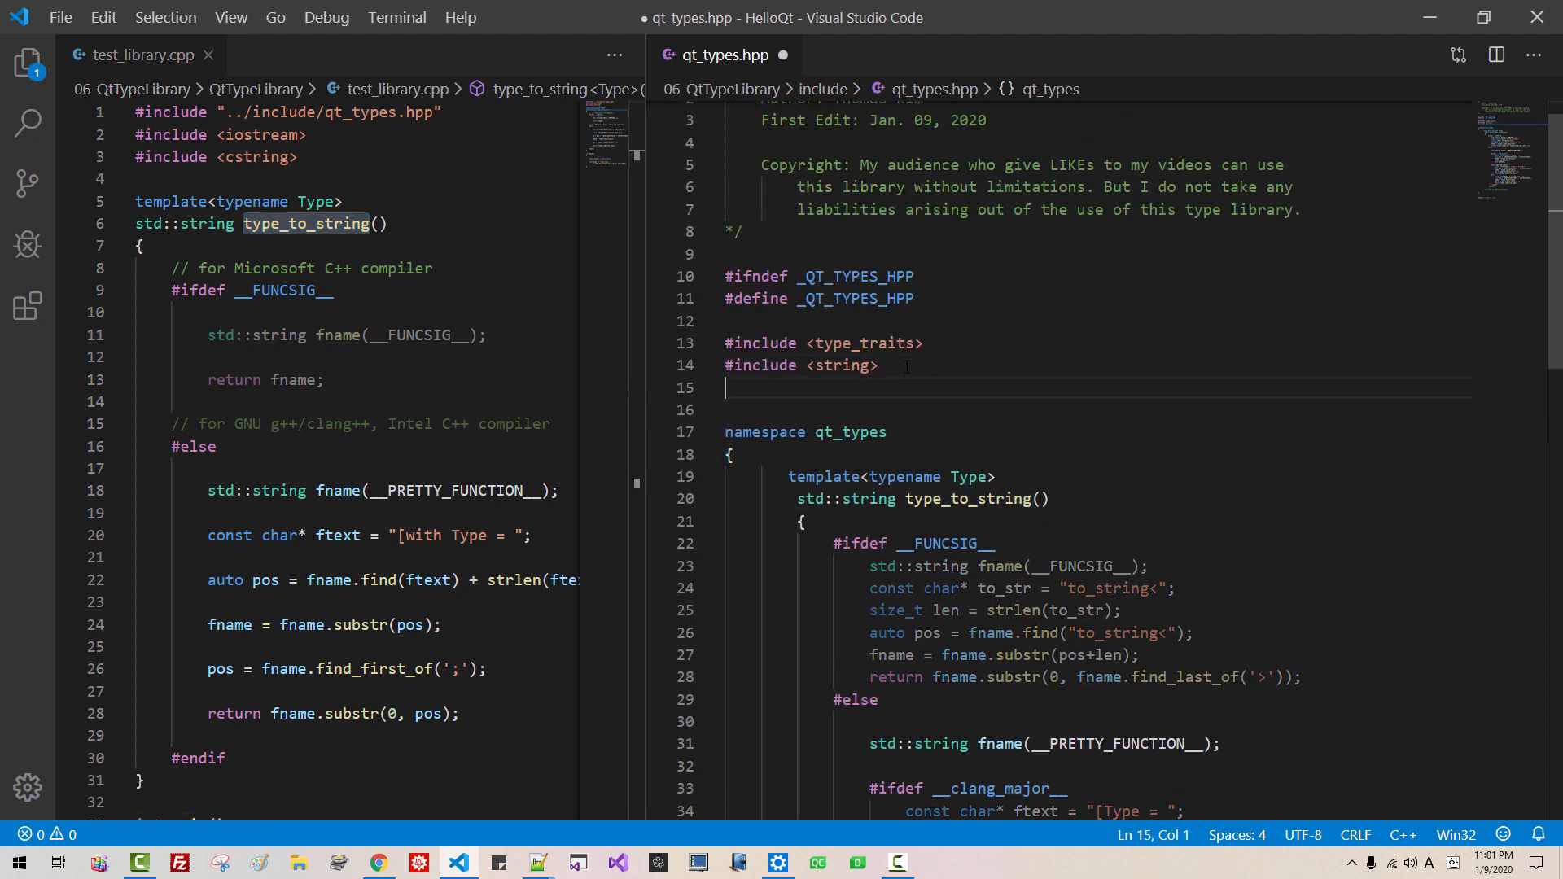
{"action": "type", "text": "#include"}
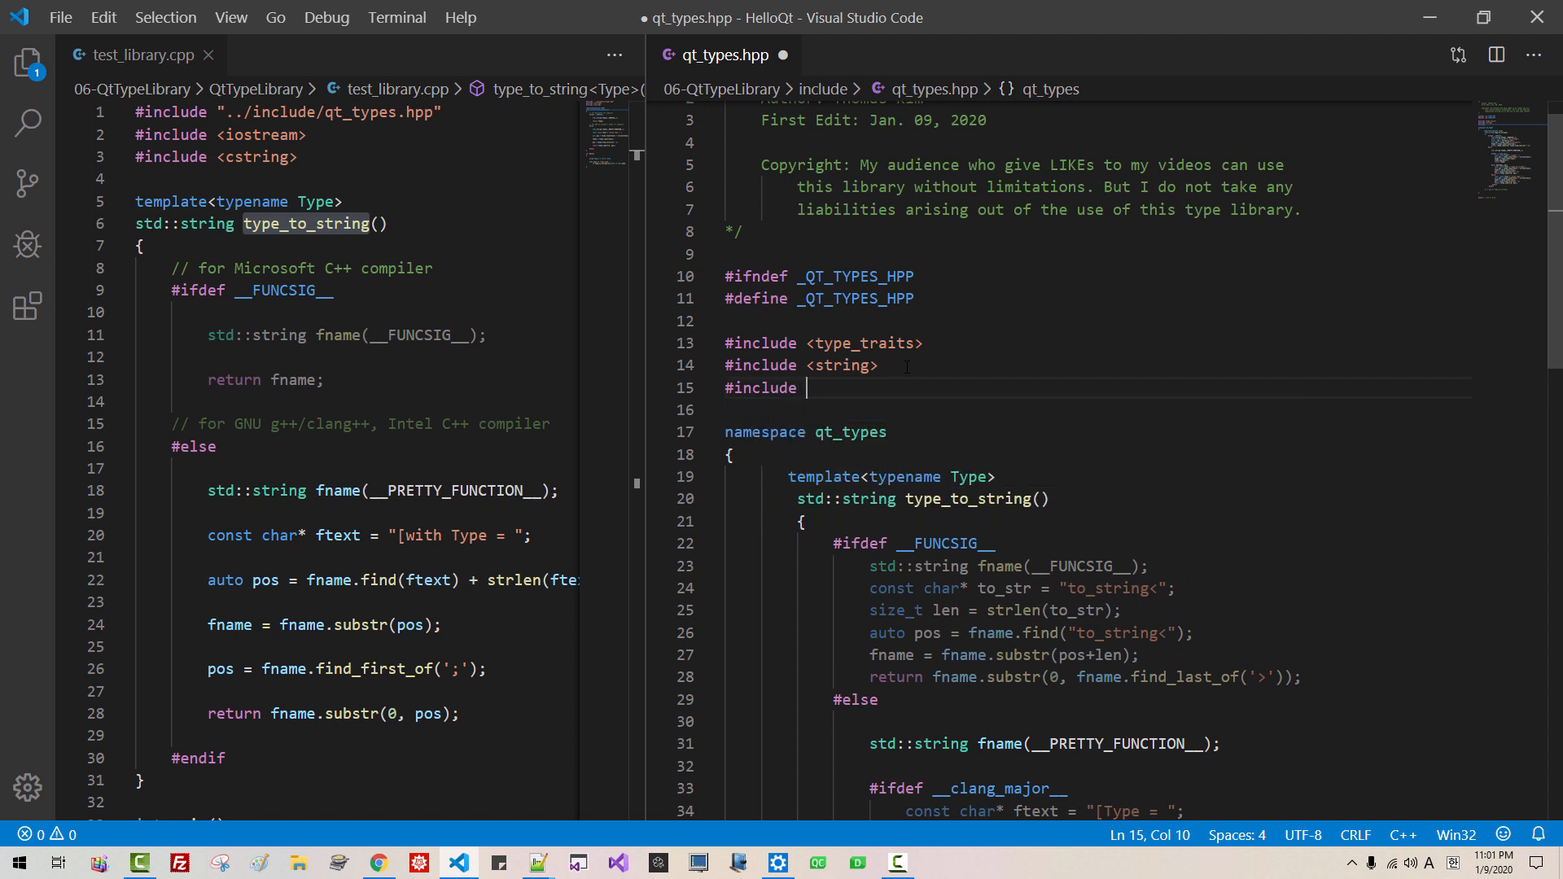
{"action": "type", "text": "<cstring>"}
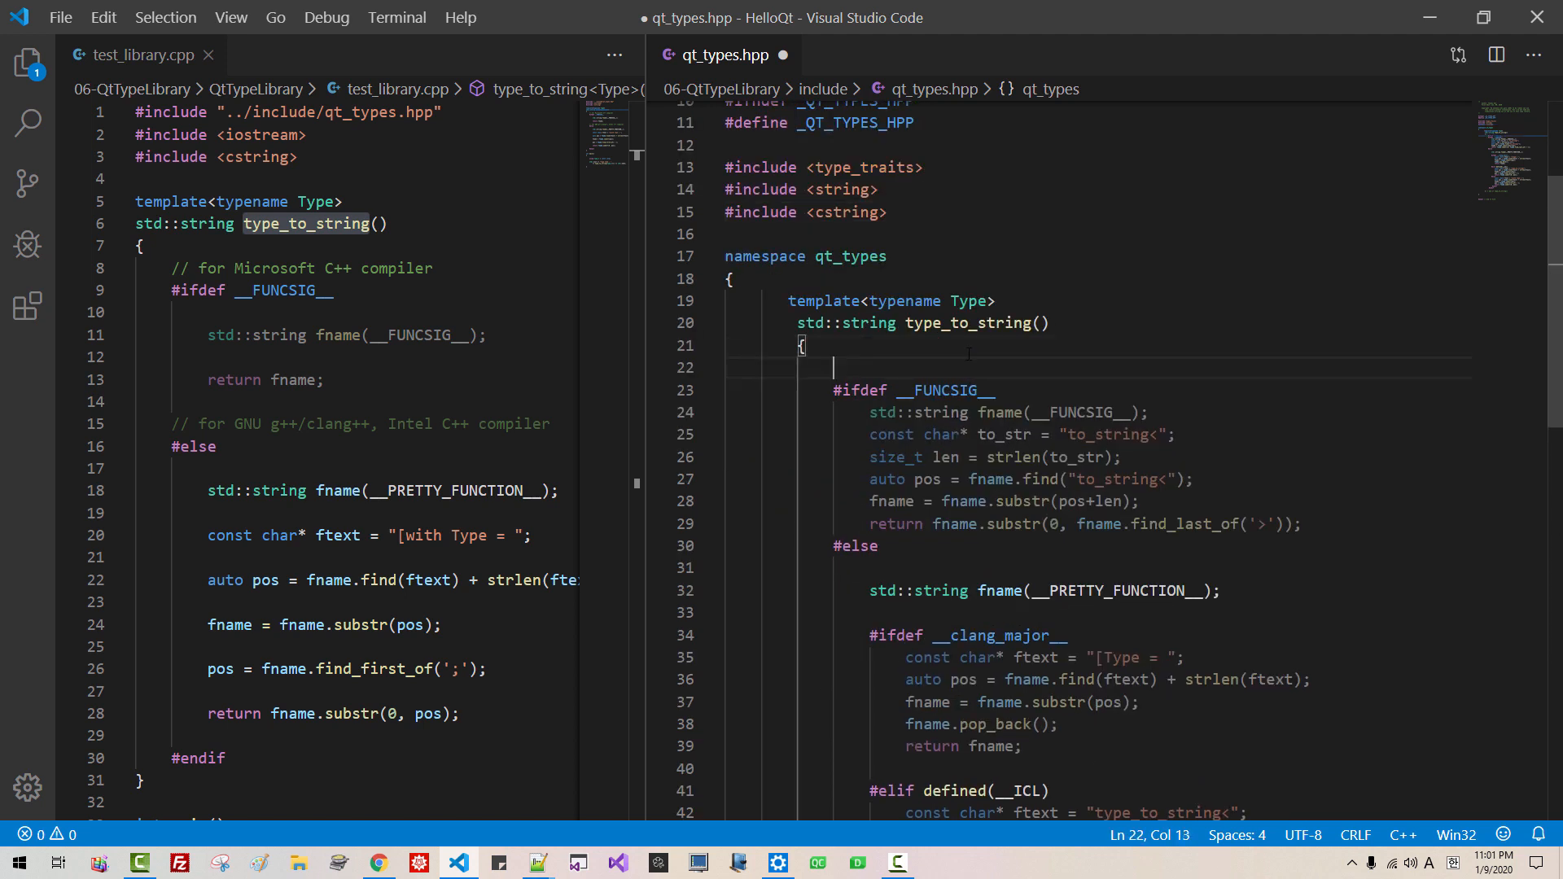
Step: Comment the branches: // Microsoft Compiler, // clang++, // Intel C++ compiler, // GNU g++ compiler
{"action": "type", "text": "// M"}
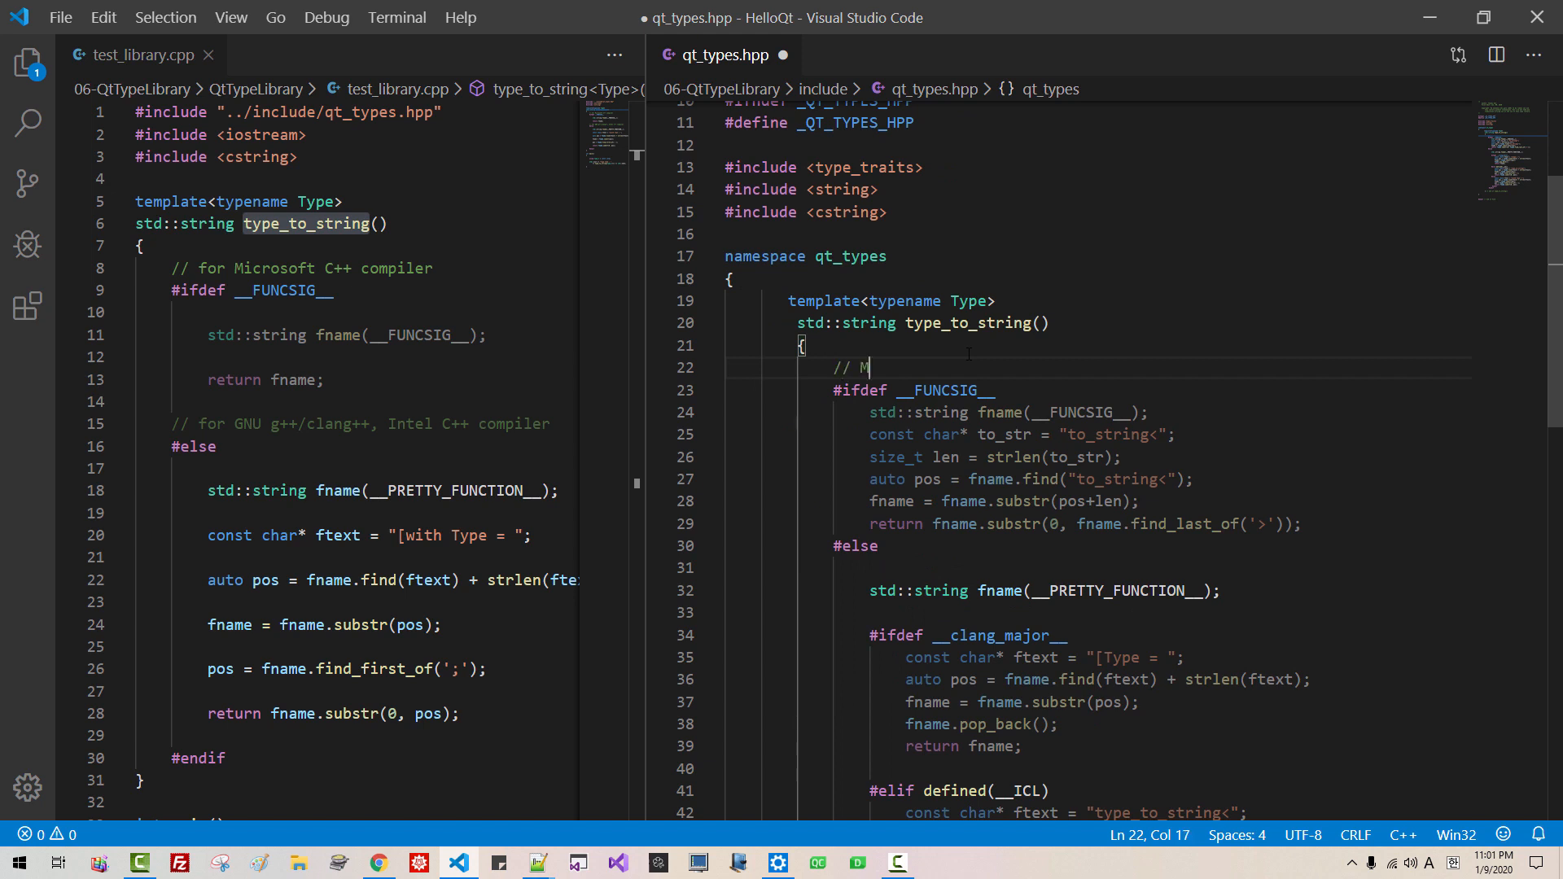
{"action": "type", "text": "icrosoft Compiler"}
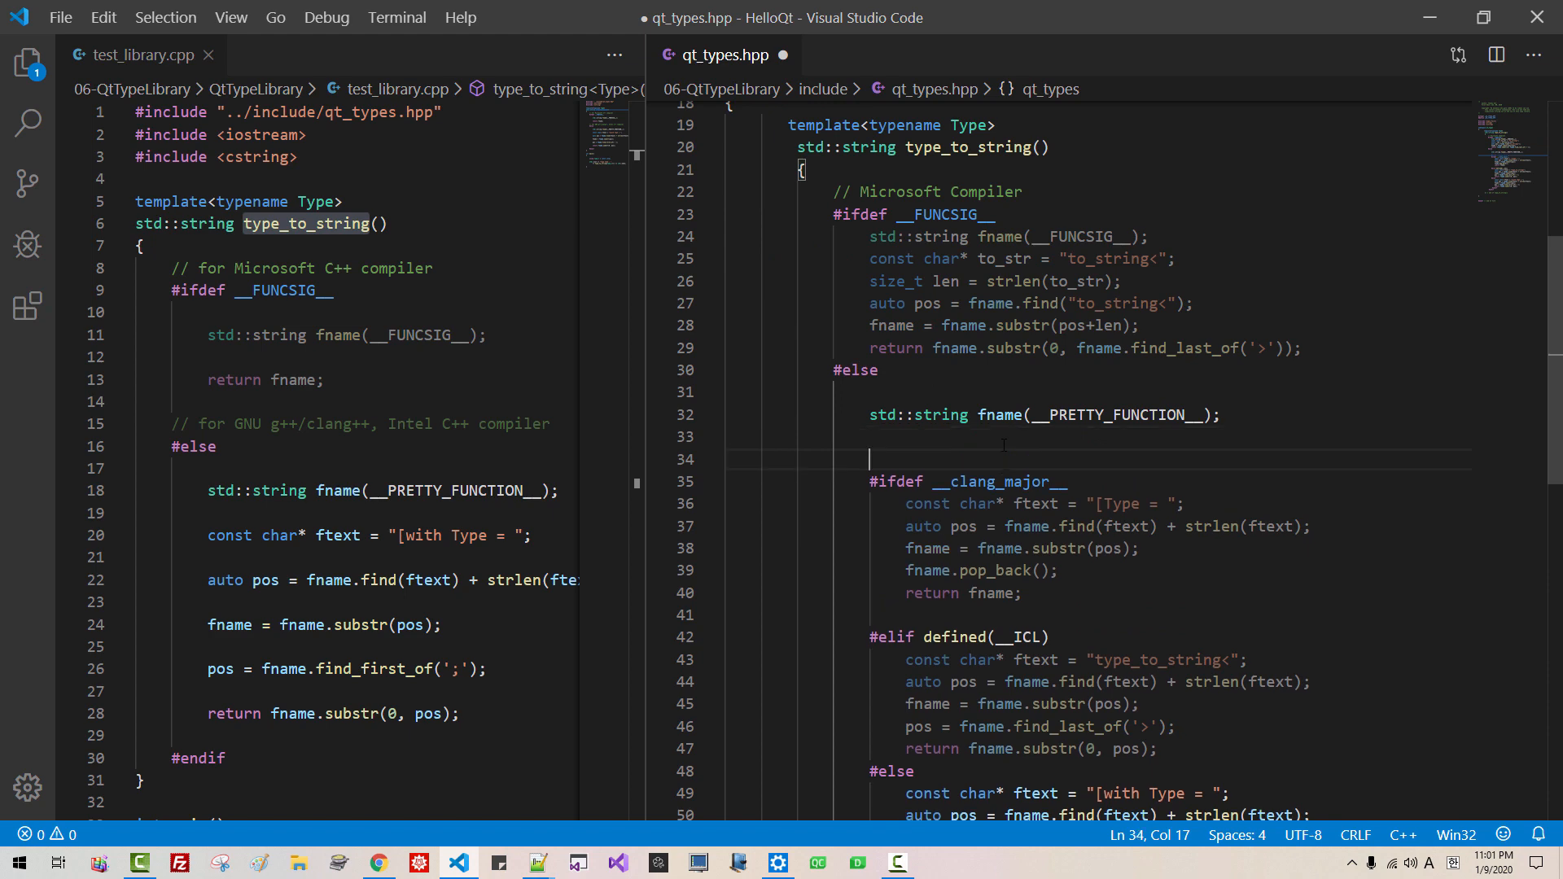
{"action": "type", "text": "// clang++"}
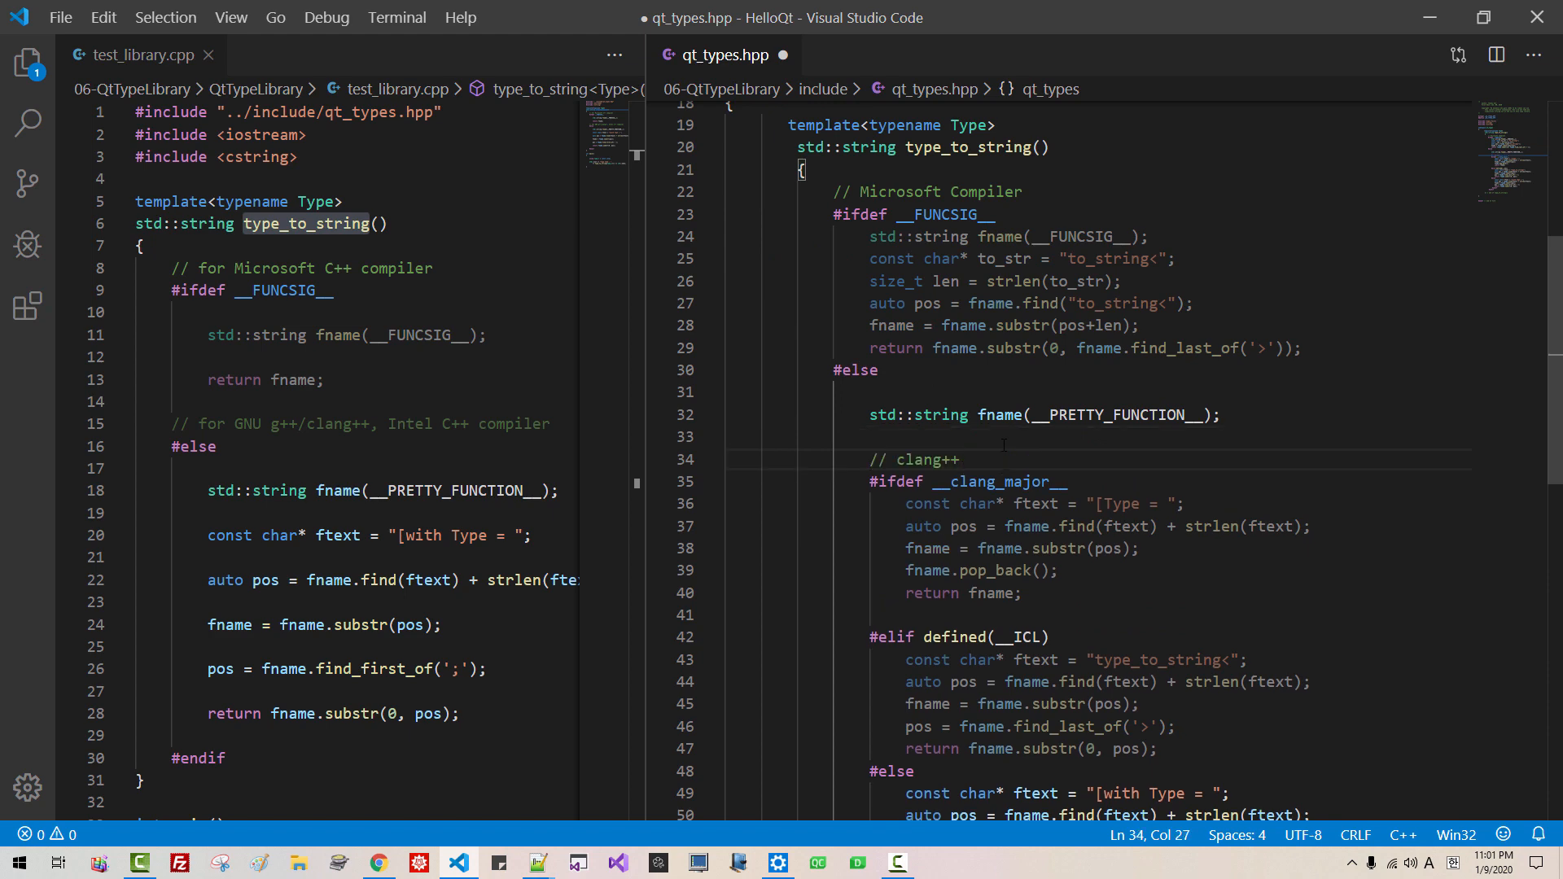
{"action": "scroll", "scroll_direction": "down", "scroll_amount": 3}
{"action": "type", "text": "// Intel"}
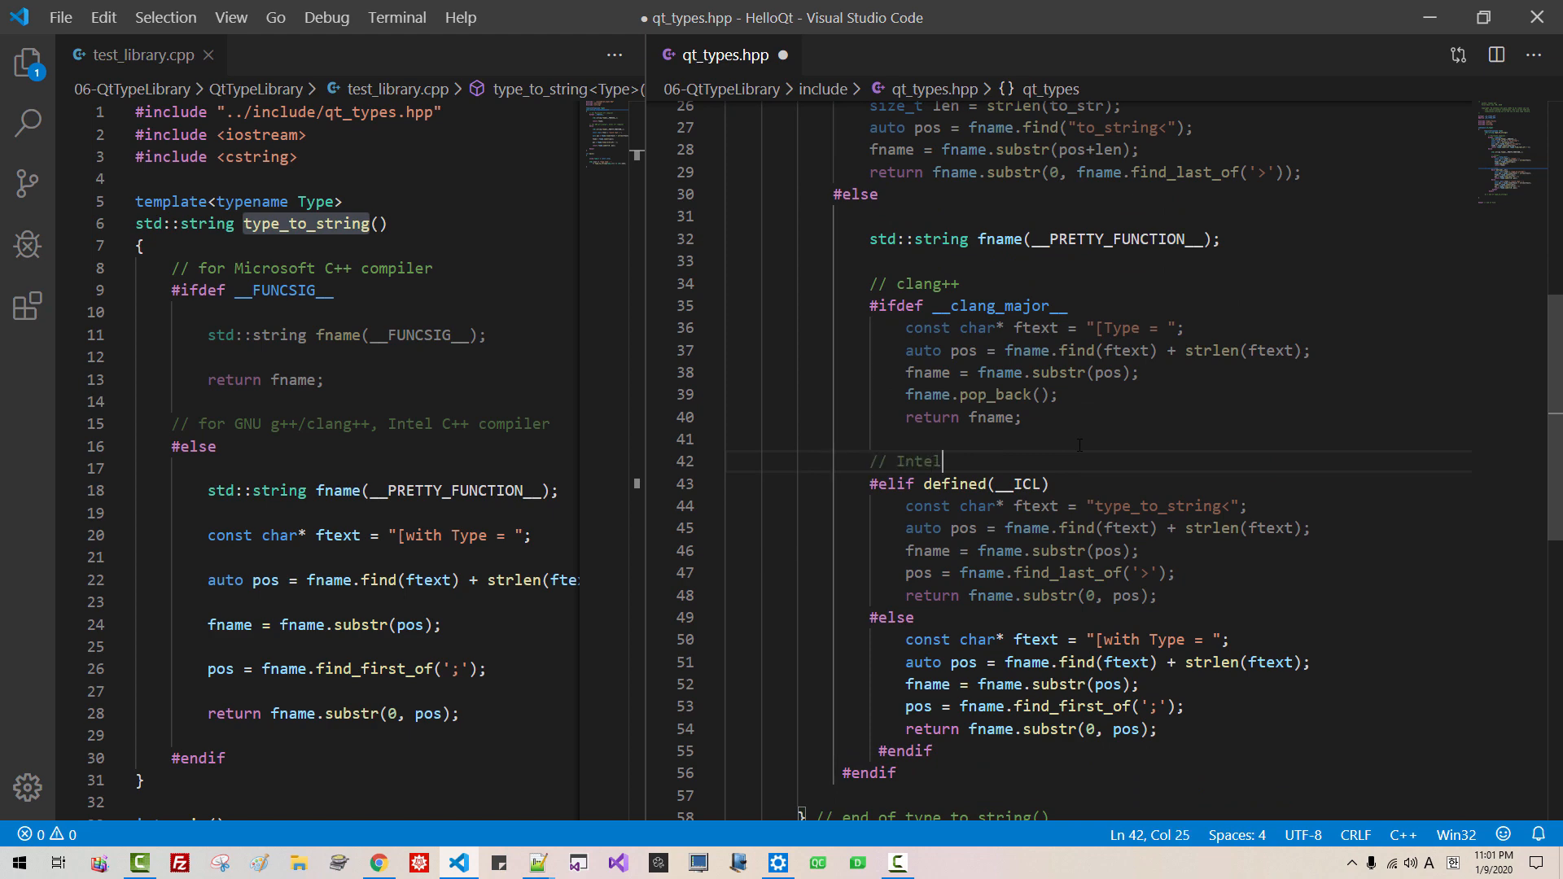
{"action": "type", "text": "C++ compiler"}
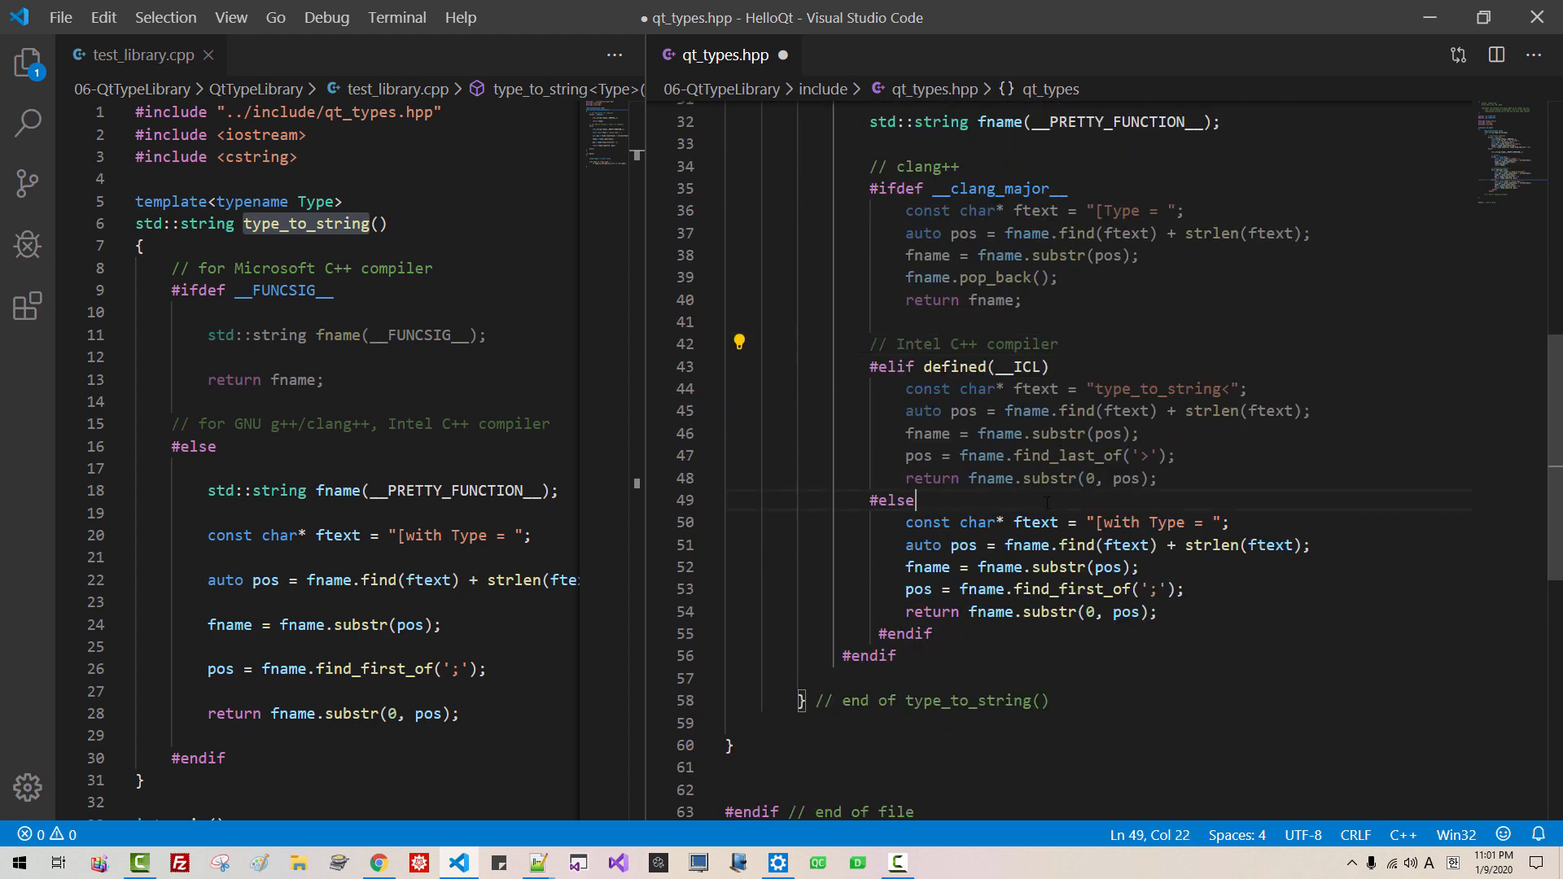
{"action": "type", "text": "// GNU"}
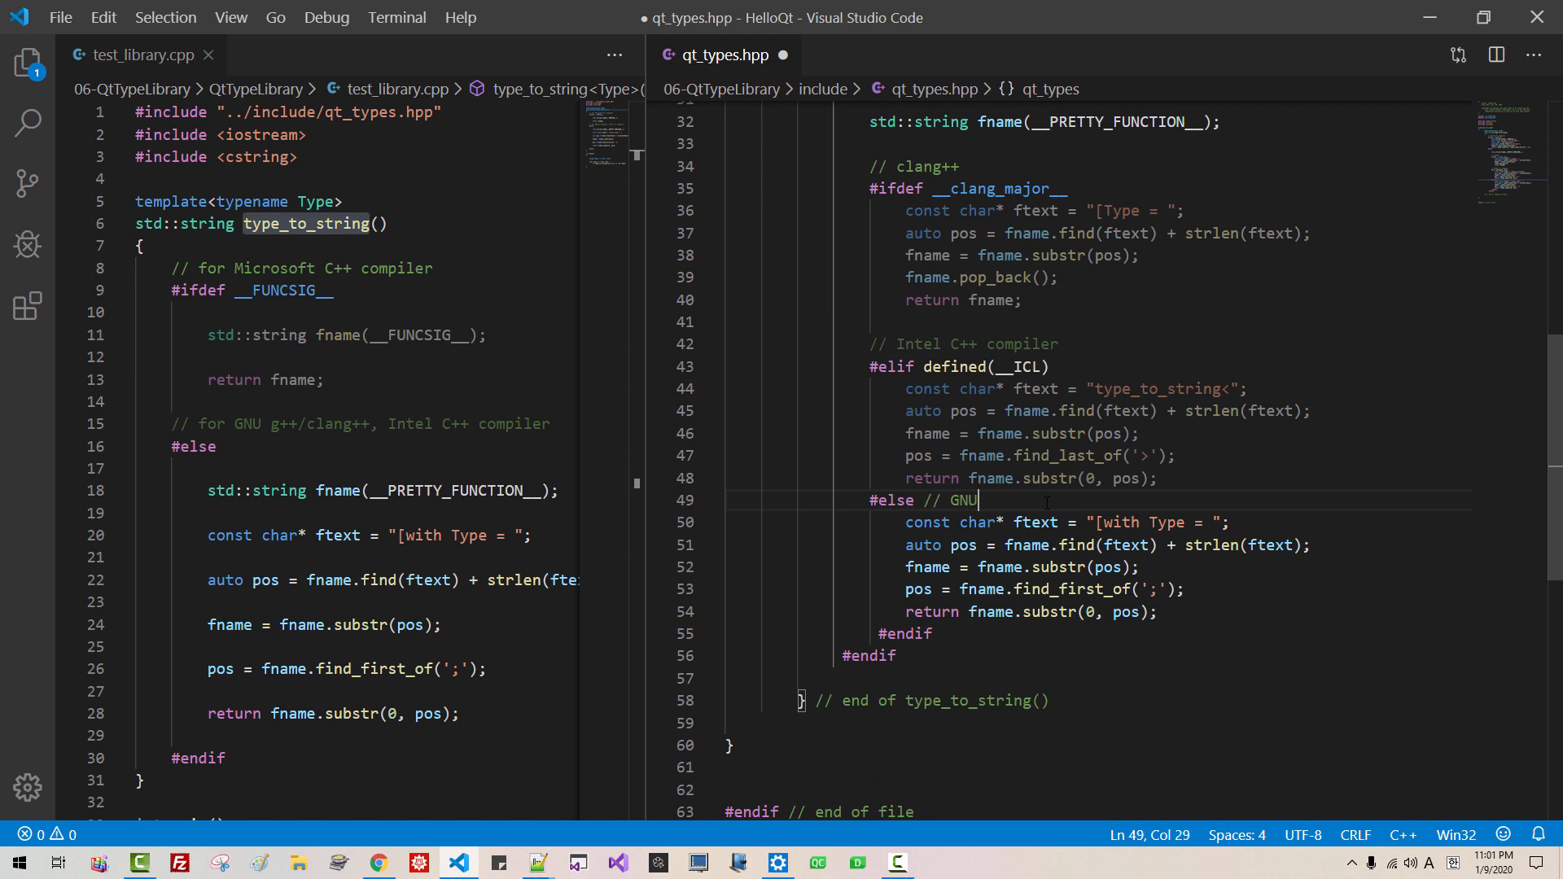
{"action": "type", "text": "g++ comp"}
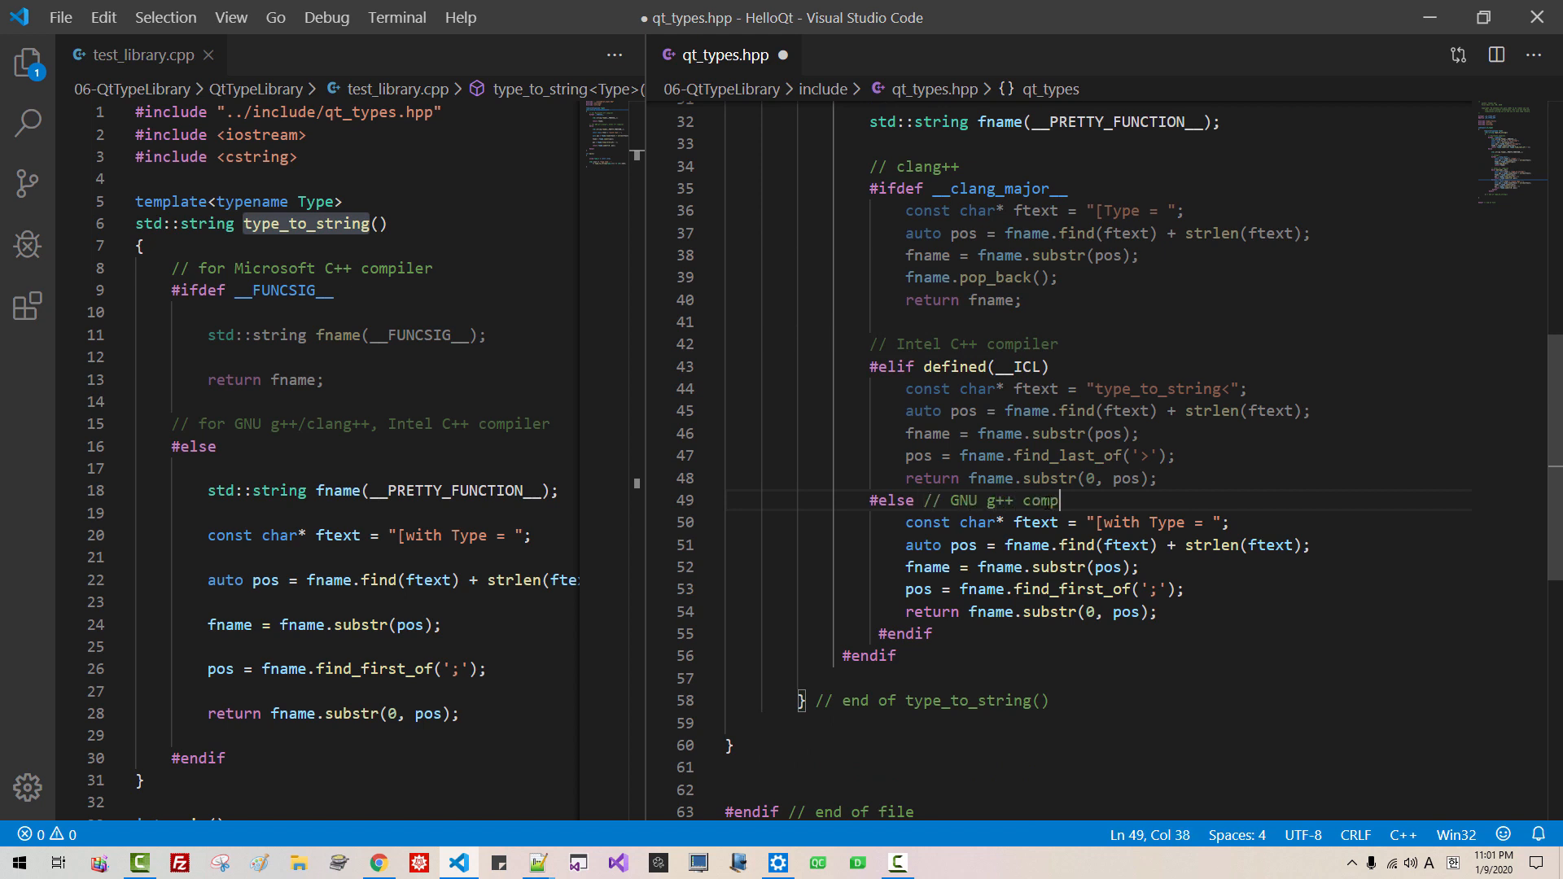
{"action": "type", "text": "iler"}
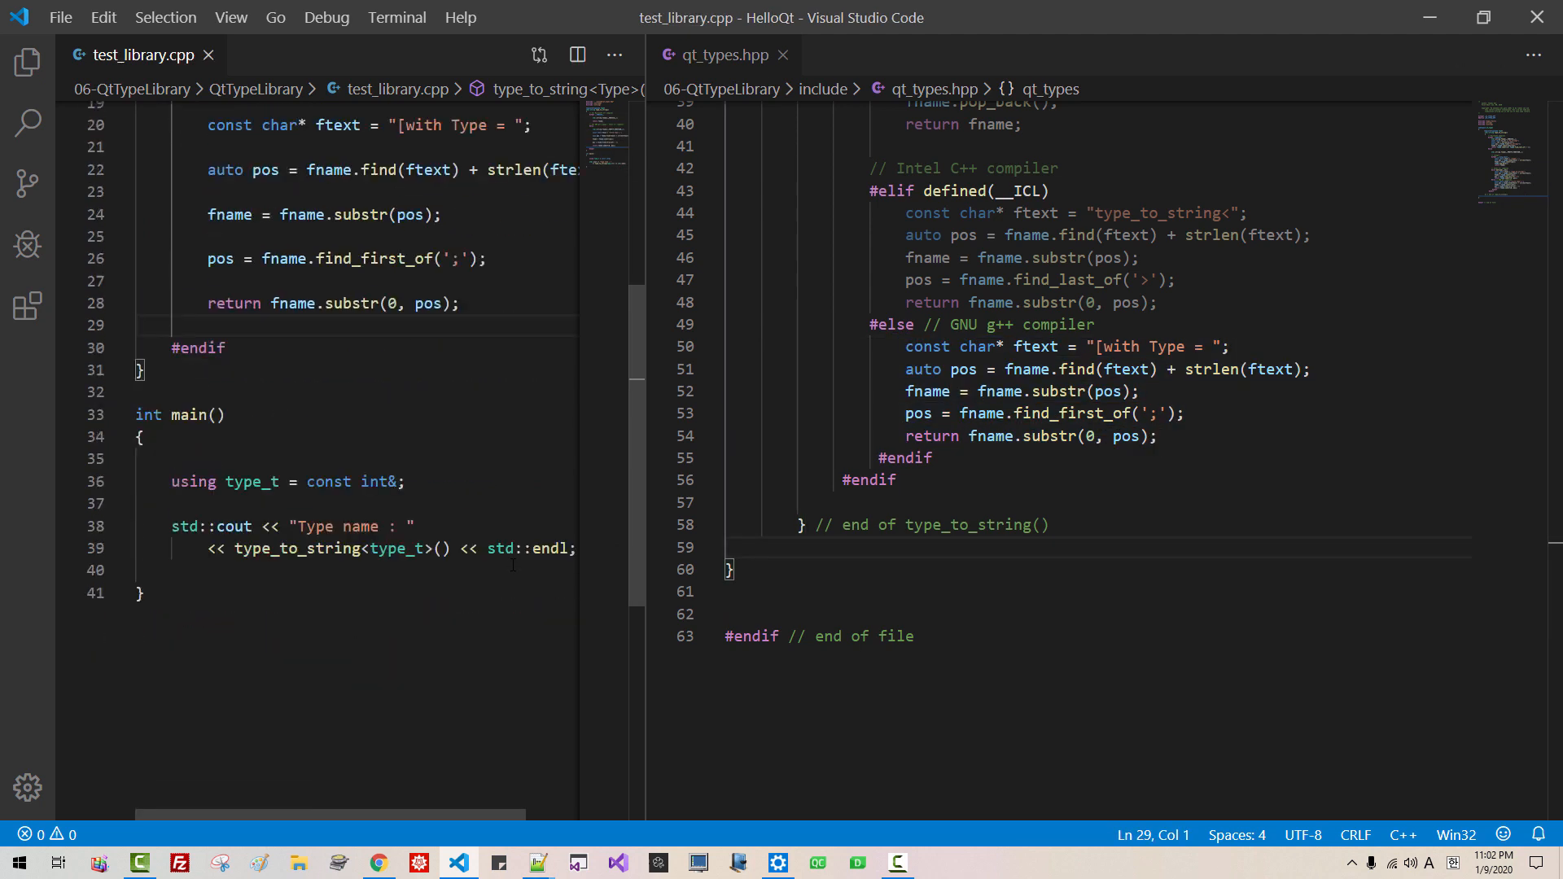
Step: Type test_type at the main function's name and declare const int& ci = 5
{"action": "left_click", "coordinate": [199, 415]}
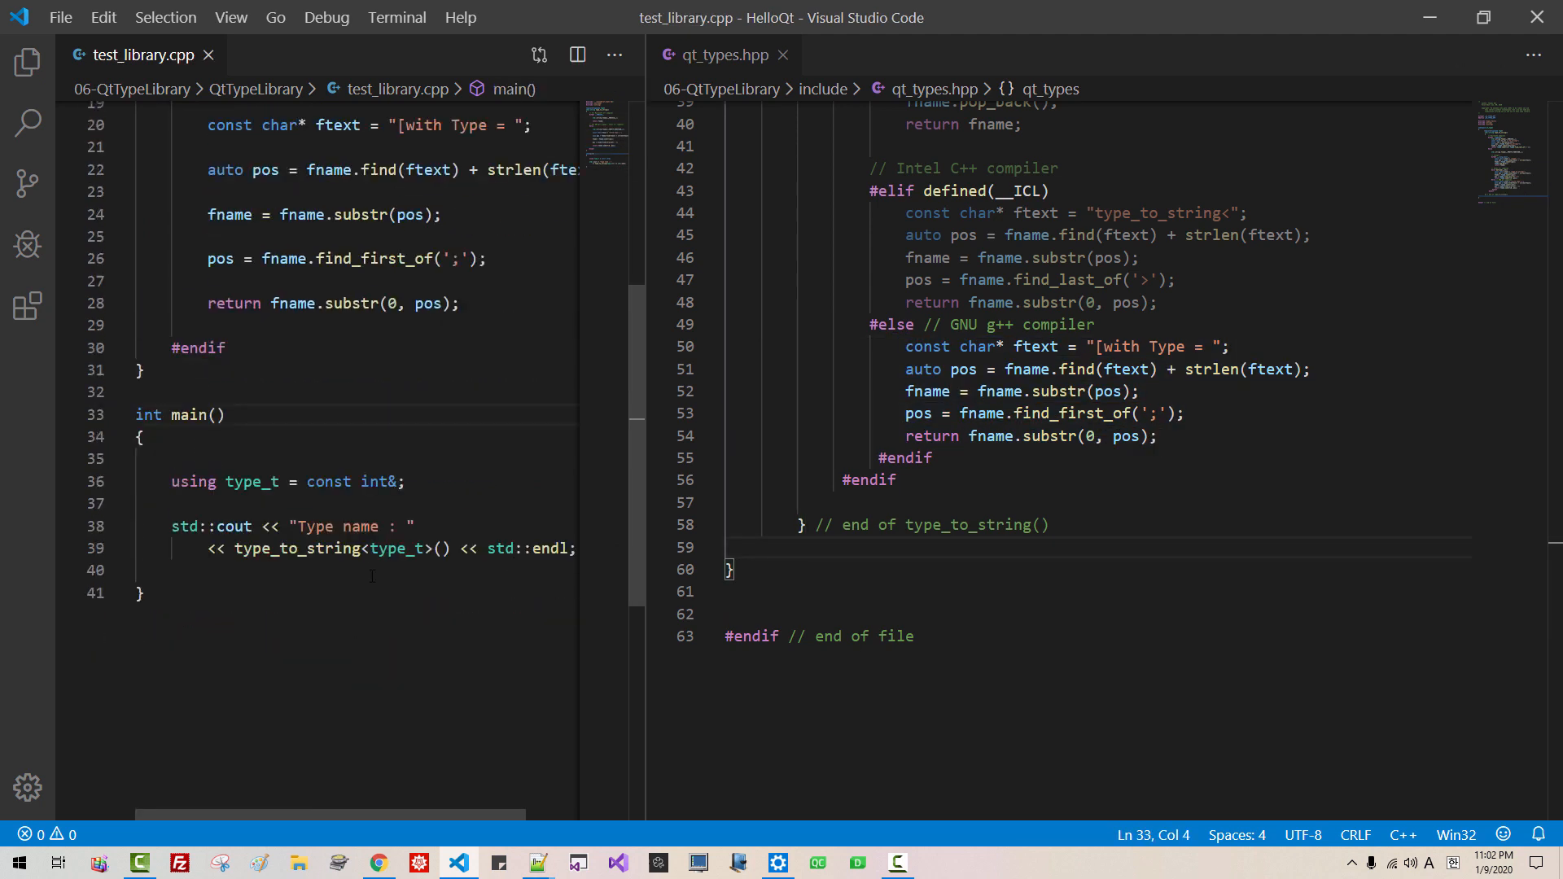
{"action": "type", "text": "test_type_to_string("}
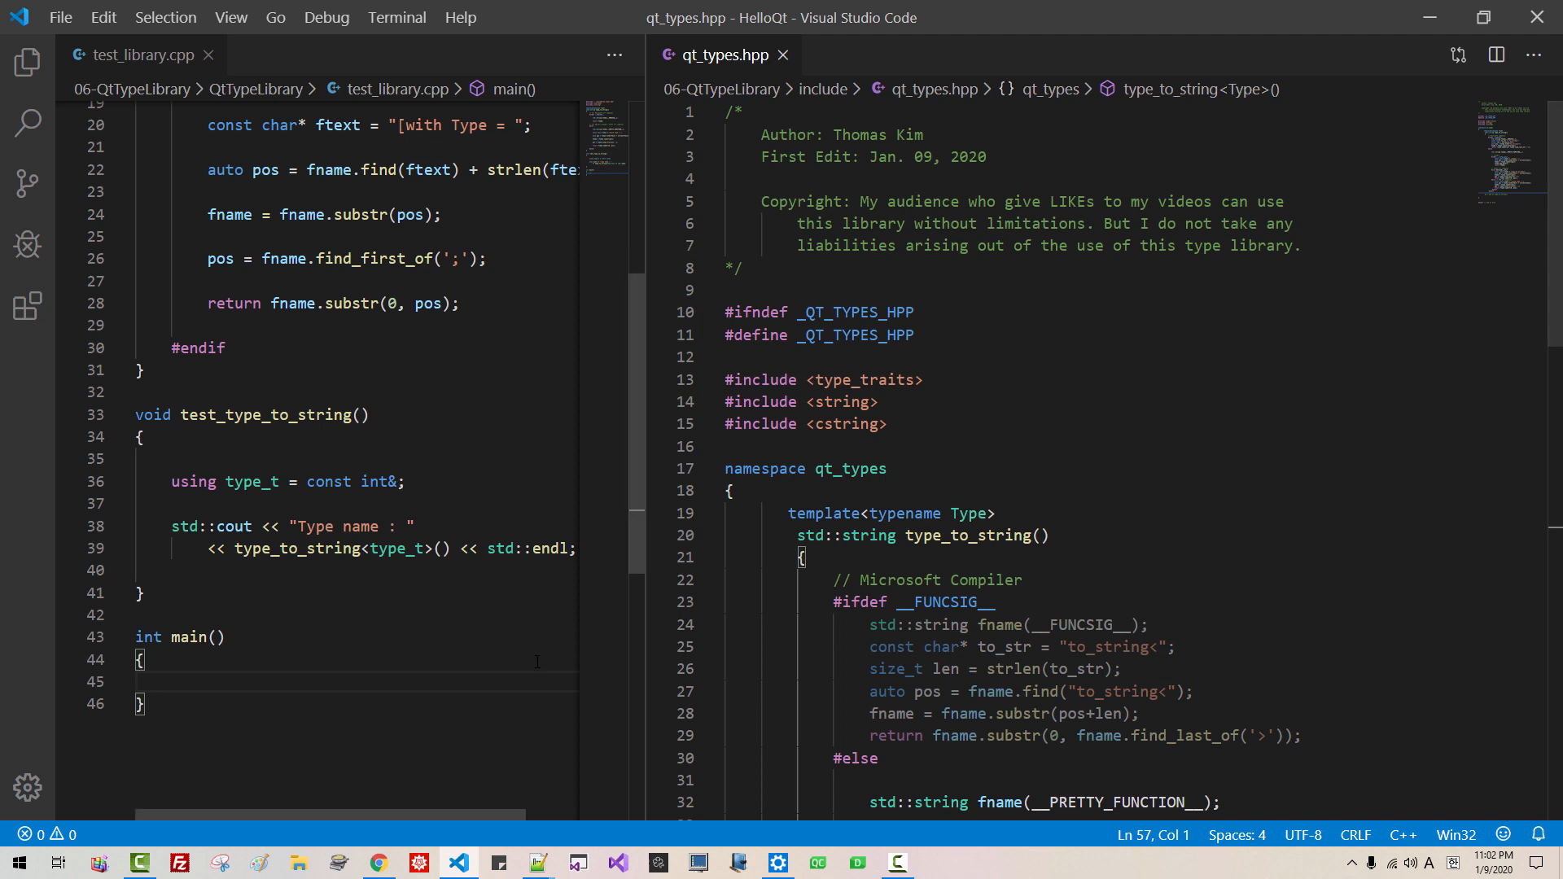
{"action": "type", "text": "const int&"}
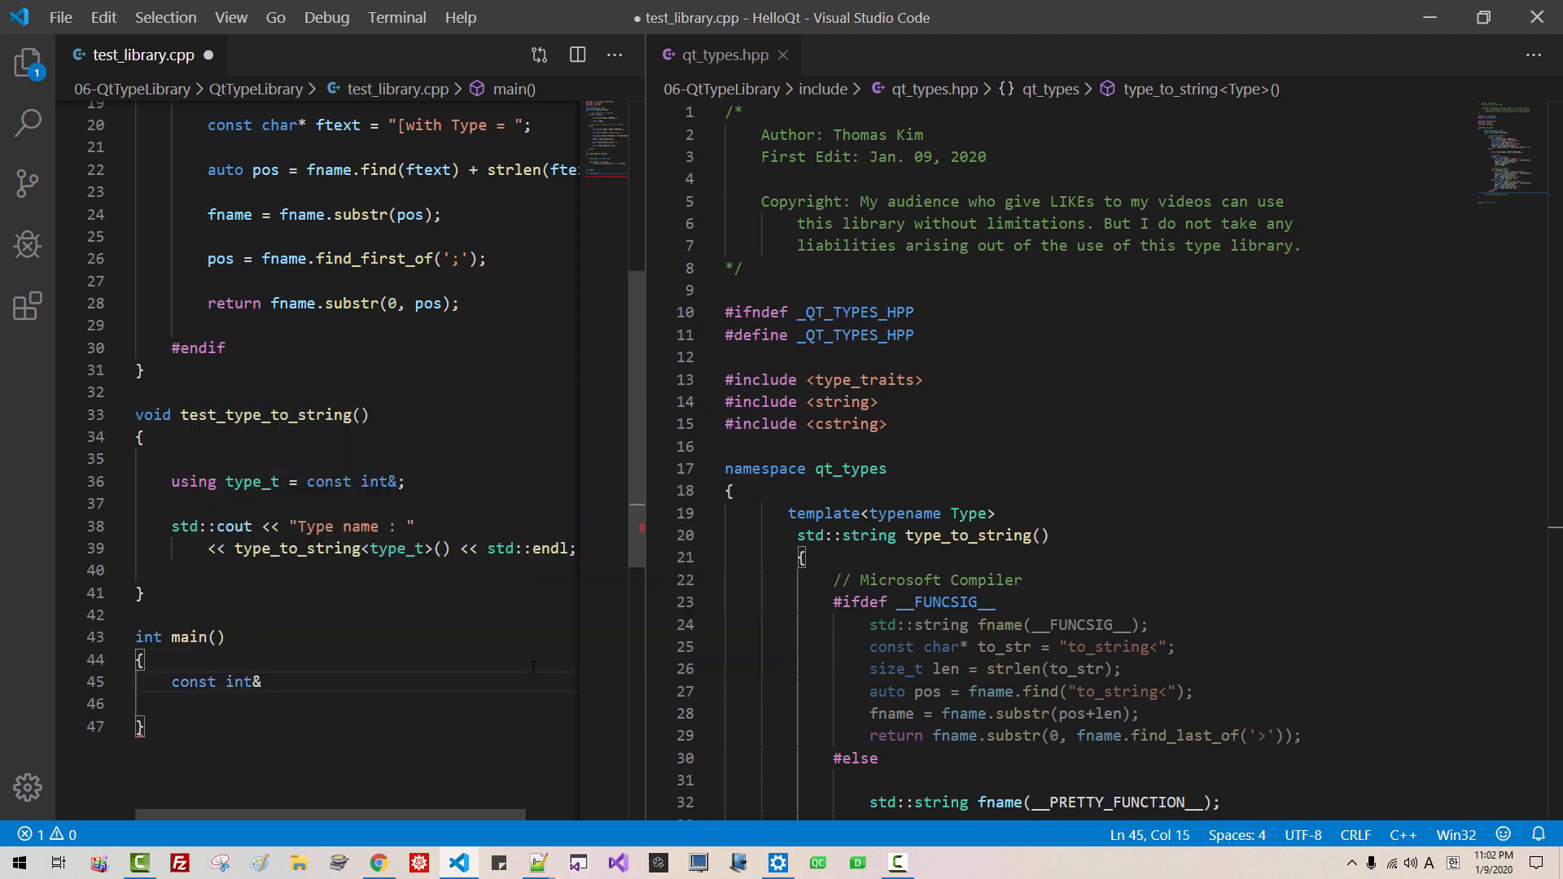
{"action": "type", "text": "c"}
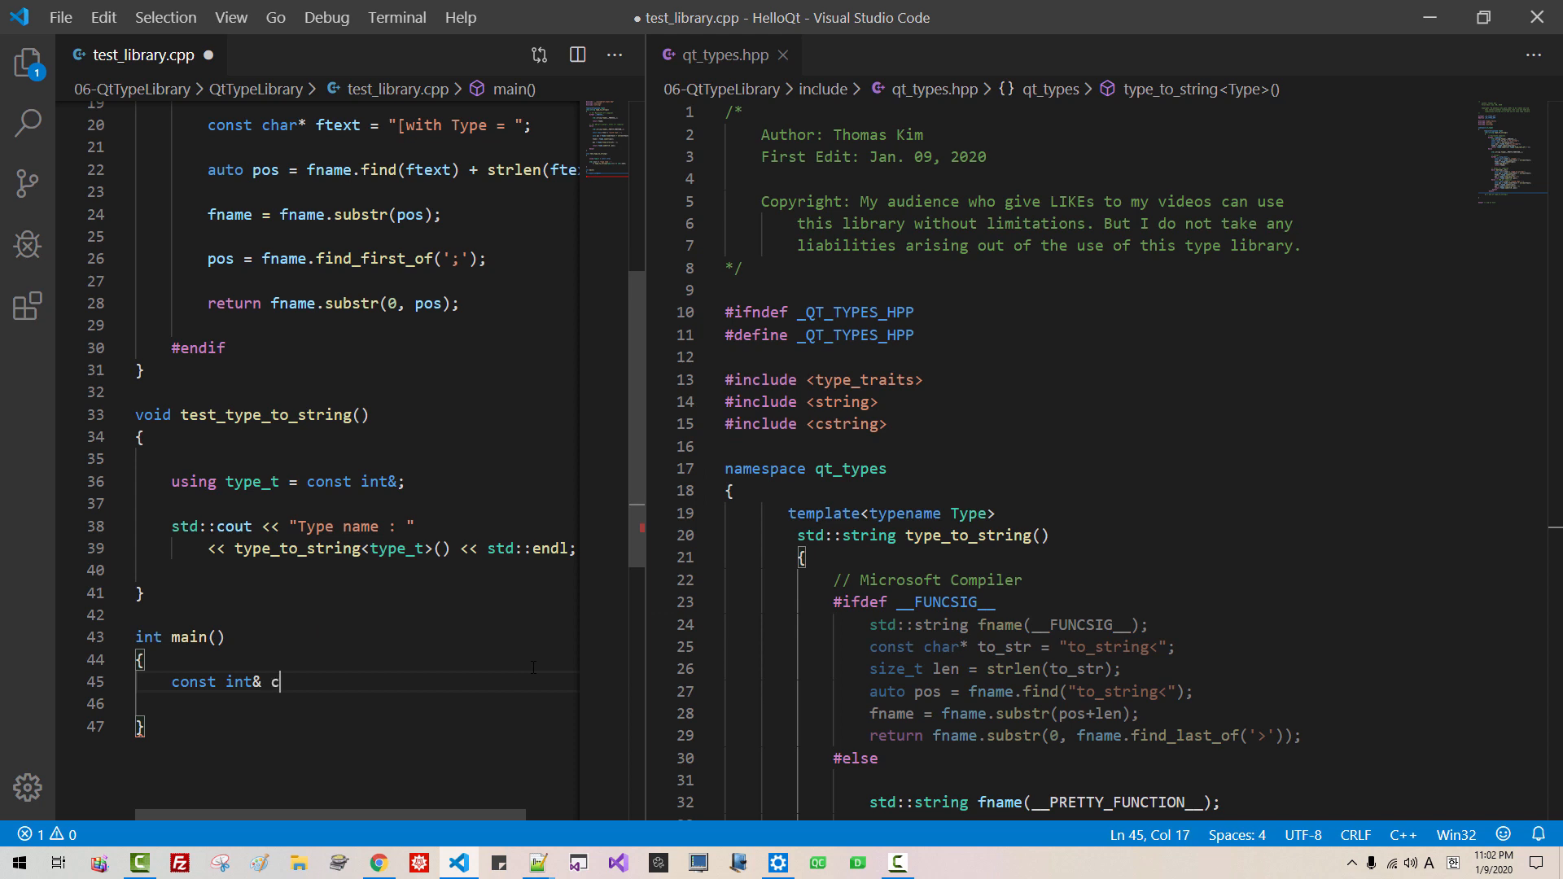
{"action": "type", "text": "i ="}
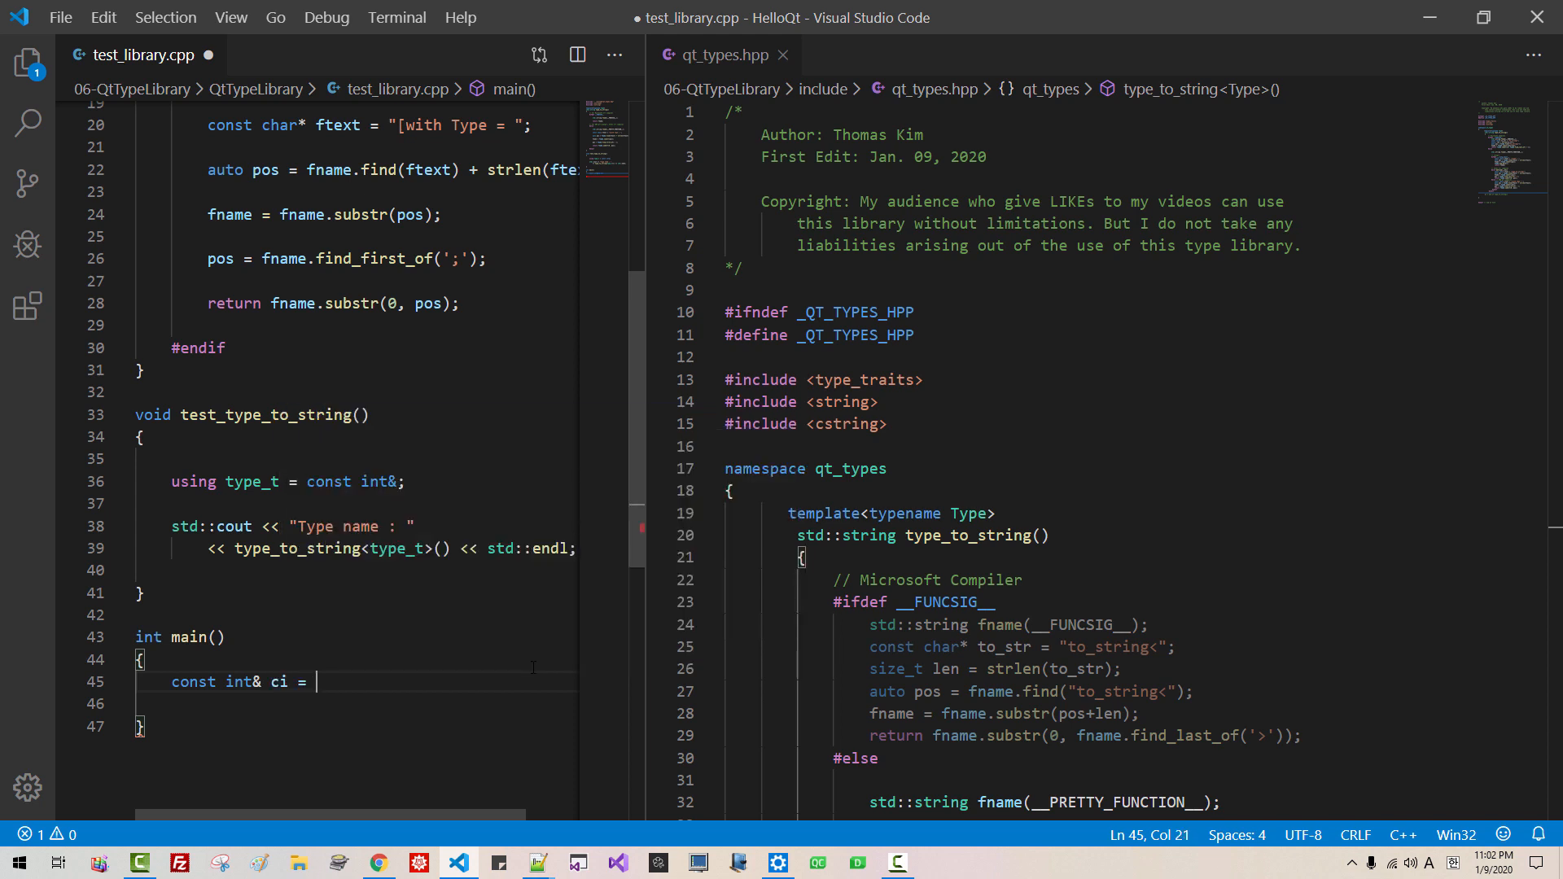
{"action": "type", "text": "std::cout"}
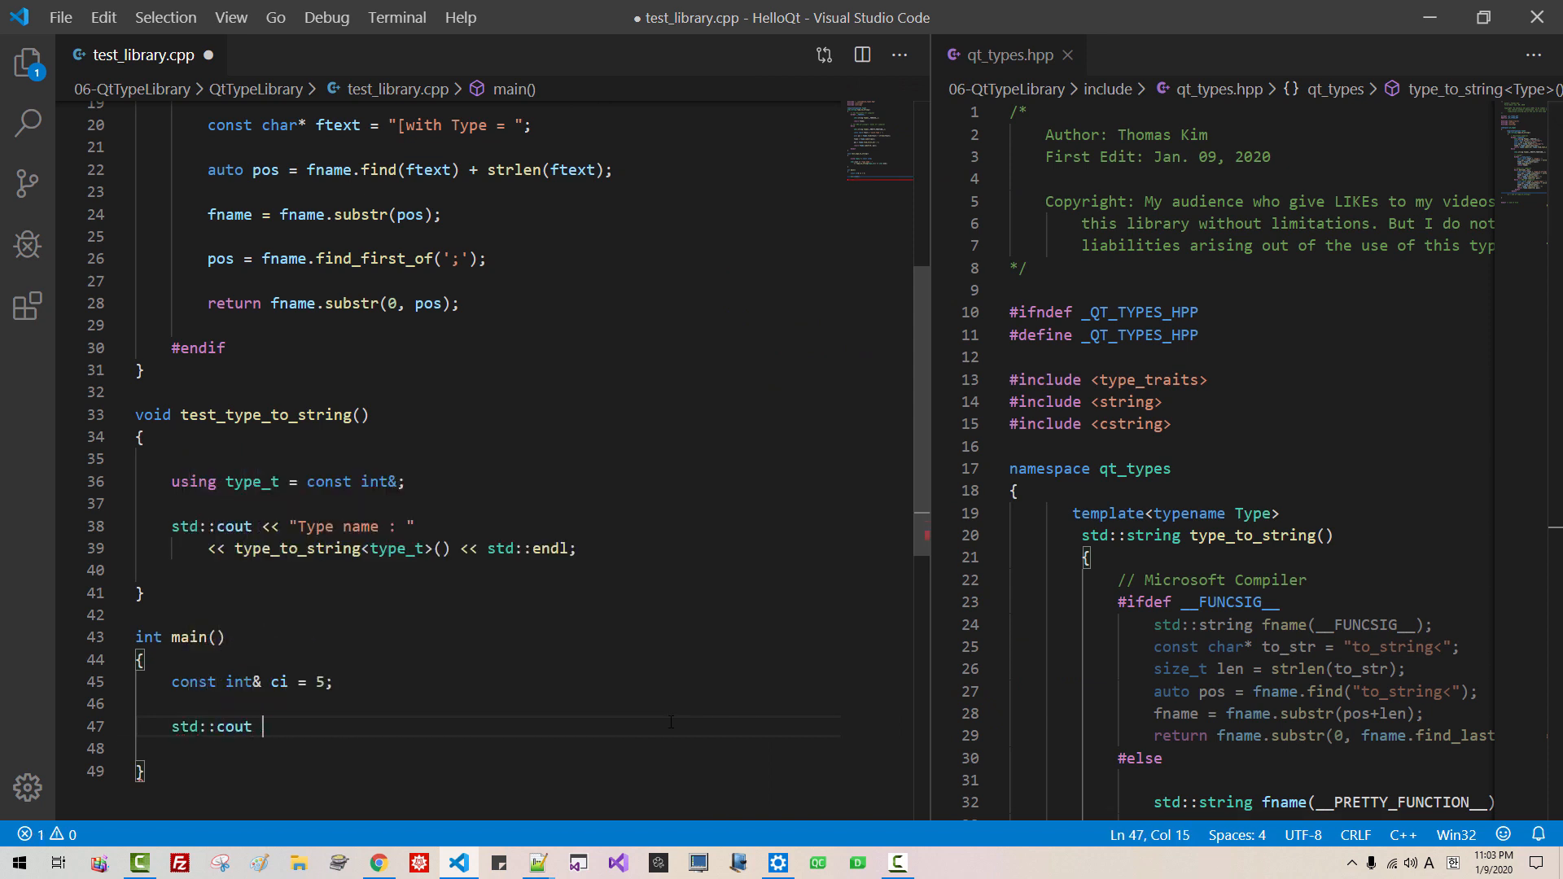
Step: Print "The type of ci = " via qt_types::type_to_string<decltype(ci)>(), then run in the console
{"action": "type", "text": "<< \"The type of ci ="}
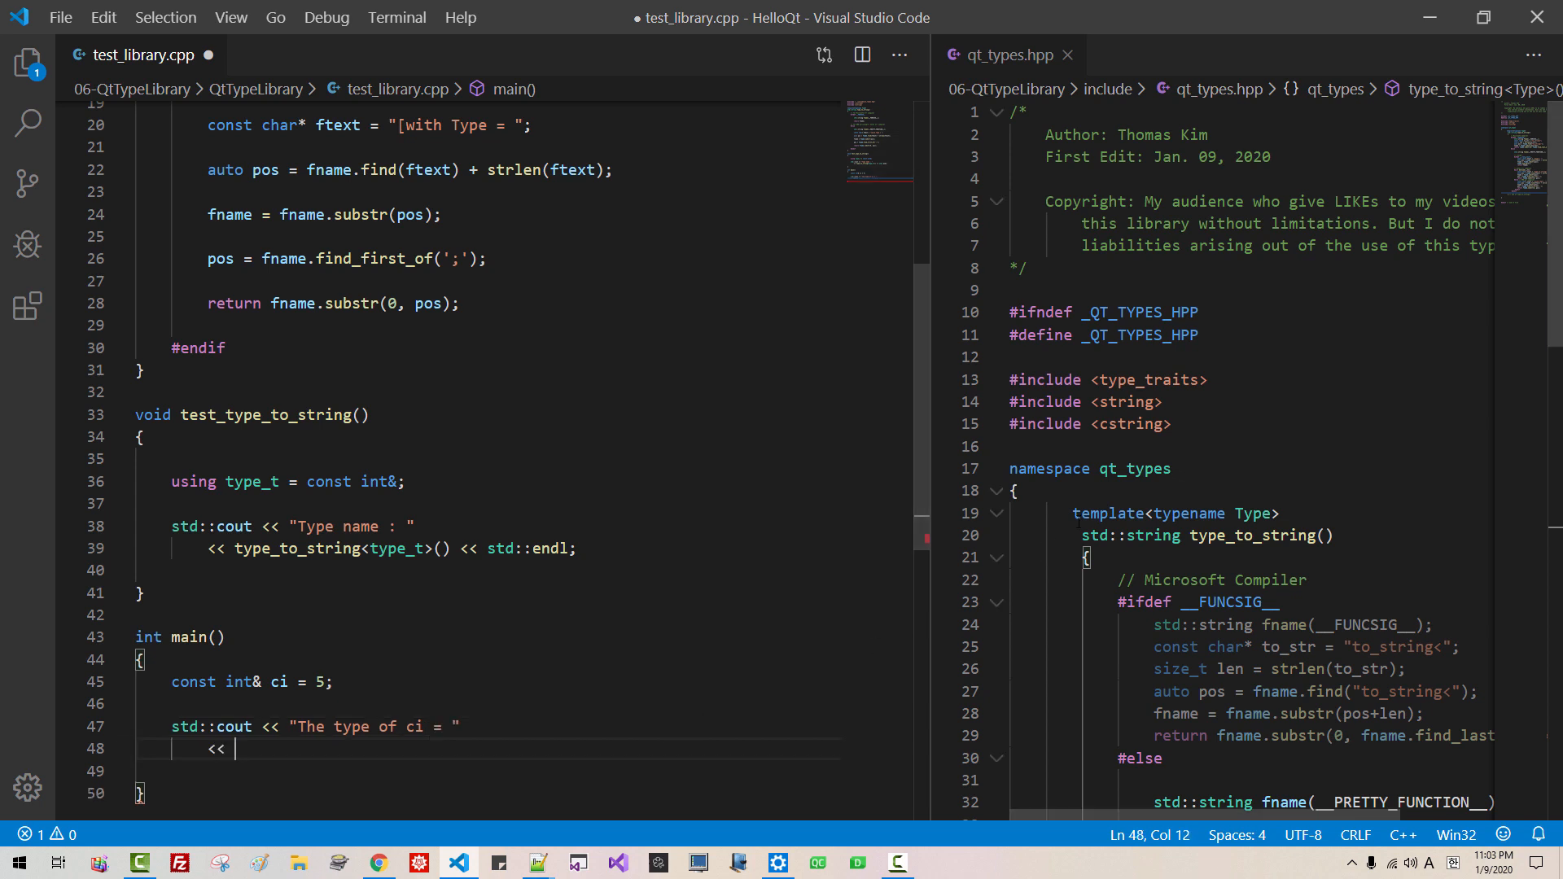
{"action": "double_click", "coordinate": [1136, 468]}
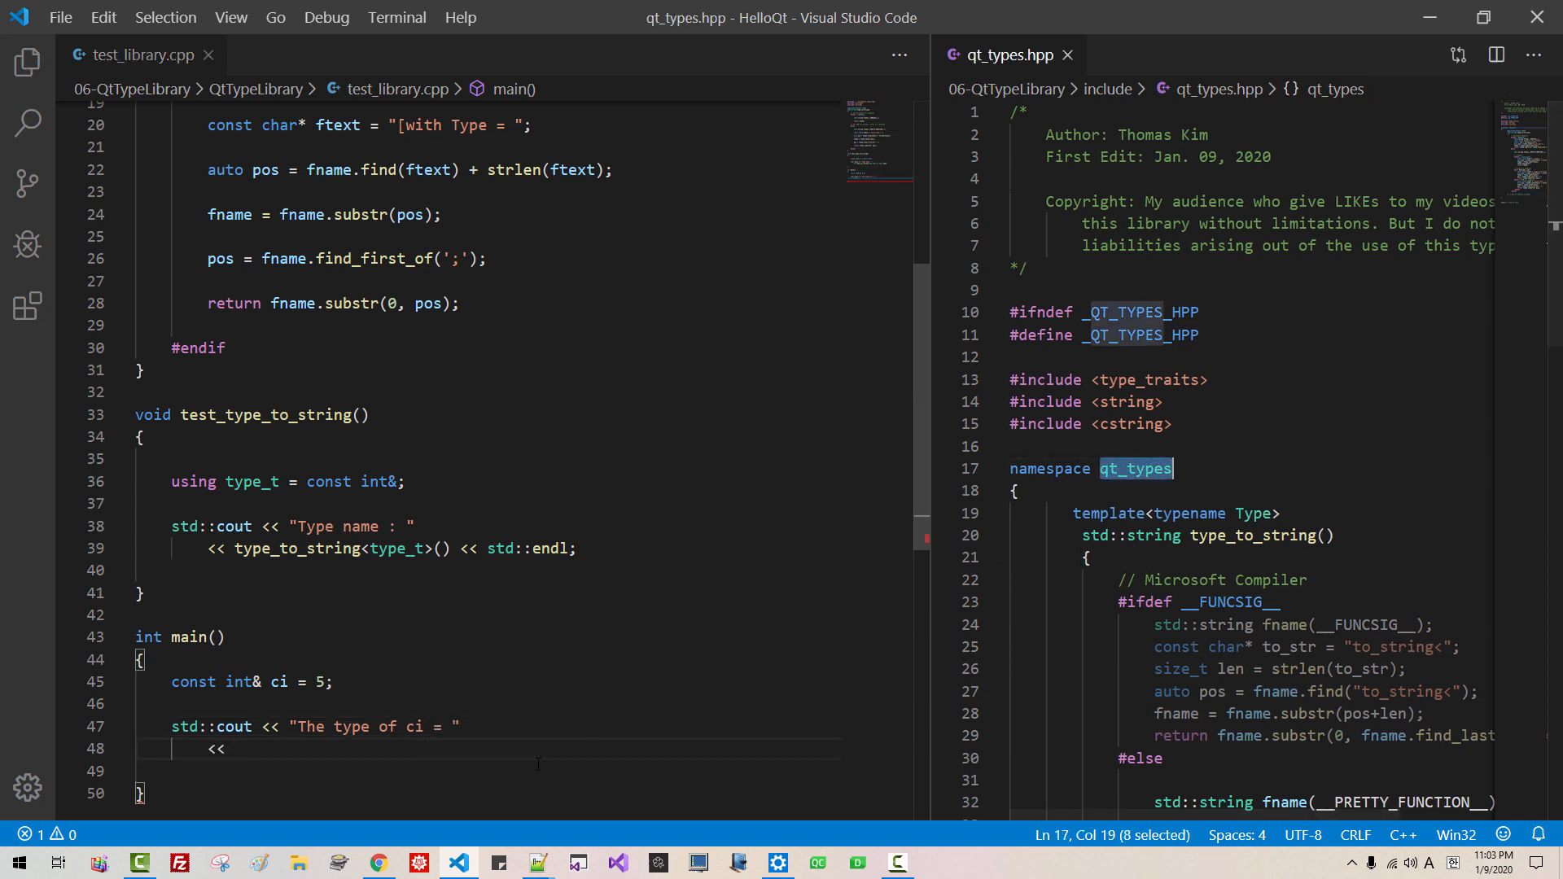
{"action": "type", "text": "qt_types::type_to_string"}
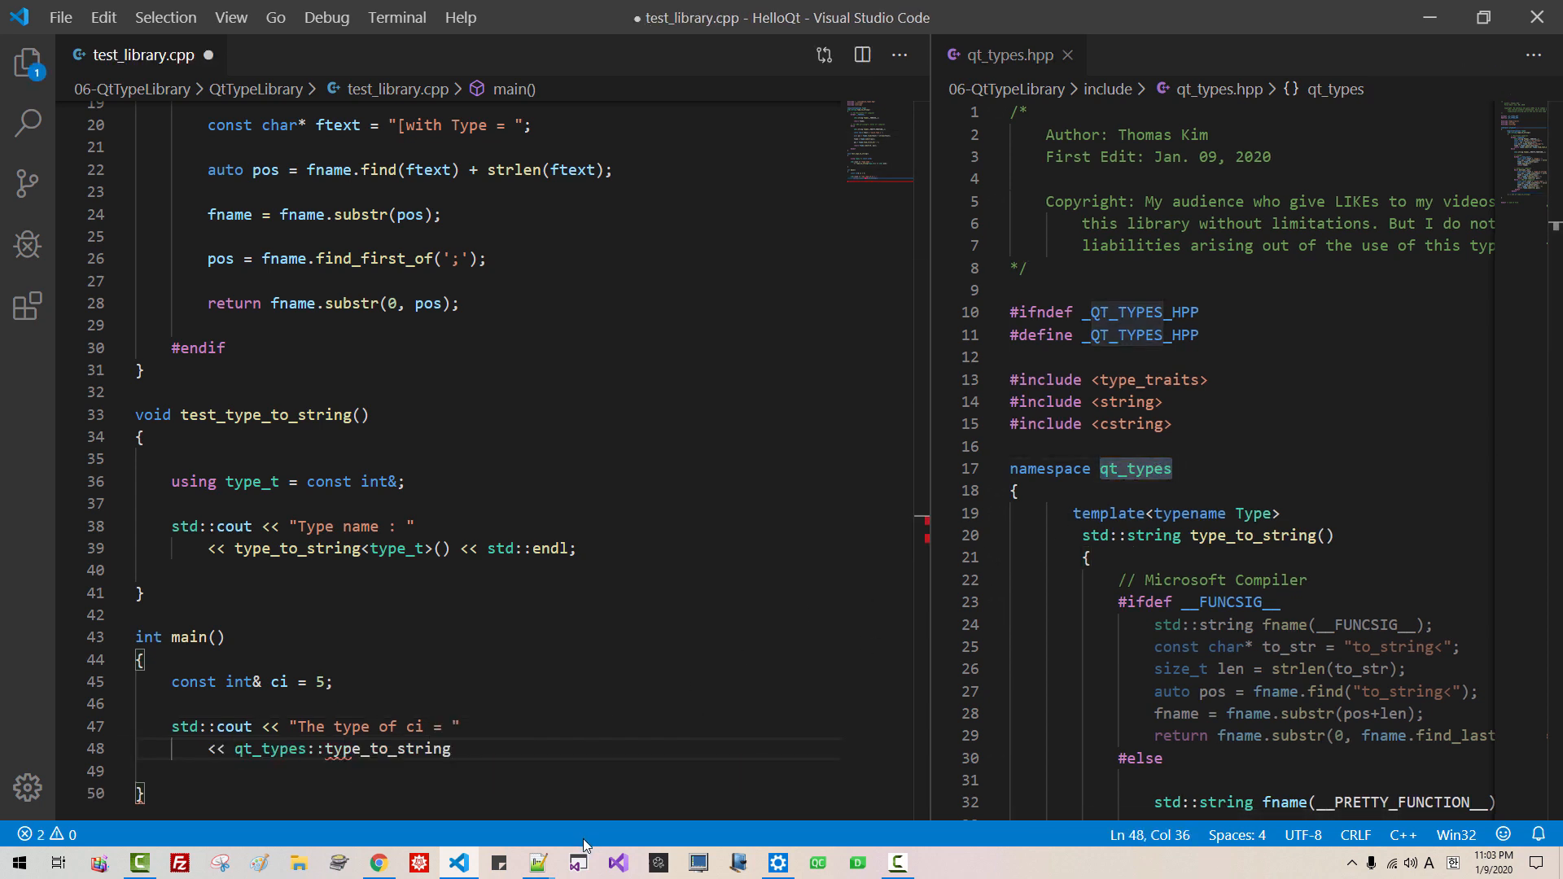
{"action": "type", "text": "<decltyp"}
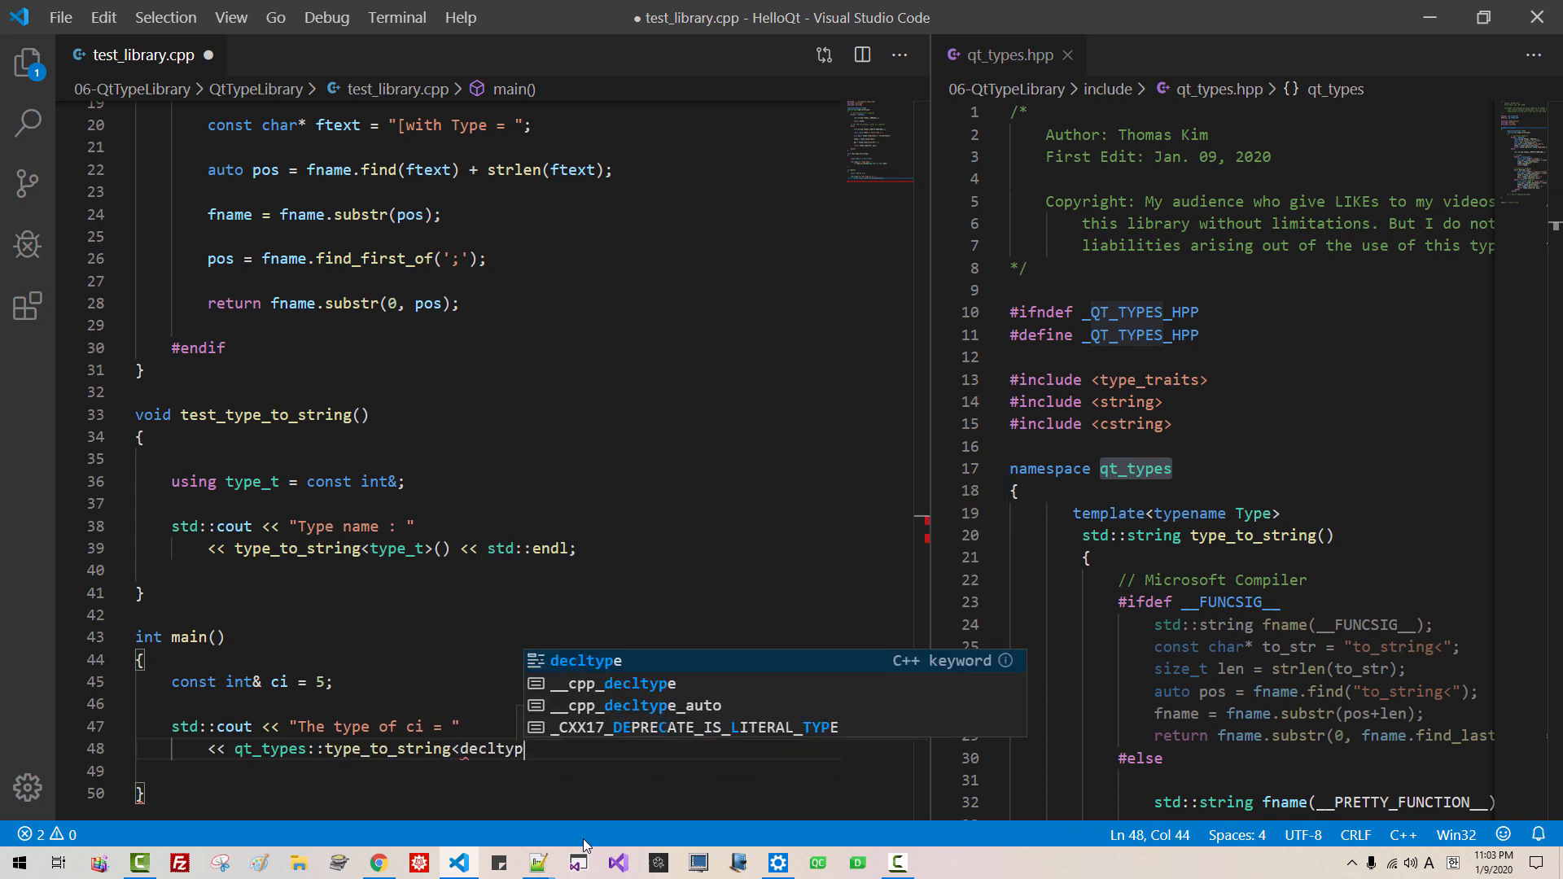
{"action": "type", "text": "e(ci) > ( ) << std::endl;"}
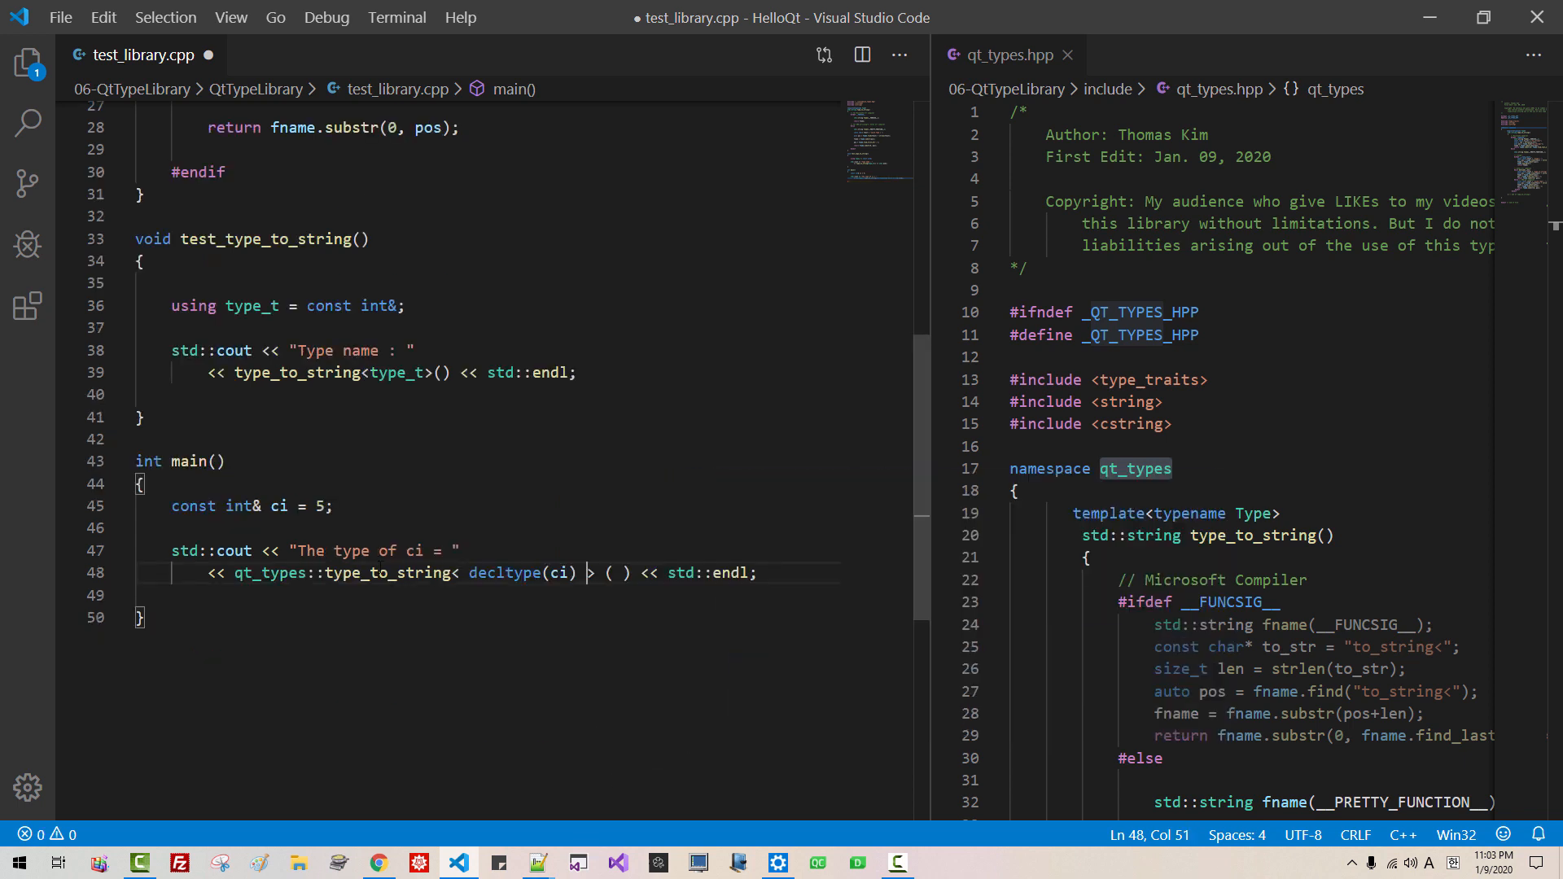
{"action": "double_click", "coordinate": [276, 505]}
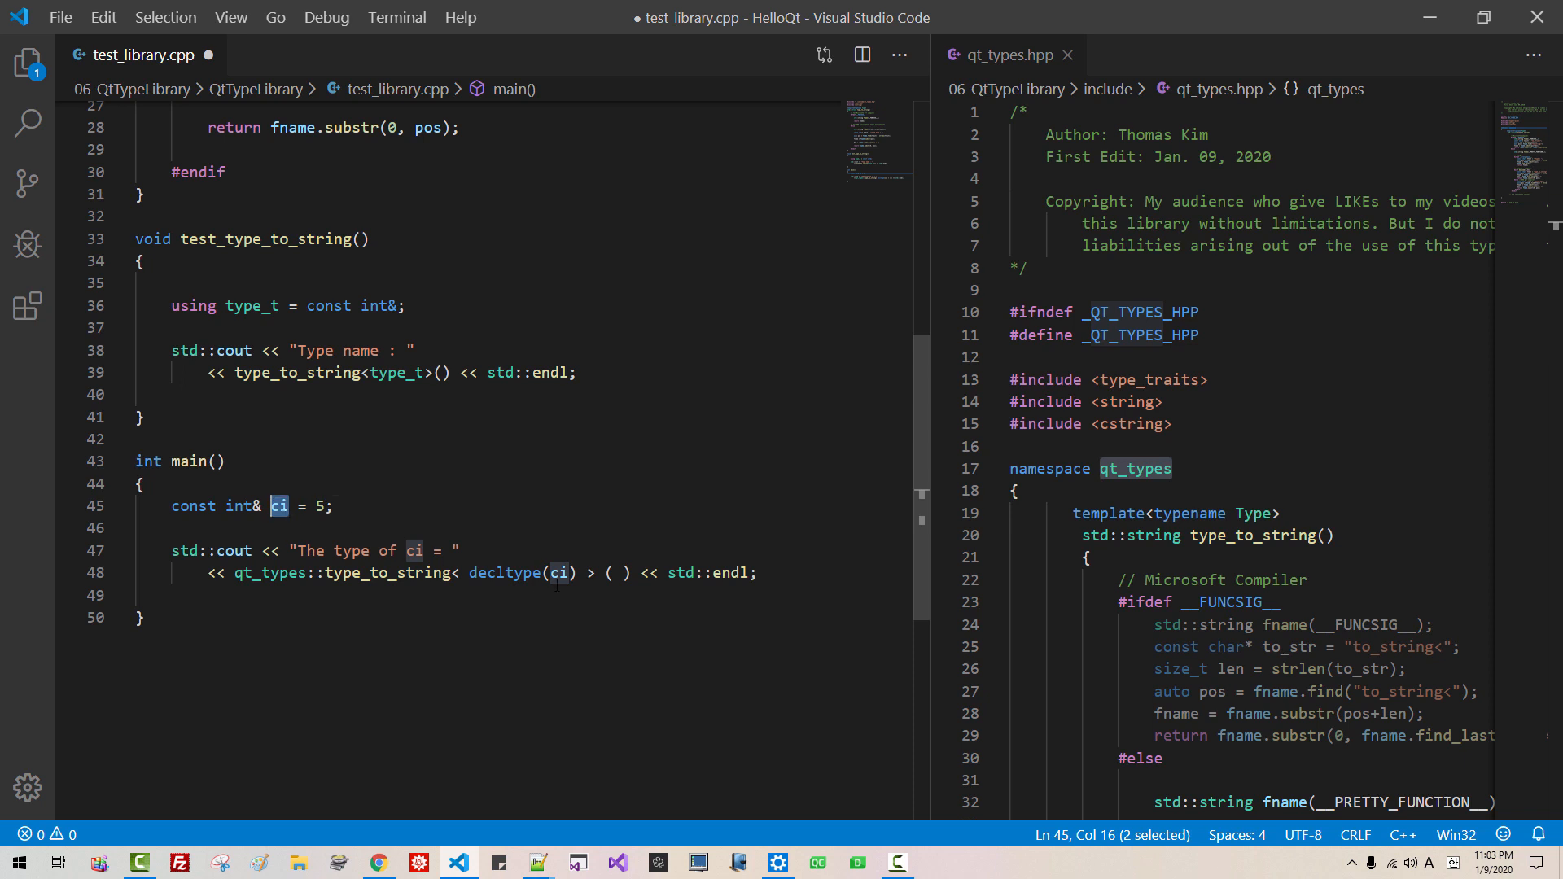
{"action": "left_click", "coordinate": [778, 862]}
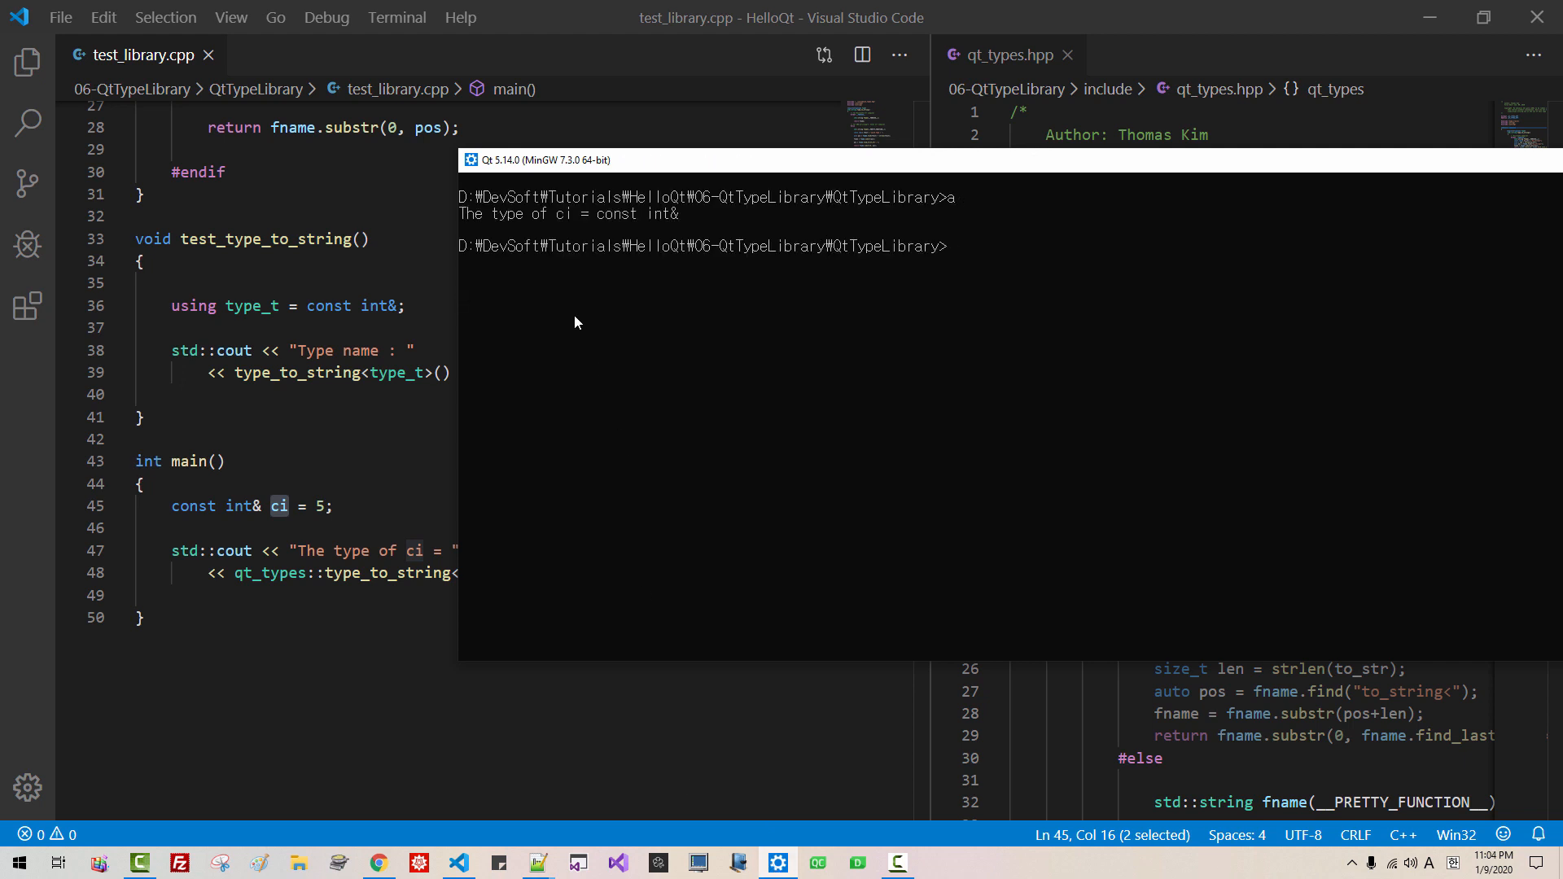
{"action": "mouse_move", "coordinate": [680, 232]}
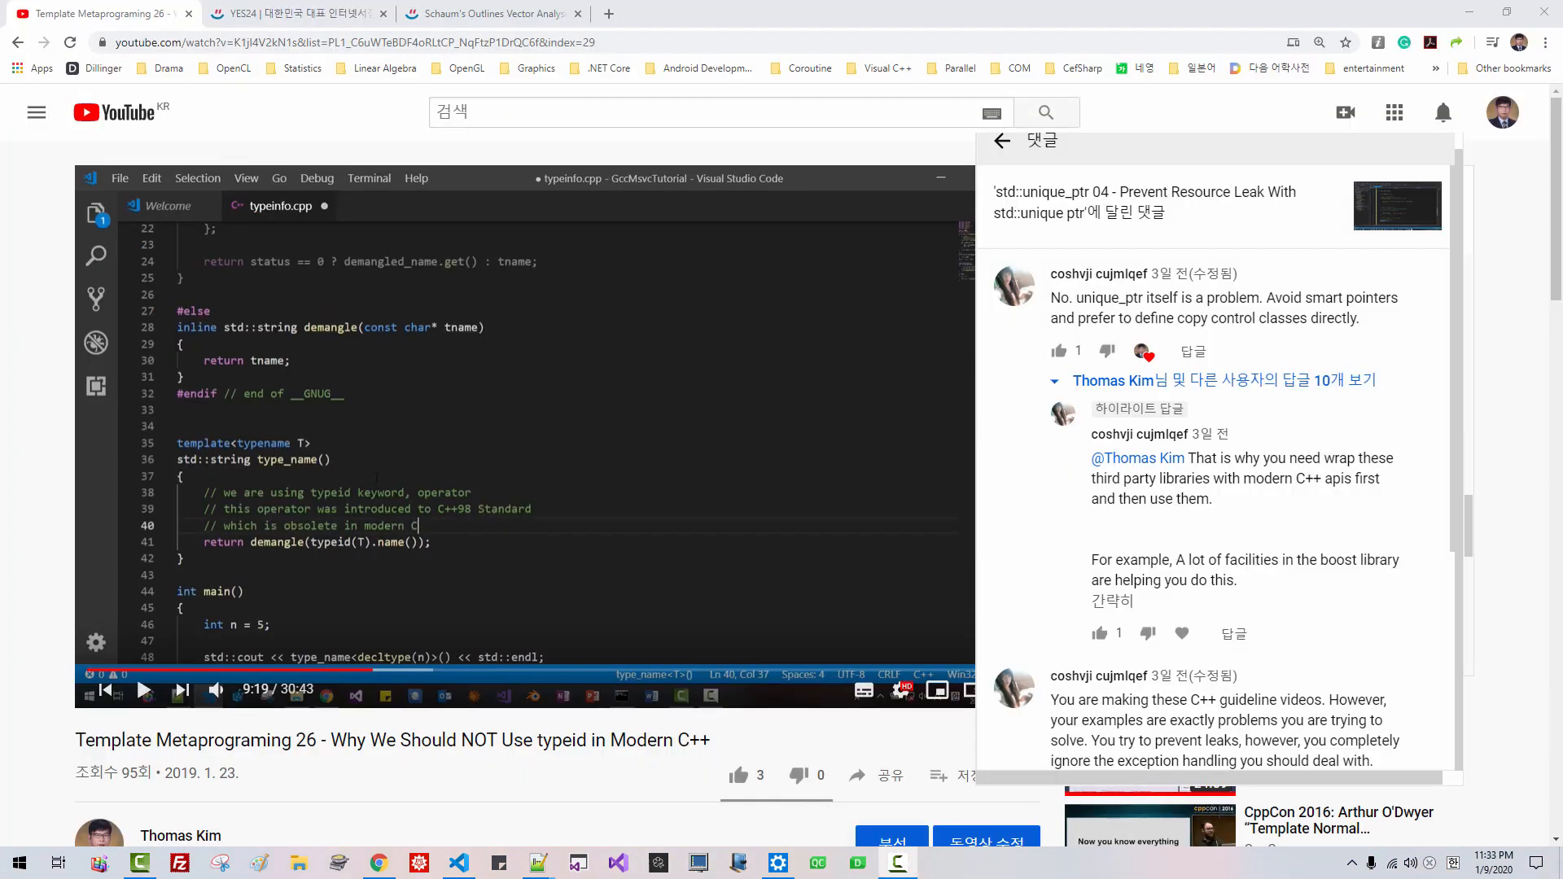
{"action": "mouse_move", "coordinate": [1066, 285]}
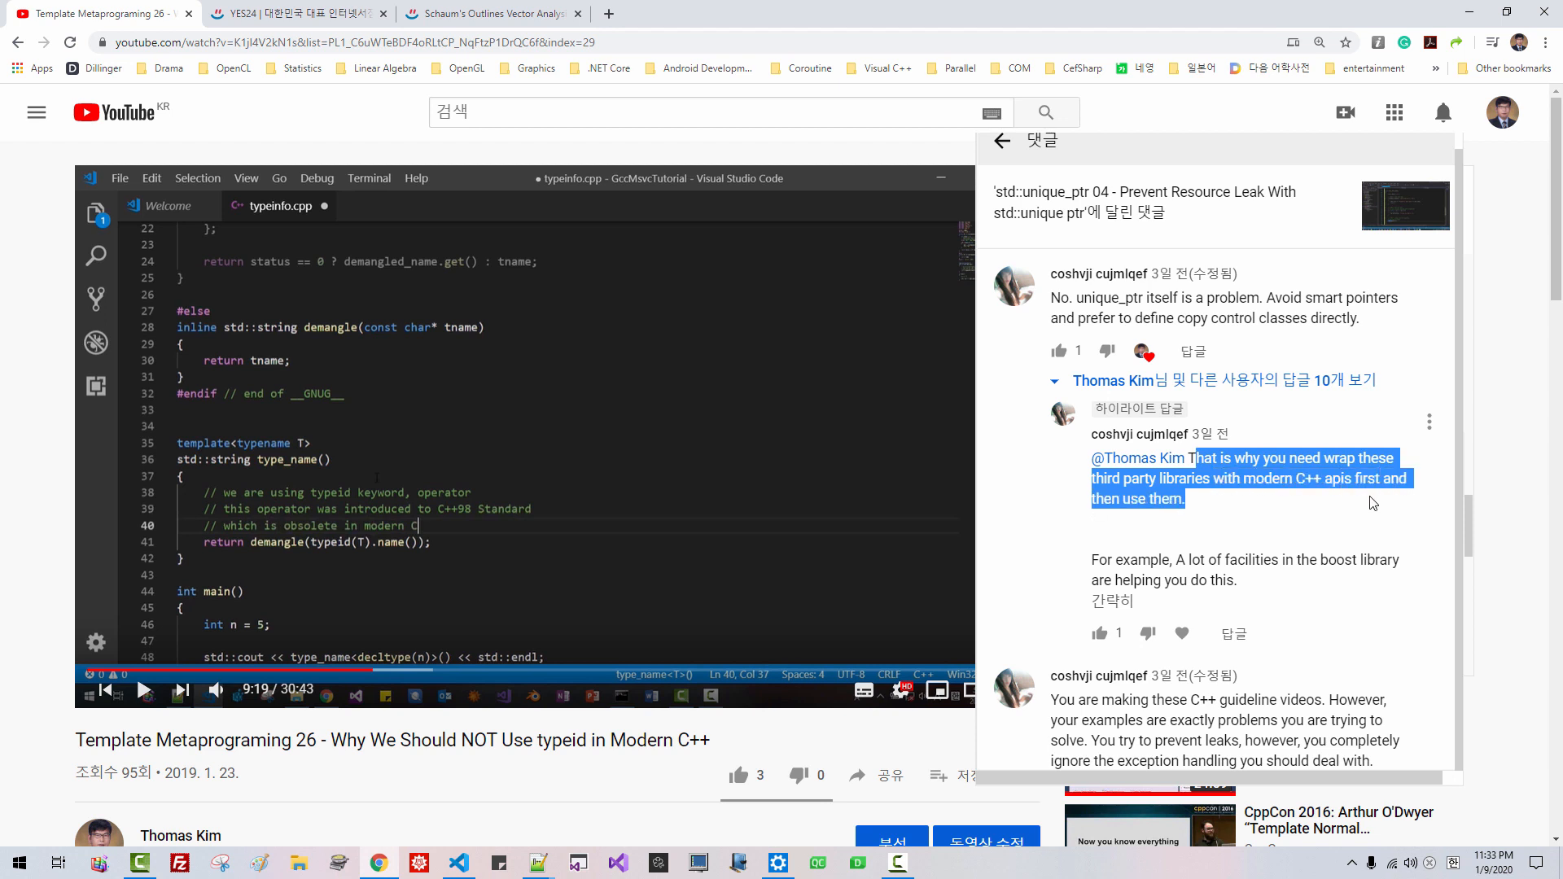
{"action": "mouse_move", "coordinate": [1179, 559]}
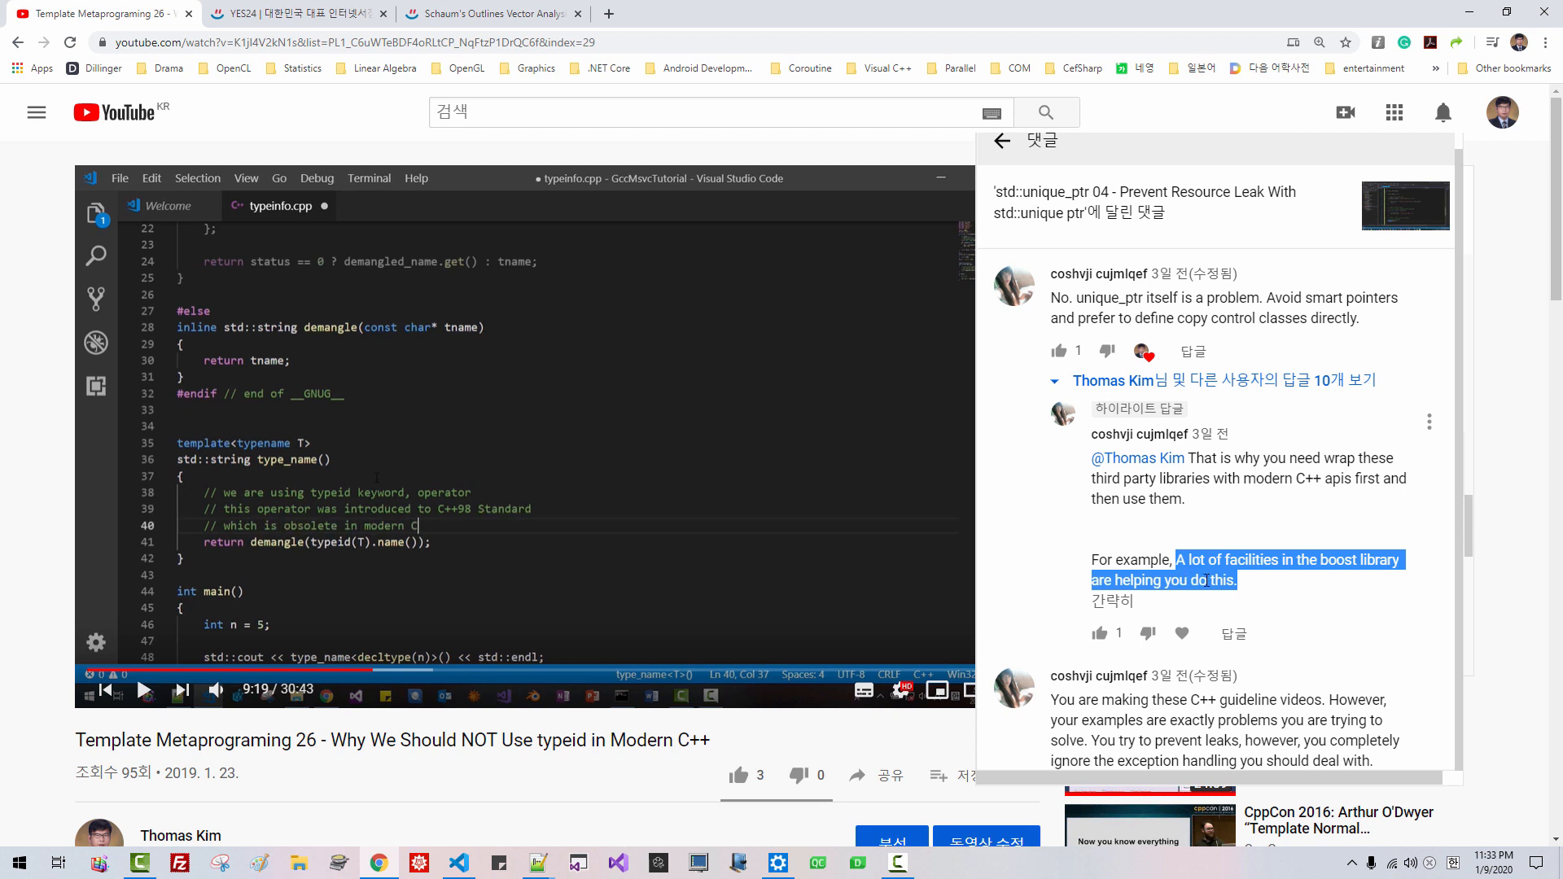
{"action": "mouse_move", "coordinate": [1315, 576]}
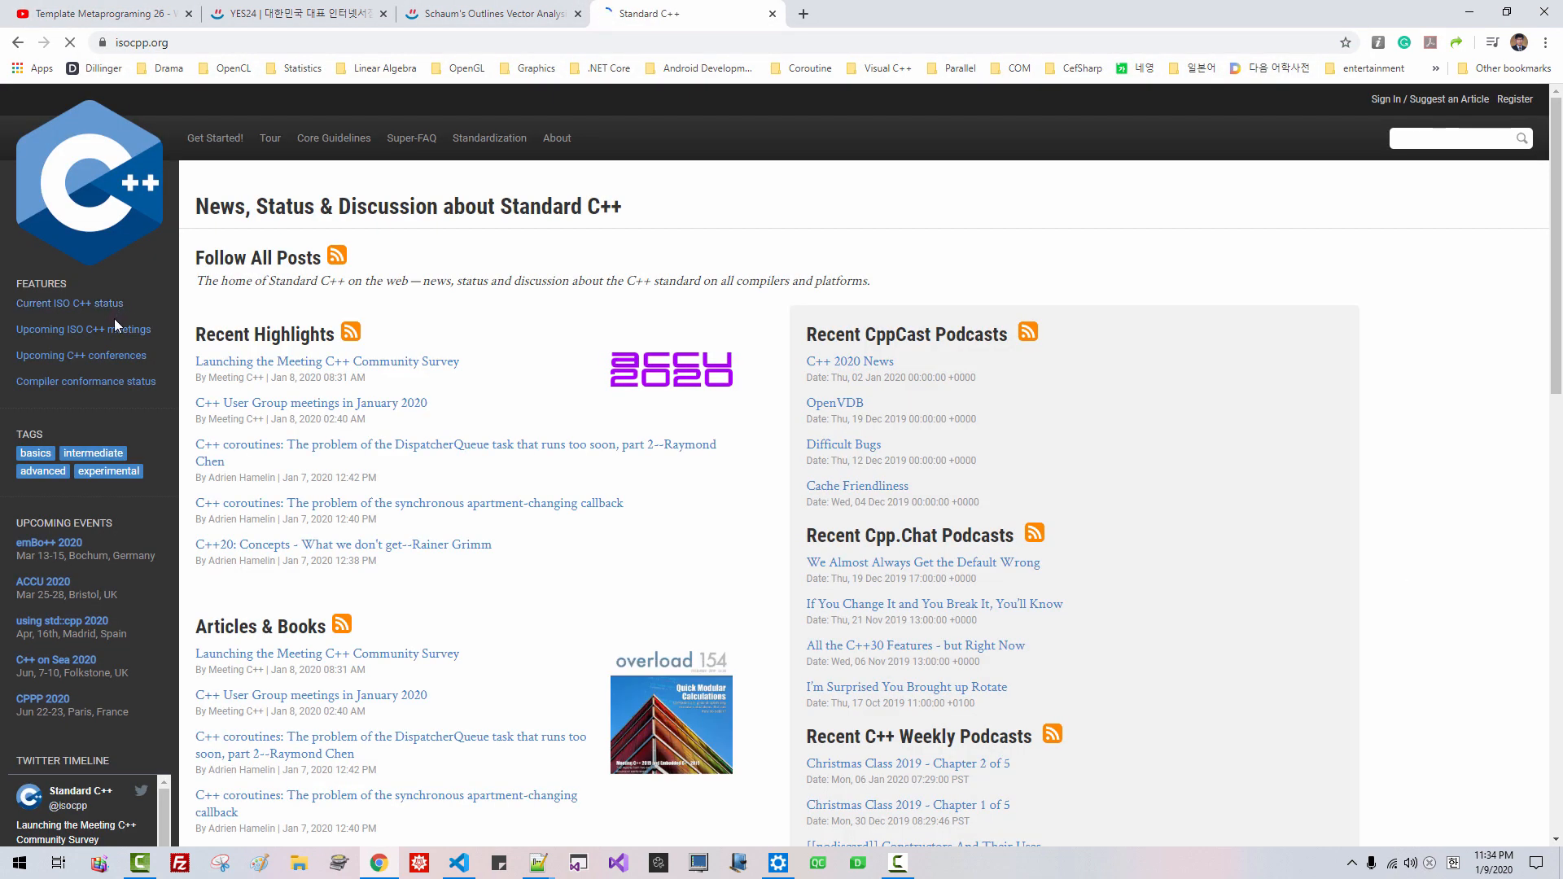
{"action": "mouse_move", "coordinate": [69, 303]}
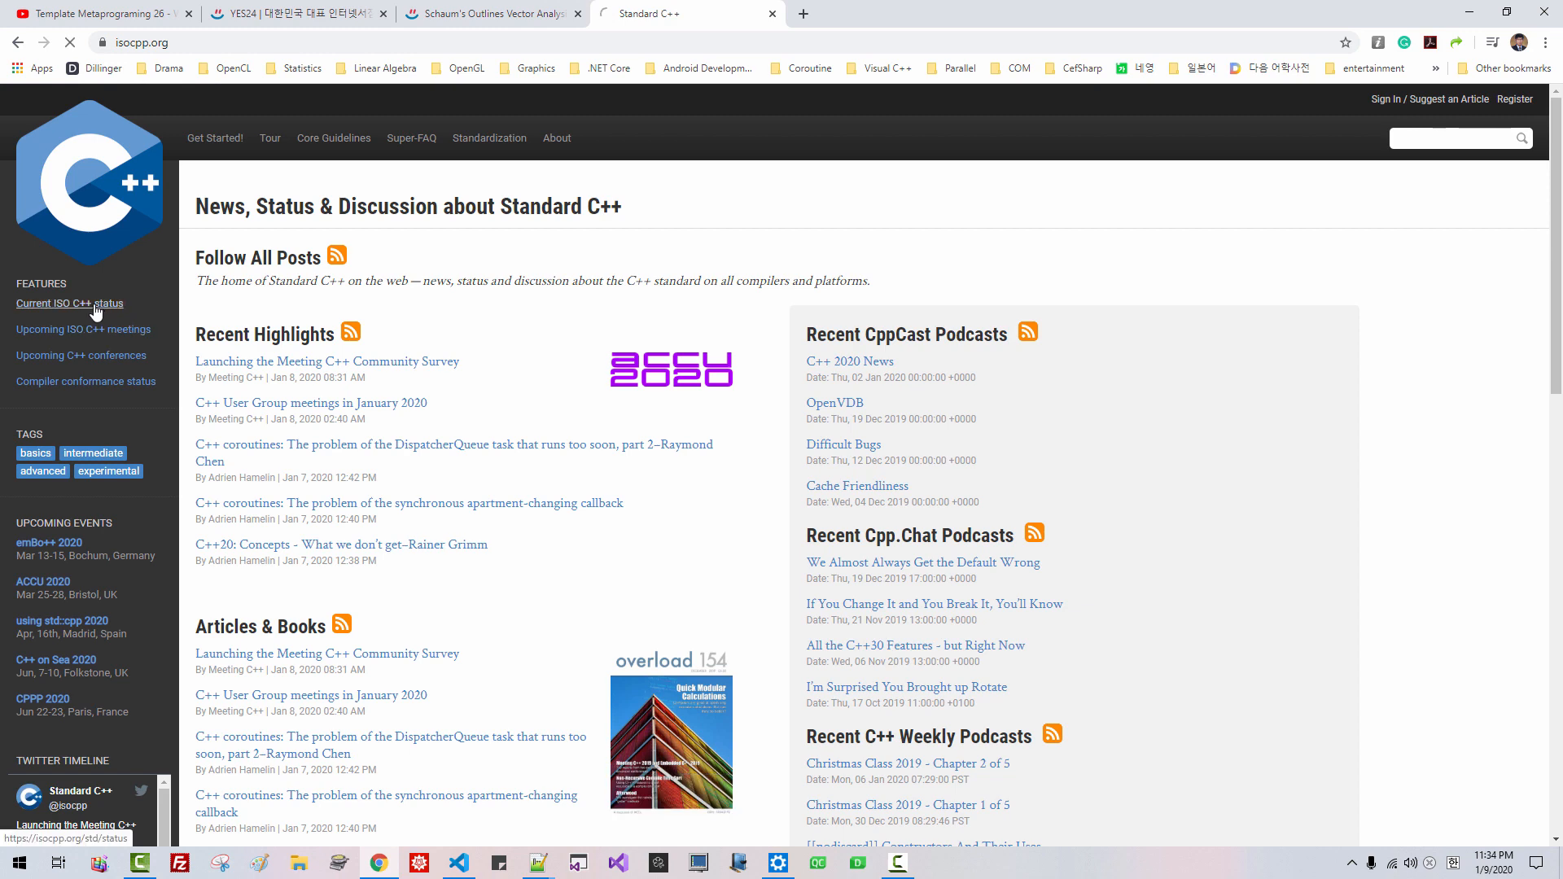
Step: View the Current ISO C++ status timeline, then select type_to_string in qt_types.hpp
{"action": "left_click", "coordinate": [68, 303]}
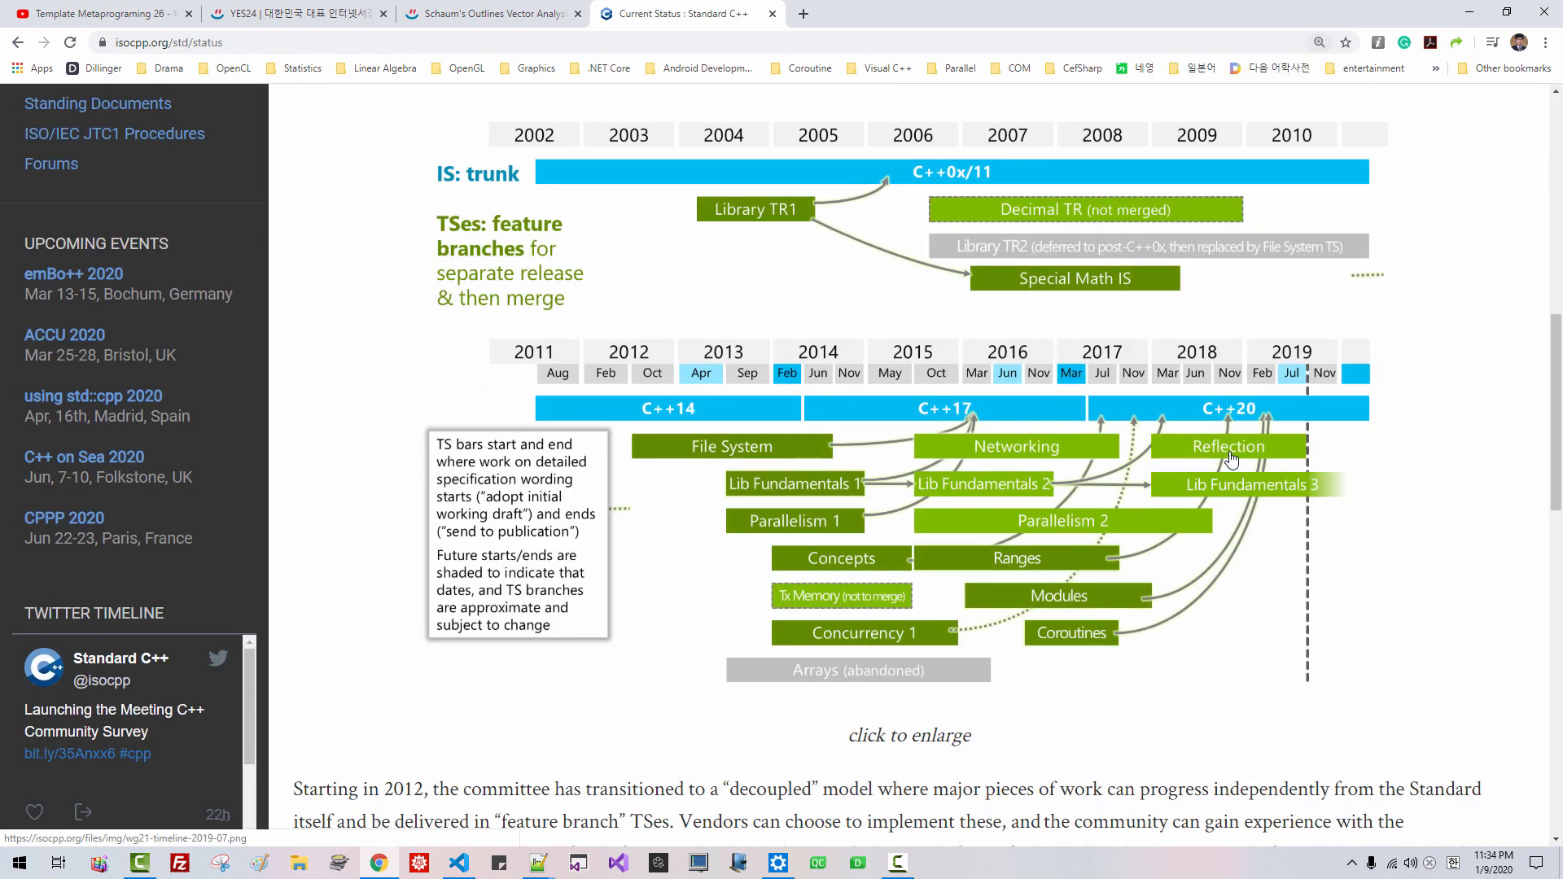
{"action": "mouse_move", "coordinate": [1233, 448]}
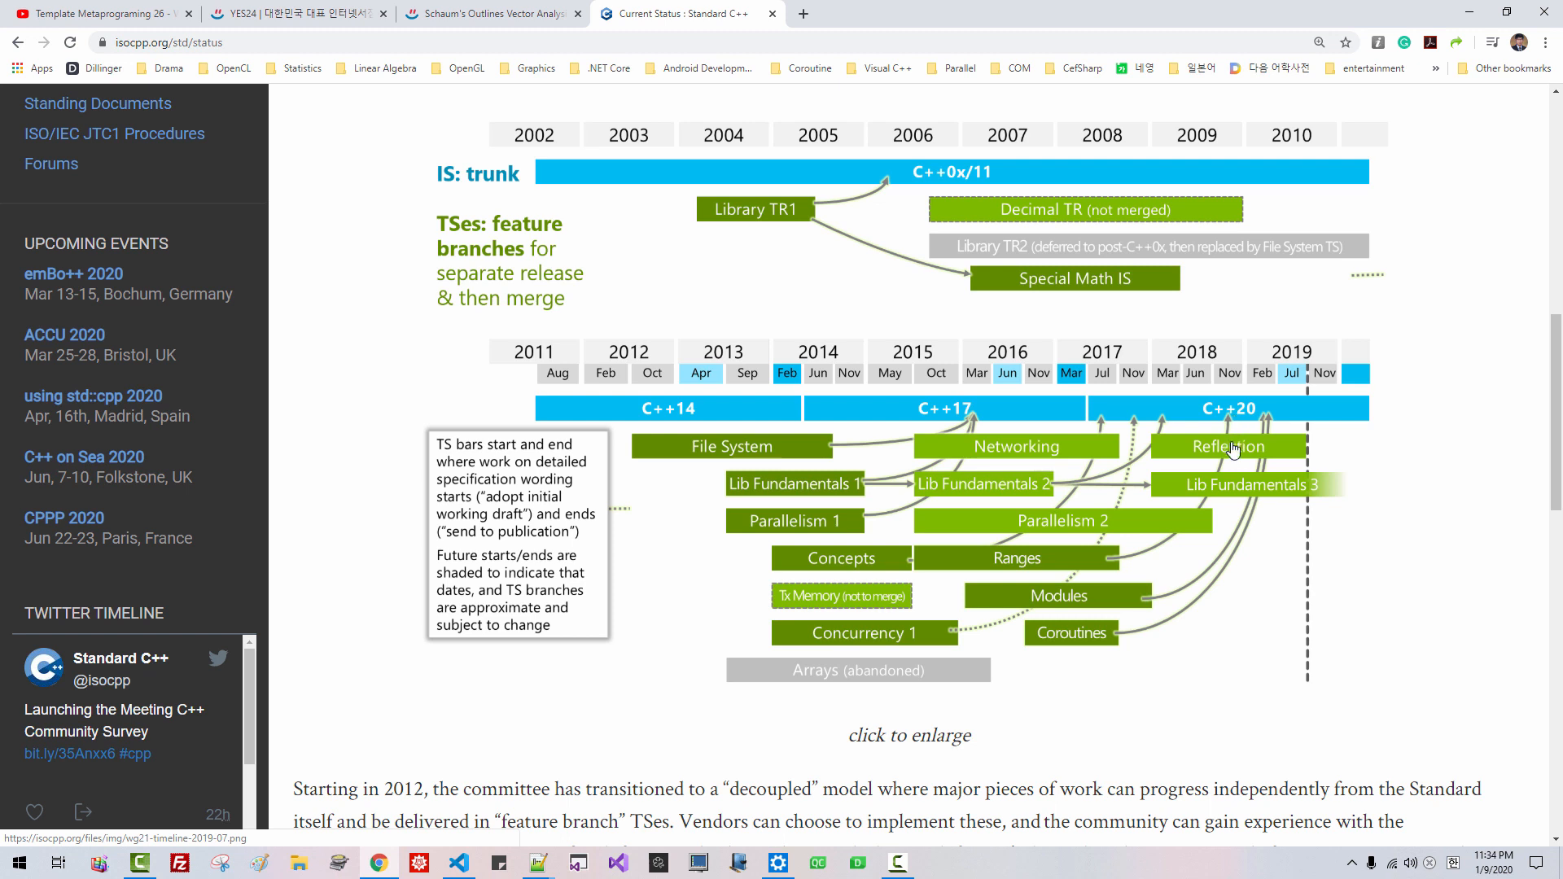
{"action": "mouse_move", "coordinate": [1226, 459]}
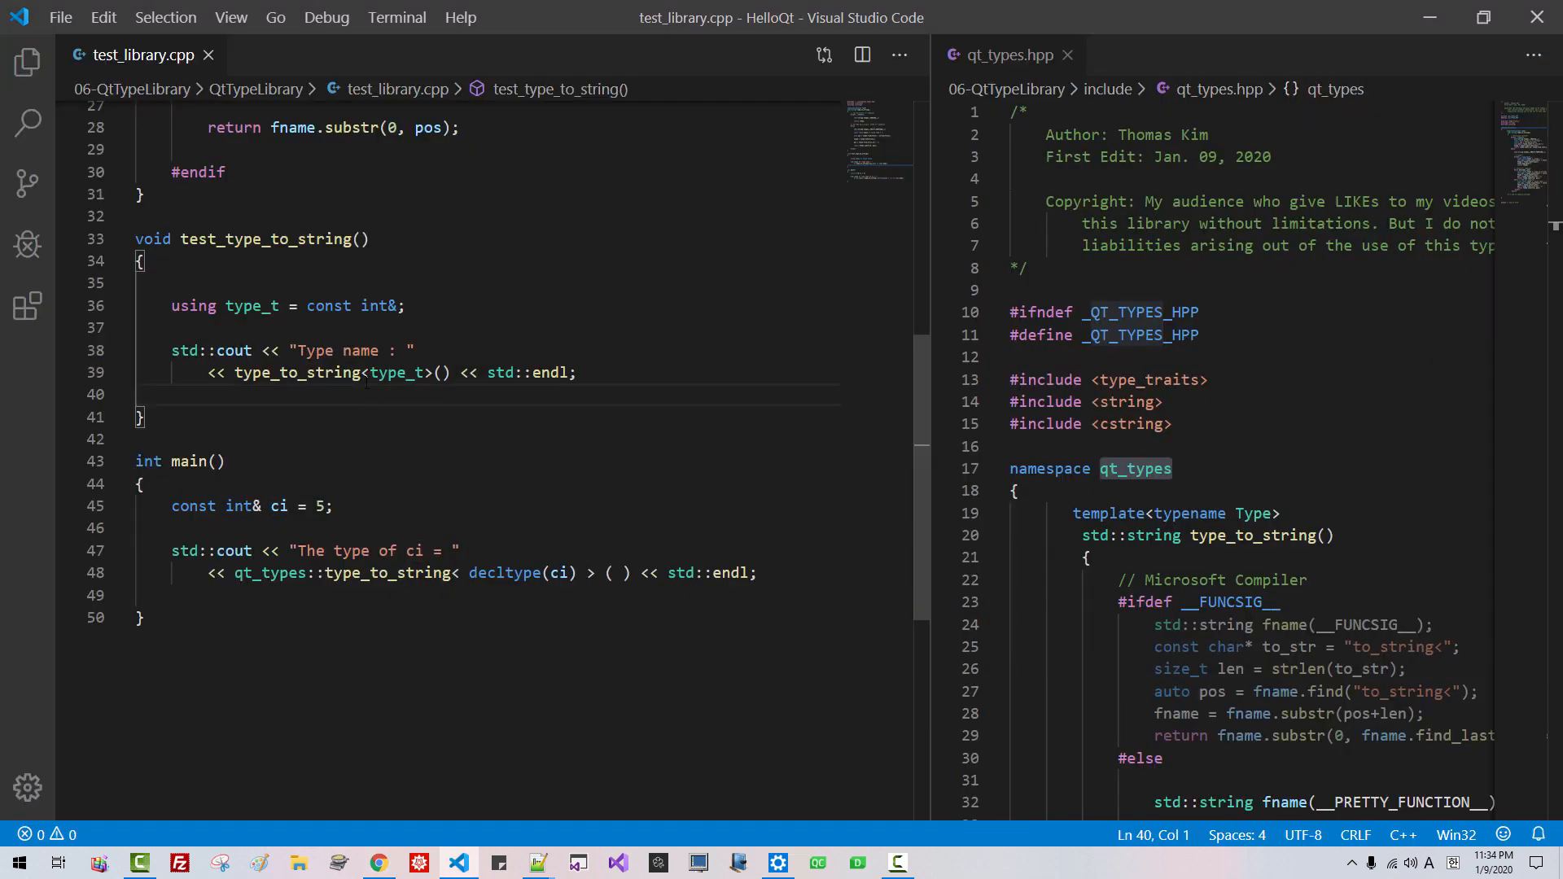
{"action": "scroll", "scroll_direction": "up", "scroll_amount": 3}
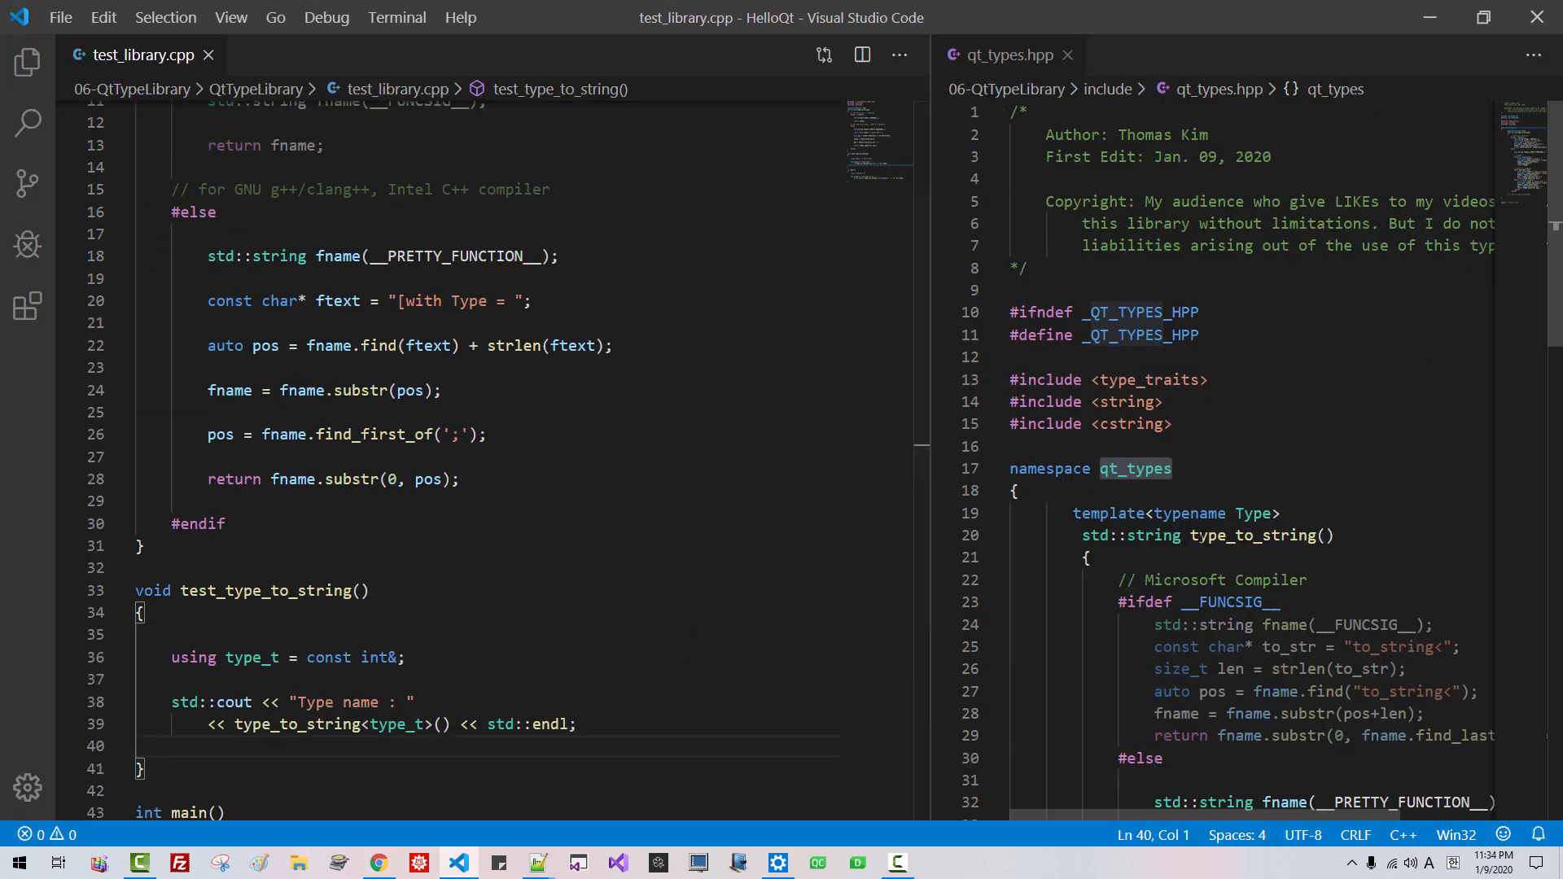
{"action": "double_click", "coordinate": [1253, 535]}
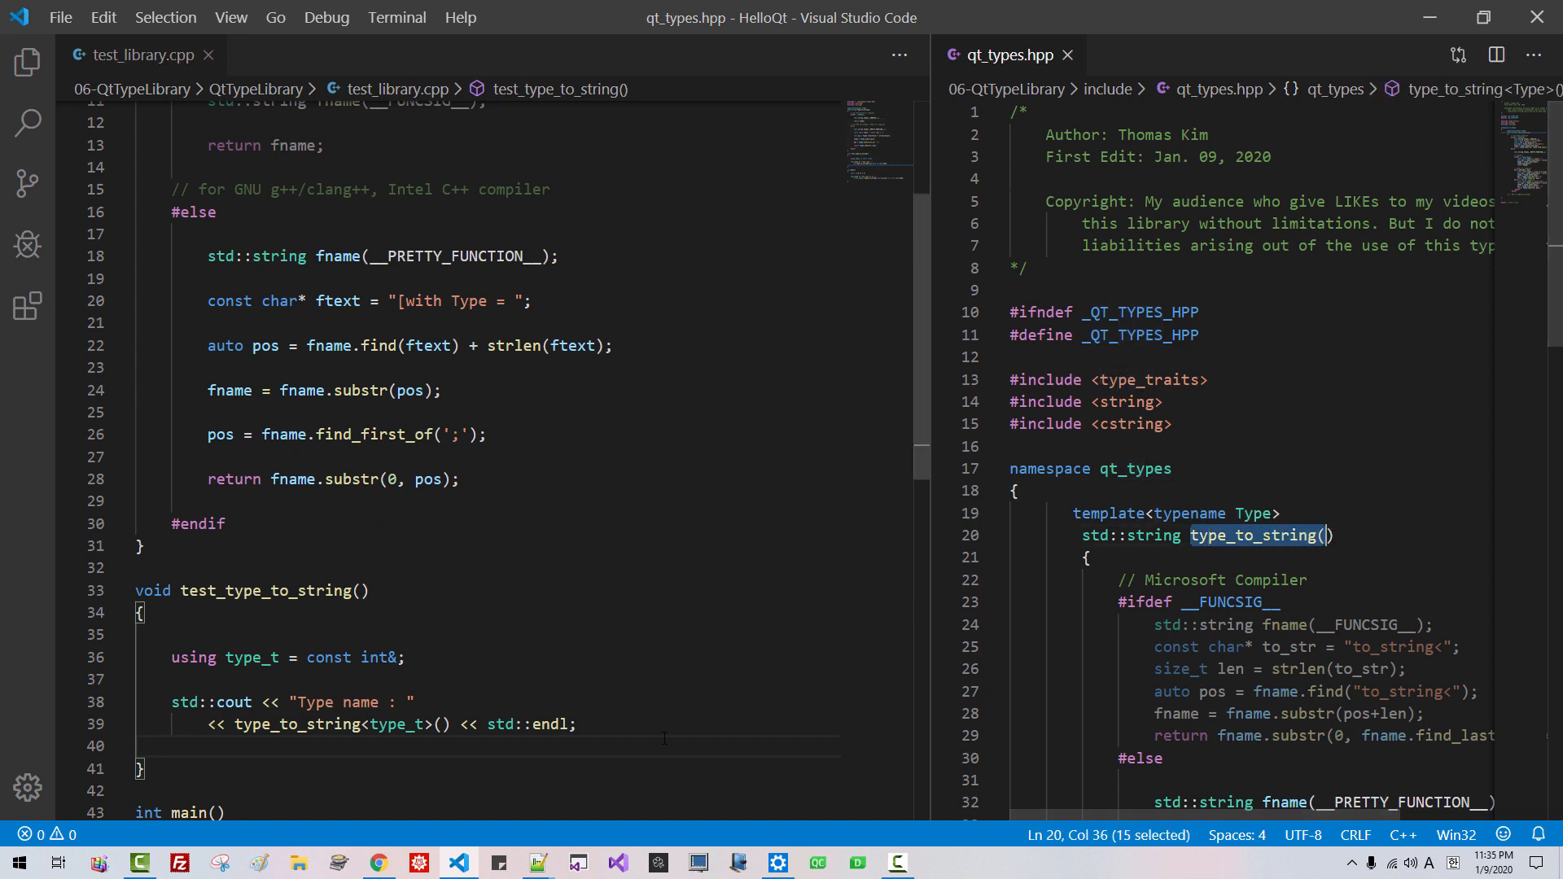
{"action": "left_click", "coordinate": [538, 863]}
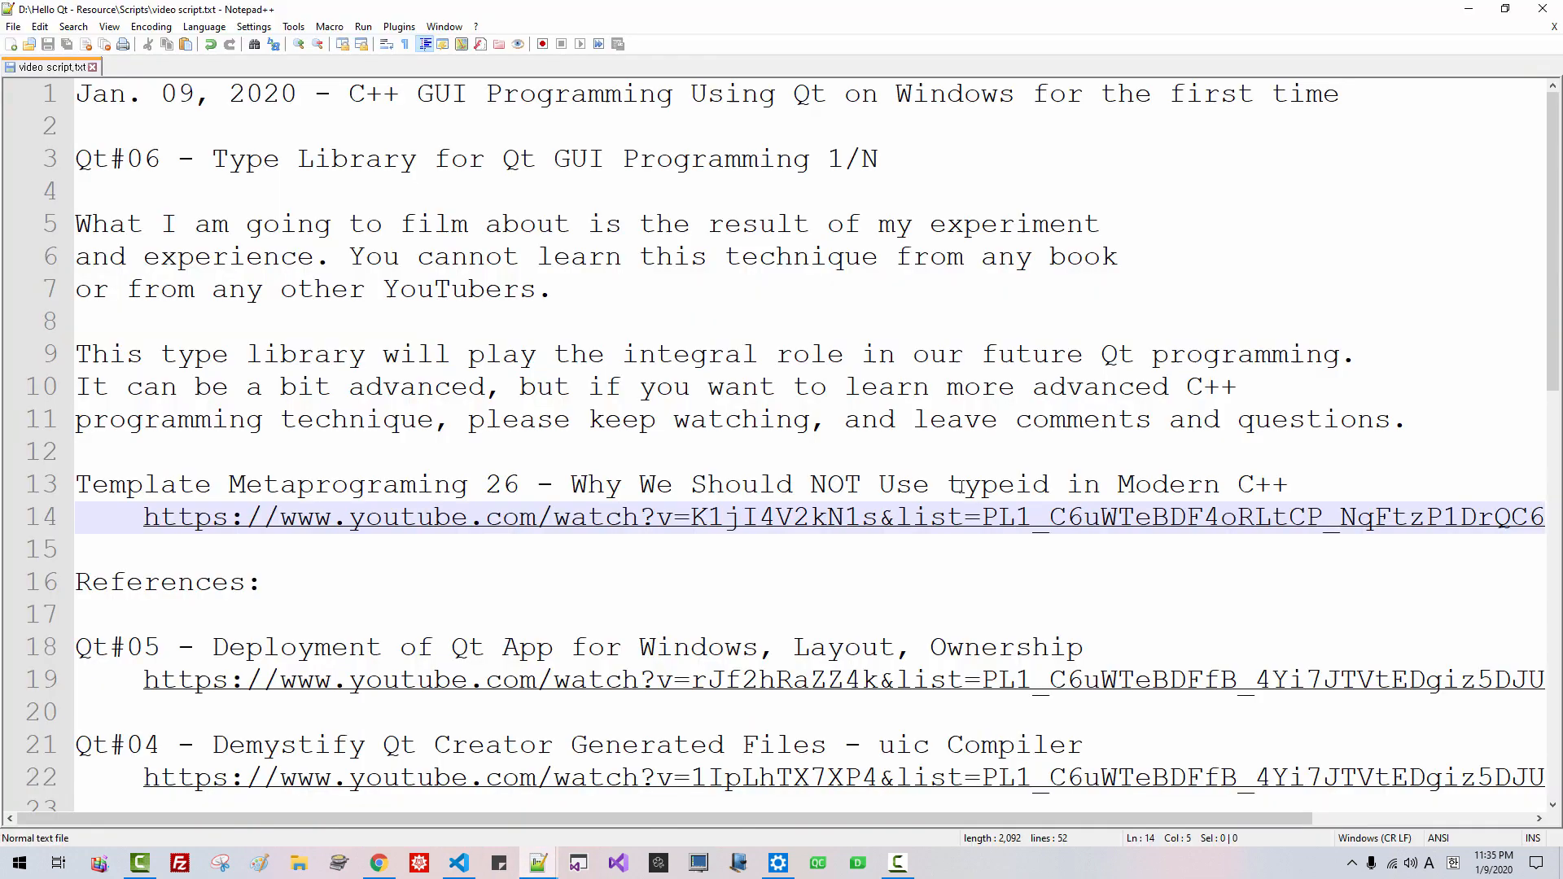
Step: Open the Template Metaprogramming 26 typeid YouTube link from video script.txt
{"action": "double_click", "coordinate": [999, 483]}
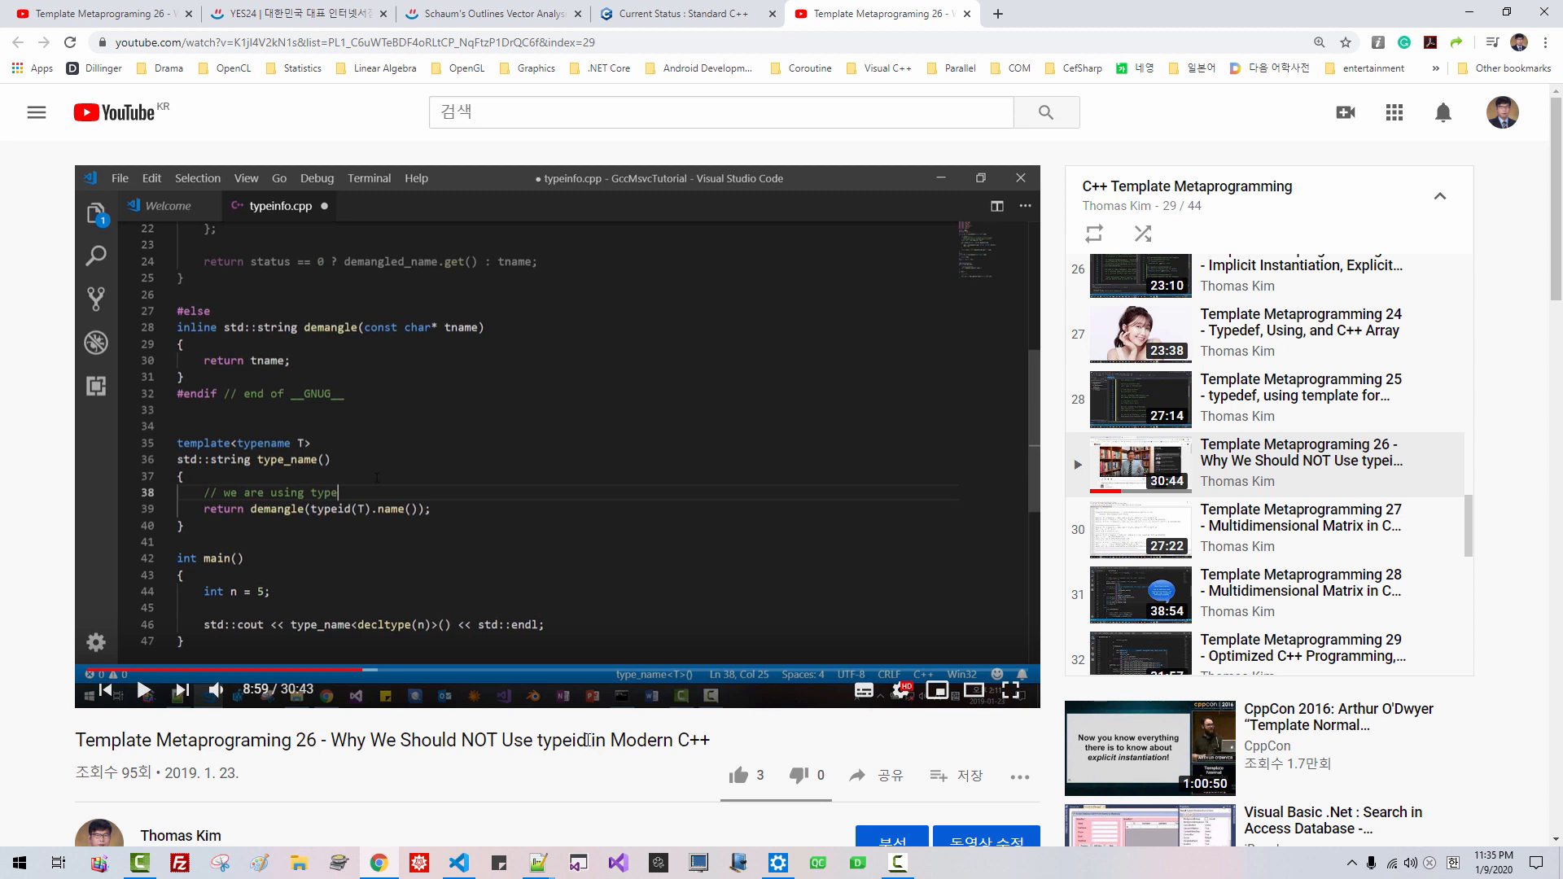
Step: Select 'typeid' in the video title and return to the Current Status: Standard C++ tab
{"action": "double_click", "coordinate": [560, 740]}
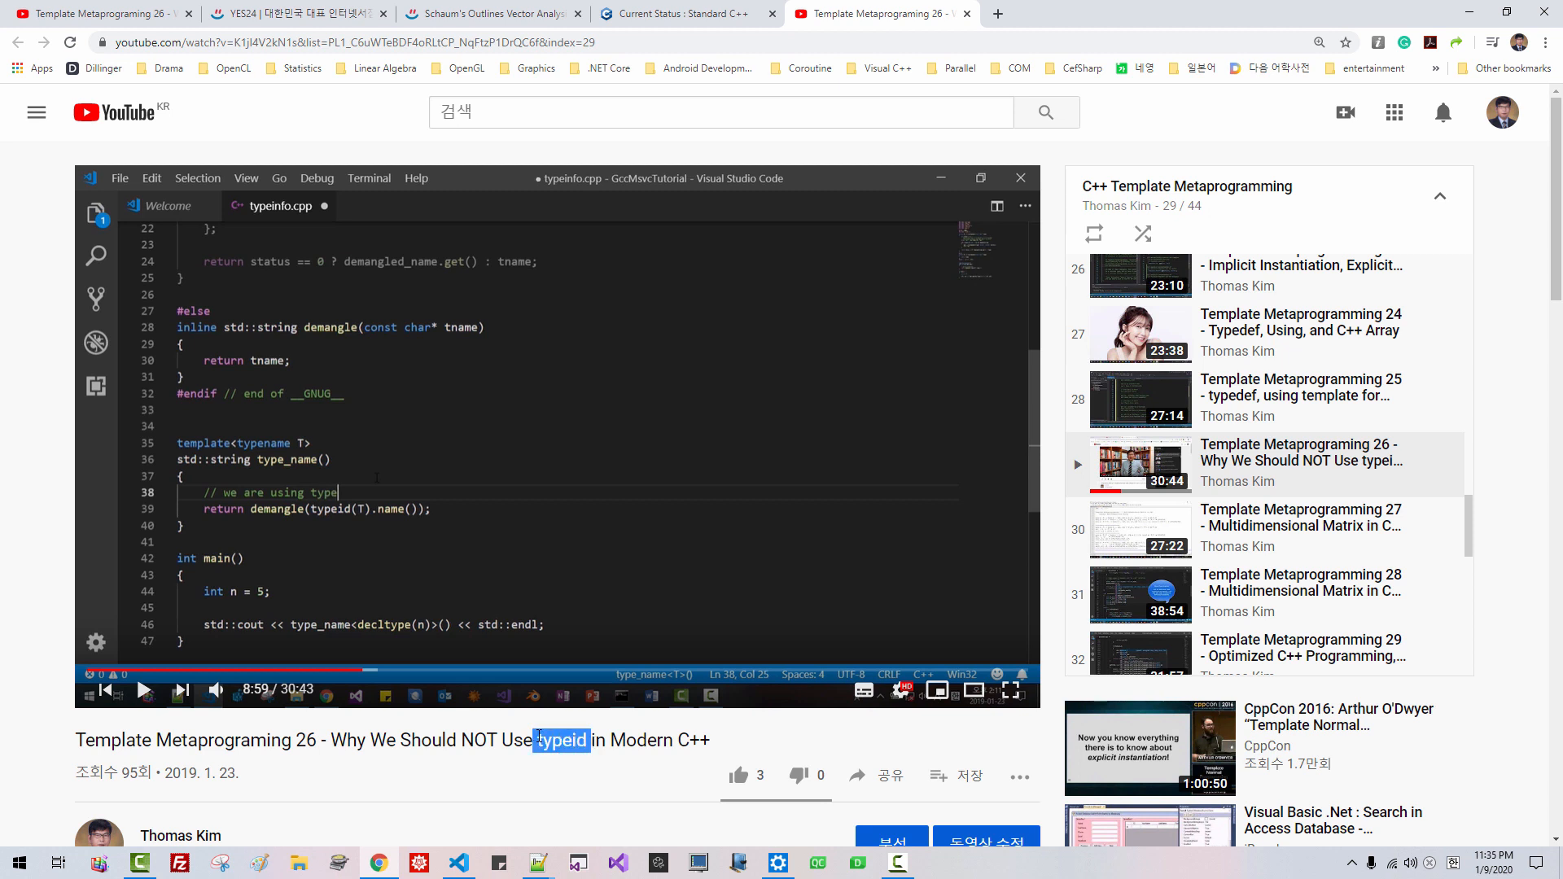
{"action": "mouse_move", "coordinate": [546, 563]}
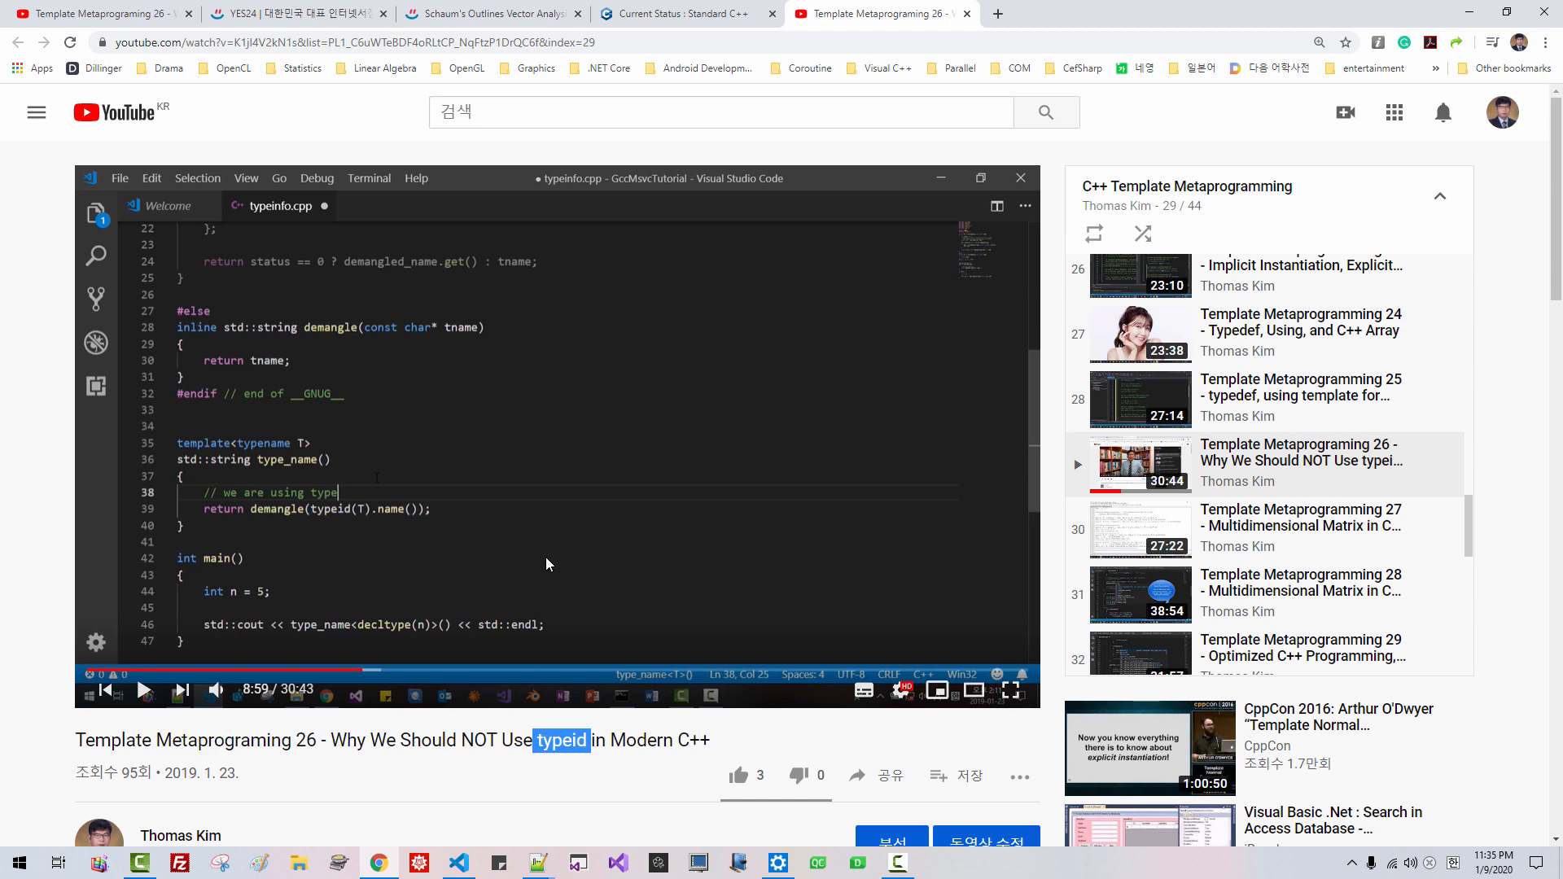
{"action": "left_click", "coordinate": [683, 13]}
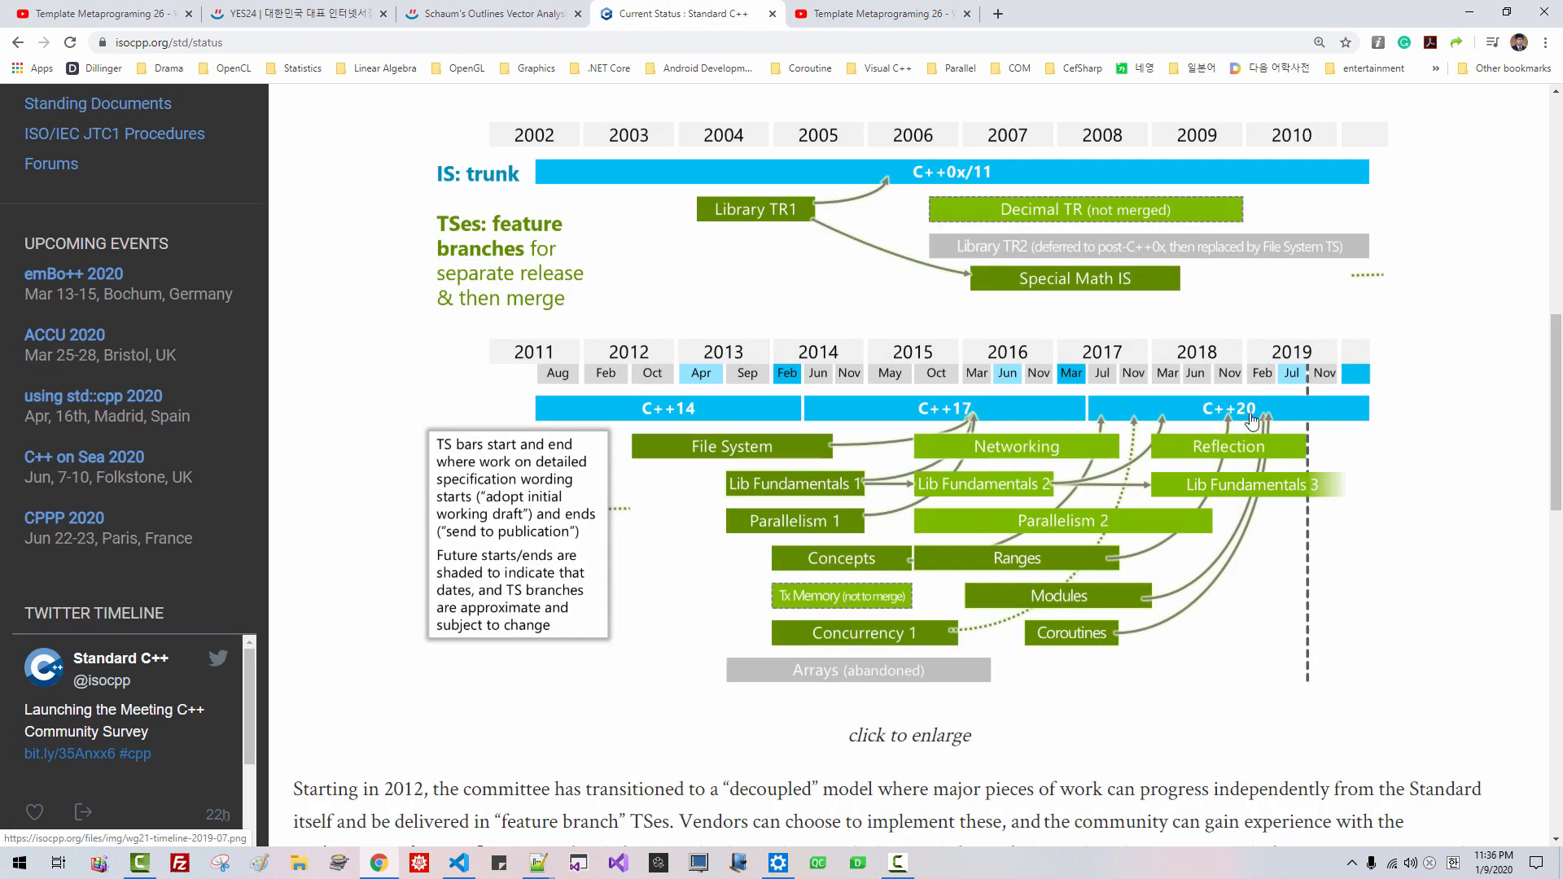
{"action": "mouse_move", "coordinate": [1235, 456]}
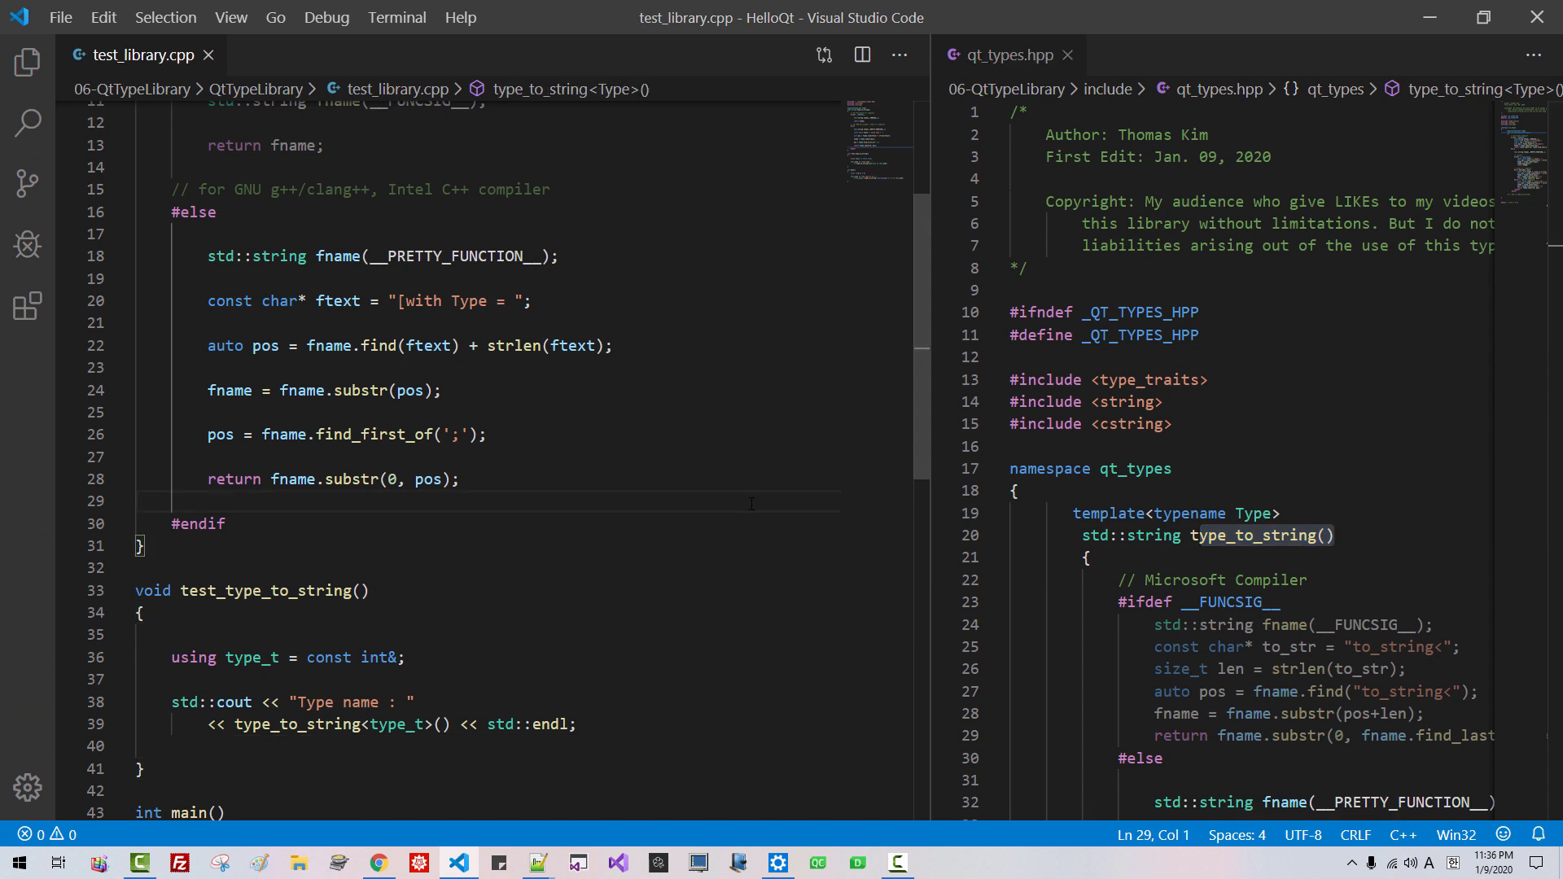
{"action": "left_click", "coordinate": [137, 501]}
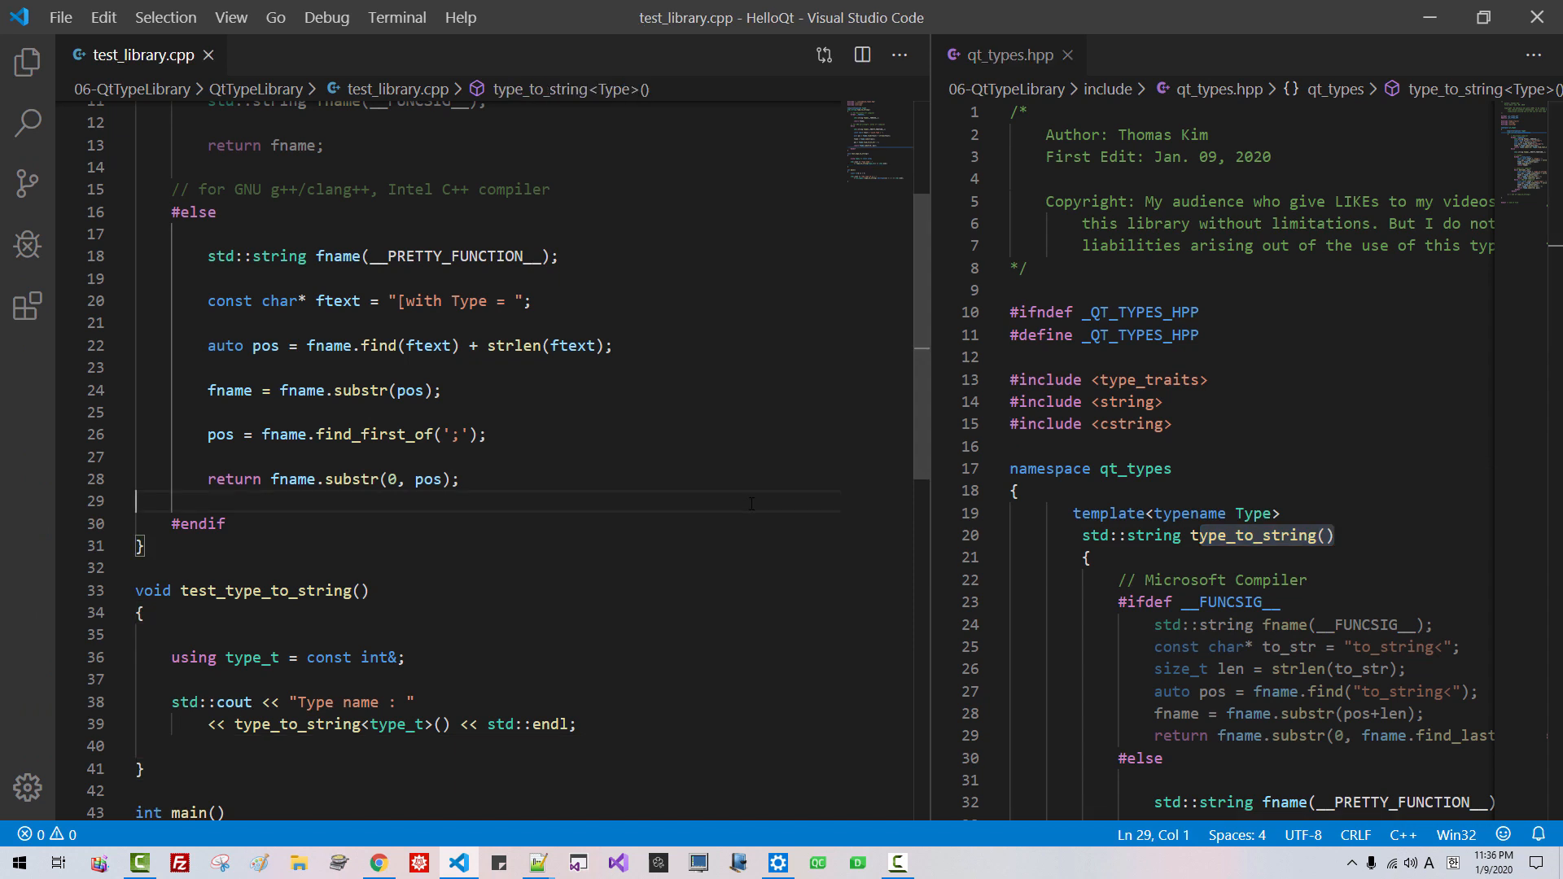